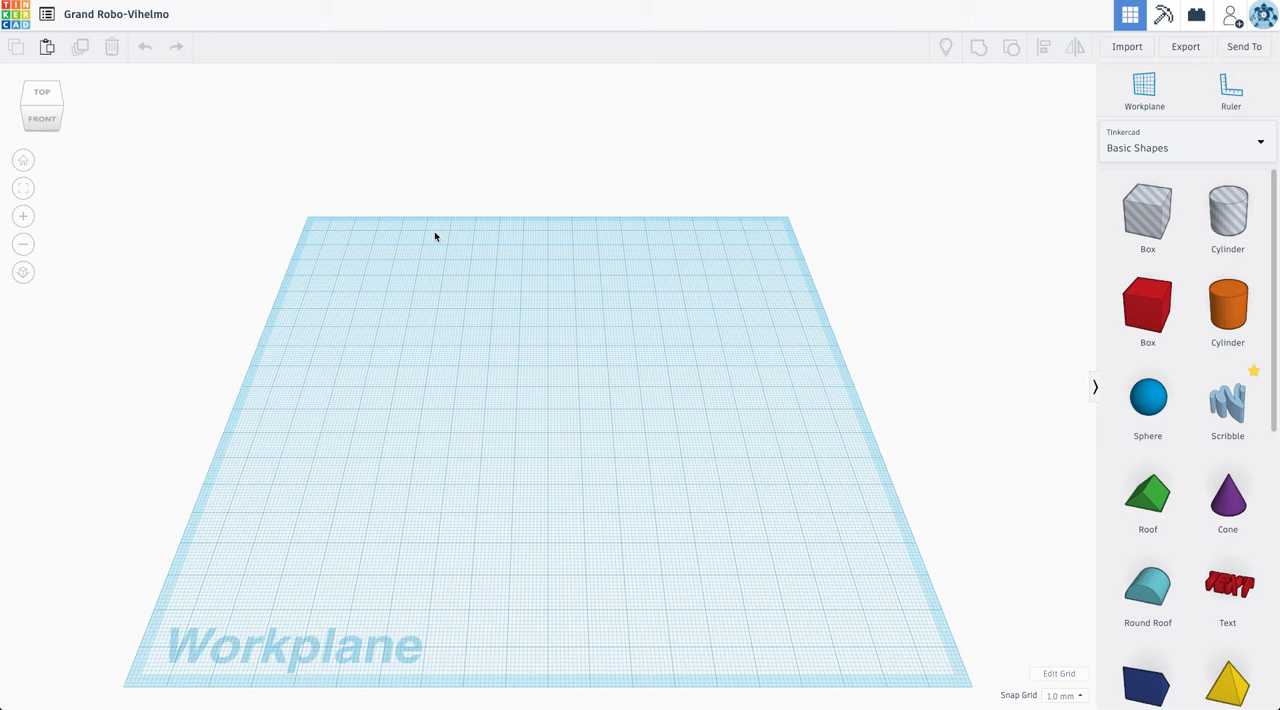
{"action": "mouse_move", "coordinate": [226, 315]}
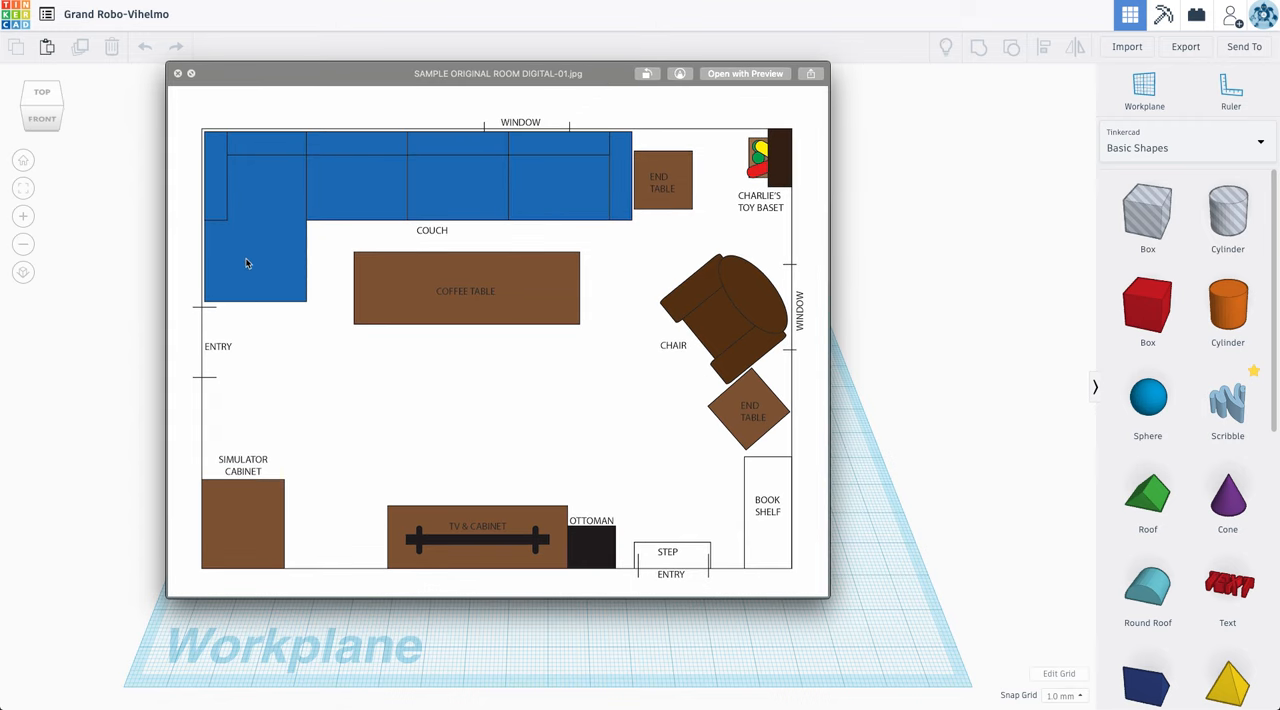
{"action": "mouse_move", "coordinate": [491, 150]}
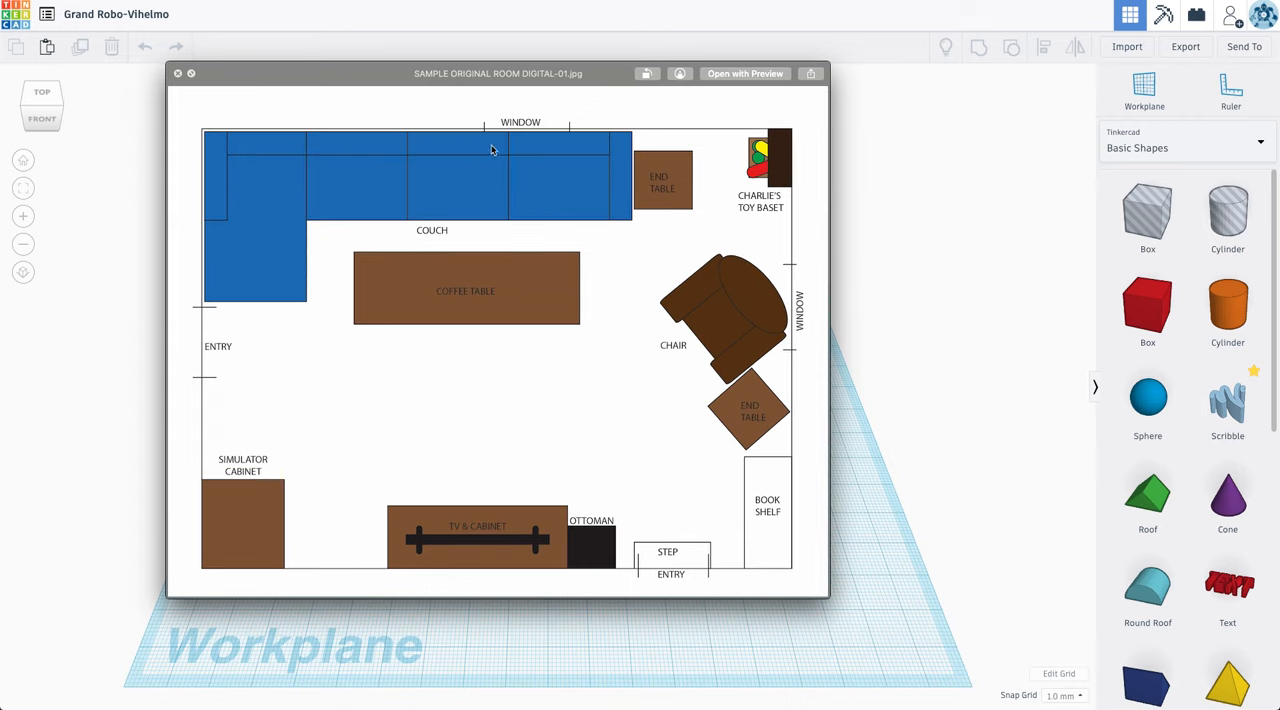
{"action": "mouse_move", "coordinate": [335, 112]}
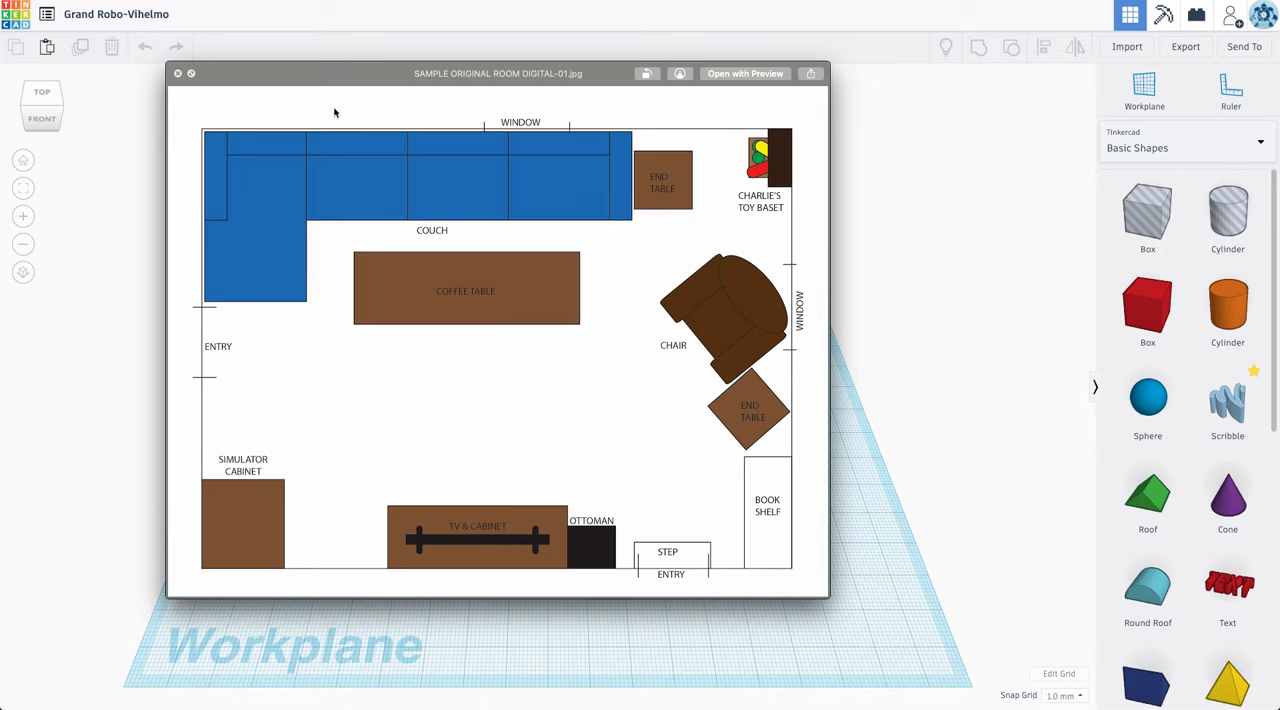
{"action": "mouse_move", "coordinate": [475, 168]}
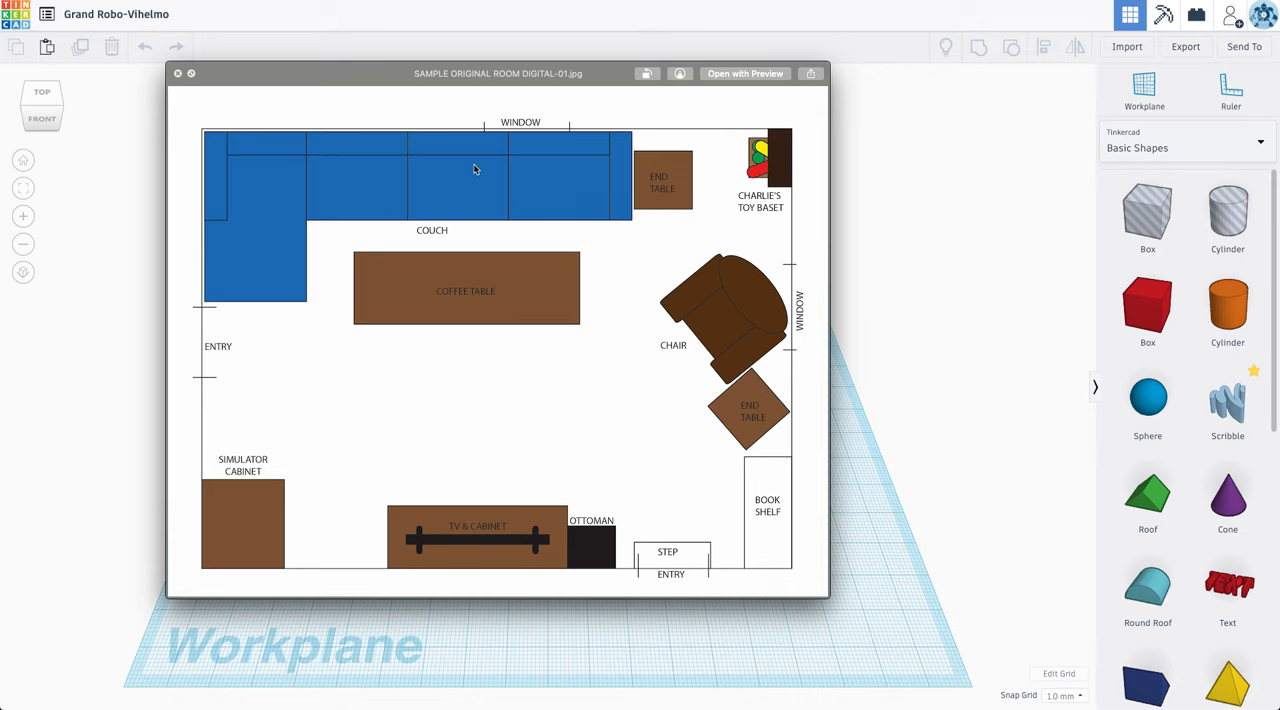
{"action": "mouse_move", "coordinate": [527, 170]}
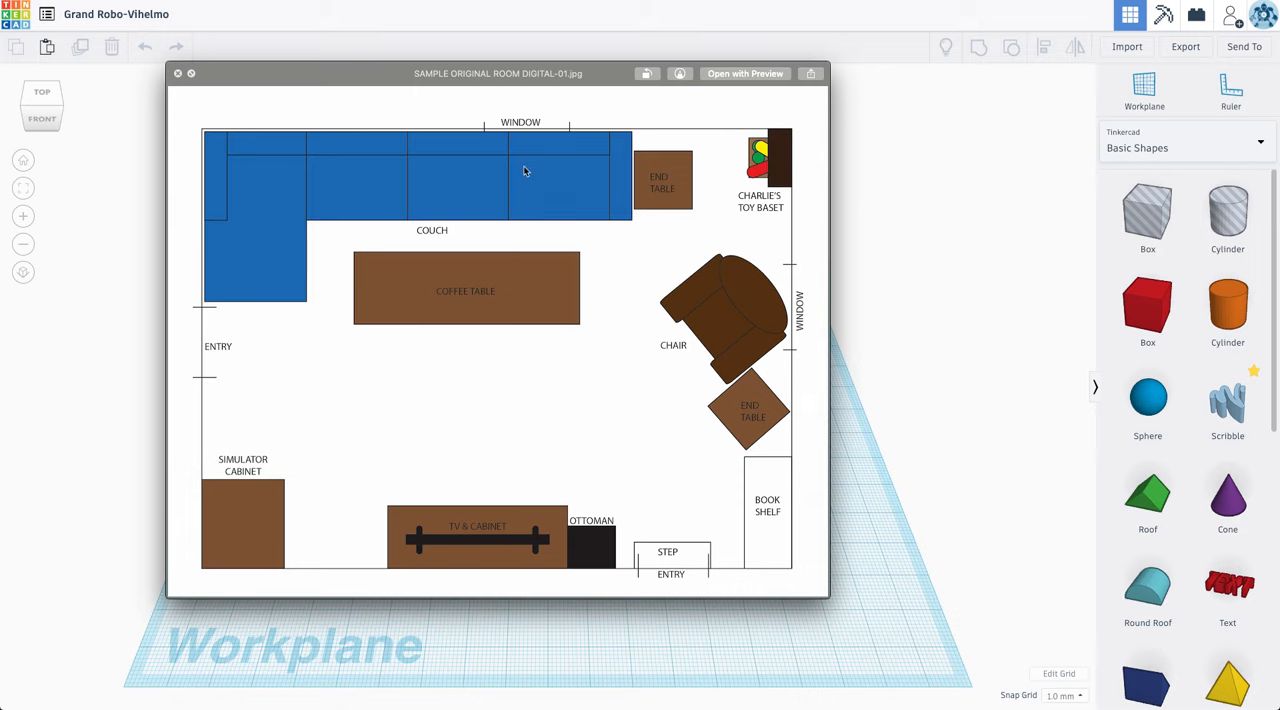
{"action": "mouse_move", "coordinate": [749, 337]}
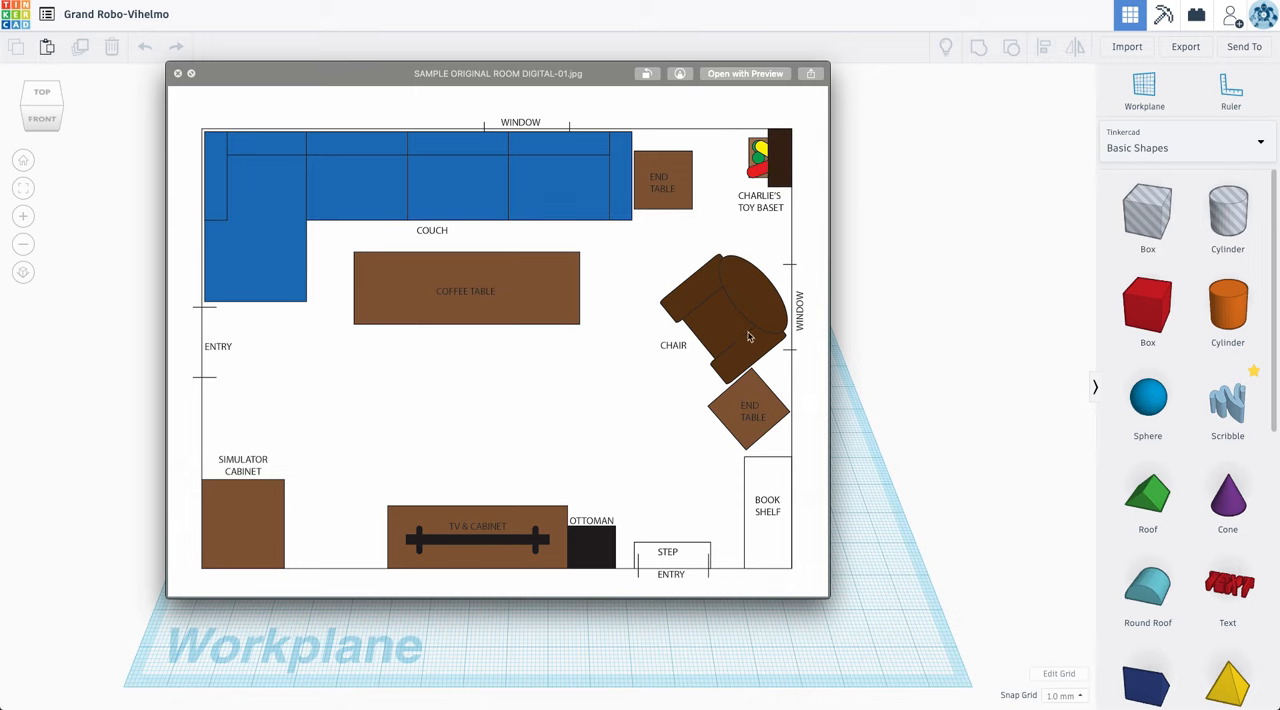
{"action": "mouse_move", "coordinate": [351, 329]}
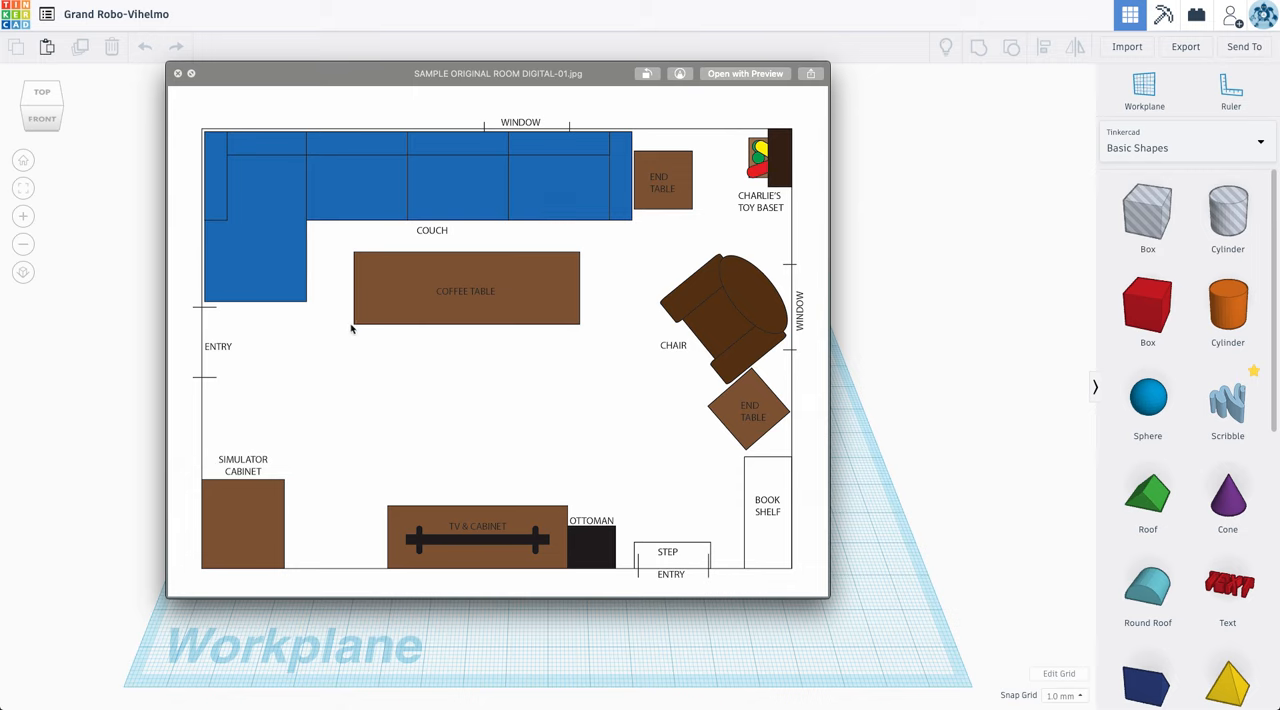
{"action": "mouse_move", "coordinate": [507, 371]}
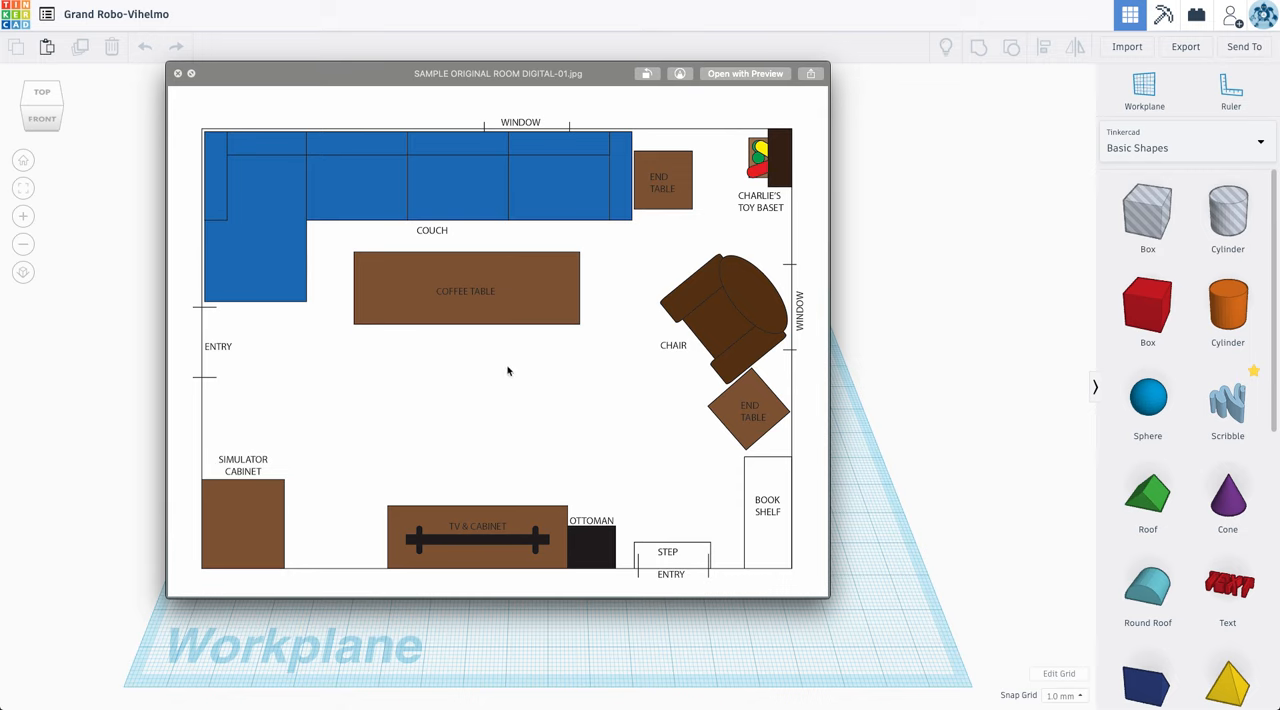
{"action": "mouse_move", "coordinate": [521, 354]}
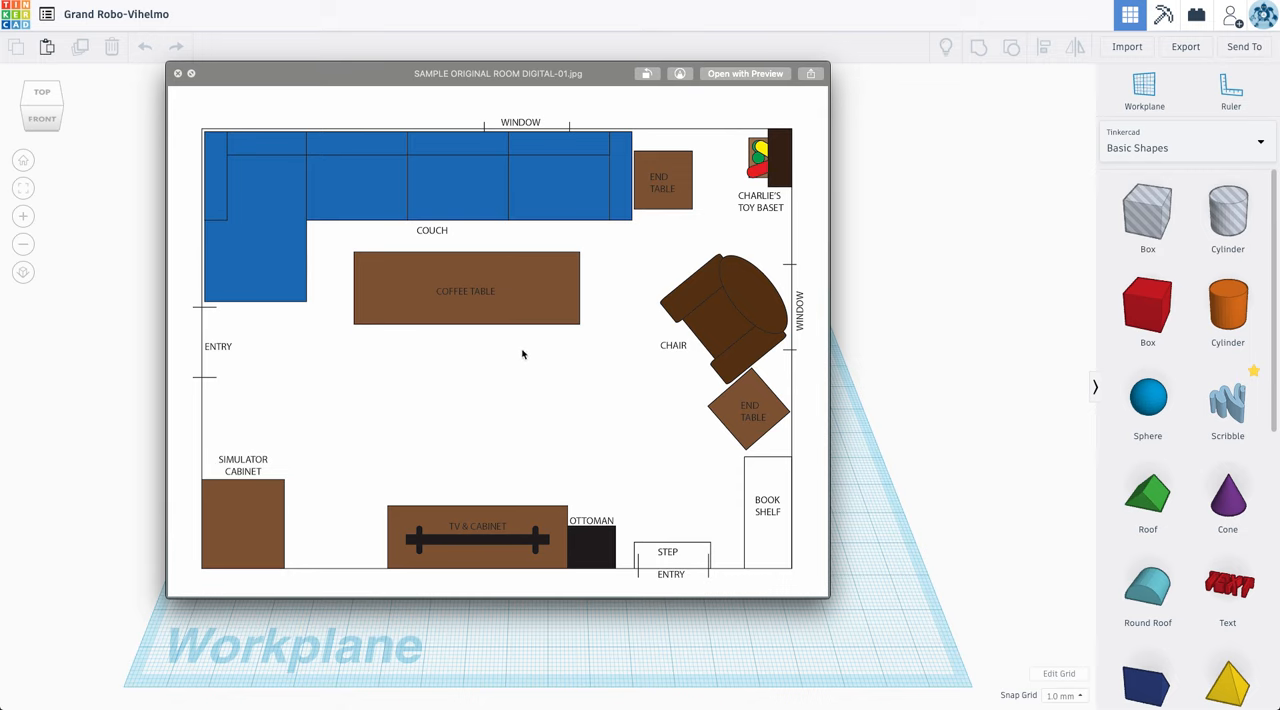
{"action": "mouse_move", "coordinate": [408, 231]}
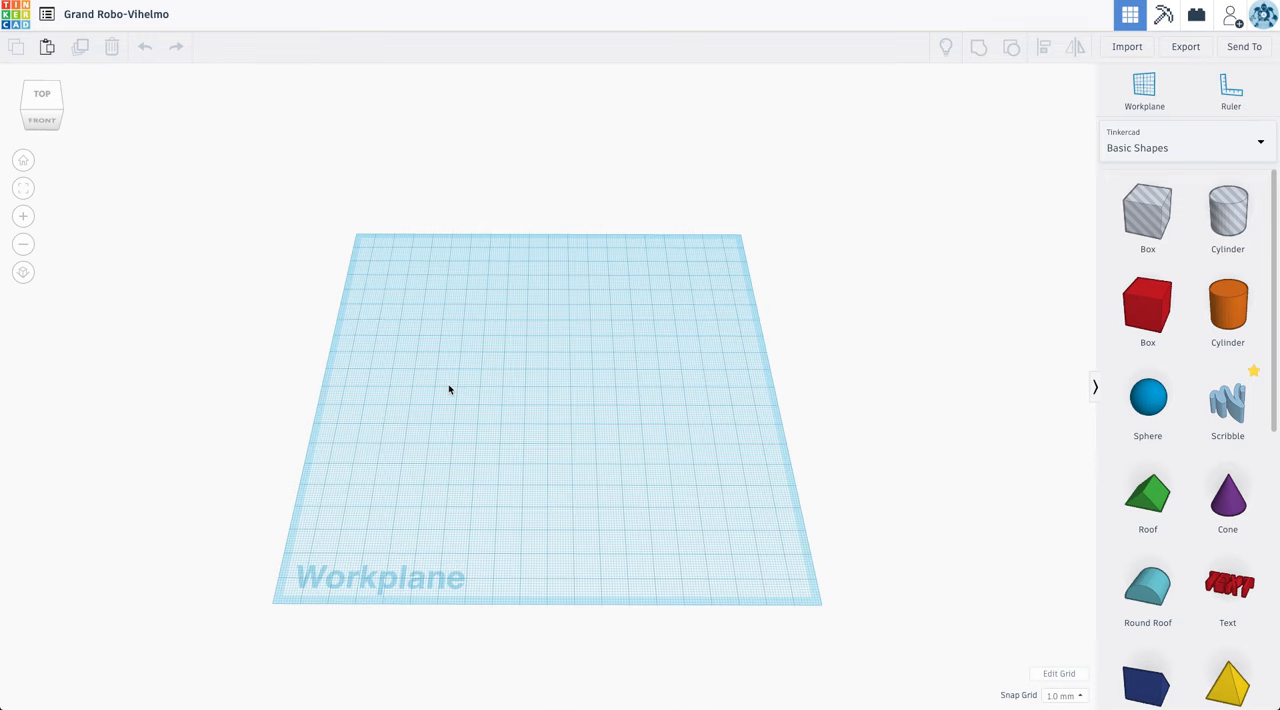
{"action": "mouse_move", "coordinate": [658, 312]}
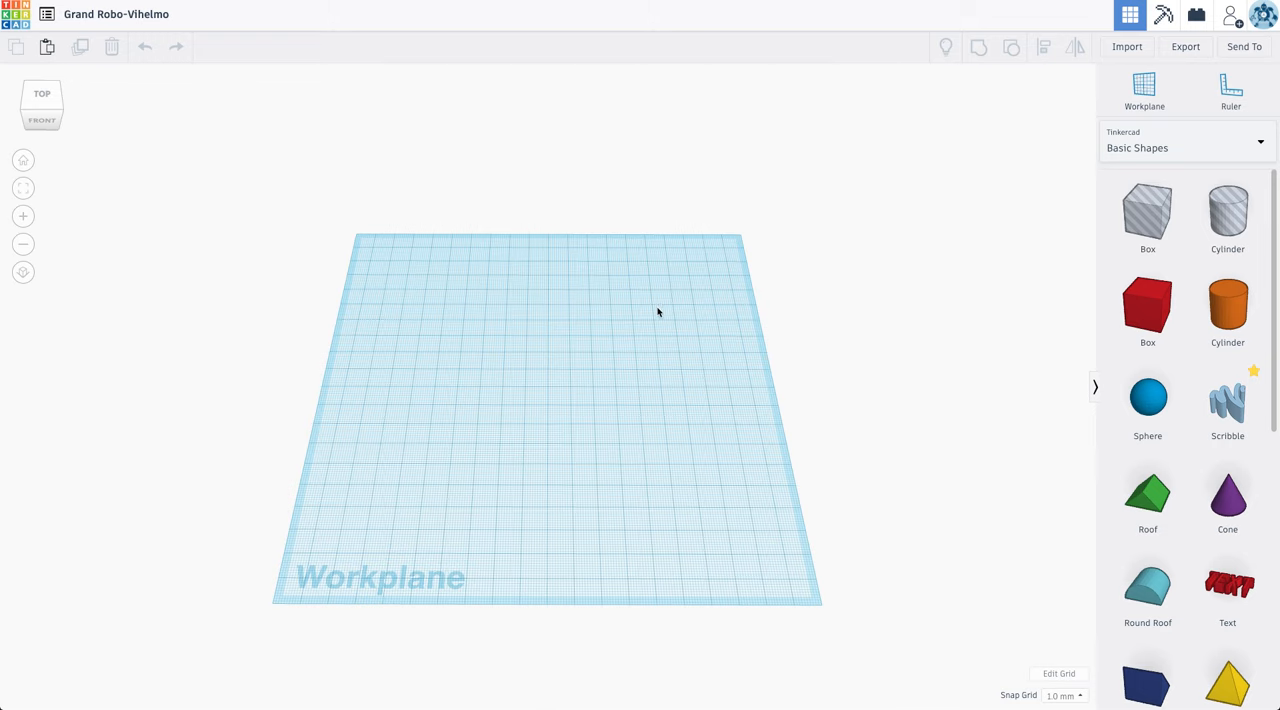
{"action": "mouse_move", "coordinate": [619, 352]}
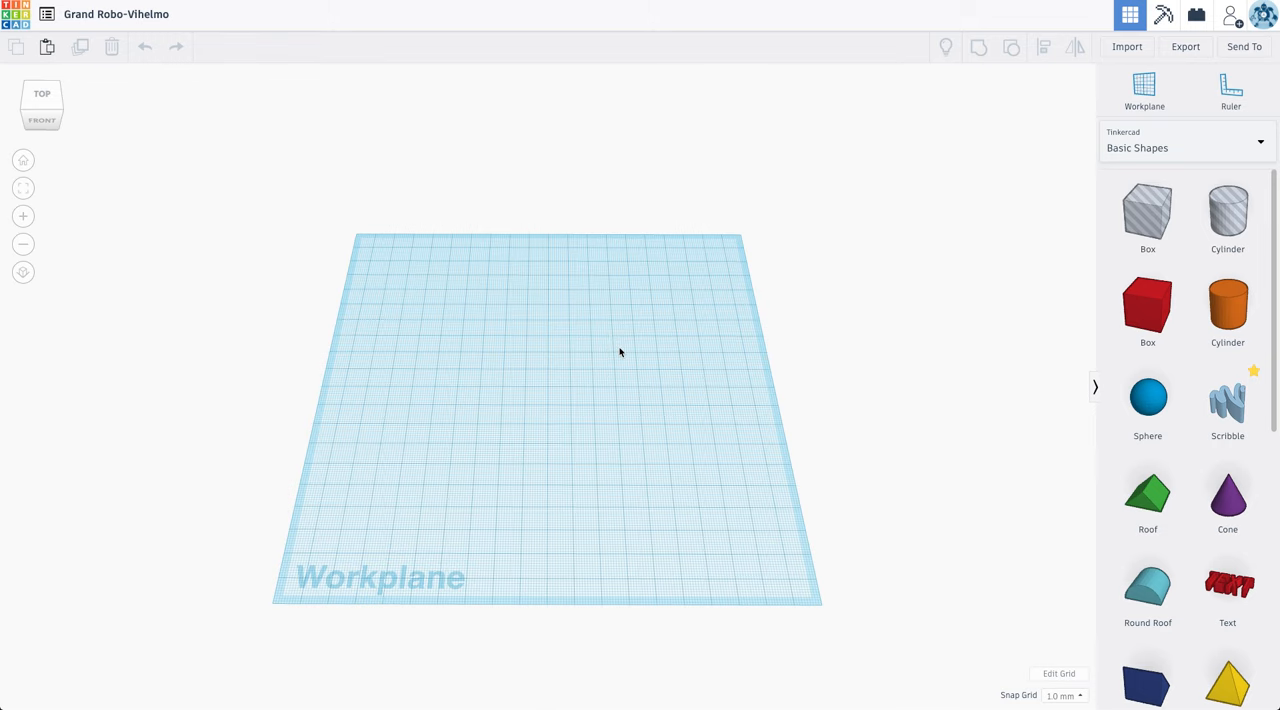
{"action": "mouse_move", "coordinate": [711, 361]}
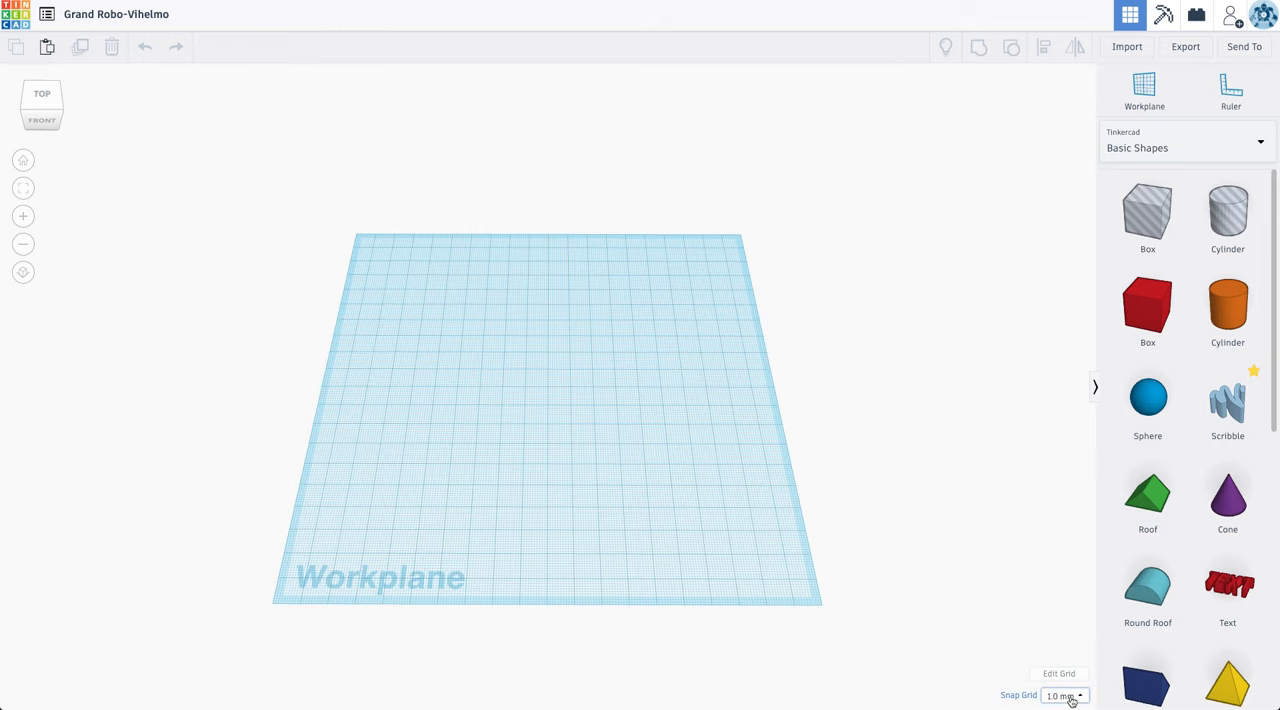
Step: Drop a red box onto the workplane and nudge it slightly left
{"action": "left_click", "coordinate": [1063, 695]}
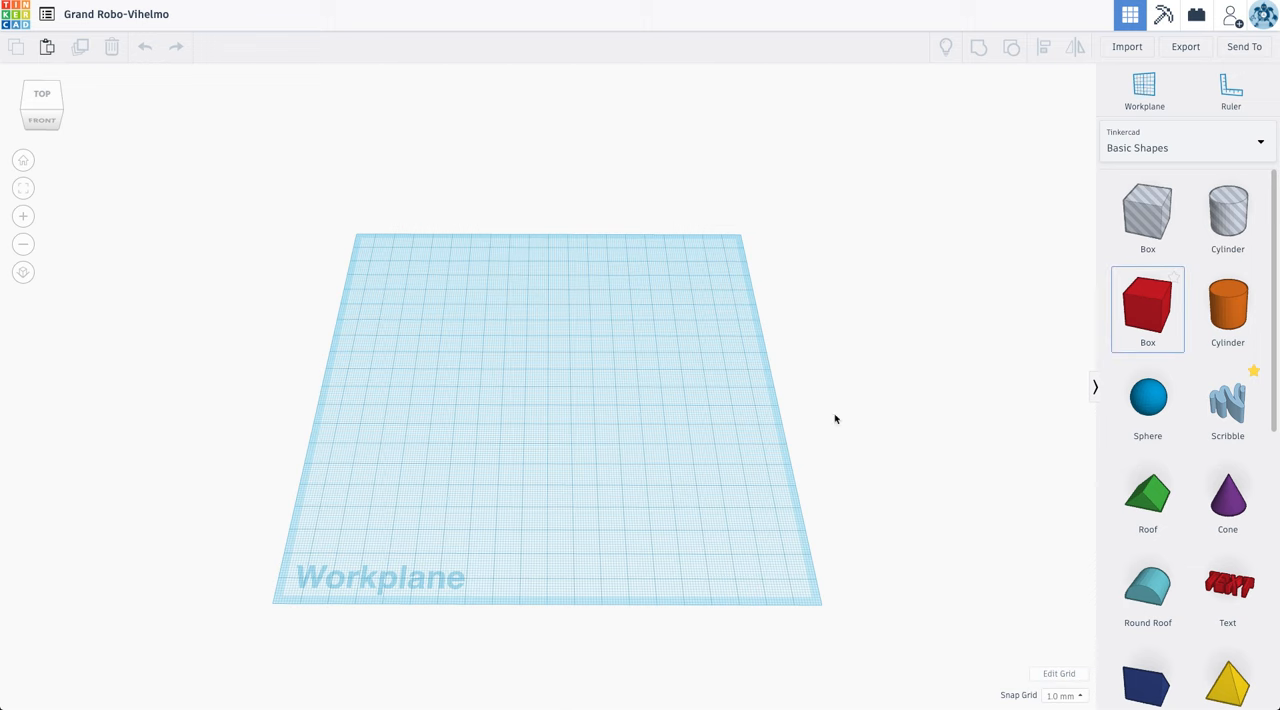
{"action": "left_click", "coordinate": [1147, 308]}
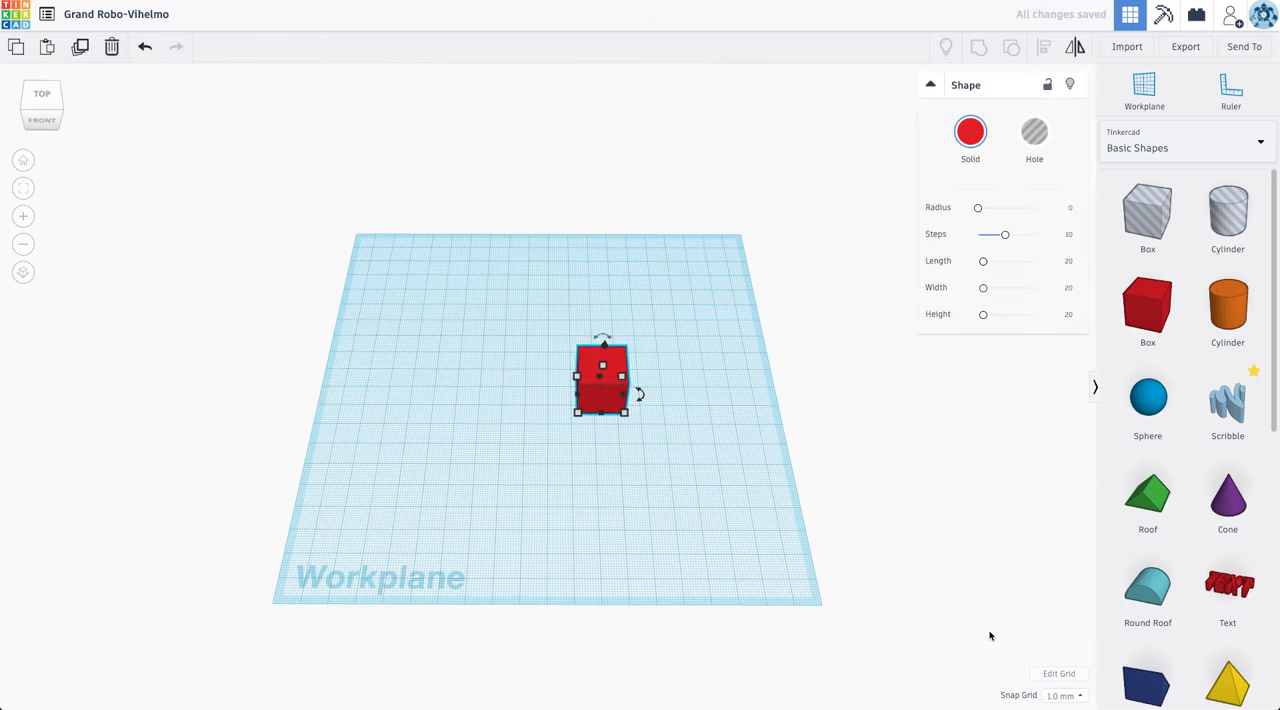
{"action": "mouse_move", "coordinate": [771, 518]}
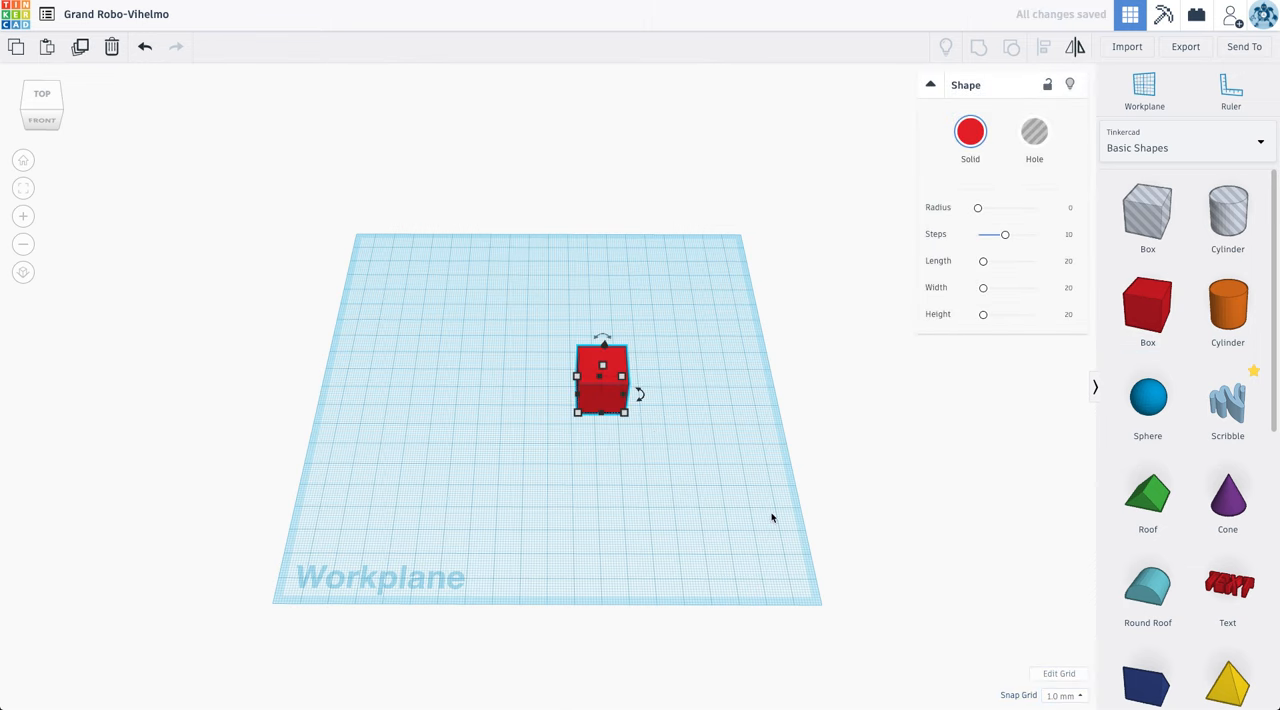
{"action": "left_click_drag", "start_coordinate": [602, 378], "coordinate": [590, 378]}
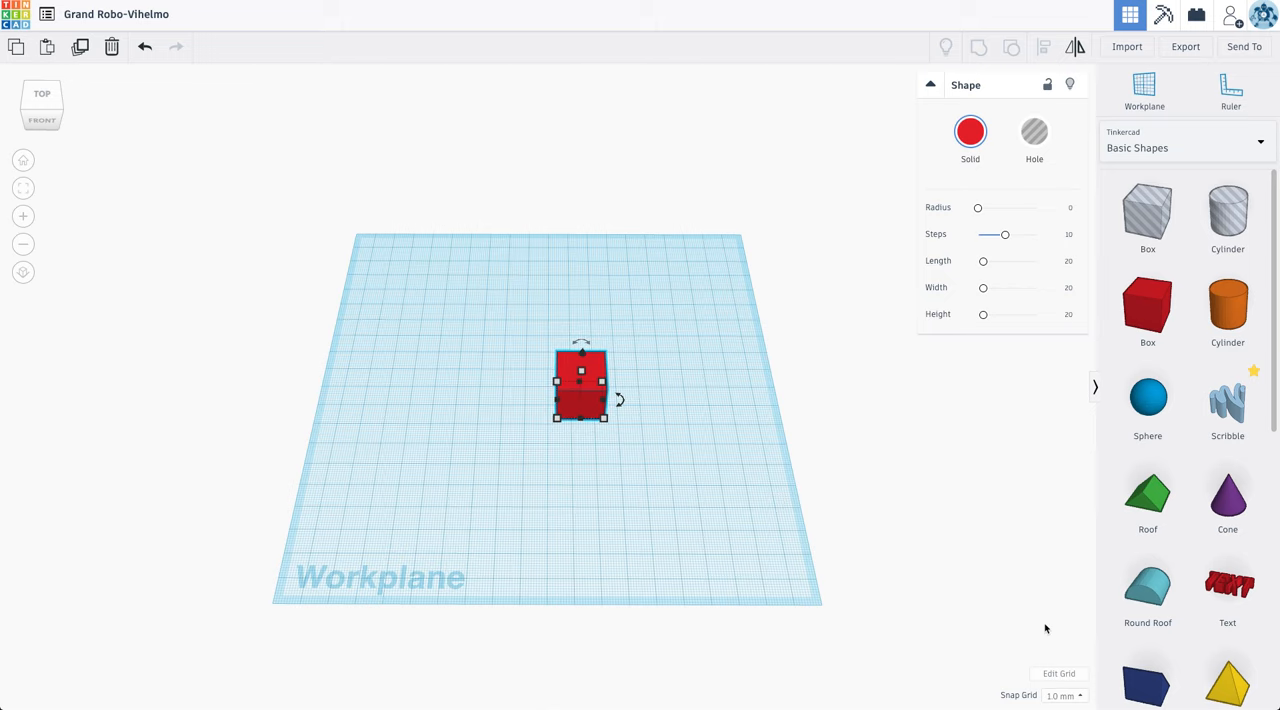
Step: Set the Snap Grid increment to 0.1 mm
{"action": "left_click", "coordinate": [1064, 695]}
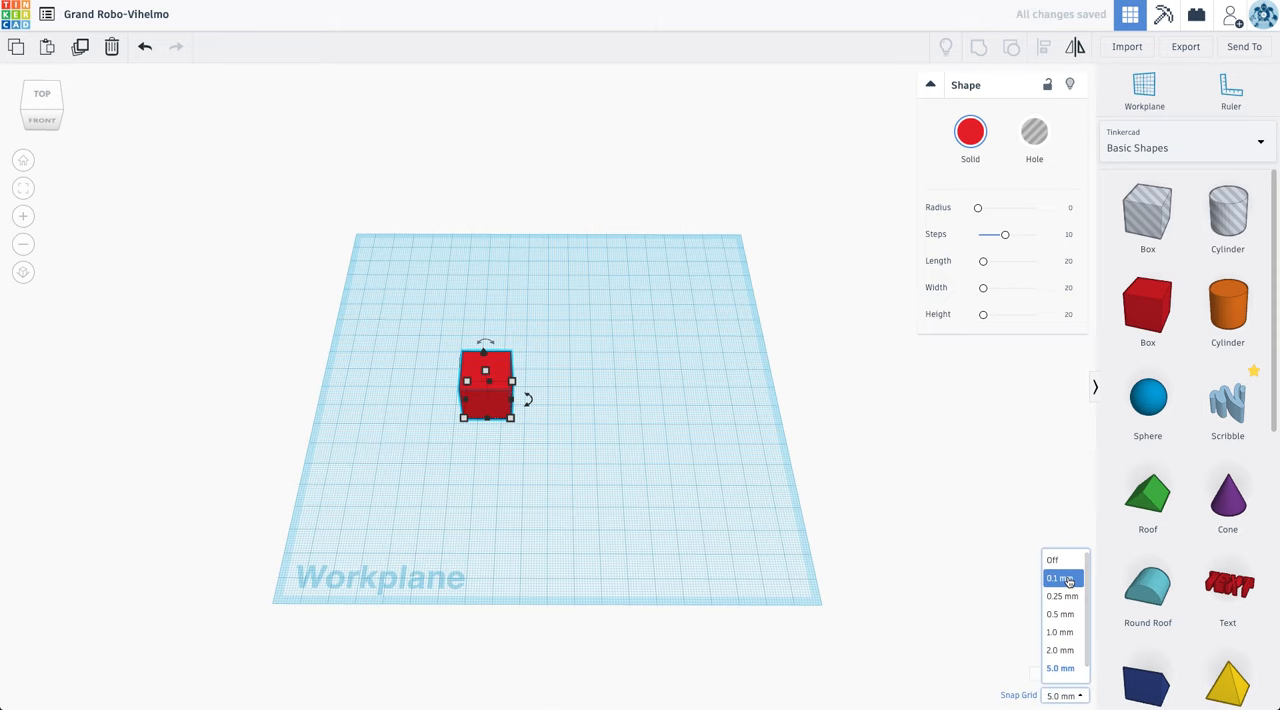
{"action": "left_click", "coordinate": [1060, 578]}
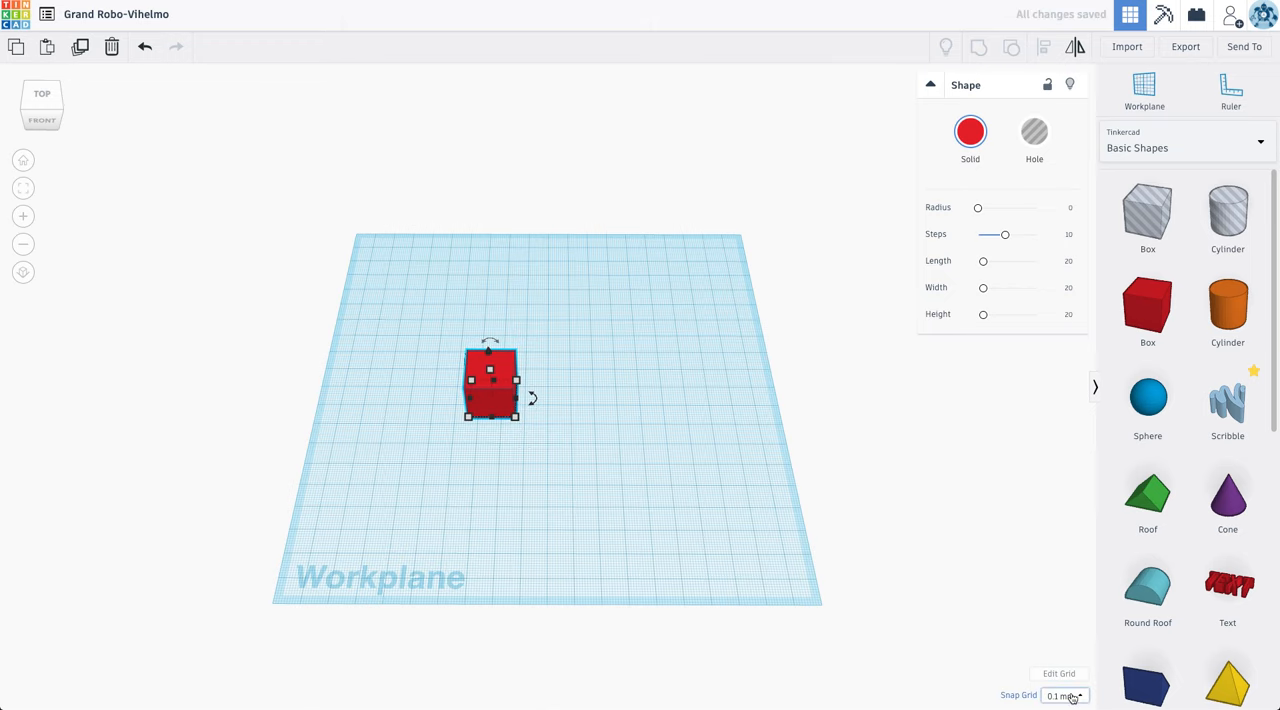
{"action": "left_click", "coordinate": [1064, 695]}
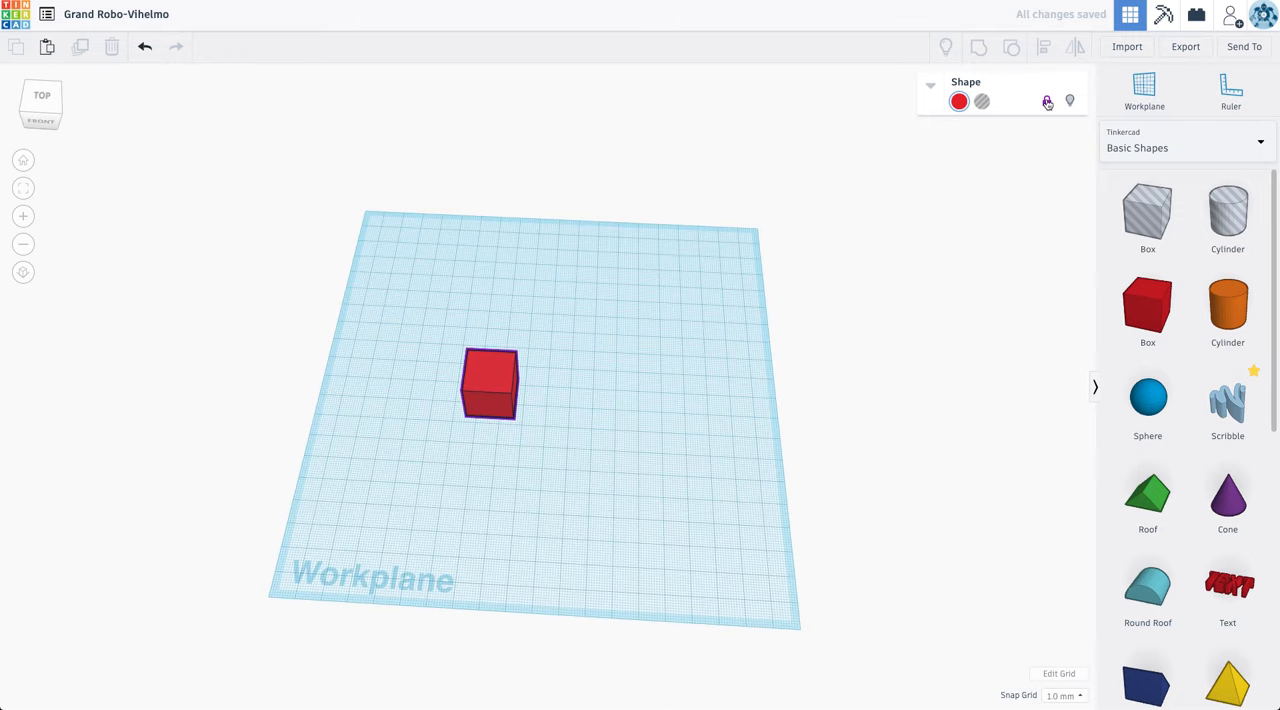
Step: Make an offset copy of the red box, select both boxes and delete them
{"action": "left_click", "coordinate": [490, 383]}
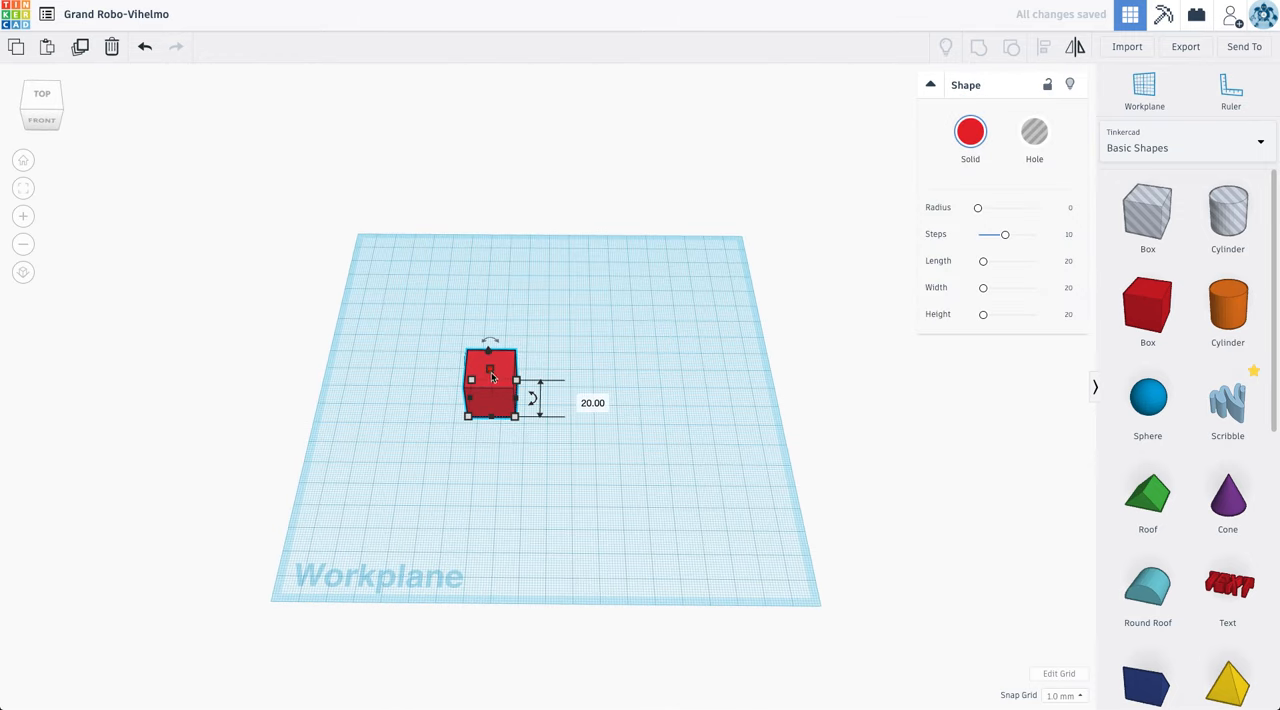
{"action": "left_click_drag", "start_coordinate": [515, 390], "coordinate": [533, 398]}
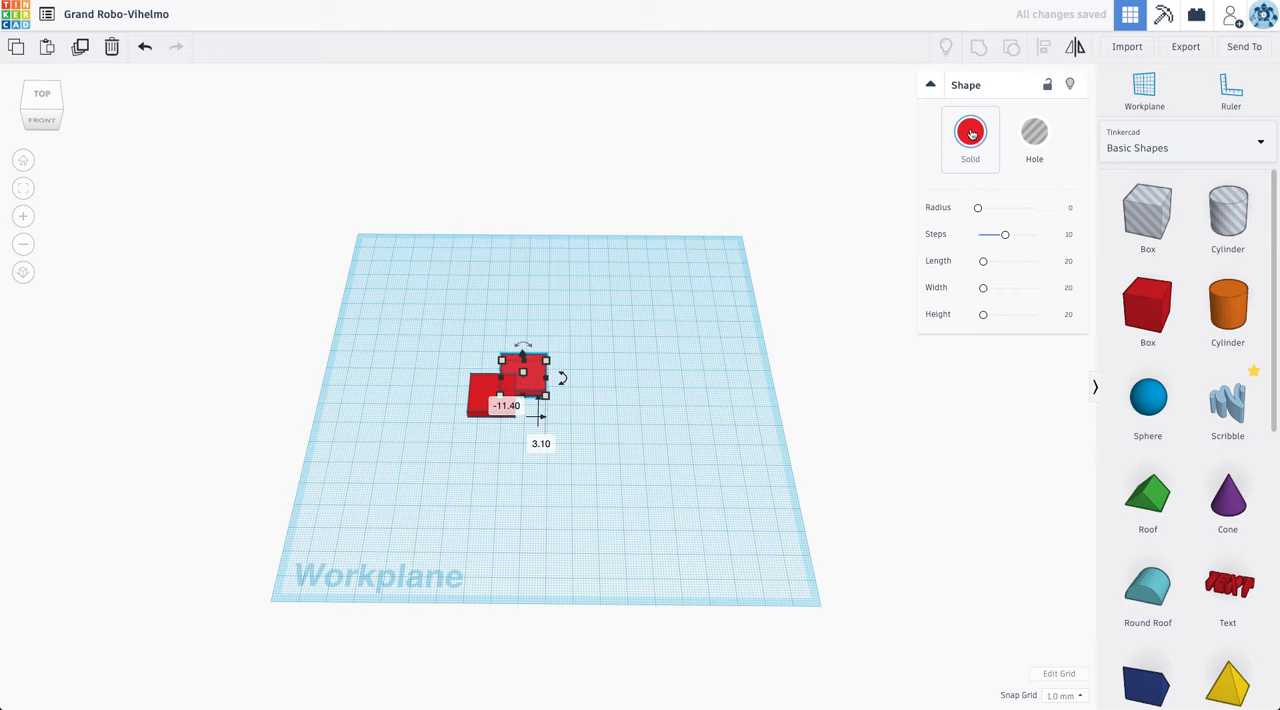
{"action": "left_click", "coordinate": [575, 445]}
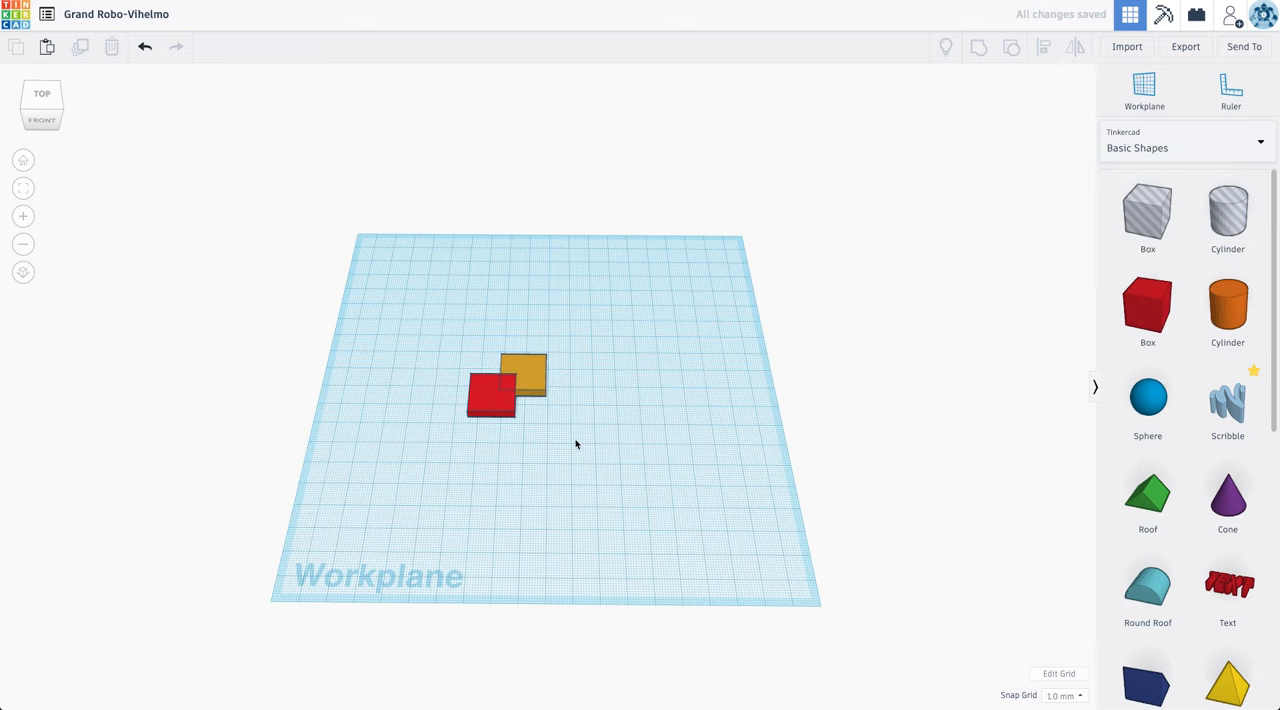
{"action": "left_click", "coordinate": [527, 375]}
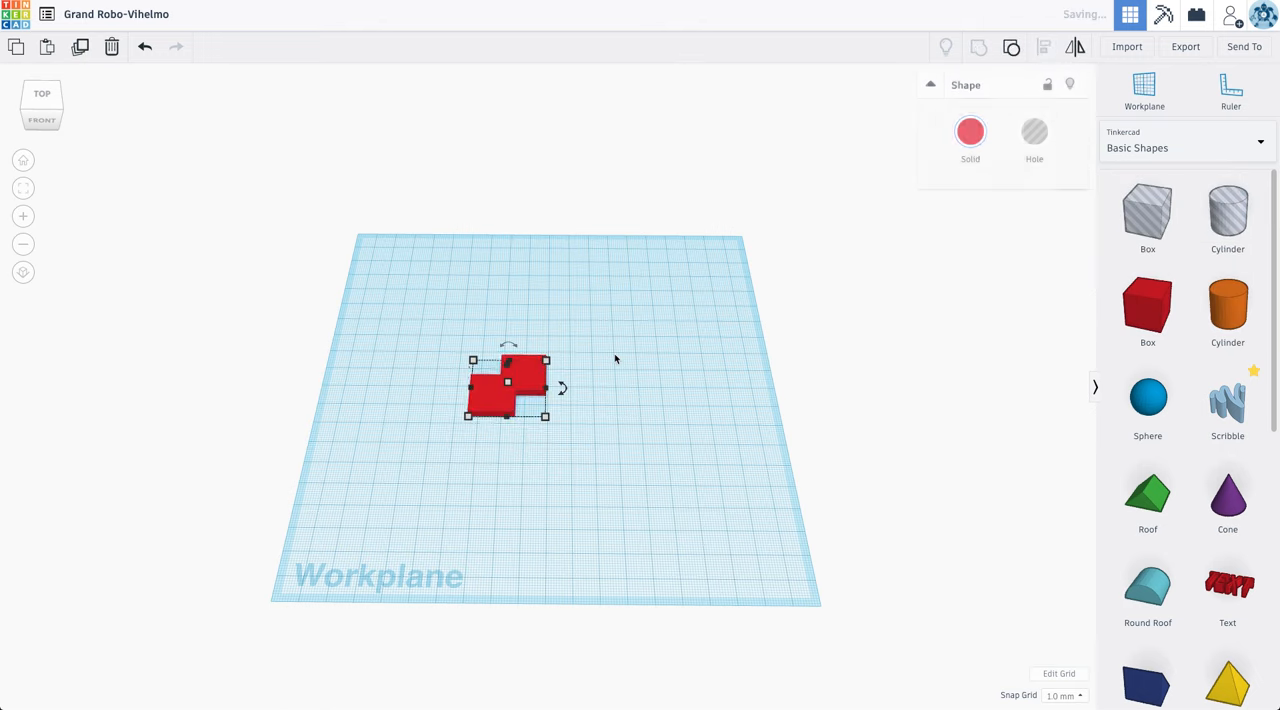
{"action": "left_click", "coordinate": [969, 131]}
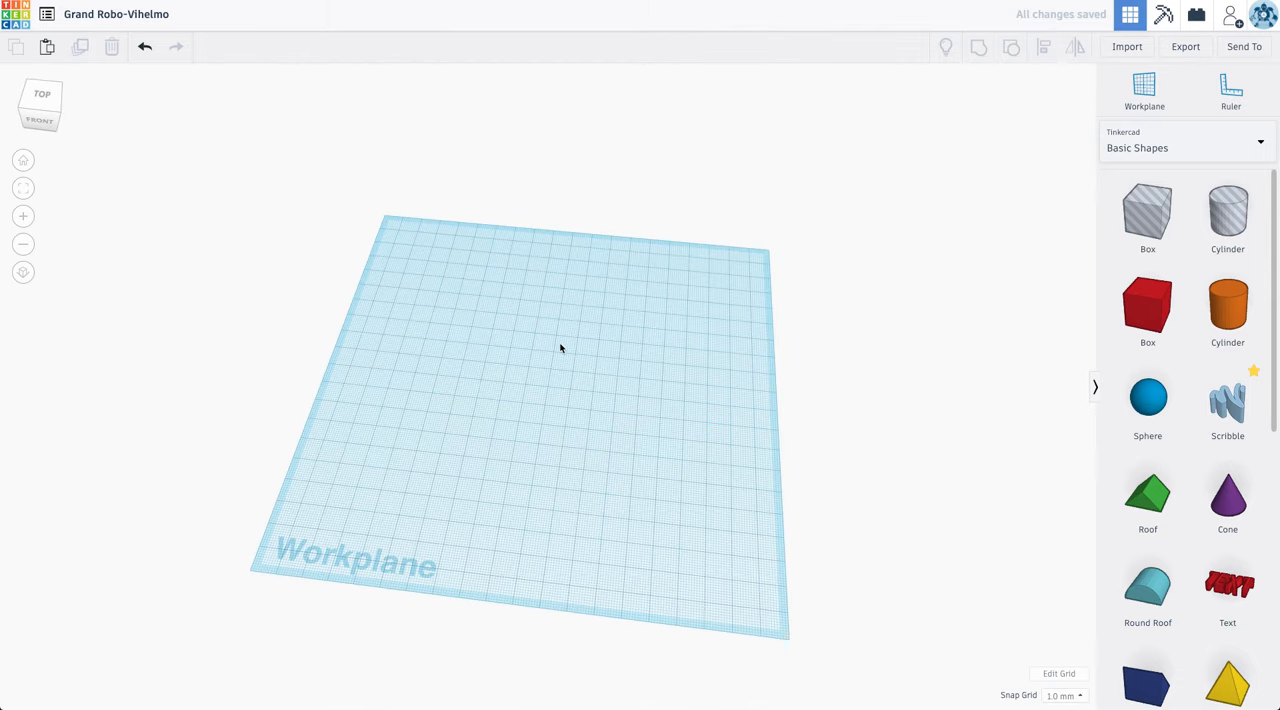
Step: Place a new red box on the workplane and view it from the top
{"action": "left_click", "coordinate": [1147, 308]}
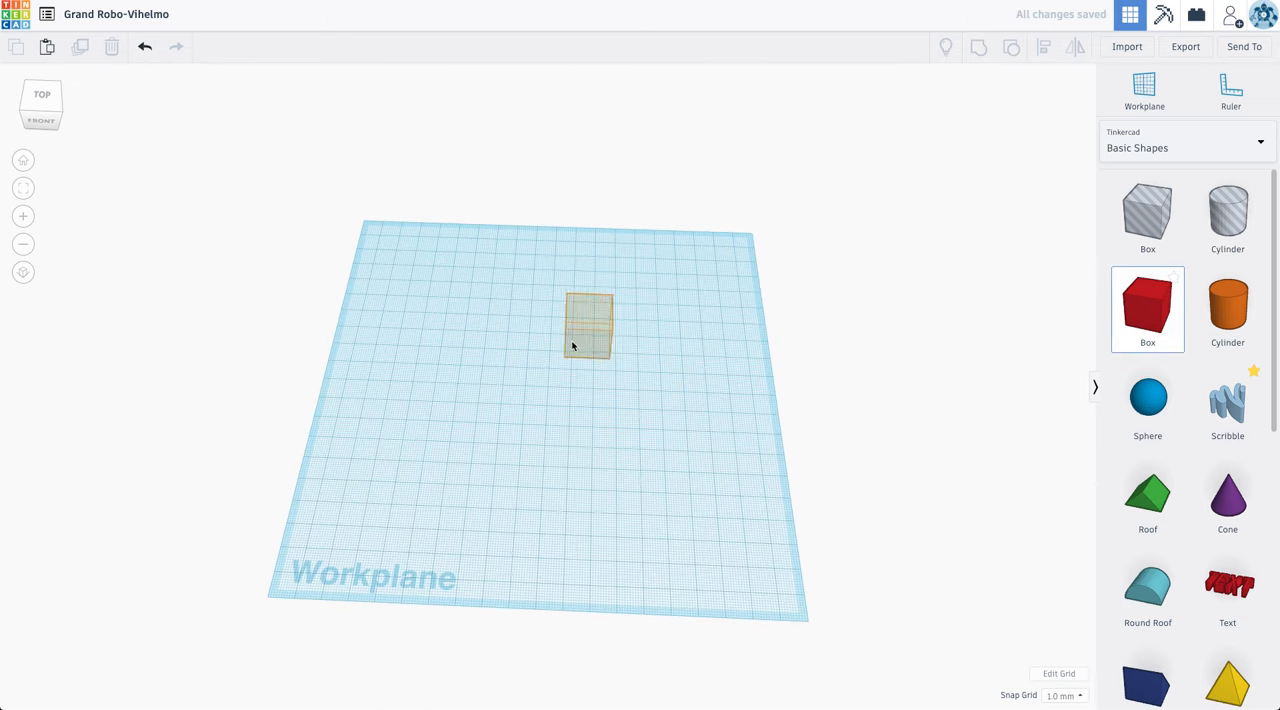
{"action": "left_click", "coordinate": [587, 325]}
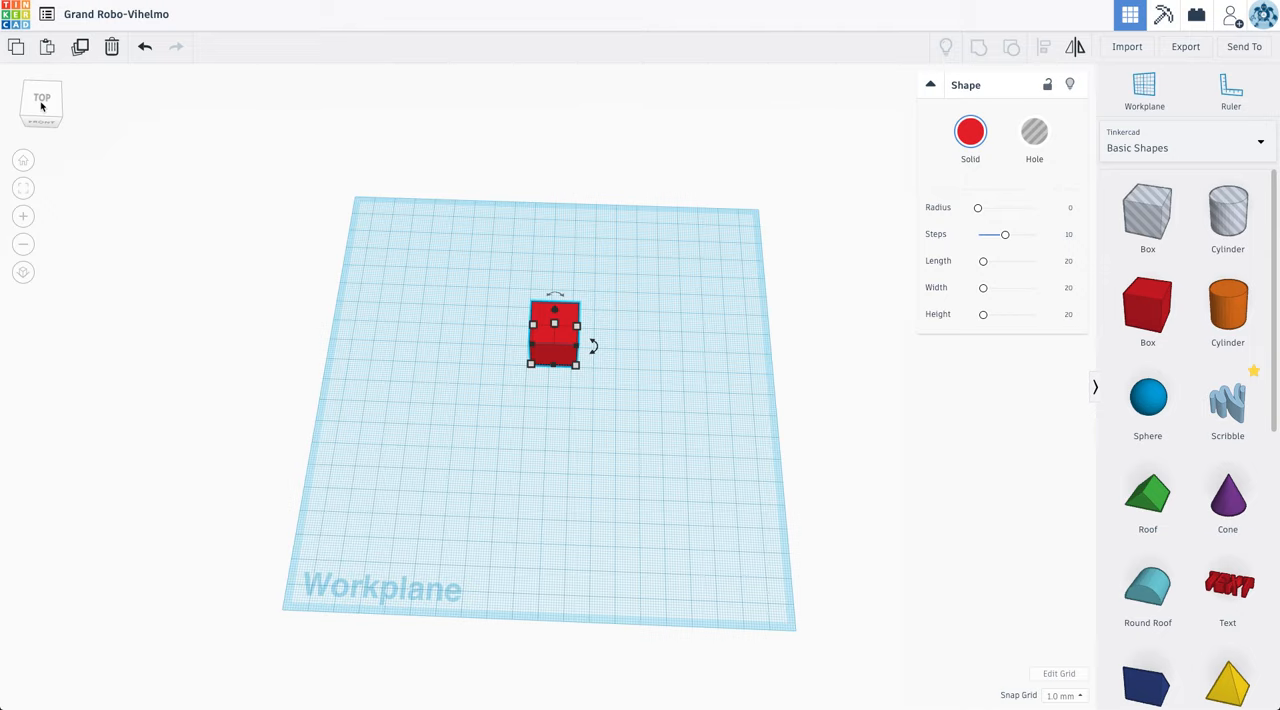
{"action": "left_click", "coordinate": [42, 97]}
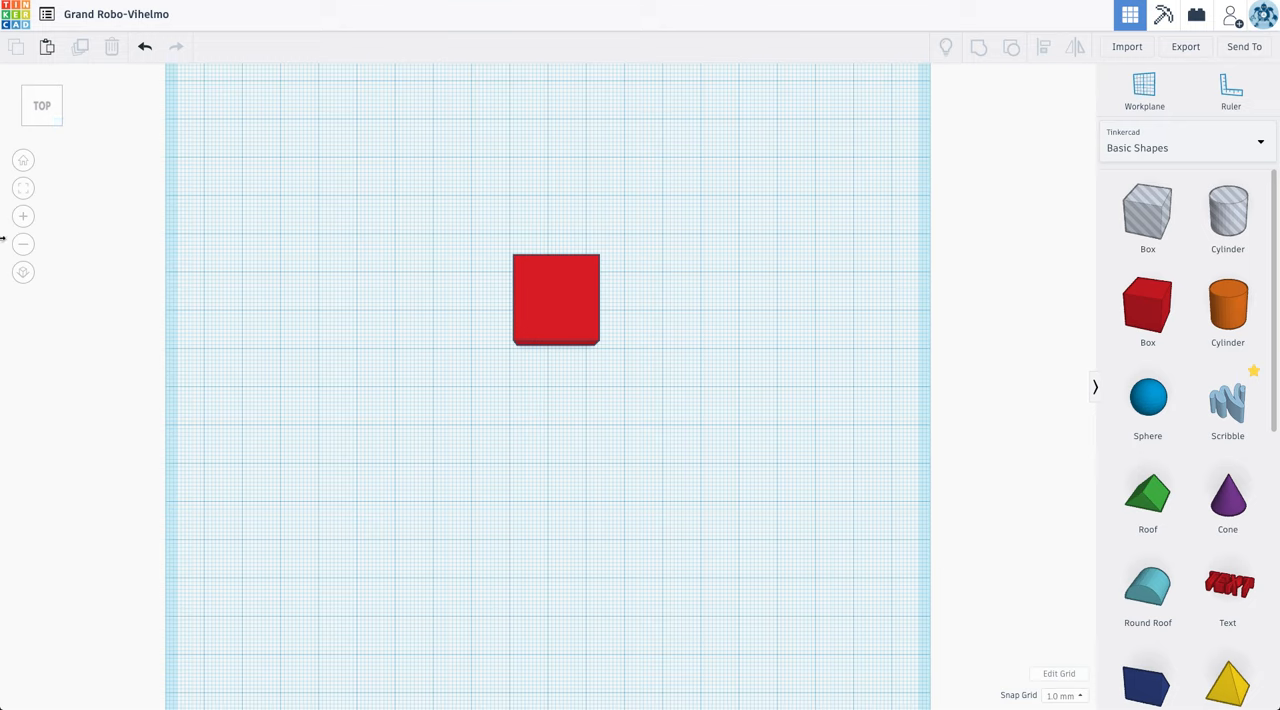
{"action": "mouse_move", "coordinate": [23, 272]}
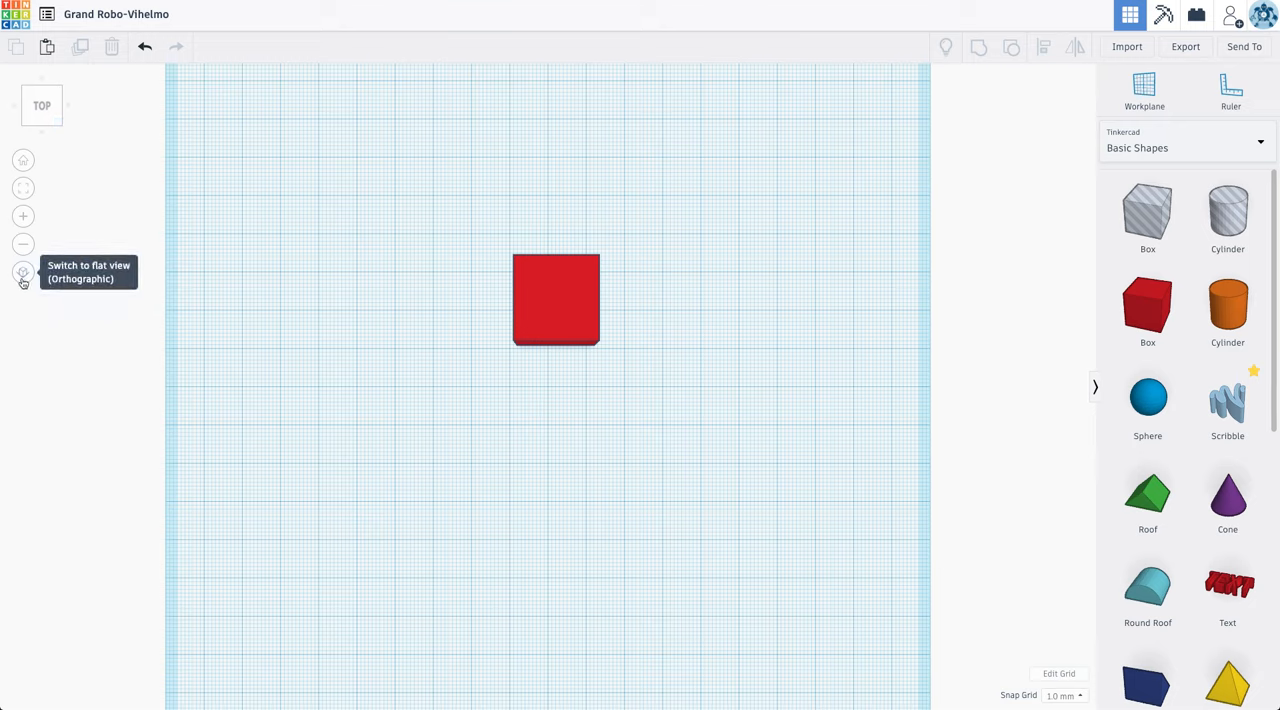
Step: Switch to flat orthographic view and close the floor plan picture
{"action": "left_click", "coordinate": [23, 272]}
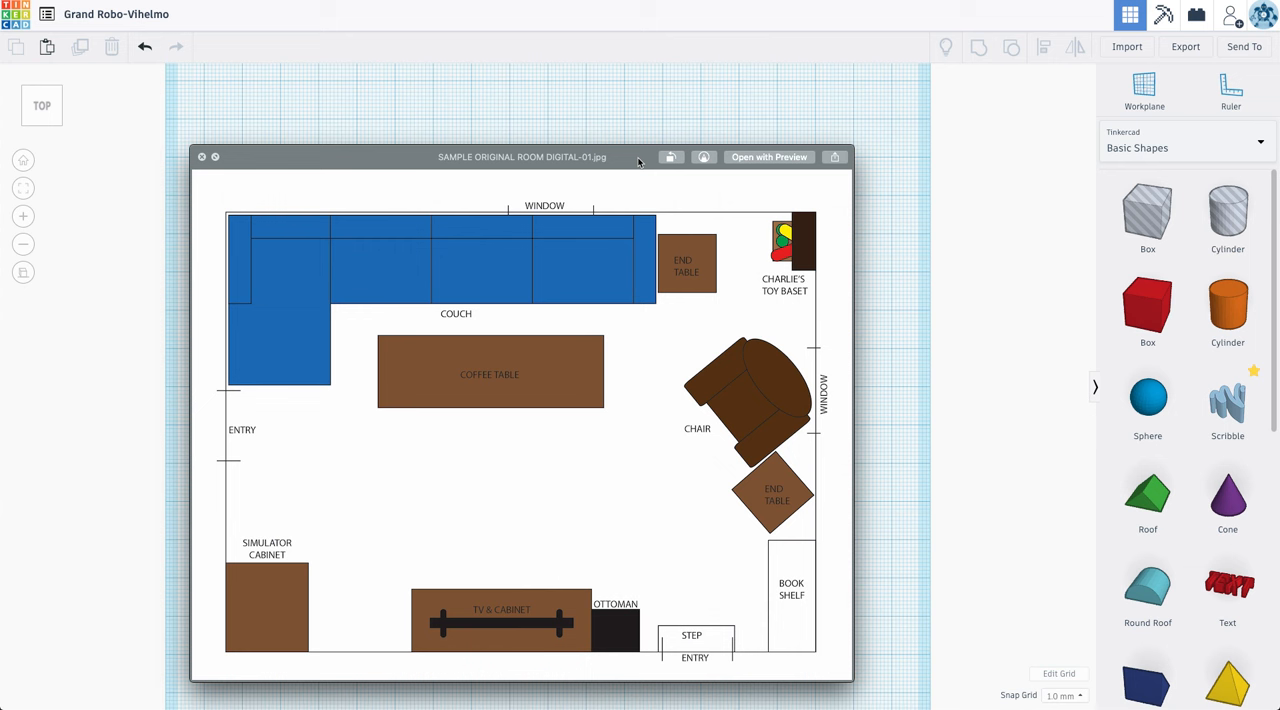
{"action": "left_click", "coordinate": [201, 157]}
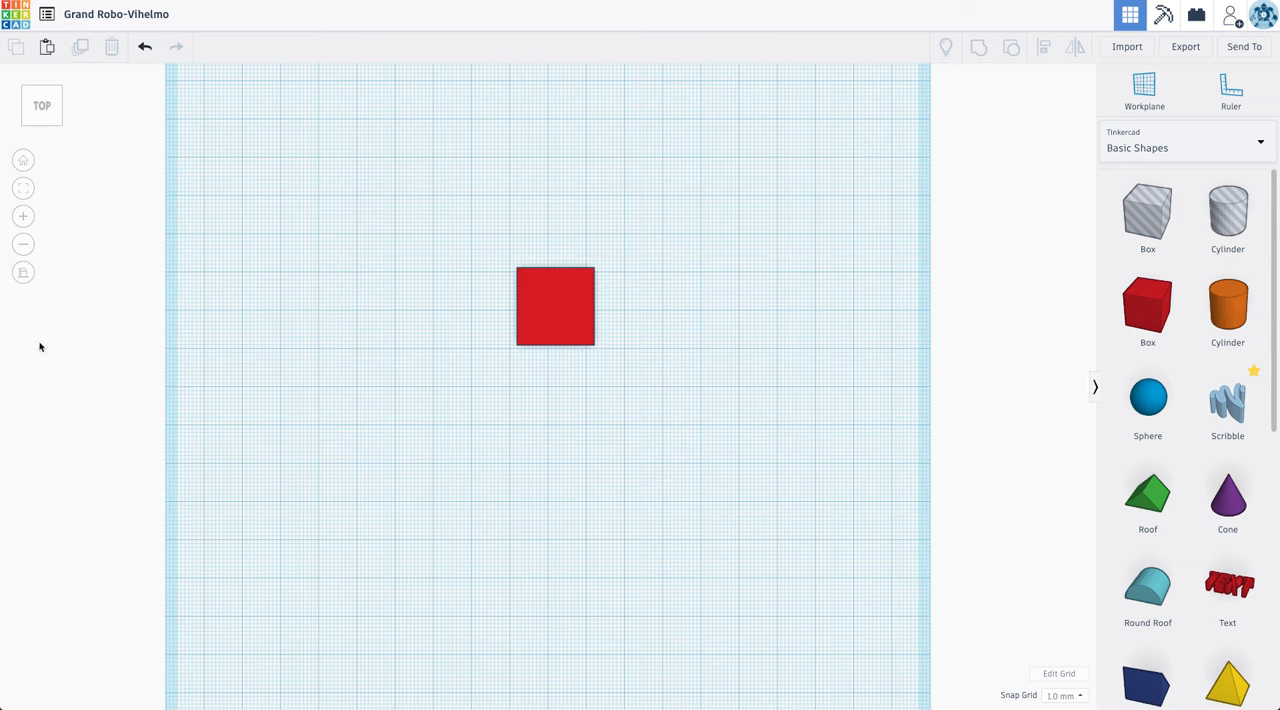
{"action": "left_click", "coordinate": [23, 272]}
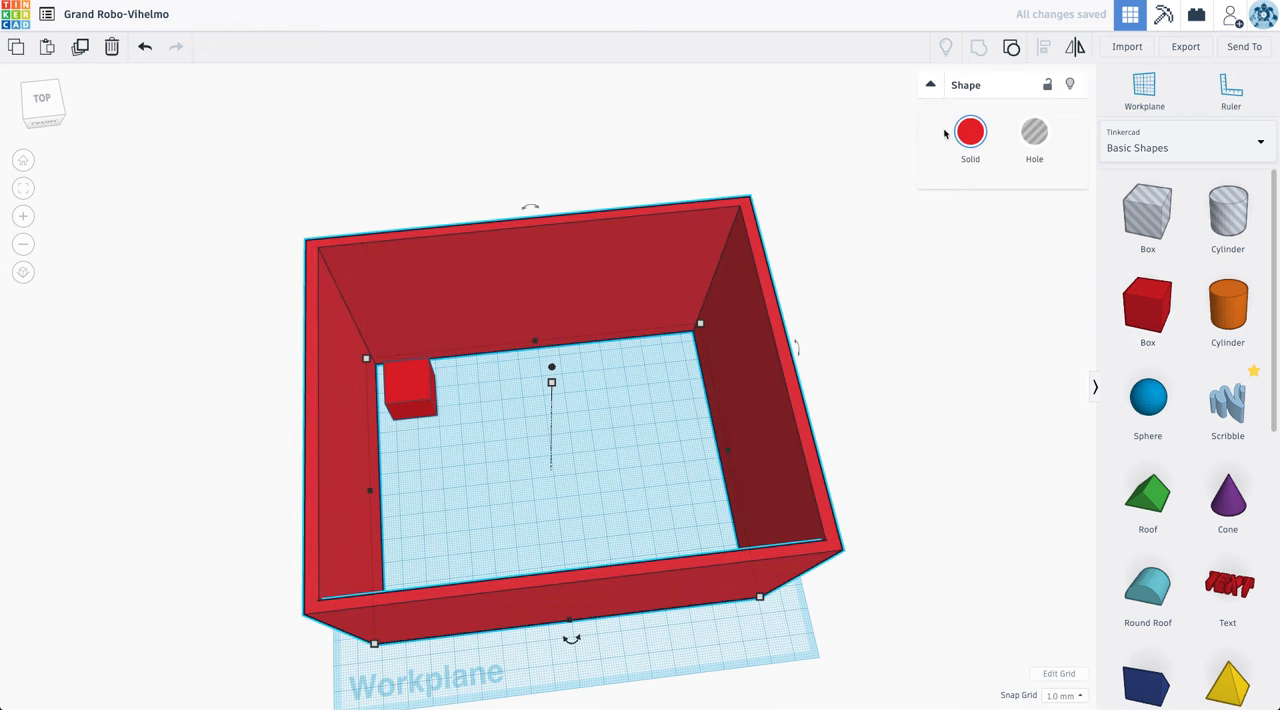
Step: Recolour the room walls with a pale cream preset swatch
{"action": "left_click", "coordinate": [969, 131]}
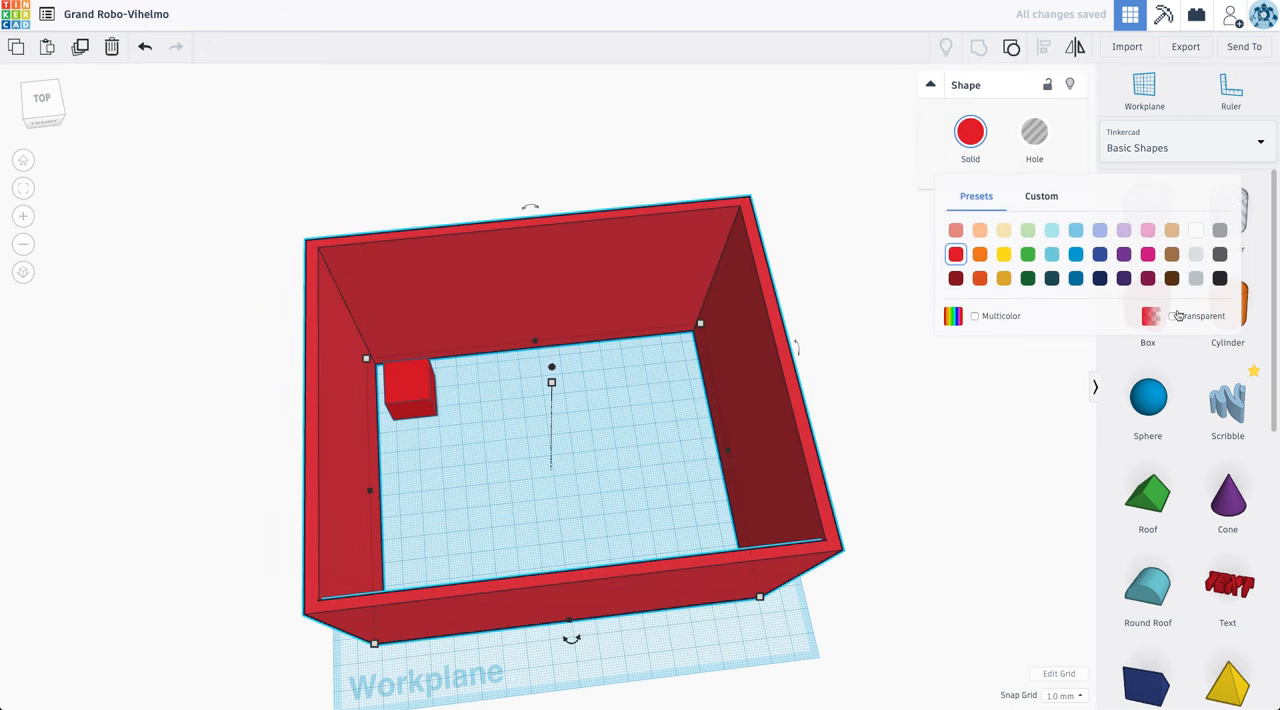
{"action": "left_click", "coordinate": [1041, 196]}
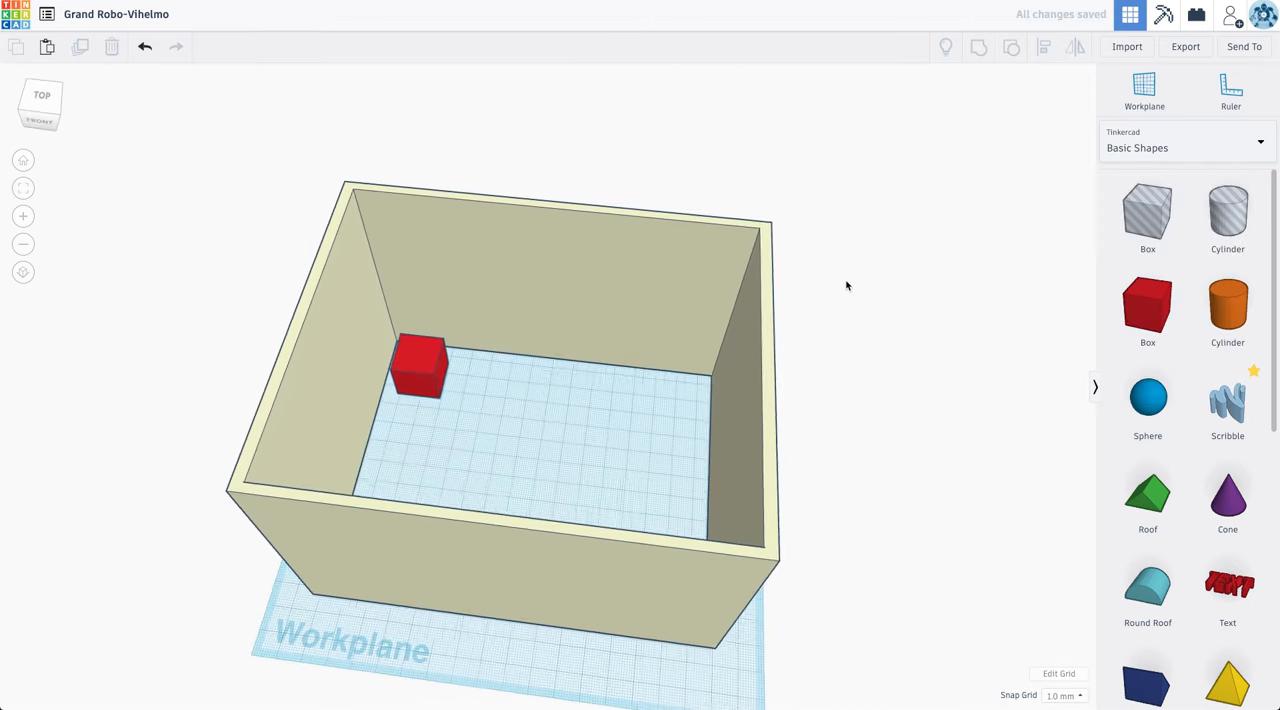
Step: View the room from above and colour the floor a pale tan via the custom colour picker
{"action": "left_click", "coordinate": [418, 365]}
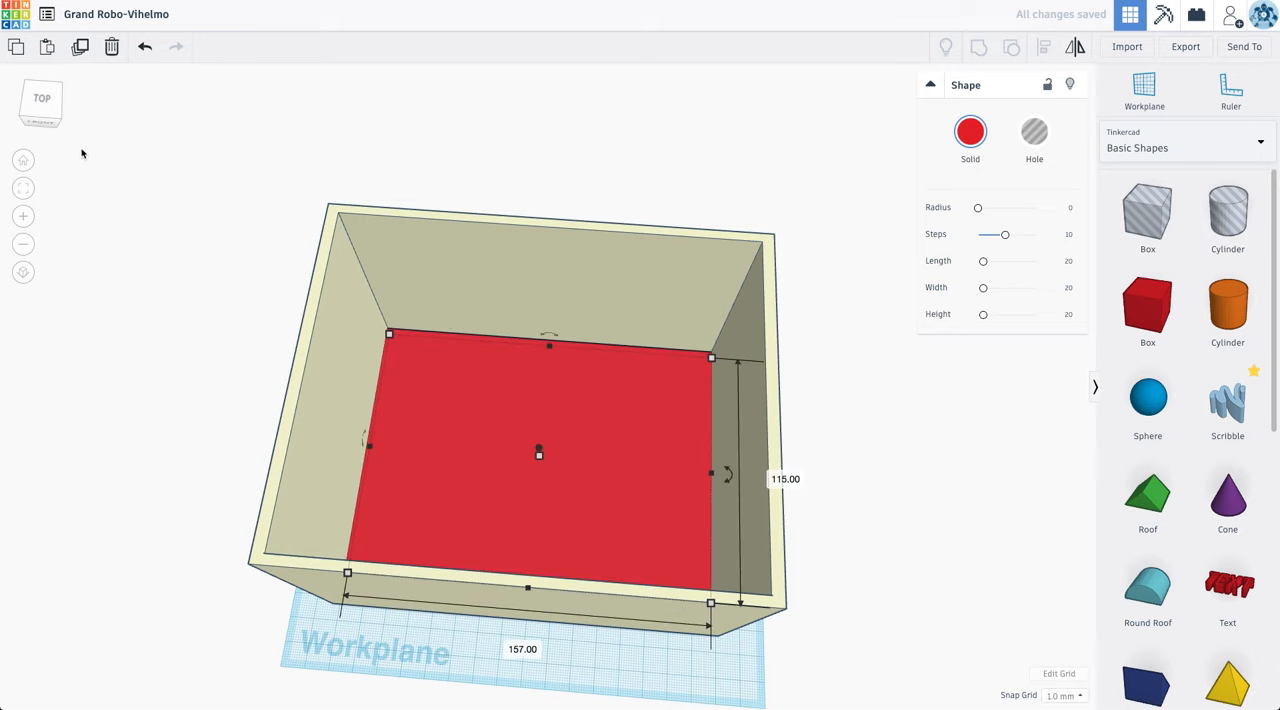
{"action": "left_click", "coordinate": [42, 98]}
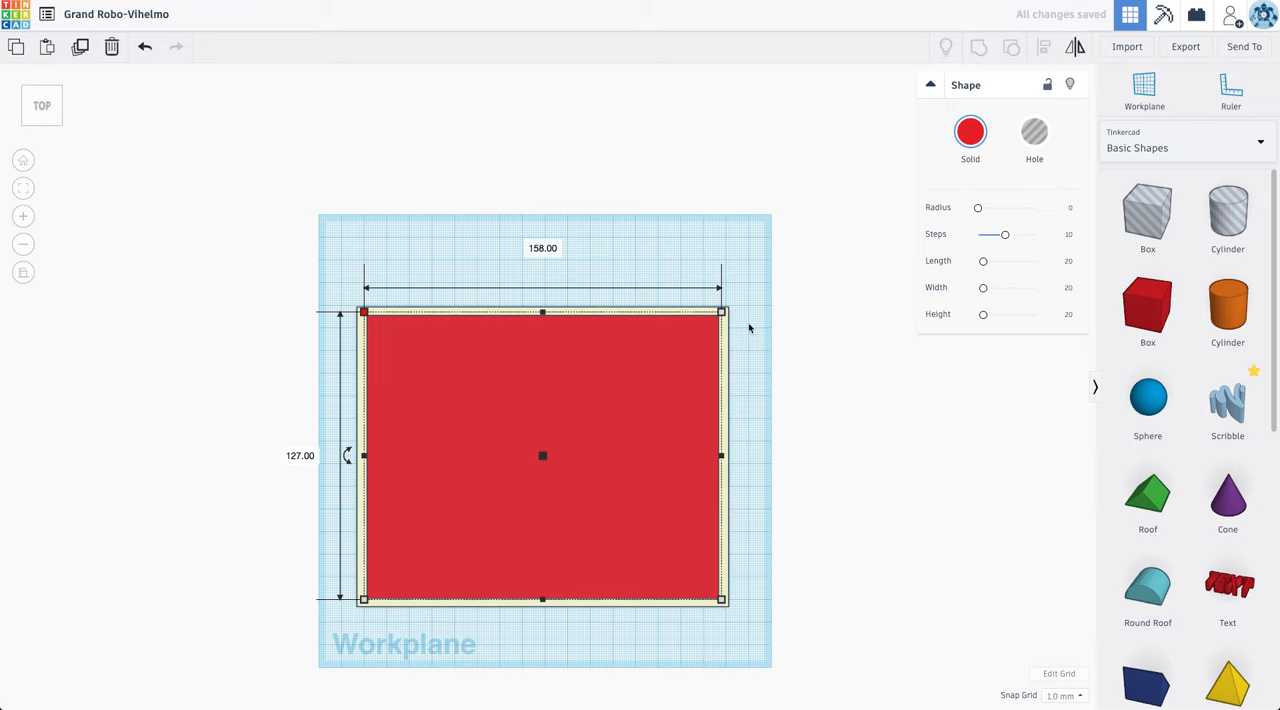
{"action": "left_click", "coordinate": [970, 131]}
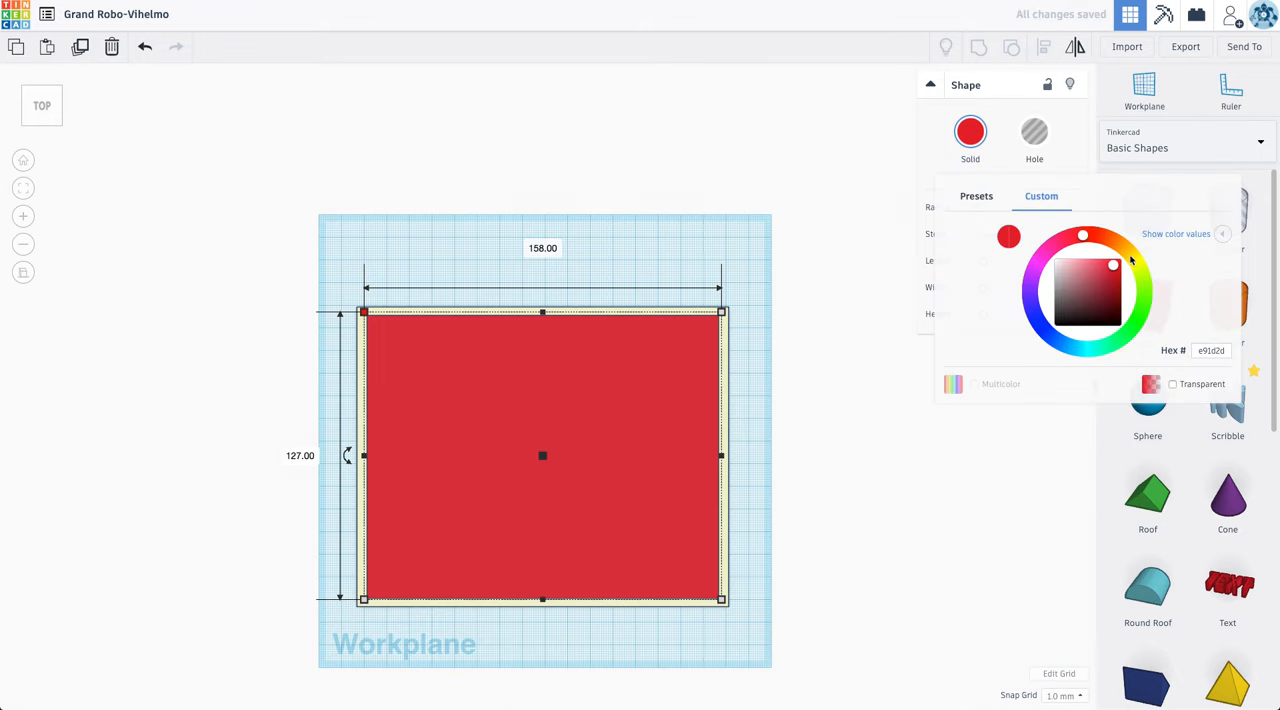
{"action": "left_click", "coordinate": [1089, 291]}
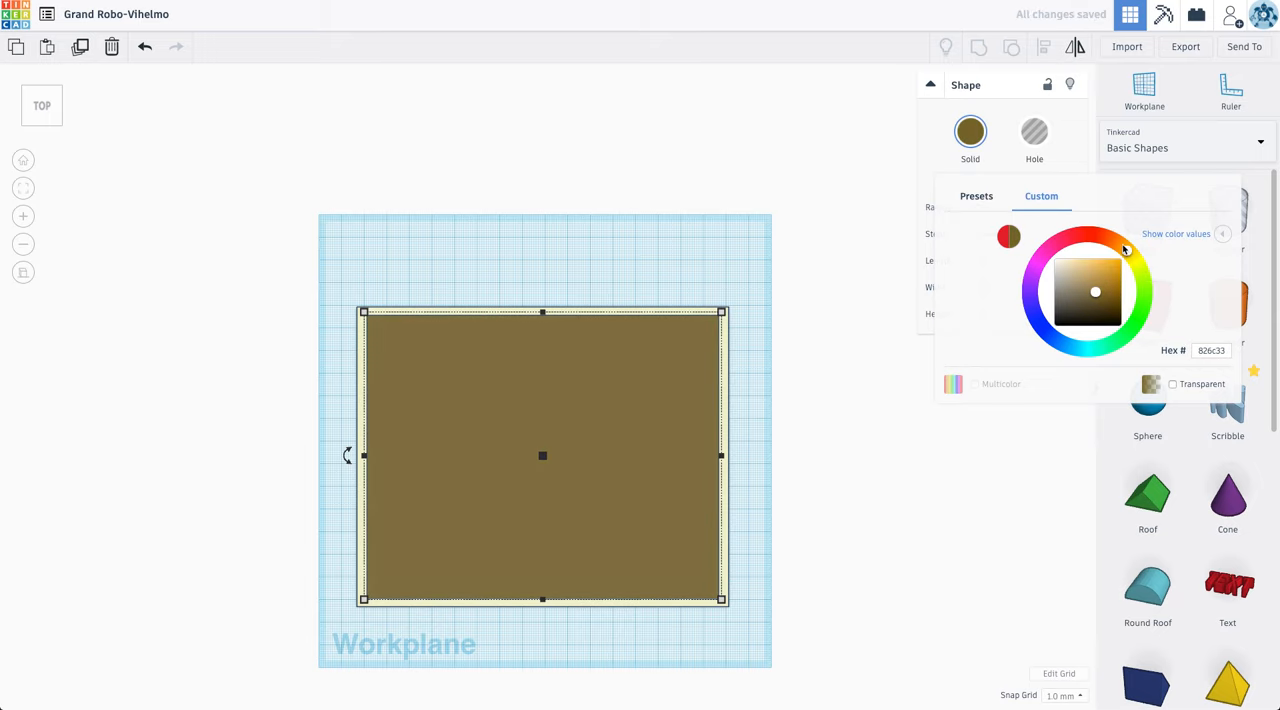
{"action": "left_click", "coordinate": [1087, 271]}
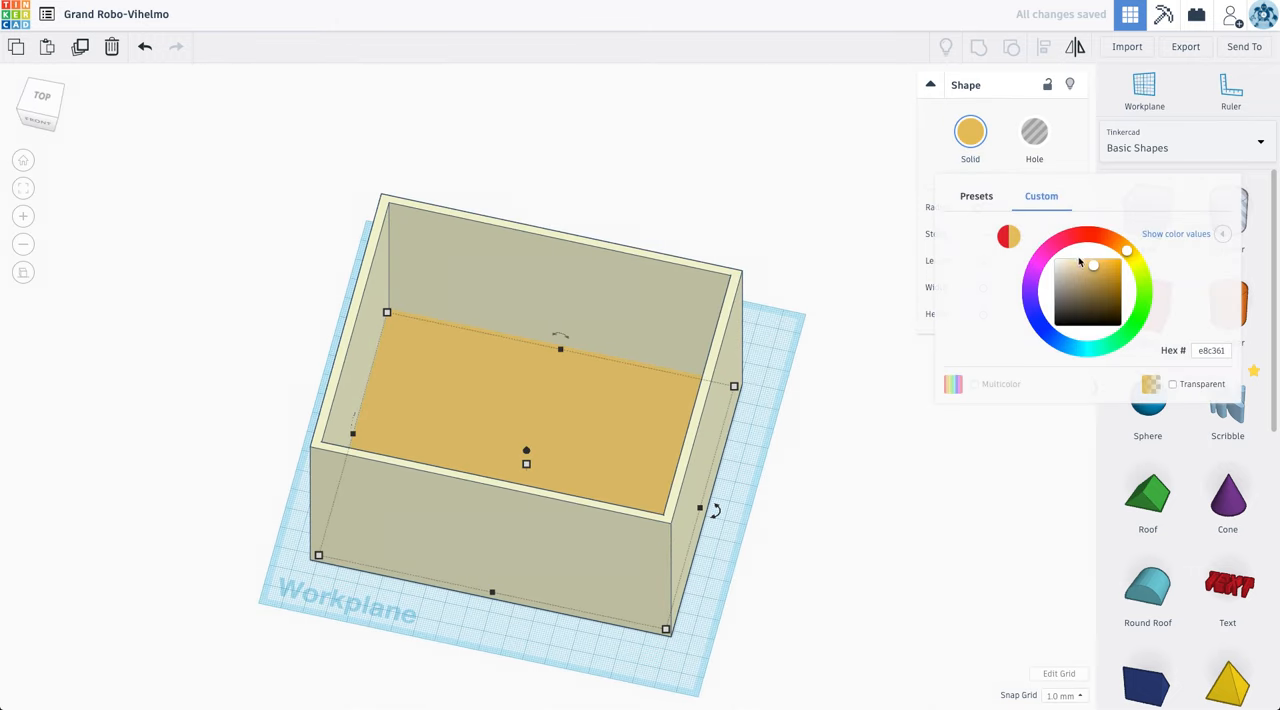
{"action": "left_click", "coordinate": [1080, 263]}
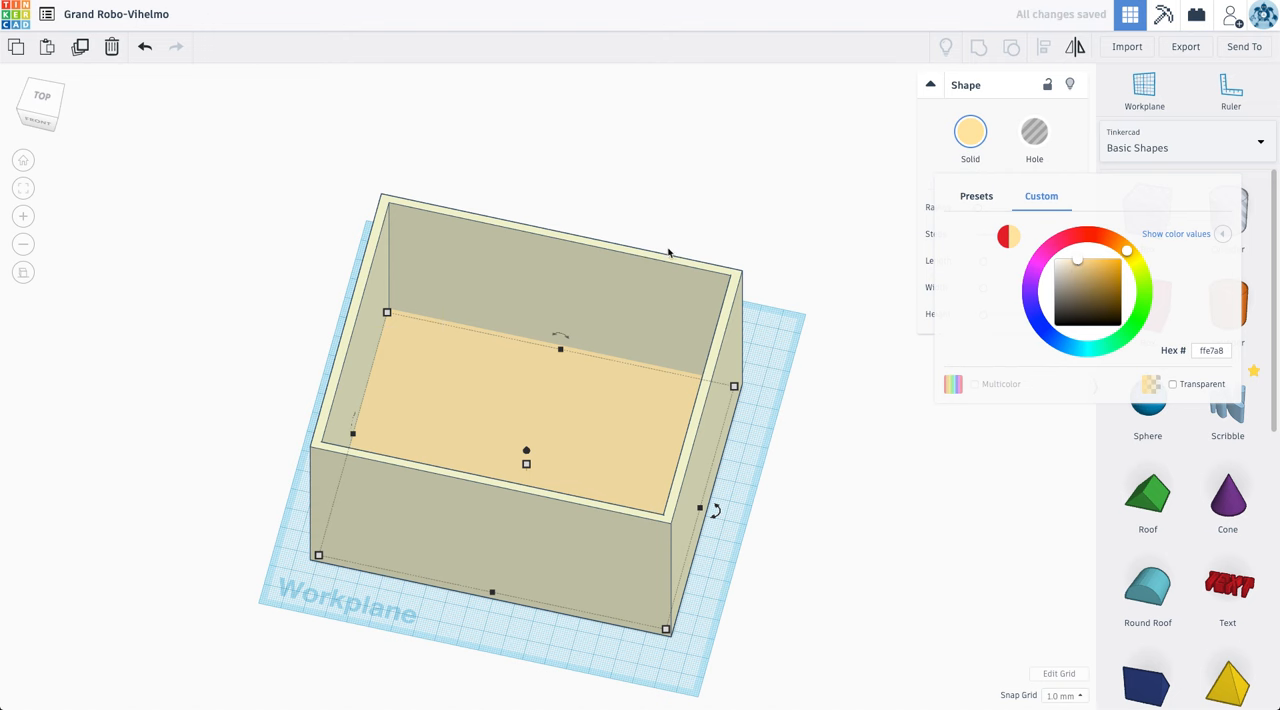
{"action": "left_click", "coordinate": [1064, 270]}
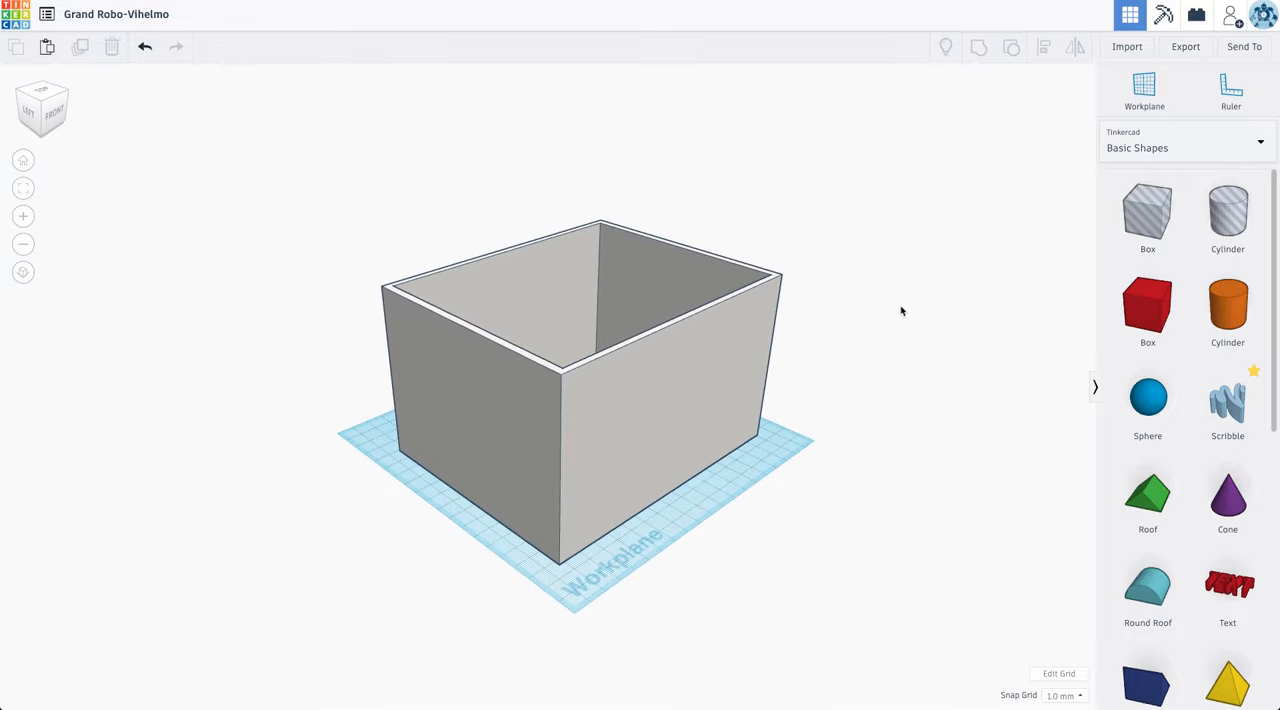
Step: Add a Box Hole, stretch it to door height, and push it through the front wall
{"action": "left_click", "coordinate": [1147, 213]}
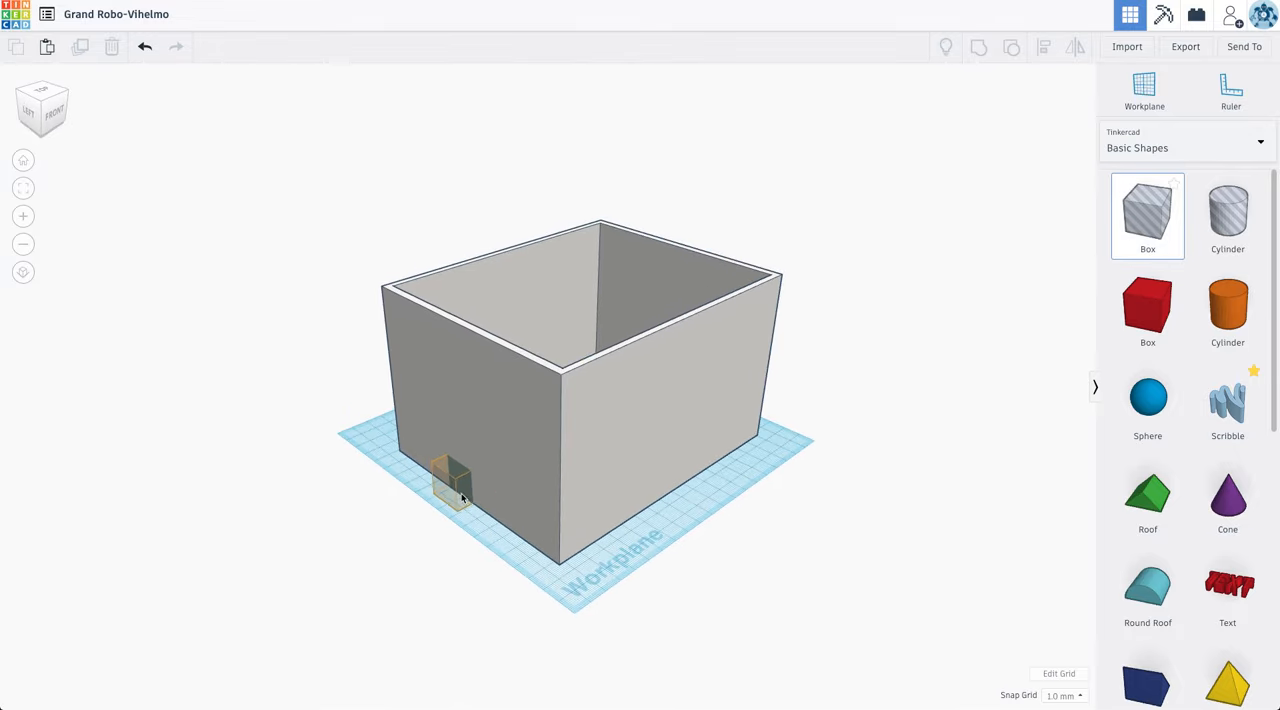
{"action": "left_click", "coordinate": [452, 485]}
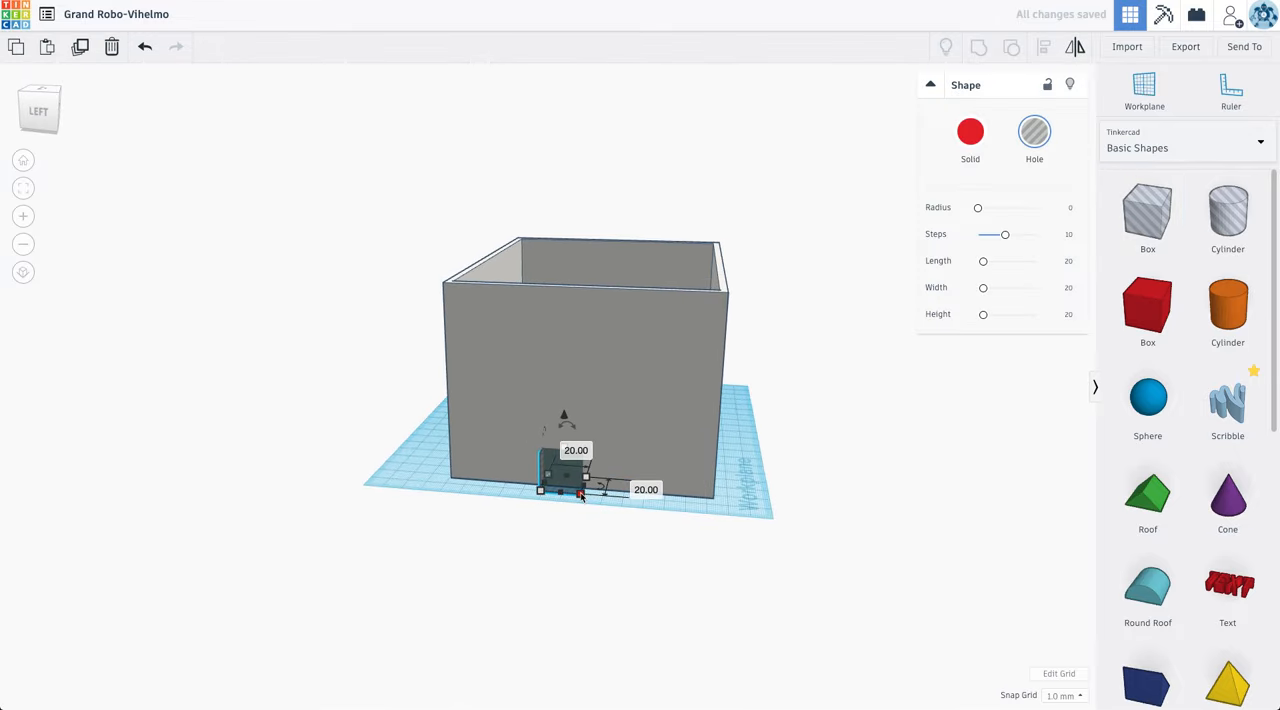
{"action": "left_click_drag", "start_coordinate": [564, 470], "coordinate": [575, 412]}
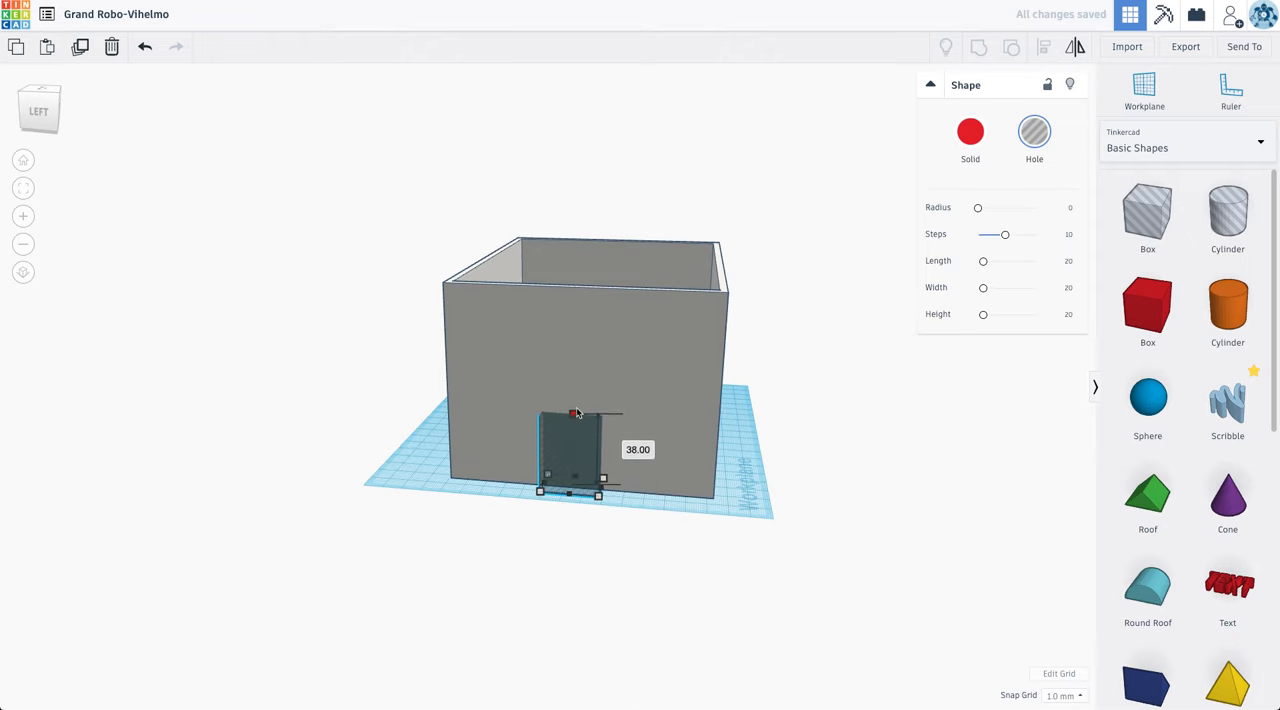
{"action": "left_click_drag", "start_coordinate": [573, 413], "coordinate": [573, 363]}
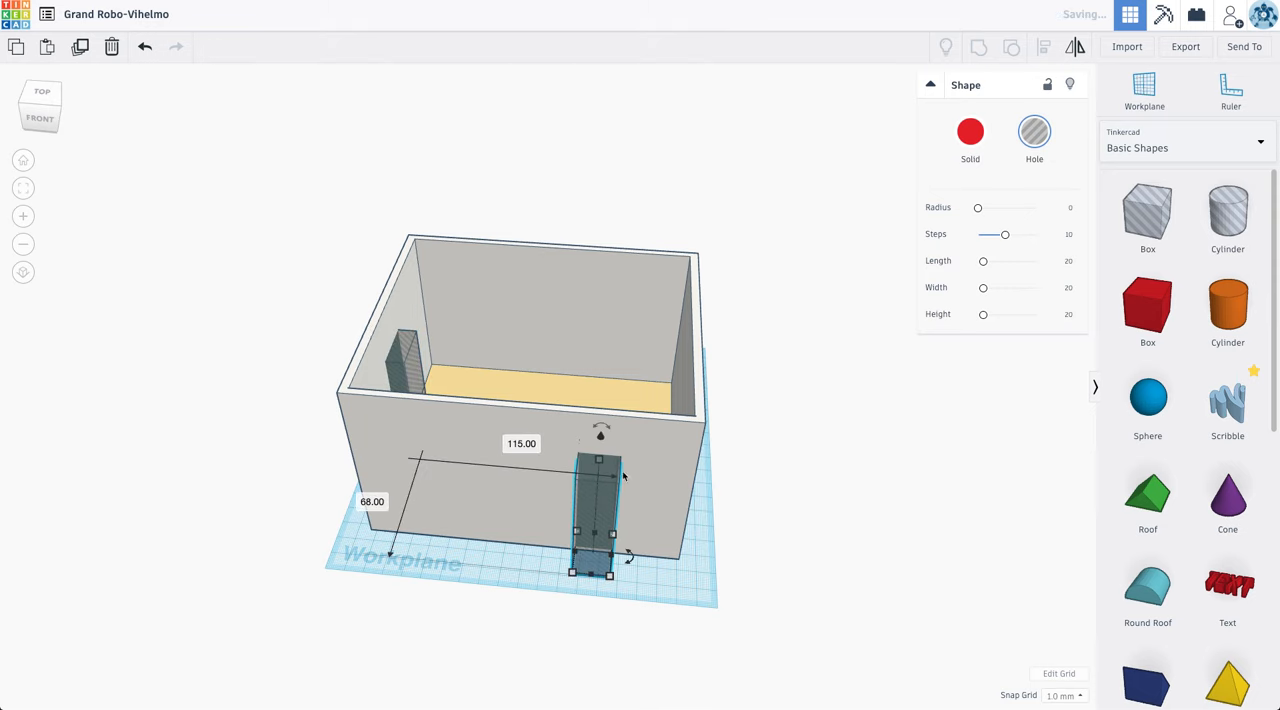
{"action": "left_click_drag", "start_coordinate": [625, 555], "coordinate": [595, 595]}
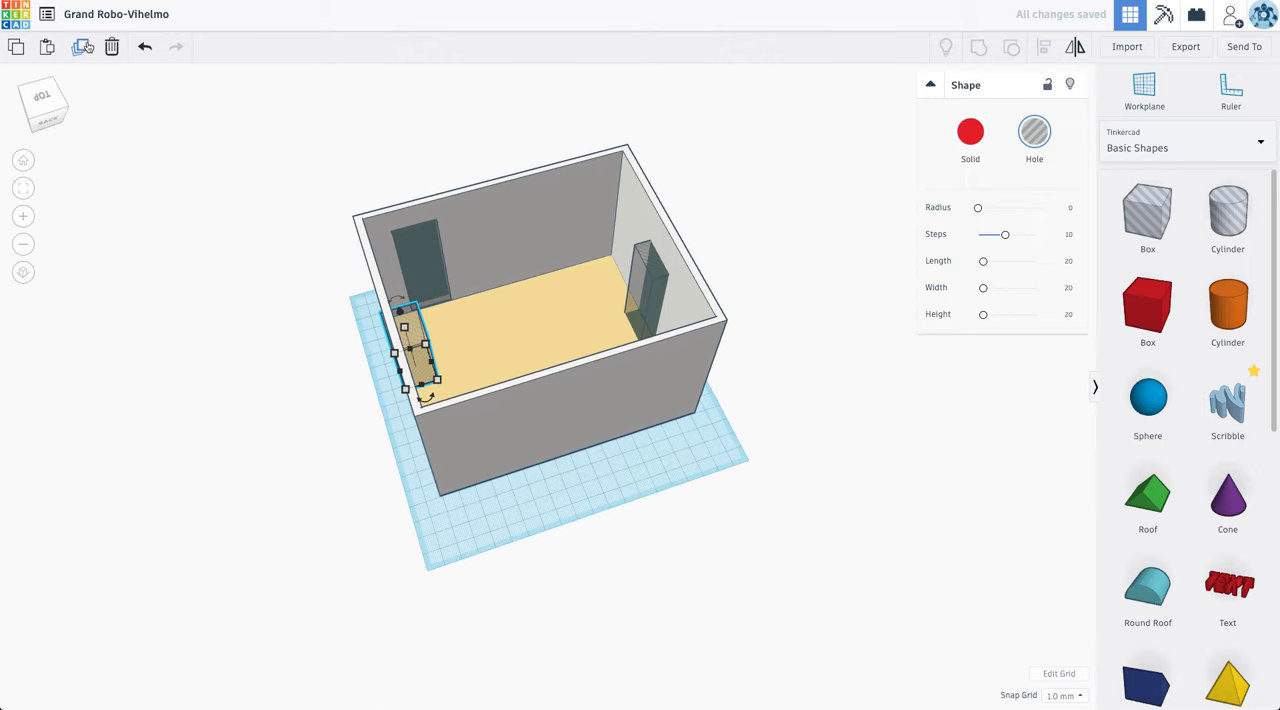
Step: Drag another hole box toward the front wall into position
{"action": "left_click_drag", "start_coordinate": [410, 350], "coordinate": [560, 350]}
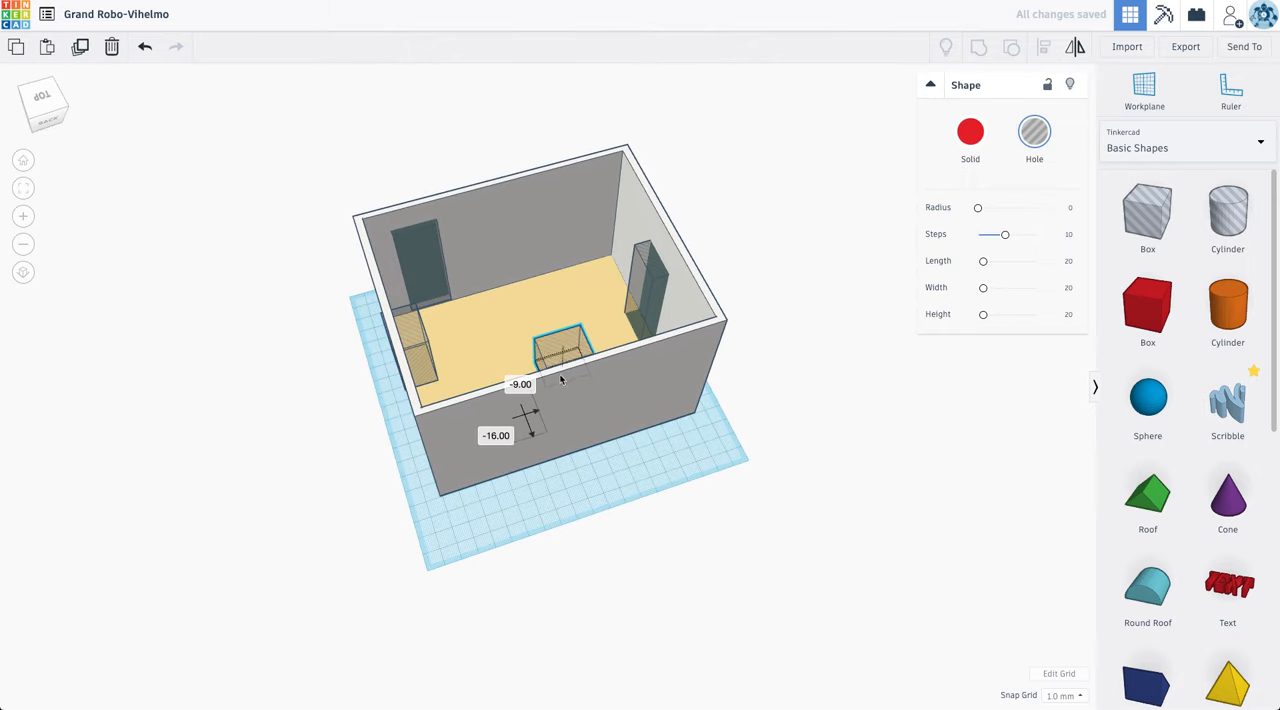
{"action": "left_click", "coordinate": [408, 338]}
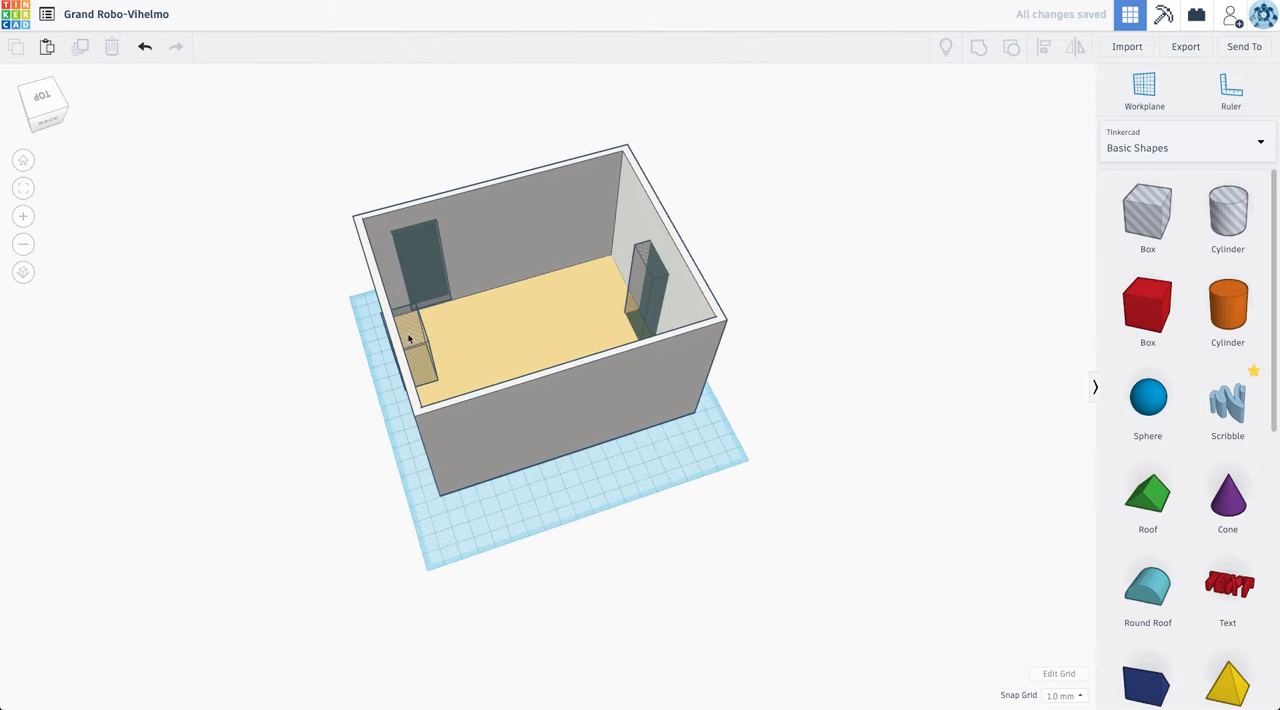
{"action": "left_click", "coordinate": [413, 345]}
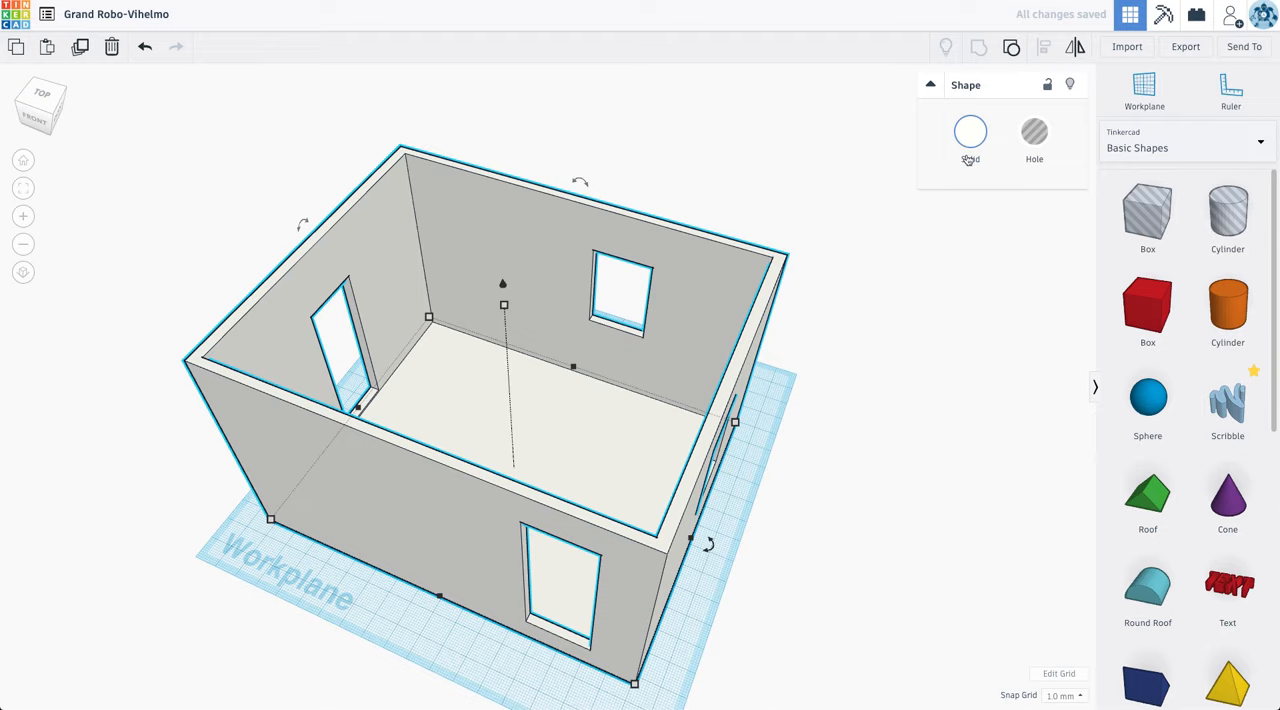
Step: Set the colour of the cut walls and select the leftover red box to remove
{"action": "left_click", "coordinate": [969, 131]}
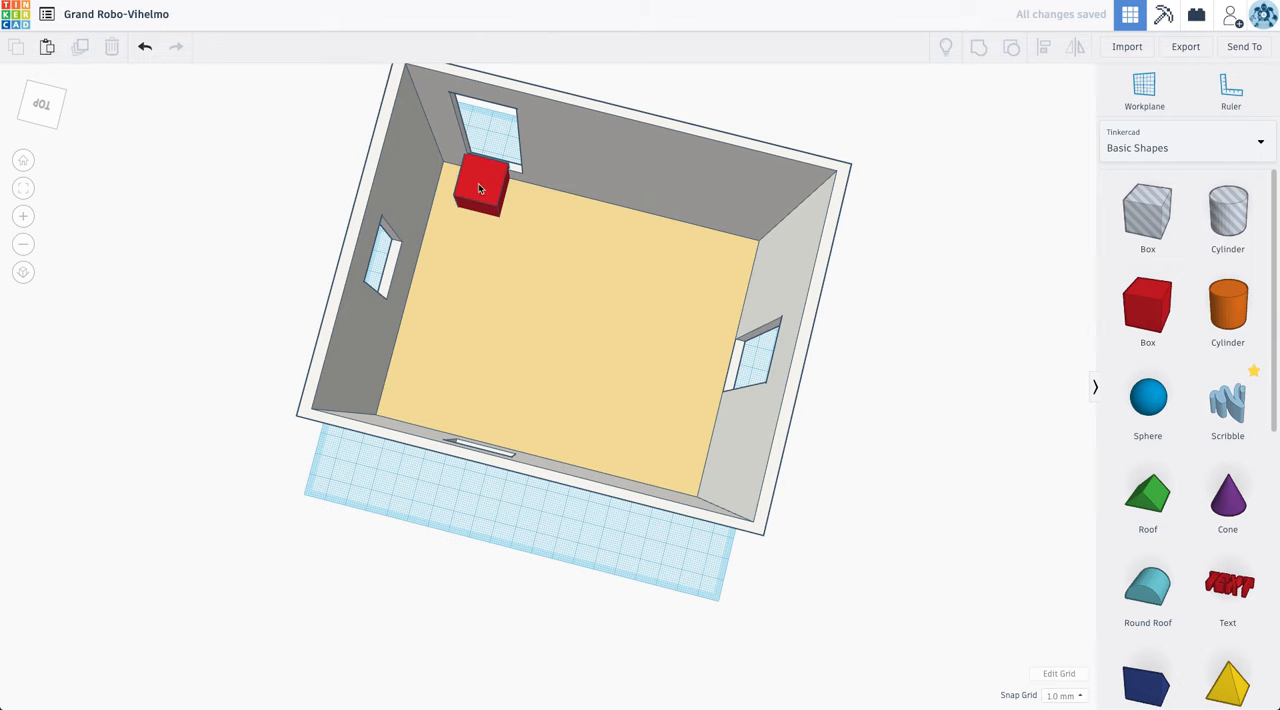
{"action": "left_click", "coordinate": [480, 188]}
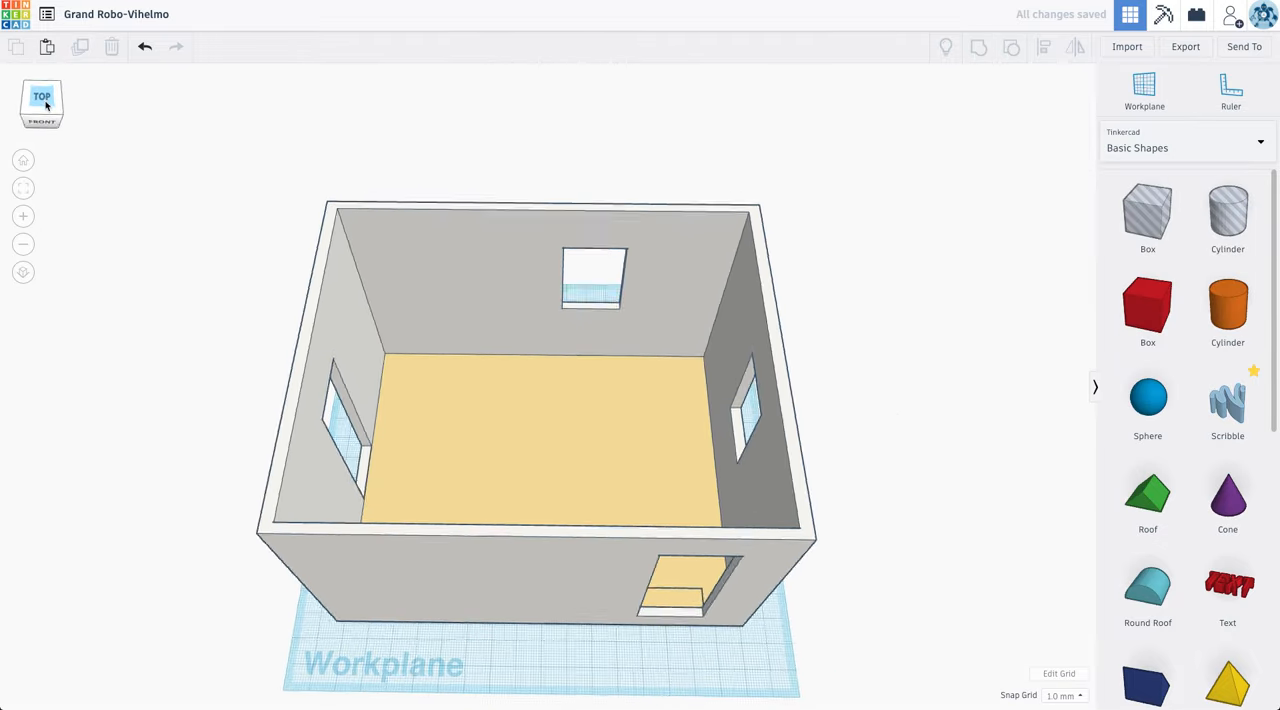
Step: Browse the Making at home, Smithsonian (NEW) and OMSI hangout space shape libraries
{"action": "left_click", "coordinate": [42, 96]}
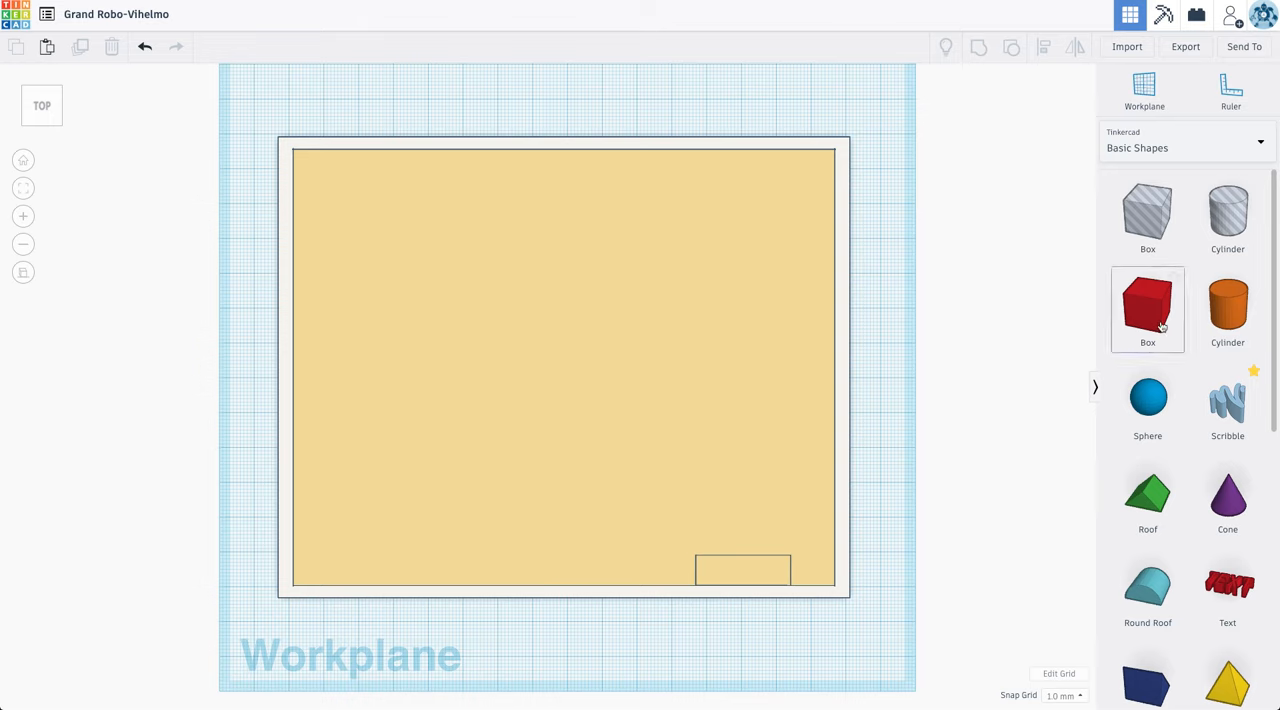
{"action": "scroll", "scroll_direction": "down", "scroll_amount": 3}
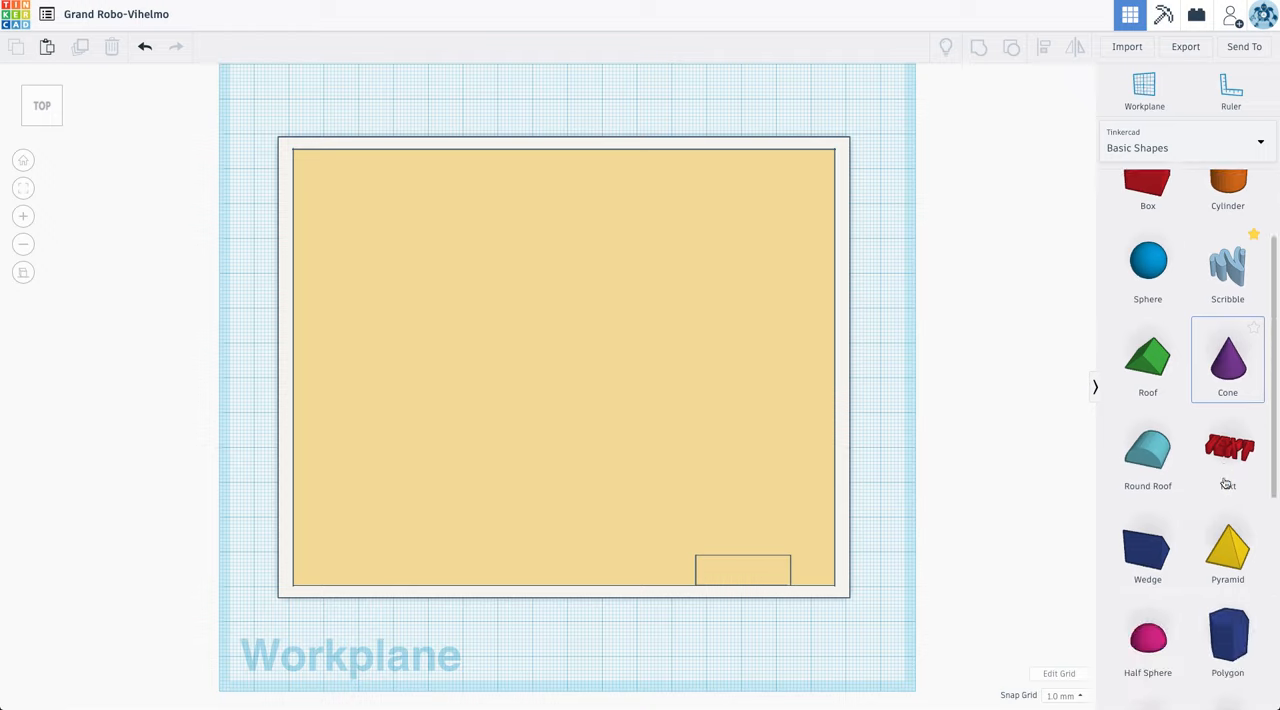
{"action": "left_click", "coordinate": [1185, 147]}
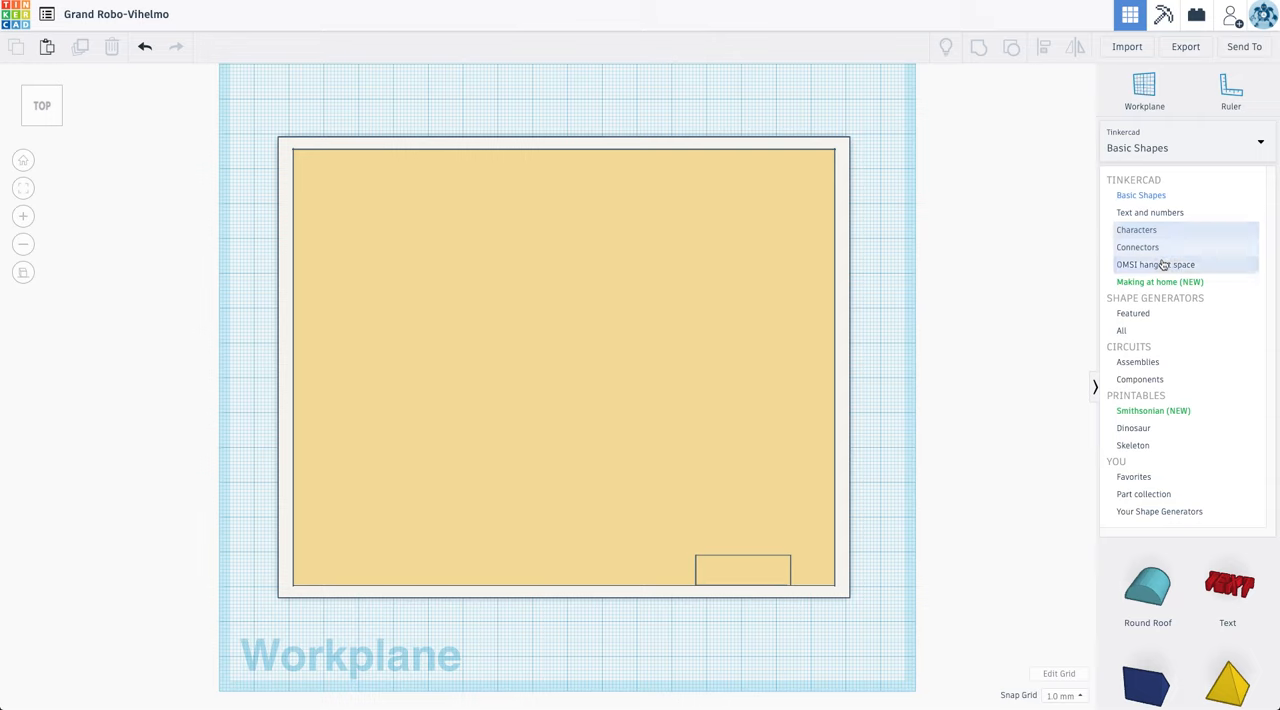
{"action": "left_click", "coordinate": [1159, 281]}
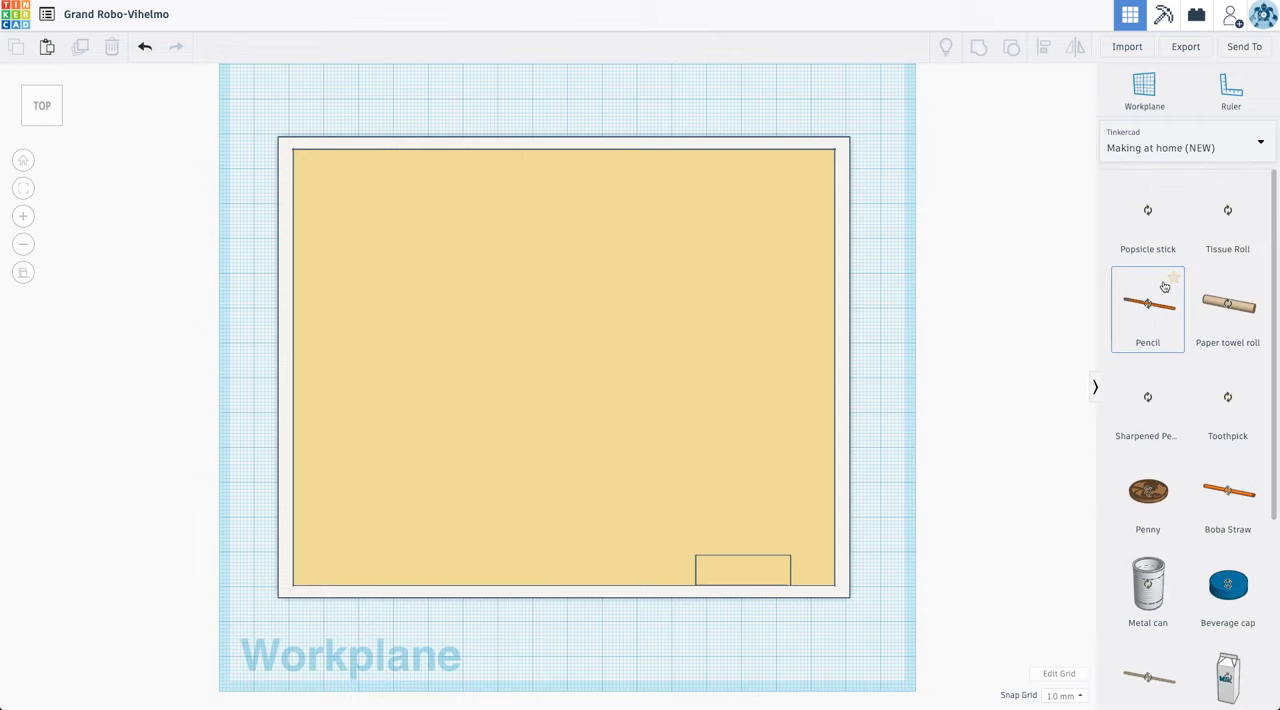
{"action": "scroll", "scroll_direction": "down", "scroll_amount": 3}
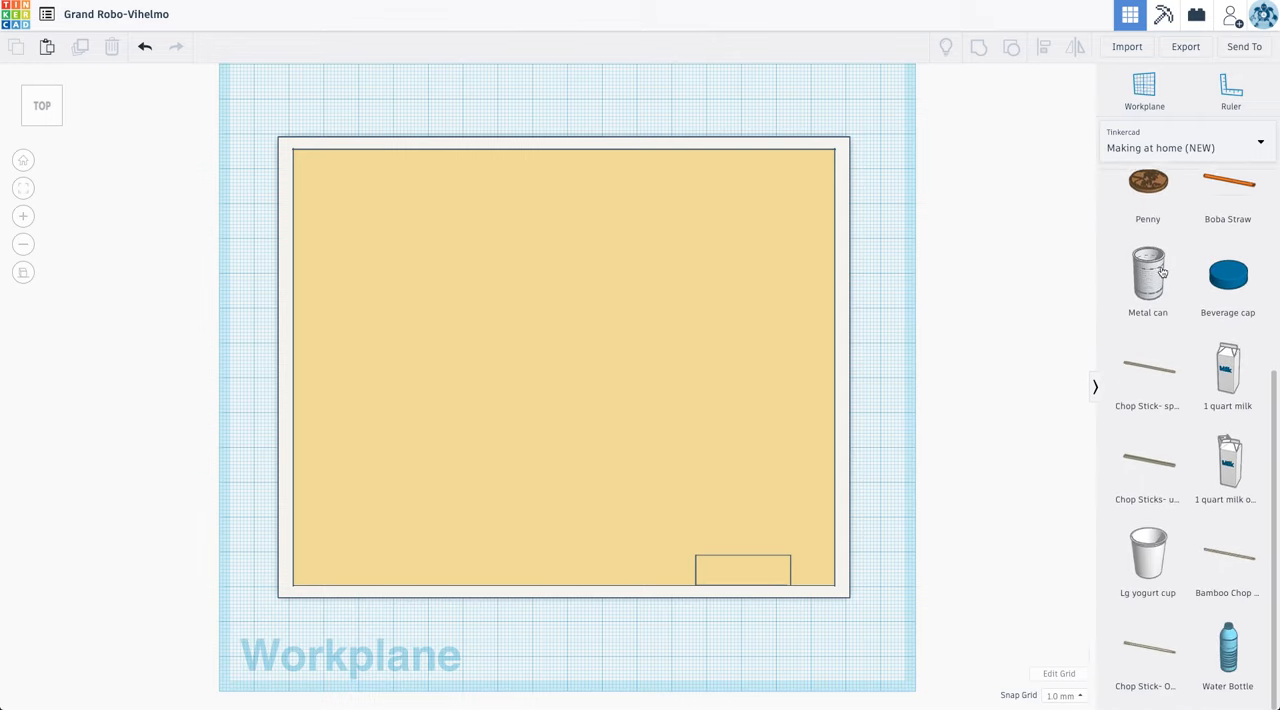
{"action": "left_click", "coordinate": [1185, 147]}
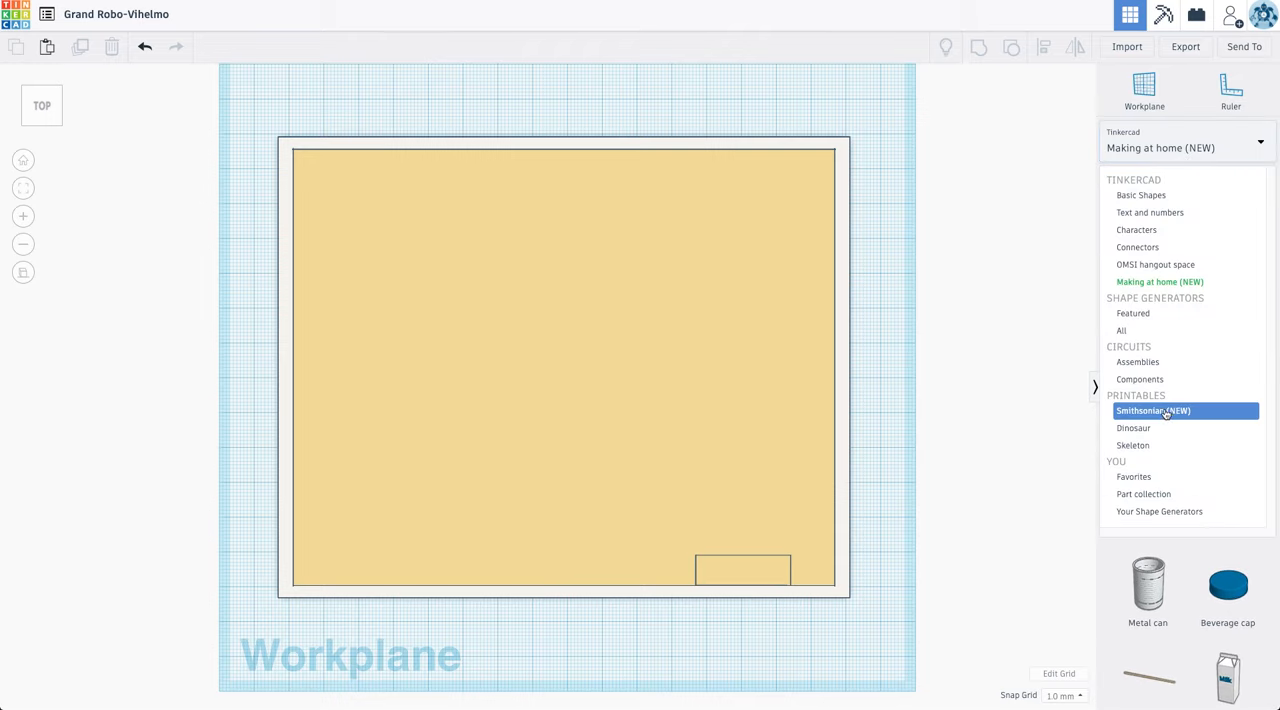
{"action": "left_click", "coordinate": [1153, 410]}
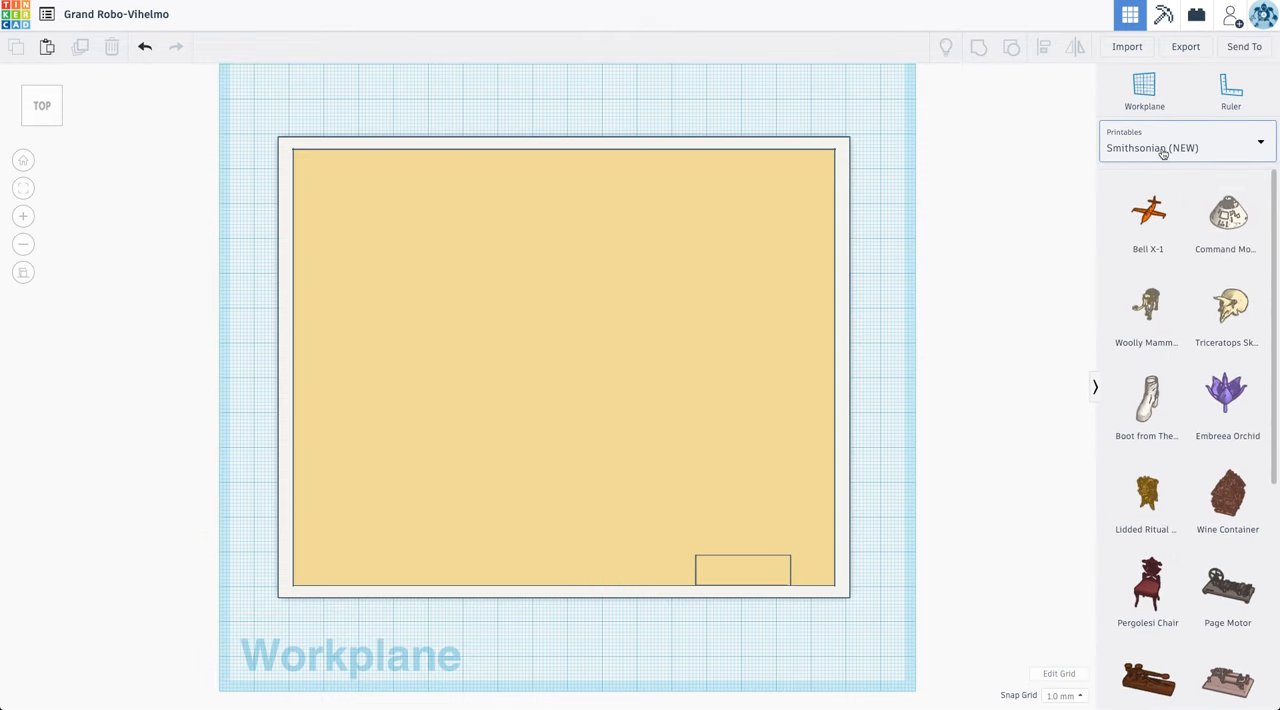
{"action": "left_click", "coordinate": [1186, 147]}
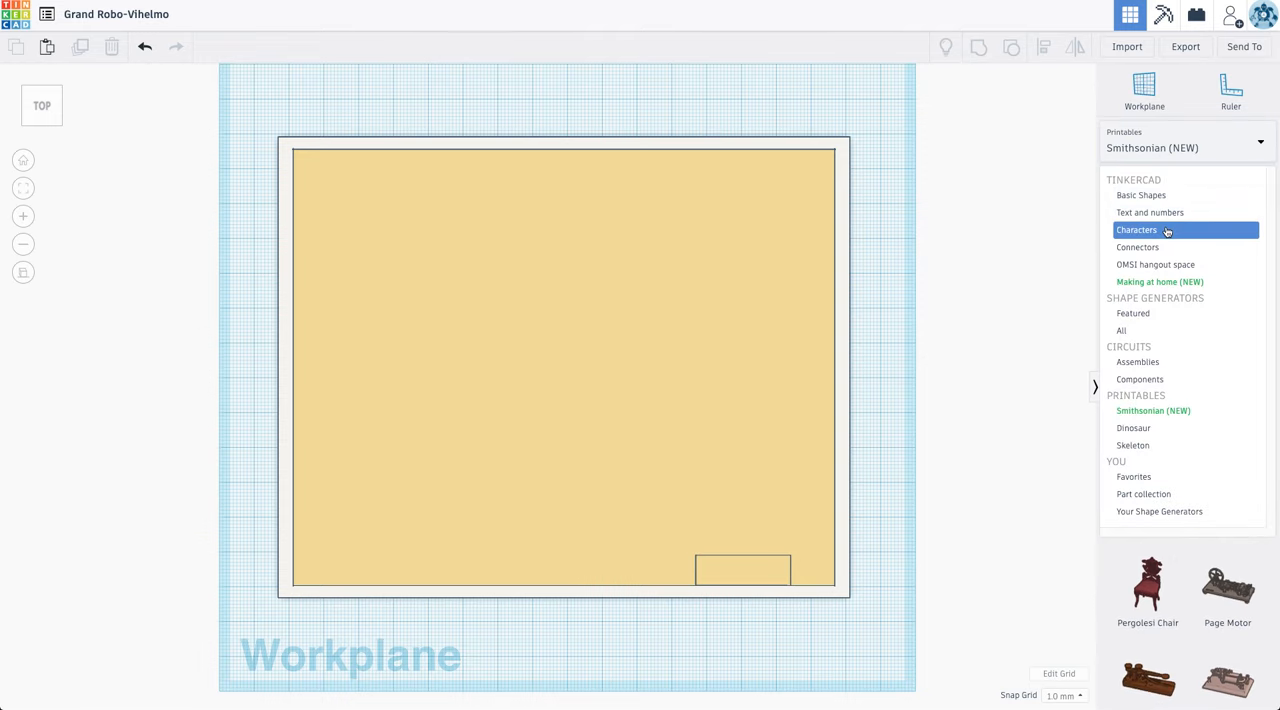
{"action": "left_click", "coordinate": [1155, 264]}
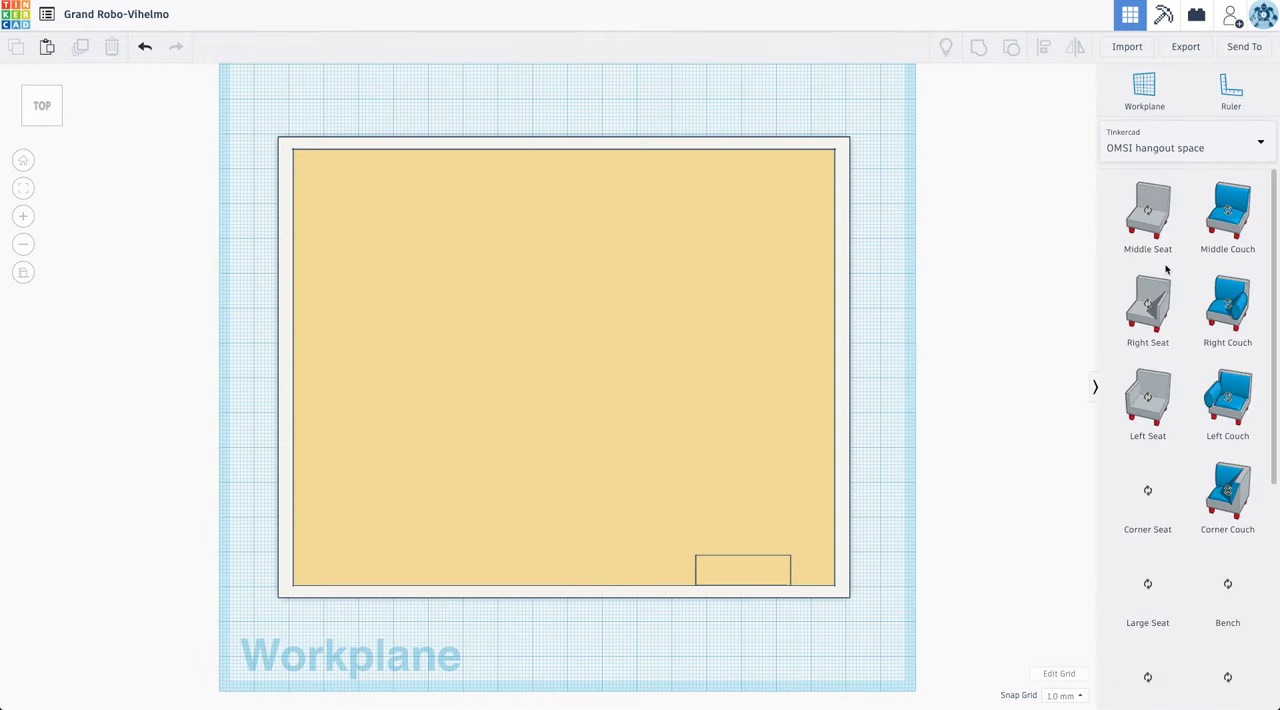
{"action": "scroll", "scroll_direction": "down", "scroll_amount": 3}
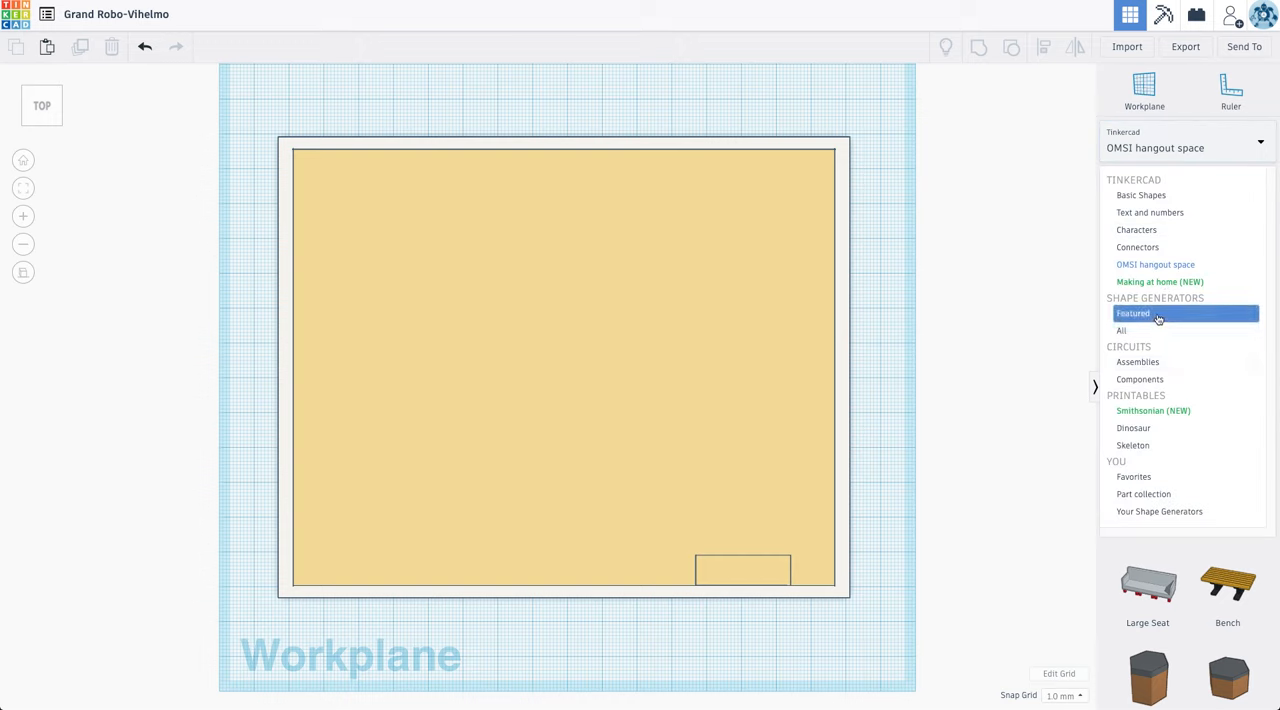
Step: Browse the Featured and All shape generators, paging through several generator pages
{"action": "left_click", "coordinate": [1133, 313]}
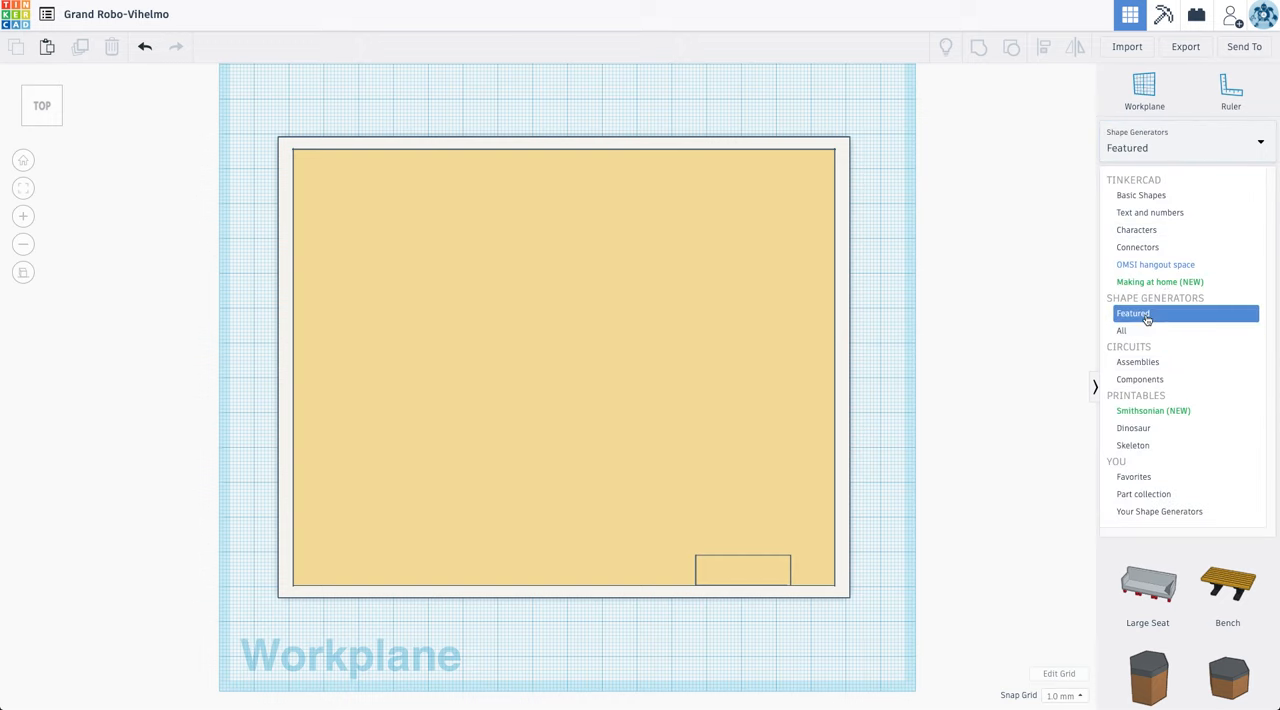
{"action": "left_click", "coordinate": [1137, 247]}
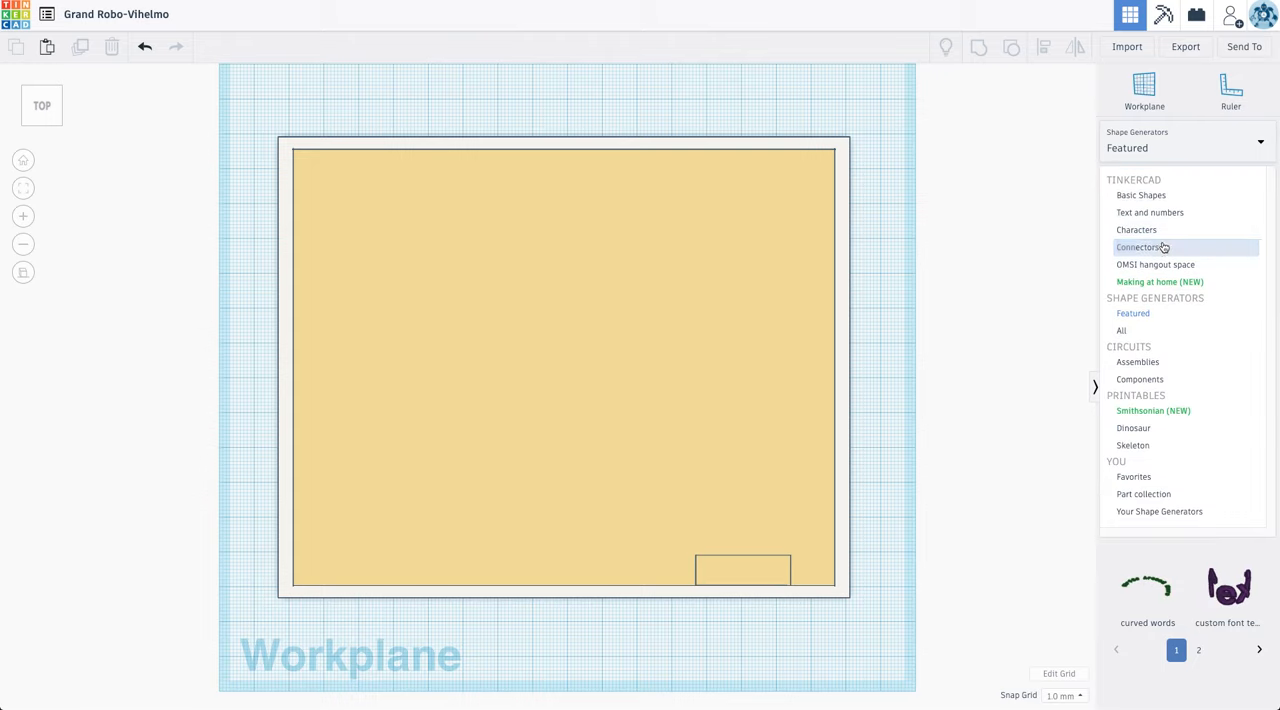
{"action": "left_click", "coordinate": [1121, 330]}
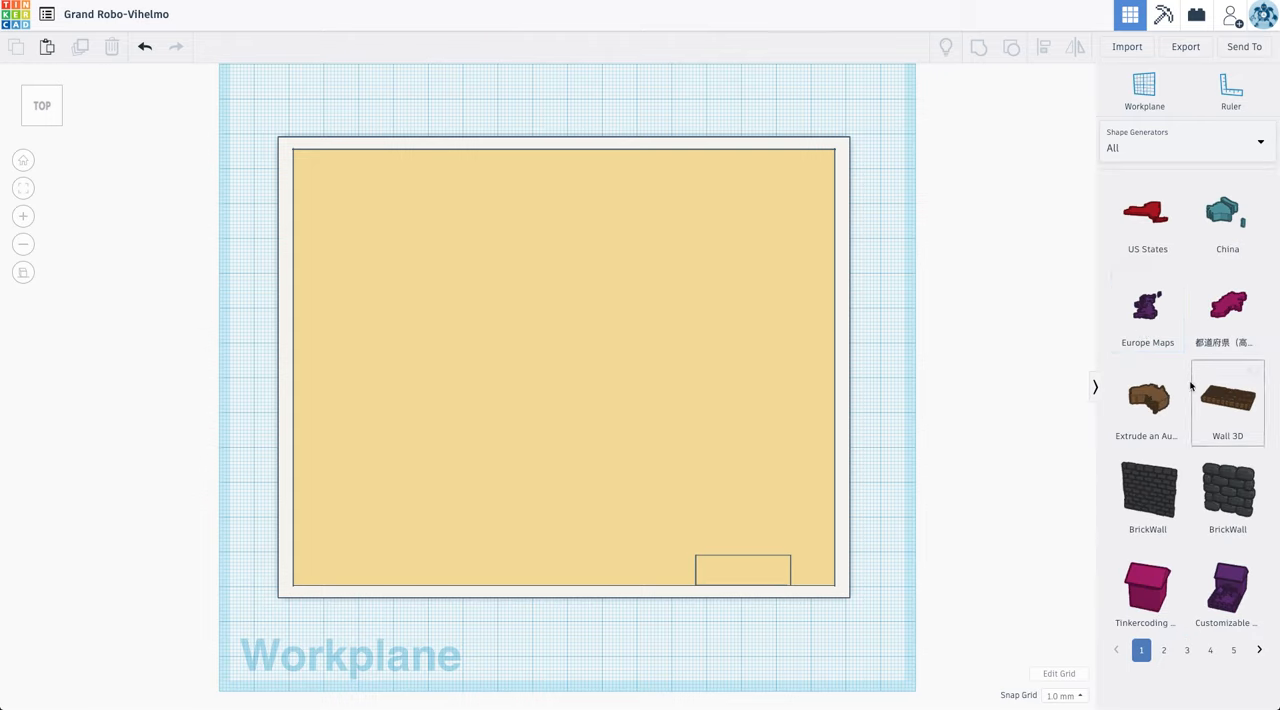
{"action": "left_click", "coordinate": [1164, 650]}
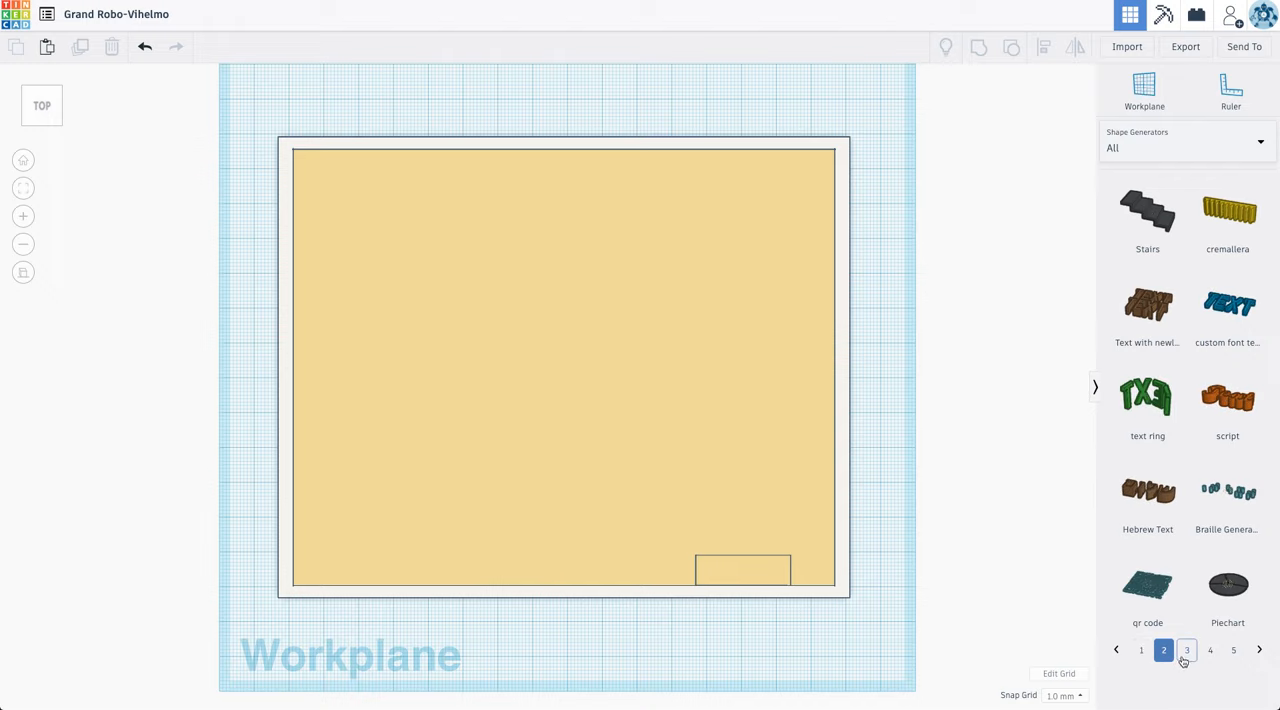
{"action": "left_click", "coordinate": [1187, 650]}
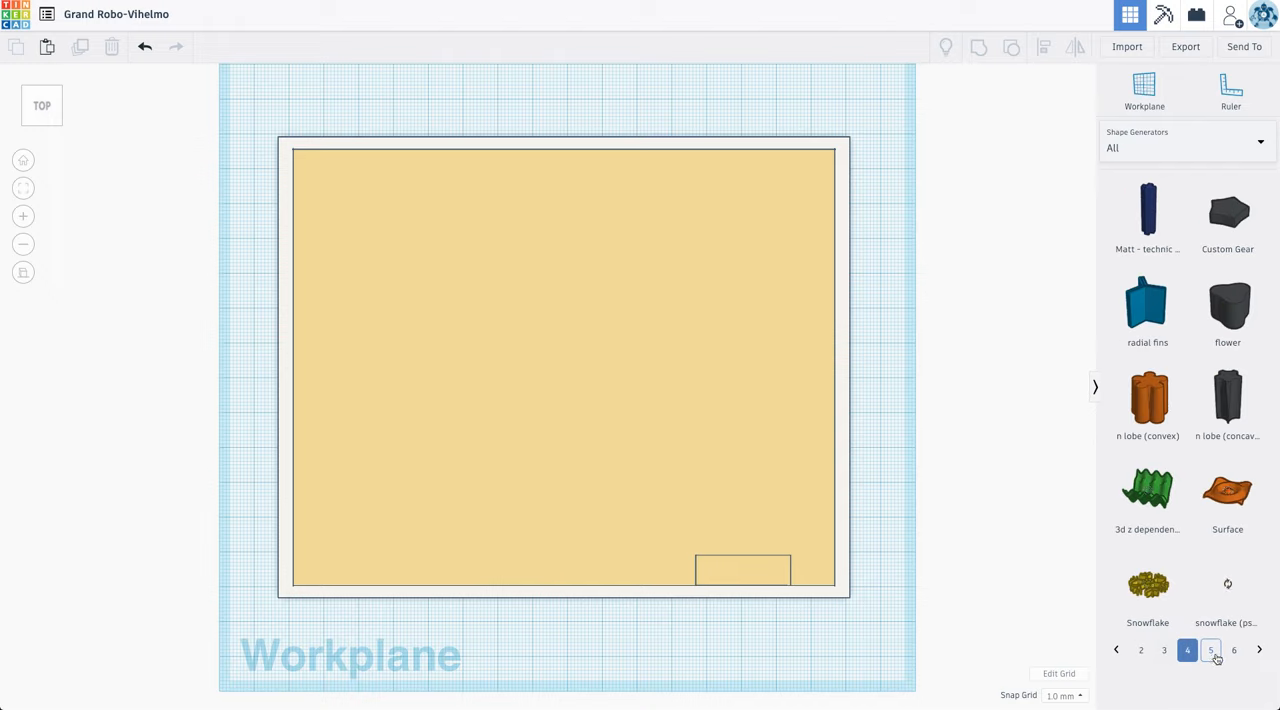
{"action": "left_click", "coordinate": [1188, 650]}
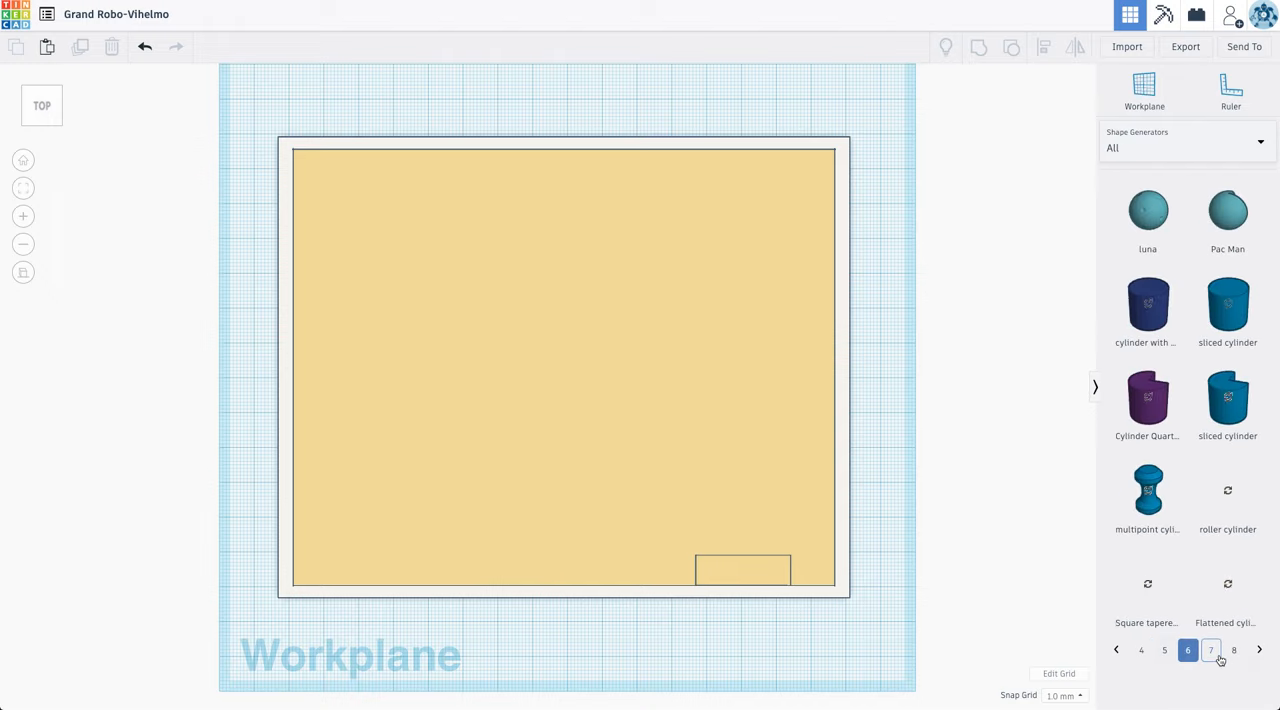
{"action": "left_click", "coordinate": [1210, 650]}
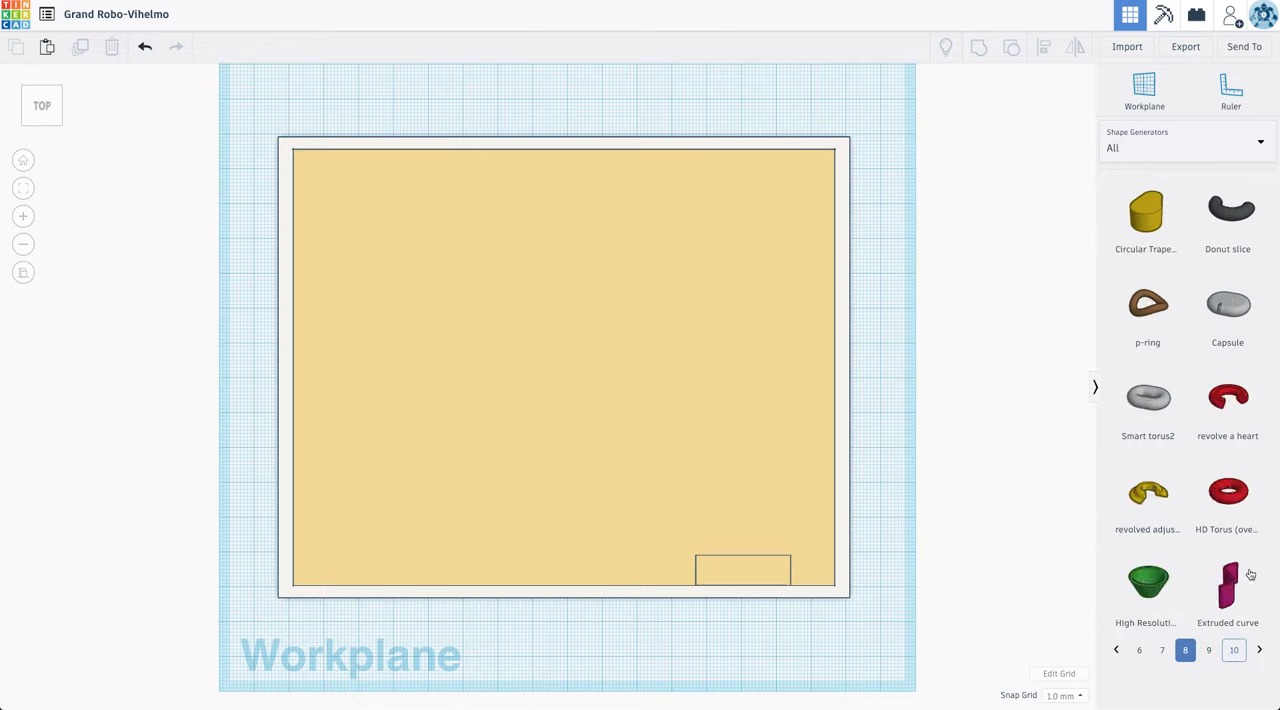
{"action": "left_click", "coordinate": [1186, 147]}
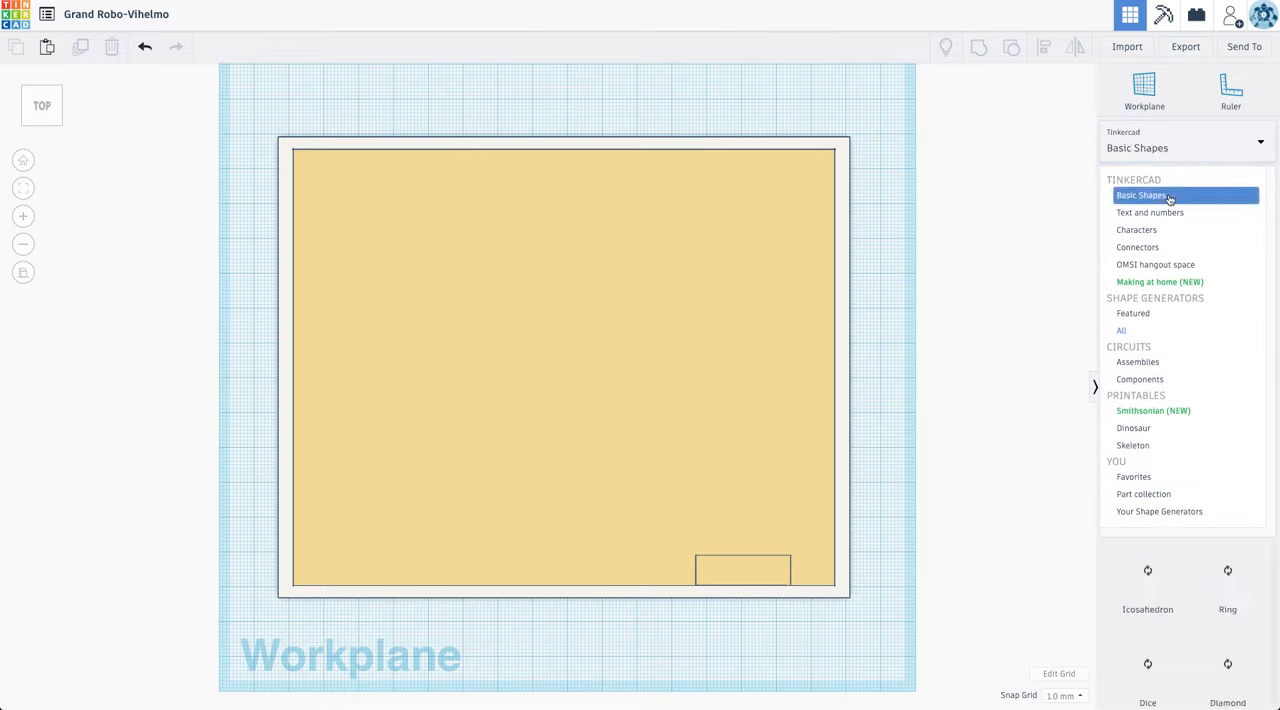
Step: From Basic Shapes, colour the box dark blue and move it into the floor's upper-left corner in top view
{"action": "left_click", "coordinate": [1140, 195]}
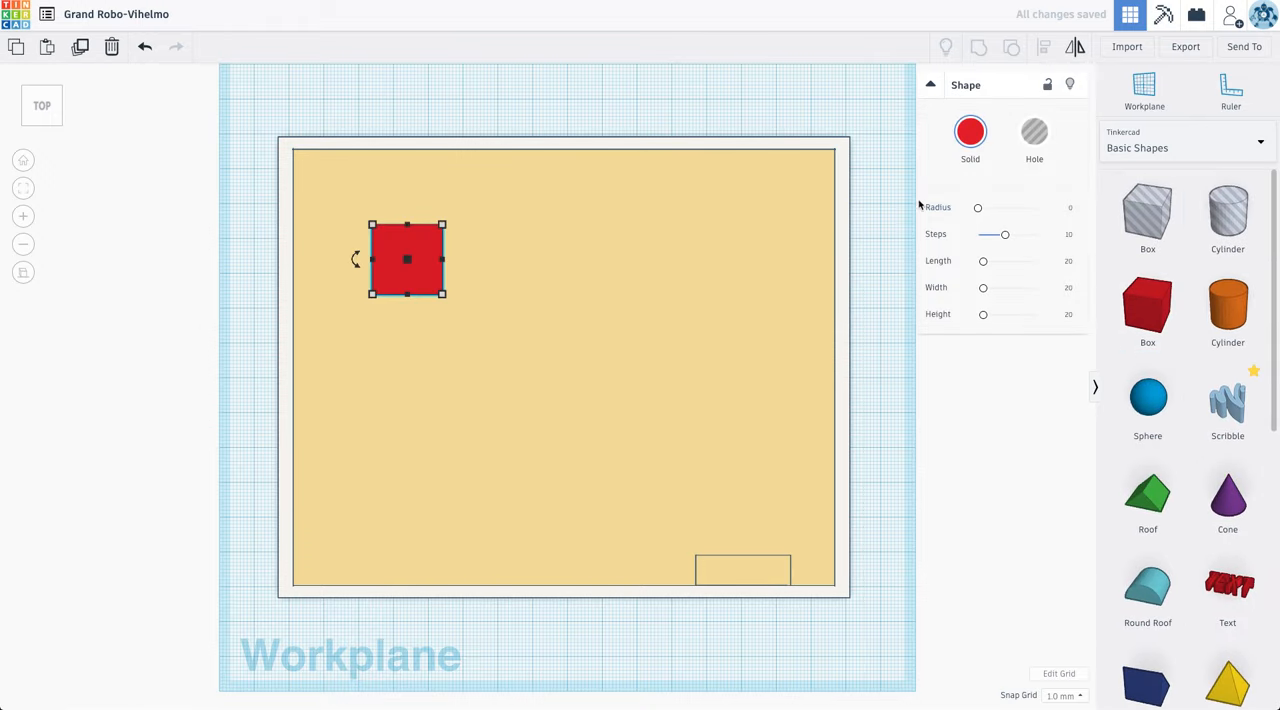
{"action": "left_click", "coordinate": [970, 131]}
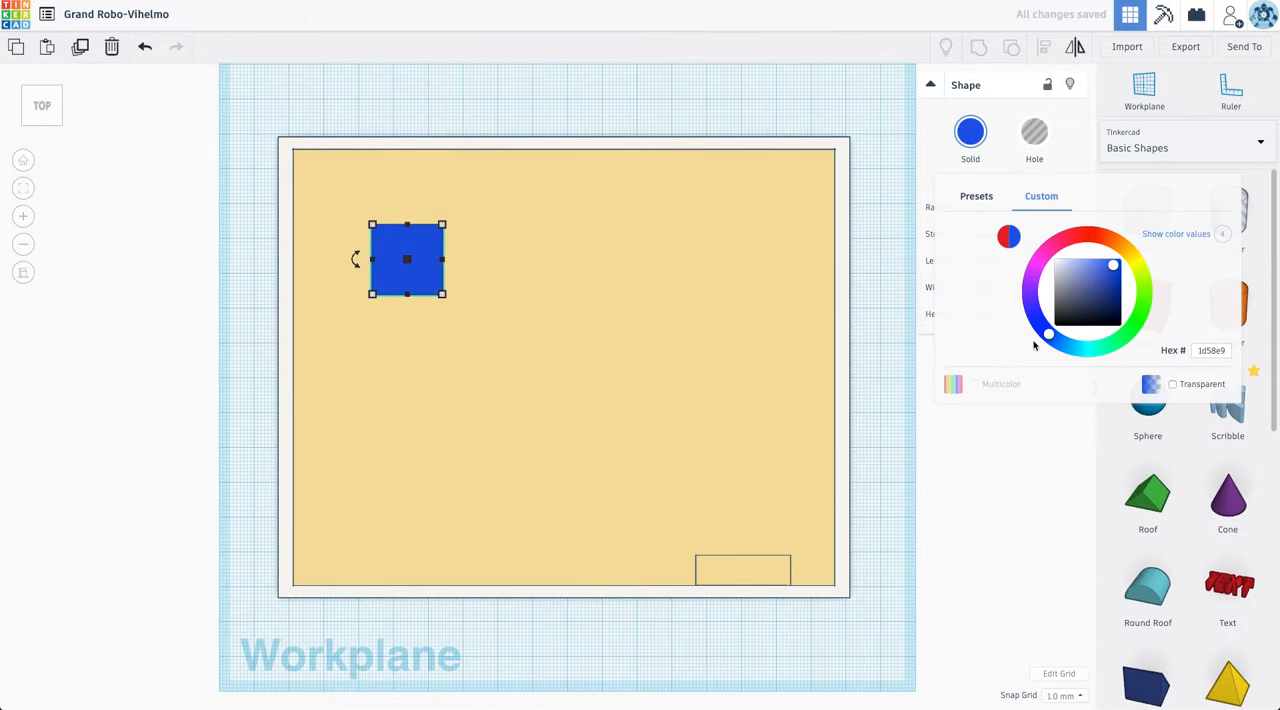
{"action": "left_click", "coordinate": [1113, 293]}
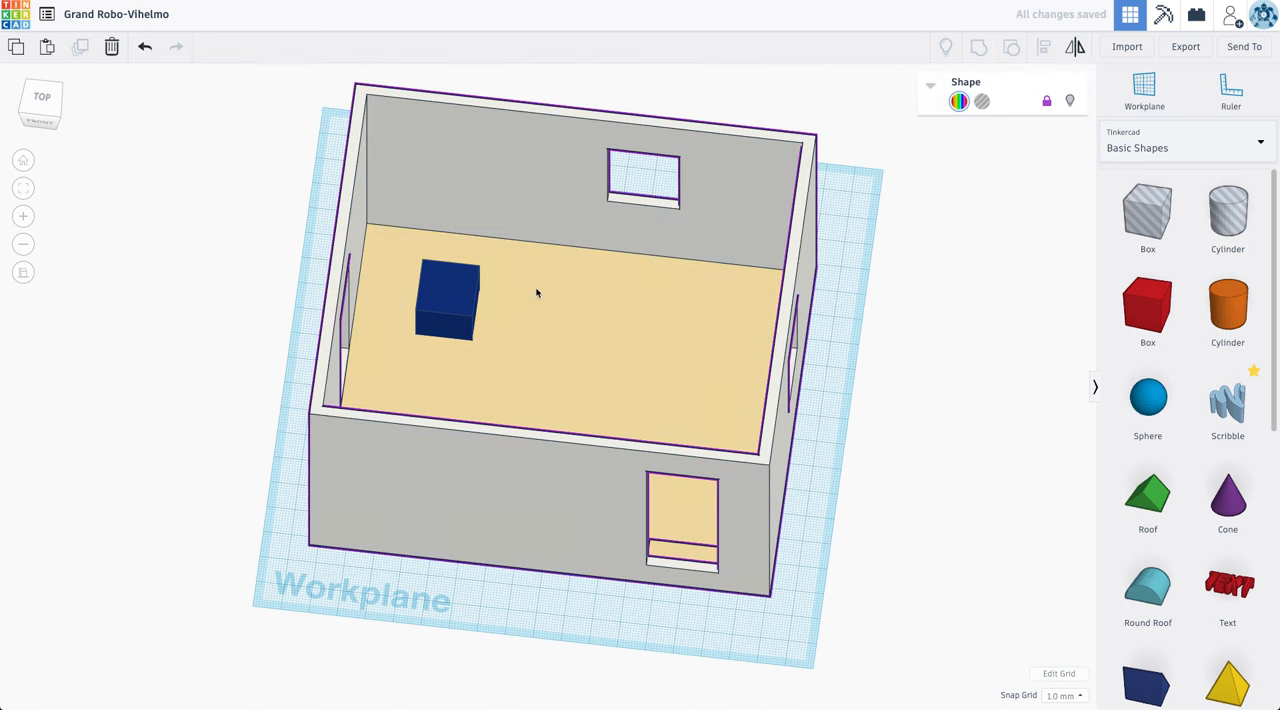
{"action": "left_click", "coordinate": [445, 300]}
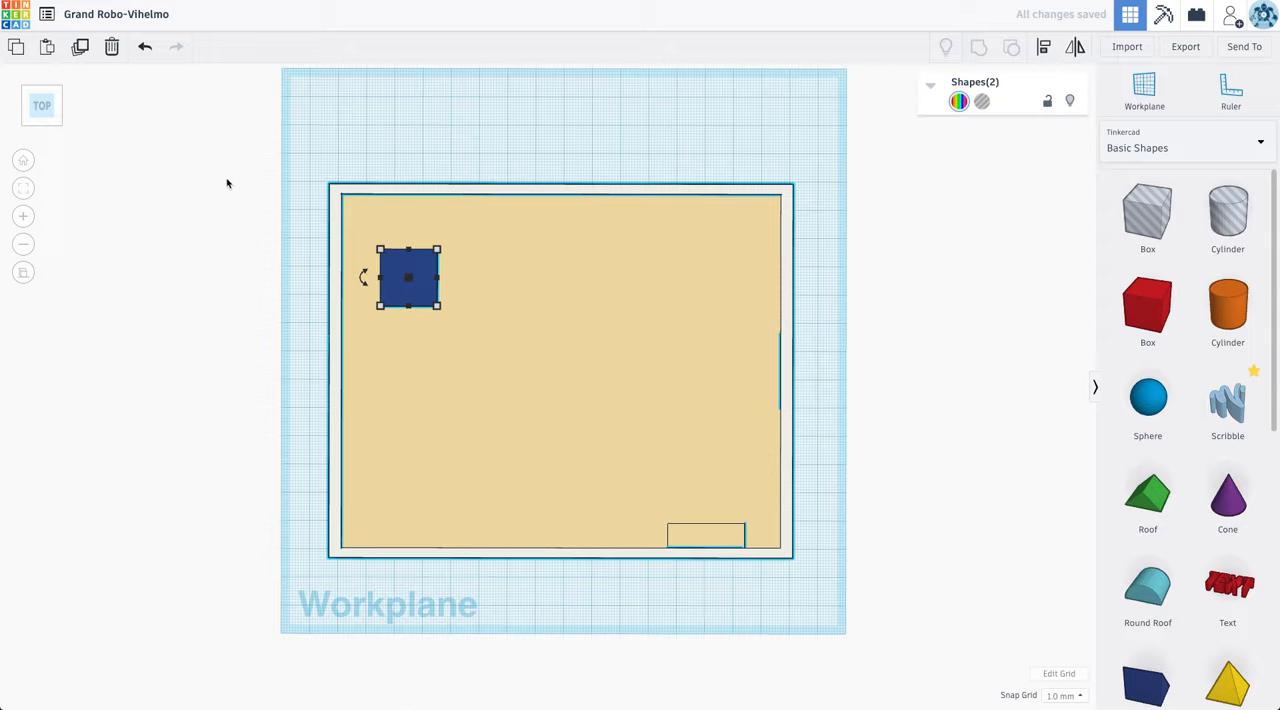
{"action": "left_click_drag", "start_coordinate": [407, 277], "coordinate": [380, 245]}
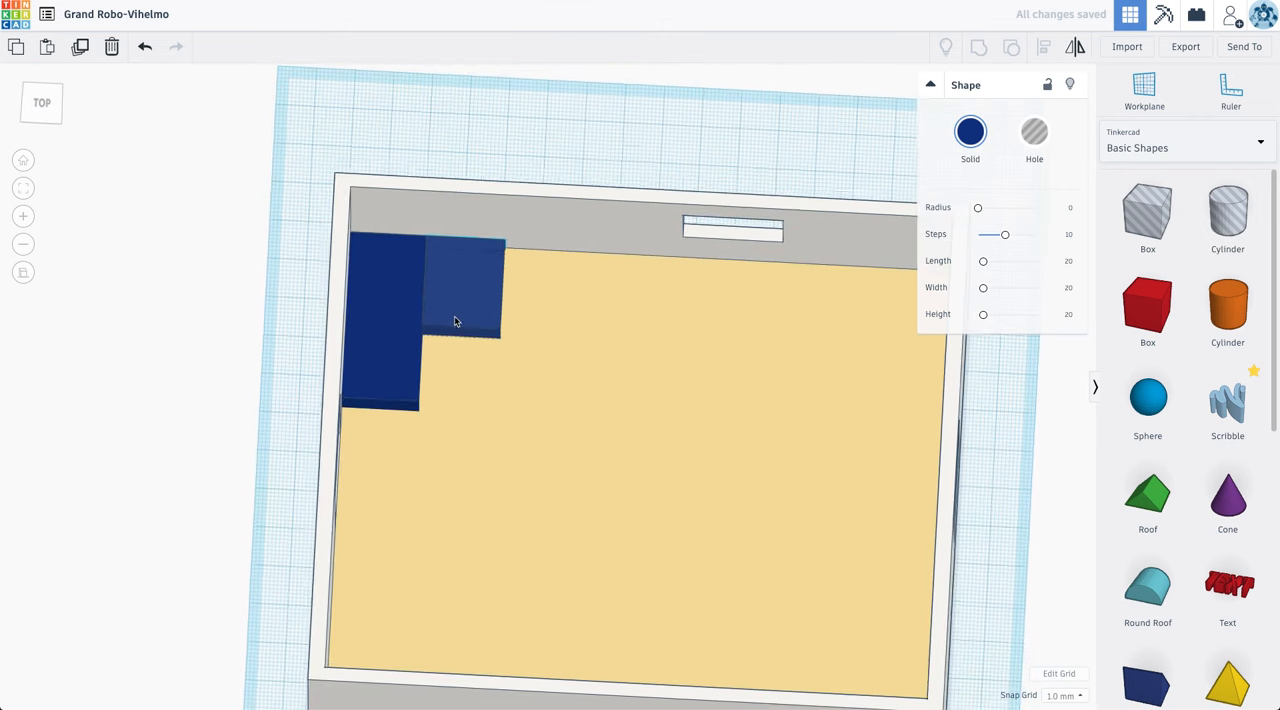
Step: Line up two blue box copies along the back wall and stretch the sofa group to 112 long
{"action": "left_click", "coordinate": [460, 290]}
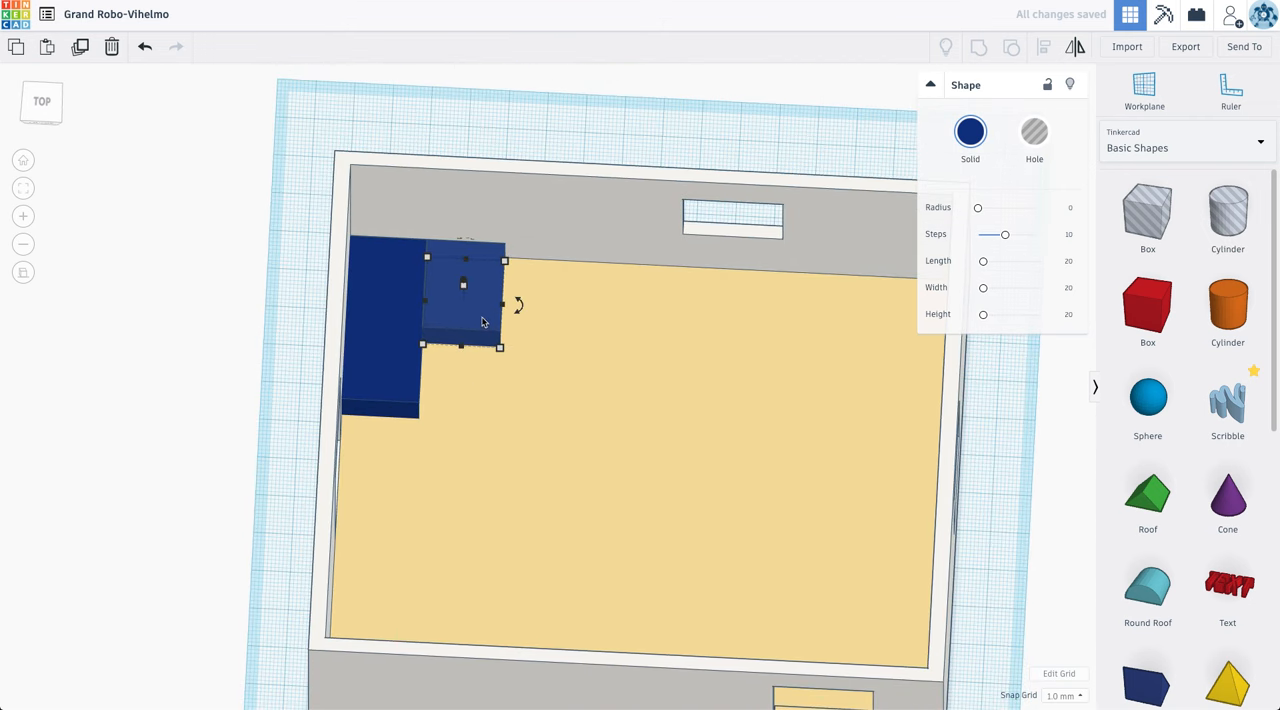
{"action": "mouse_move", "coordinate": [471, 318]}
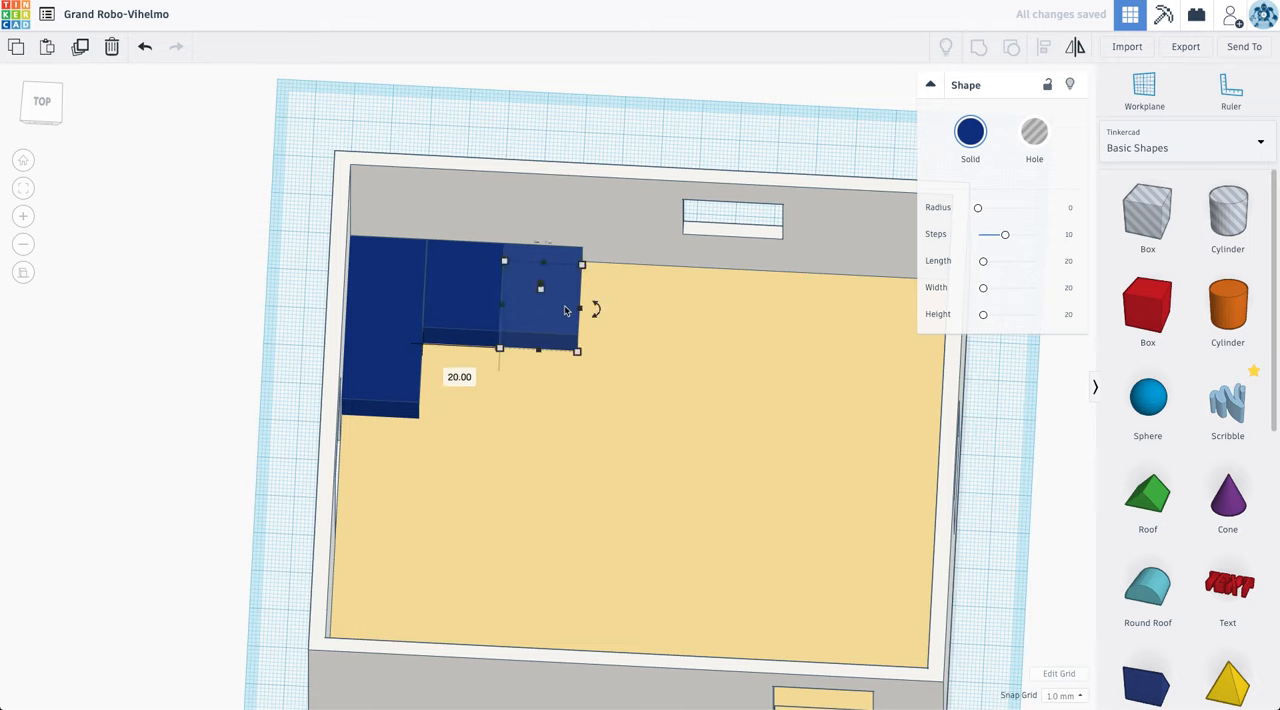
{"action": "left_click_drag", "start_coordinate": [540, 290], "coordinate": [697, 290]}
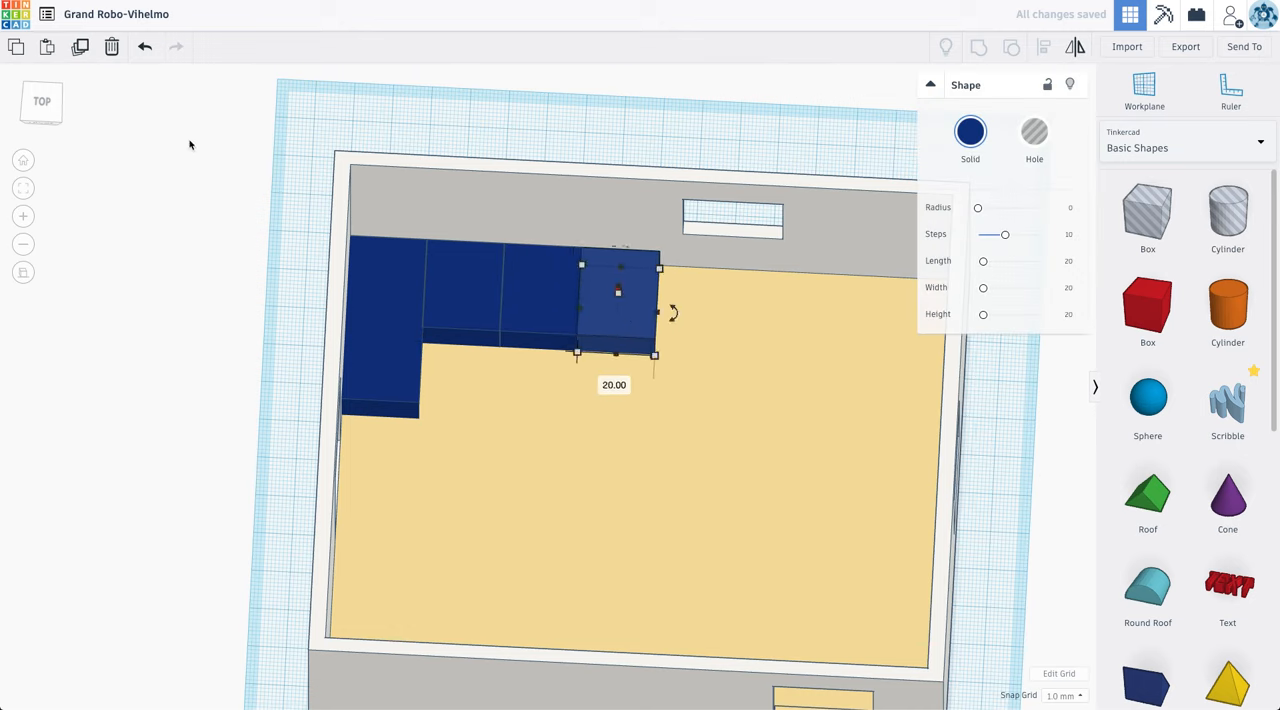
{"action": "left_click_drag", "start_coordinate": [617, 310], "coordinate": [690, 305]}
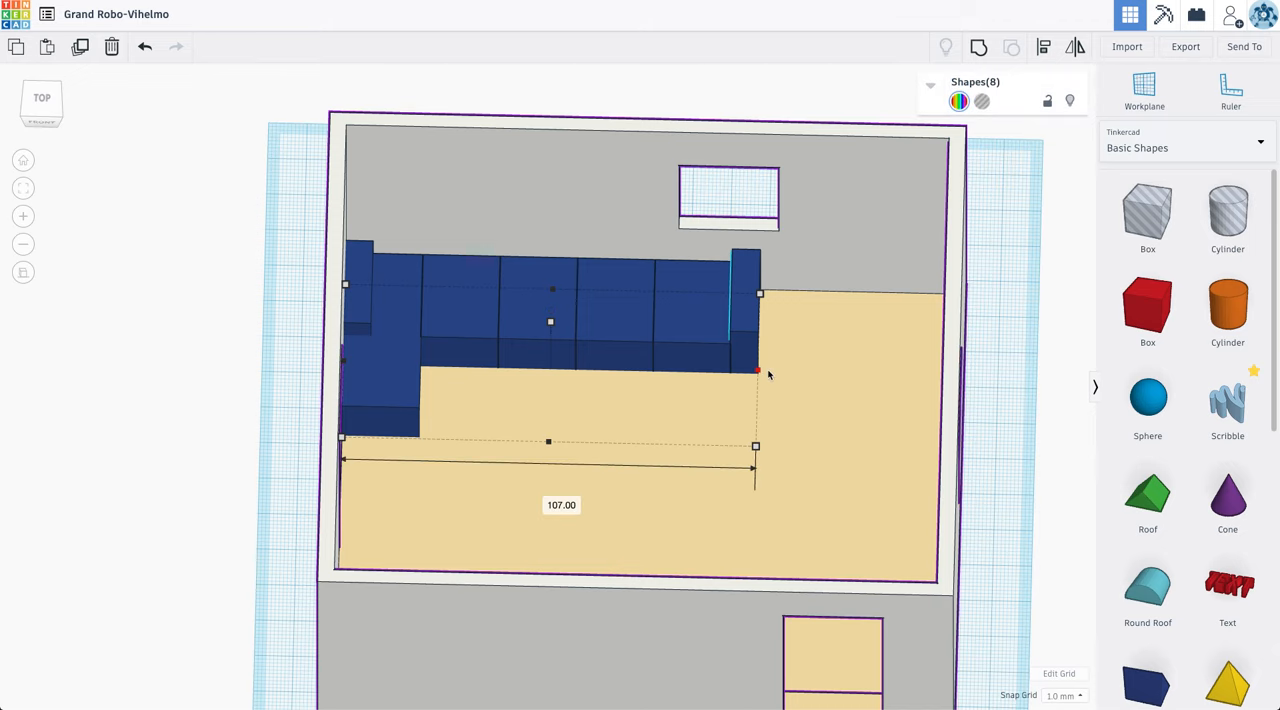
{"action": "left_click_drag", "start_coordinate": [757, 371], "coordinate": [776, 371]}
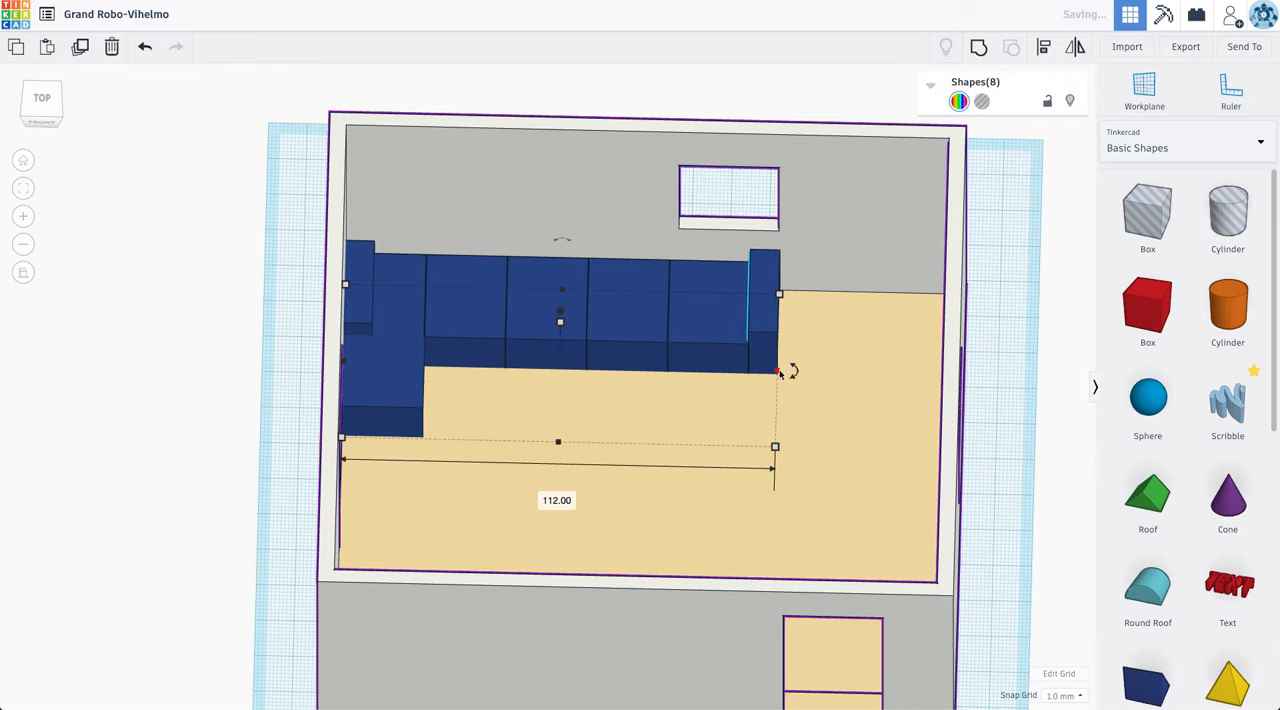
{"action": "left_click", "coordinate": [445, 315]}
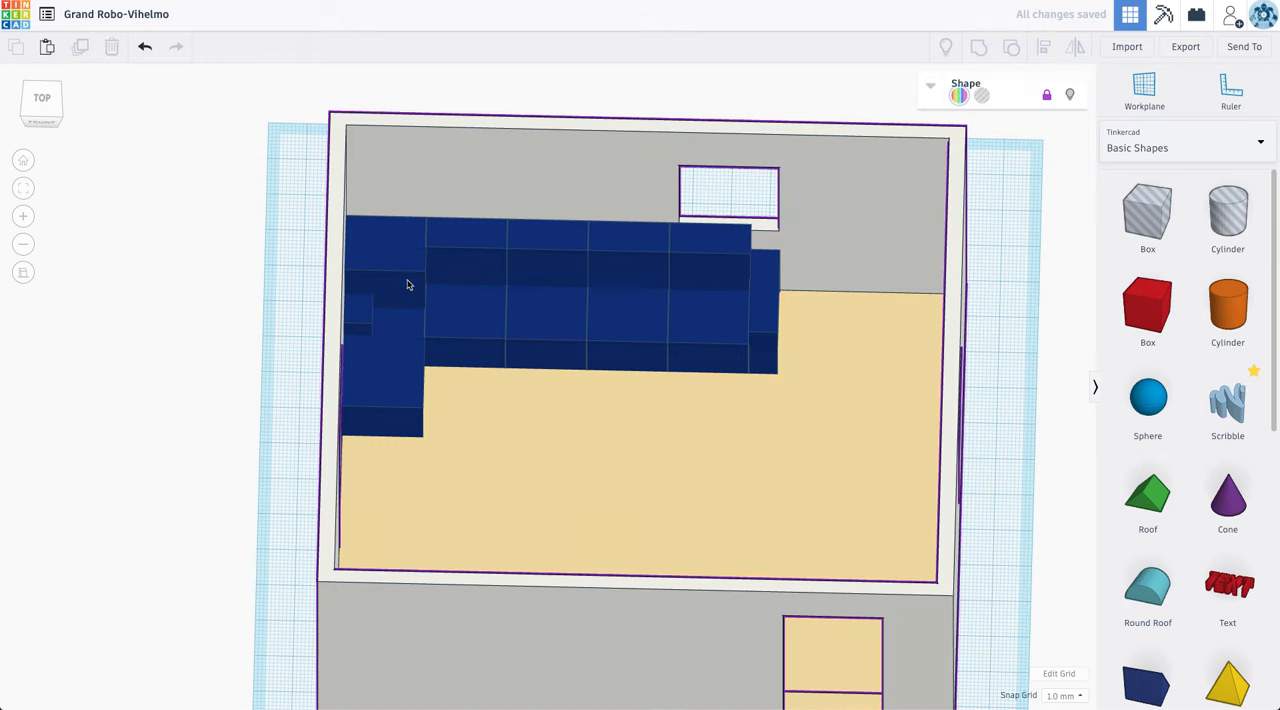
Step: Select a blue box behind the seat row to build up the sofa backrest
{"action": "left_click", "coordinate": [385, 280]}
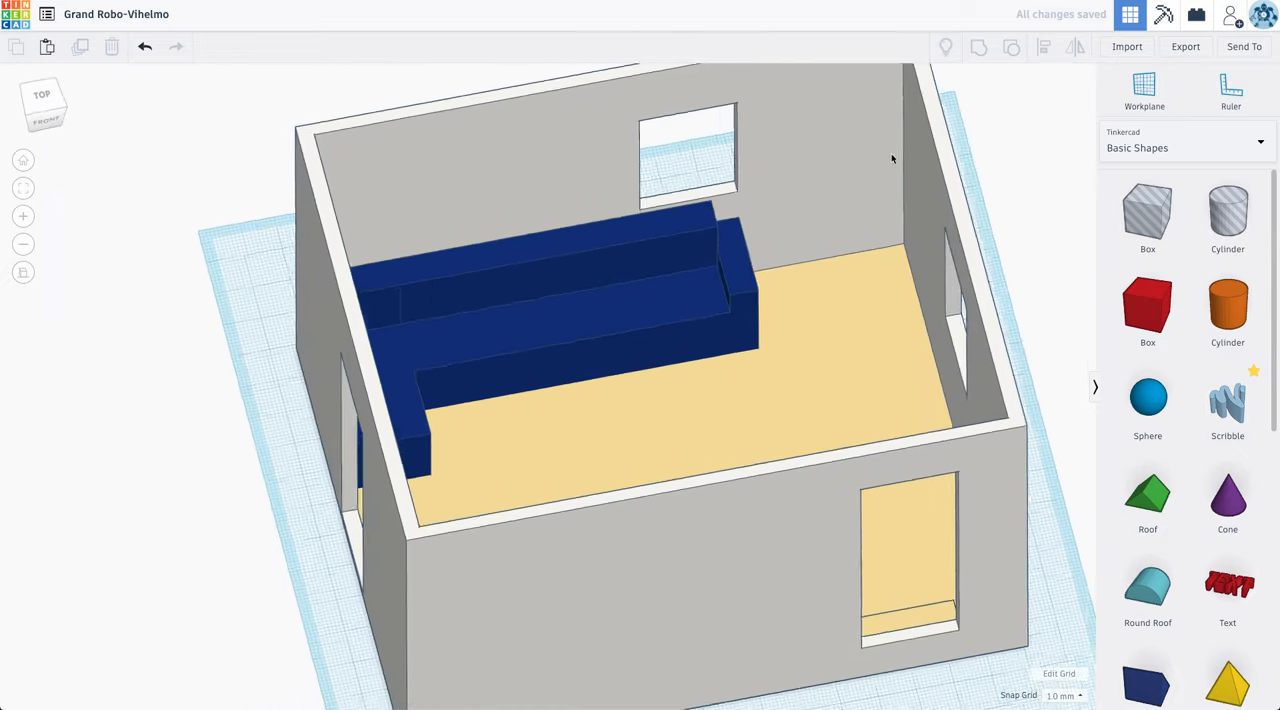
Step: Switch the shape library to the OMSI hangout space furniture collection
{"action": "left_click", "coordinate": [41, 93]}
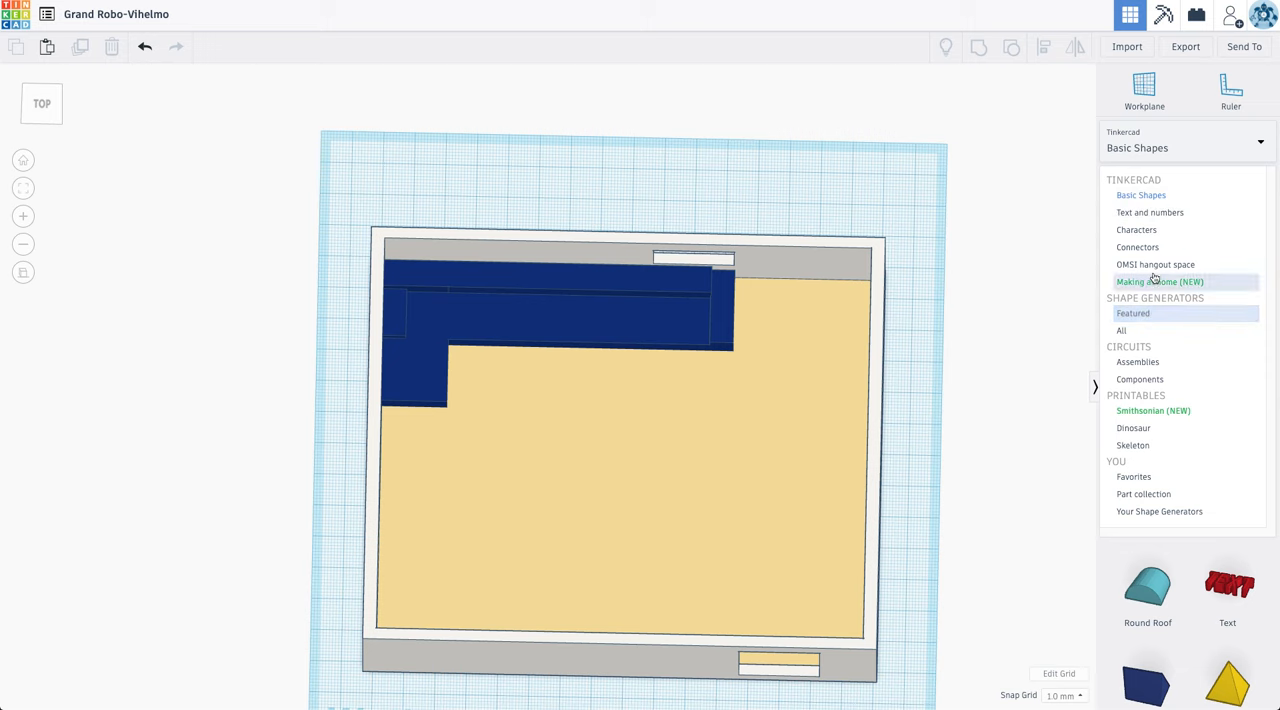
{"action": "left_click", "coordinate": [1155, 264]}
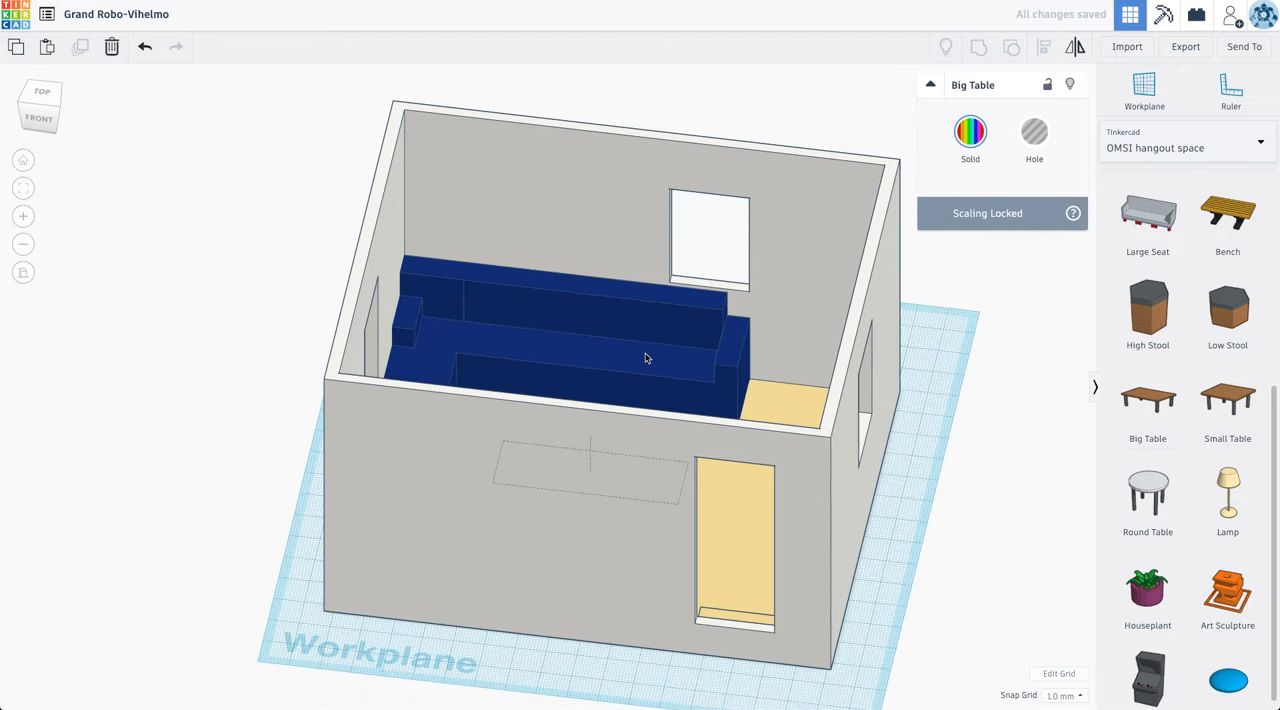
Step: Stretch a box into a tall leg, duplicate and move the legs together, and add a body box
{"action": "left_click", "coordinate": [42, 91]}
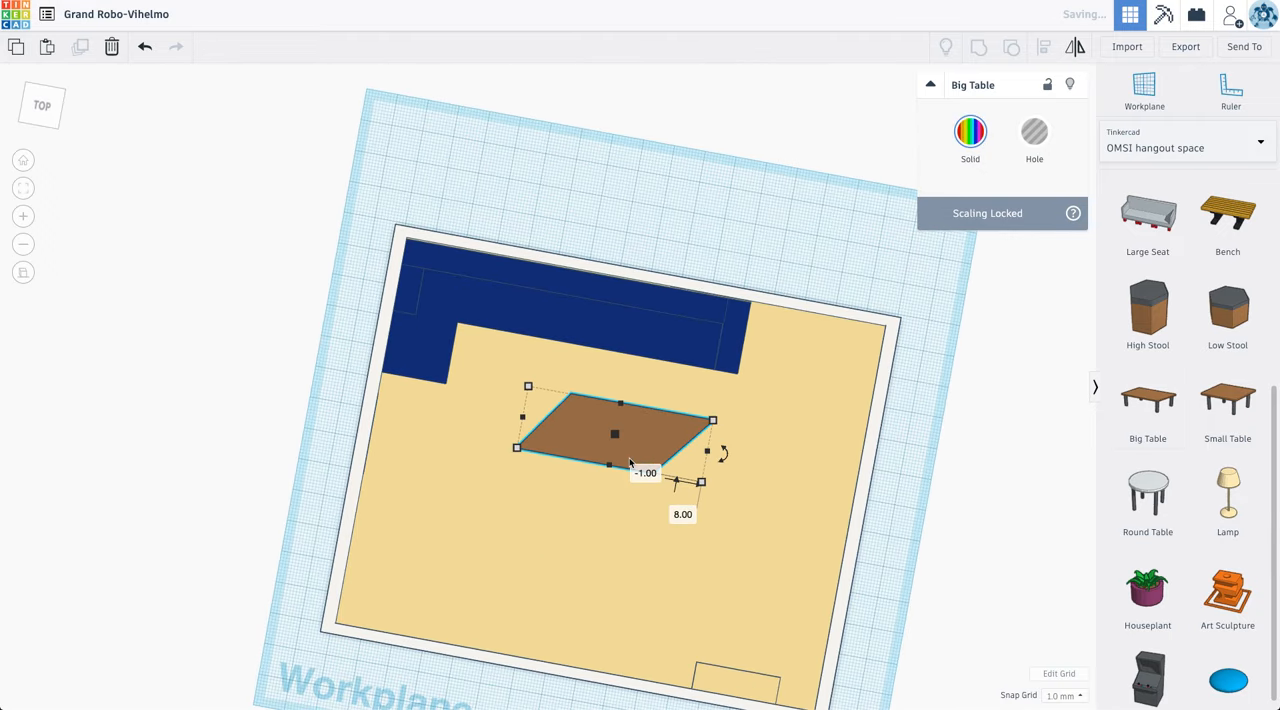
{"action": "mouse_move", "coordinate": [643, 452]}
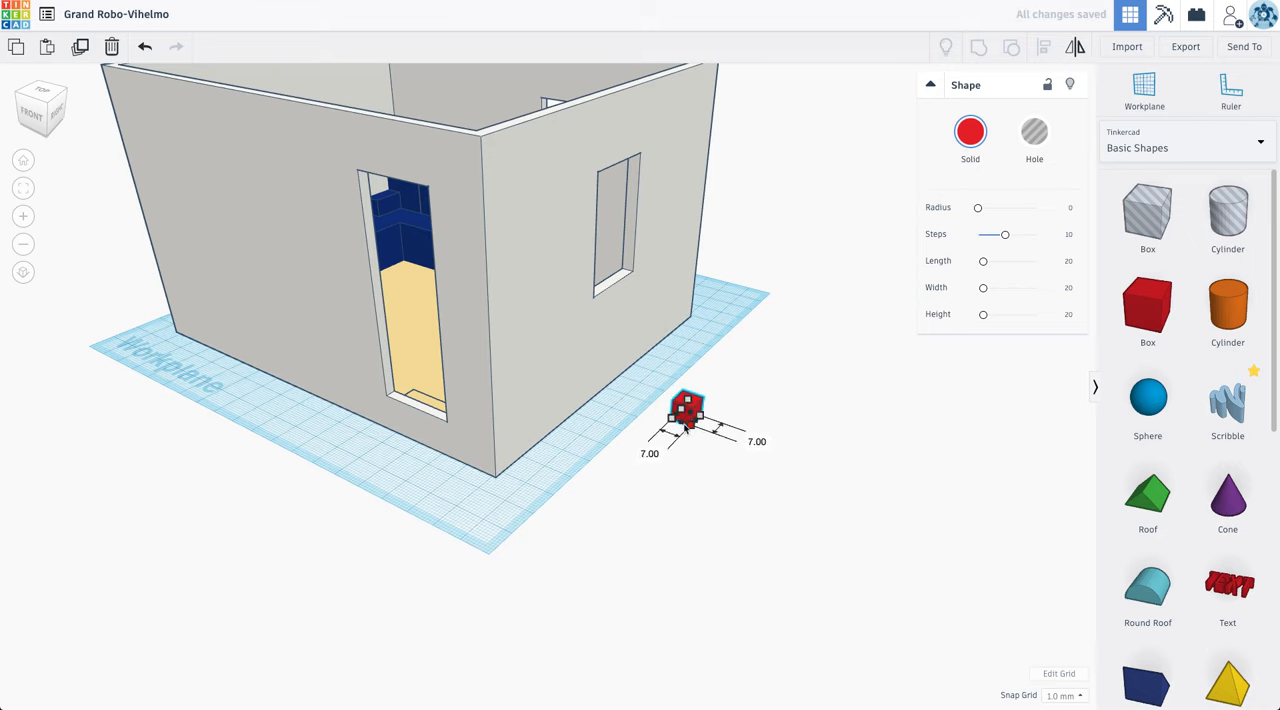
{"action": "left_click_drag", "start_coordinate": [688, 401], "coordinate": [688, 375]}
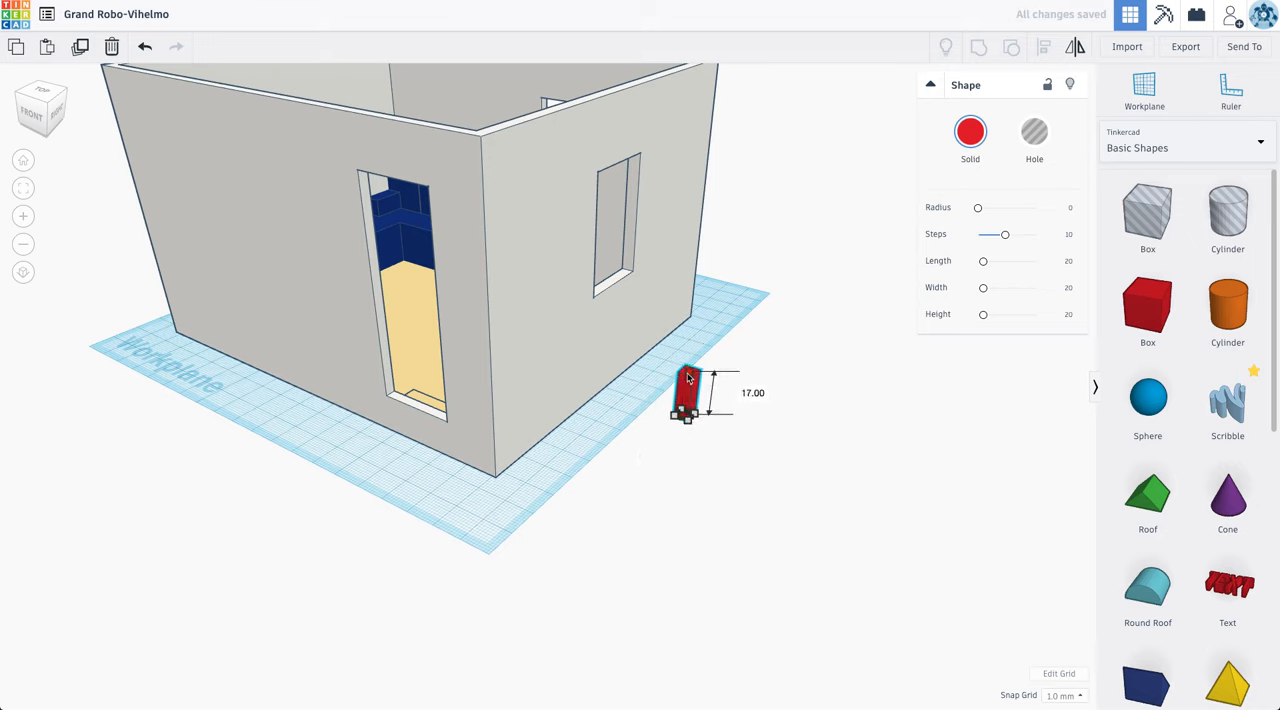
{"action": "left_click", "coordinate": [970, 131]}
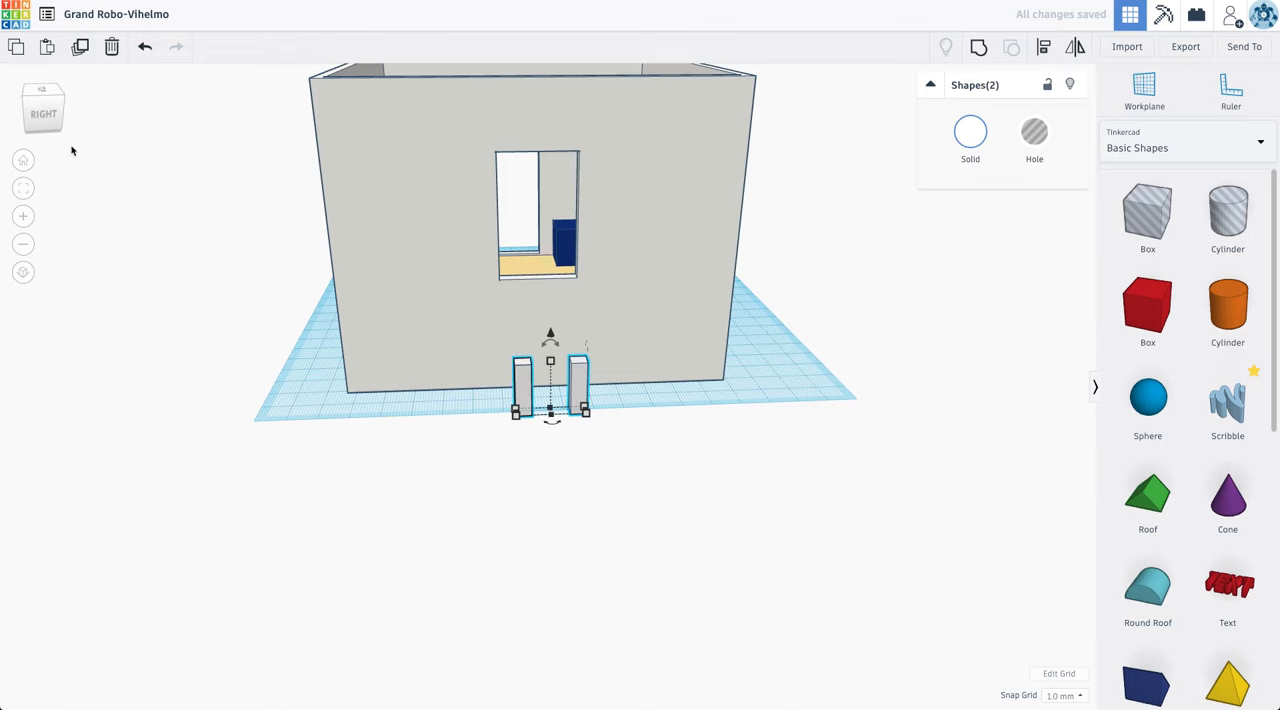
{"action": "left_click_drag", "start_coordinate": [550, 390], "coordinate": [550, 430]}
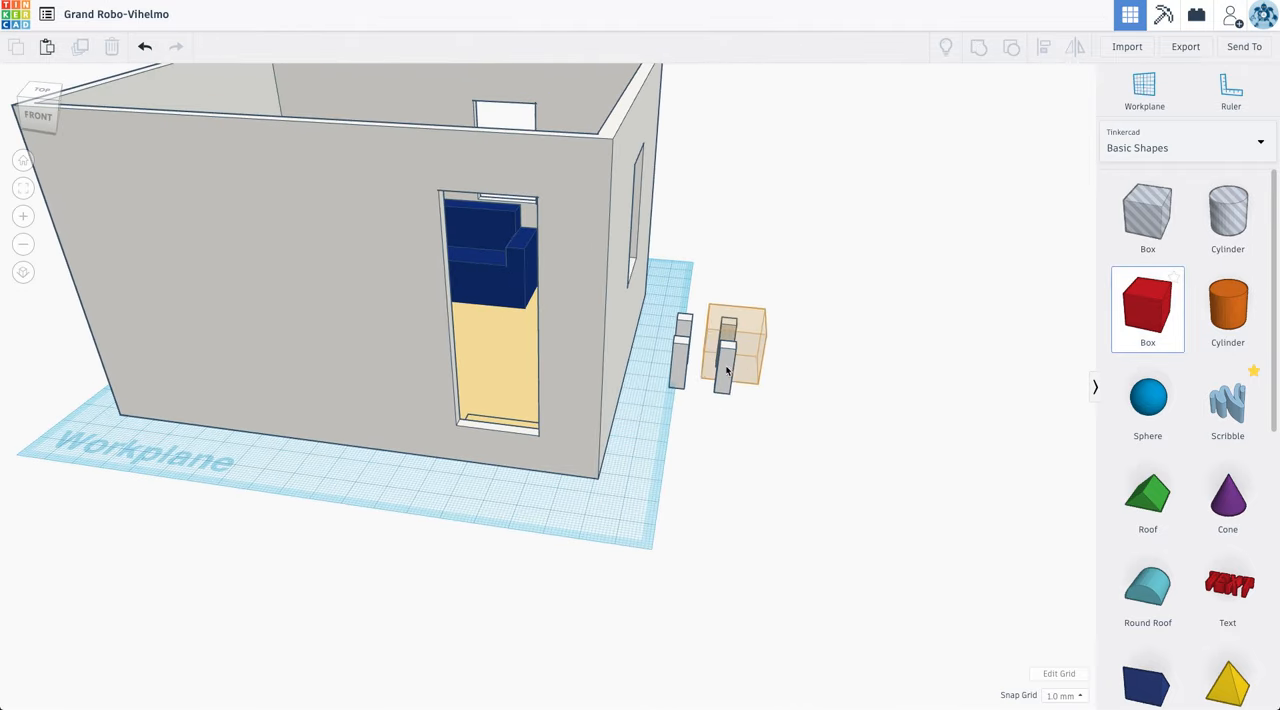
{"action": "left_click", "coordinate": [720, 345]}
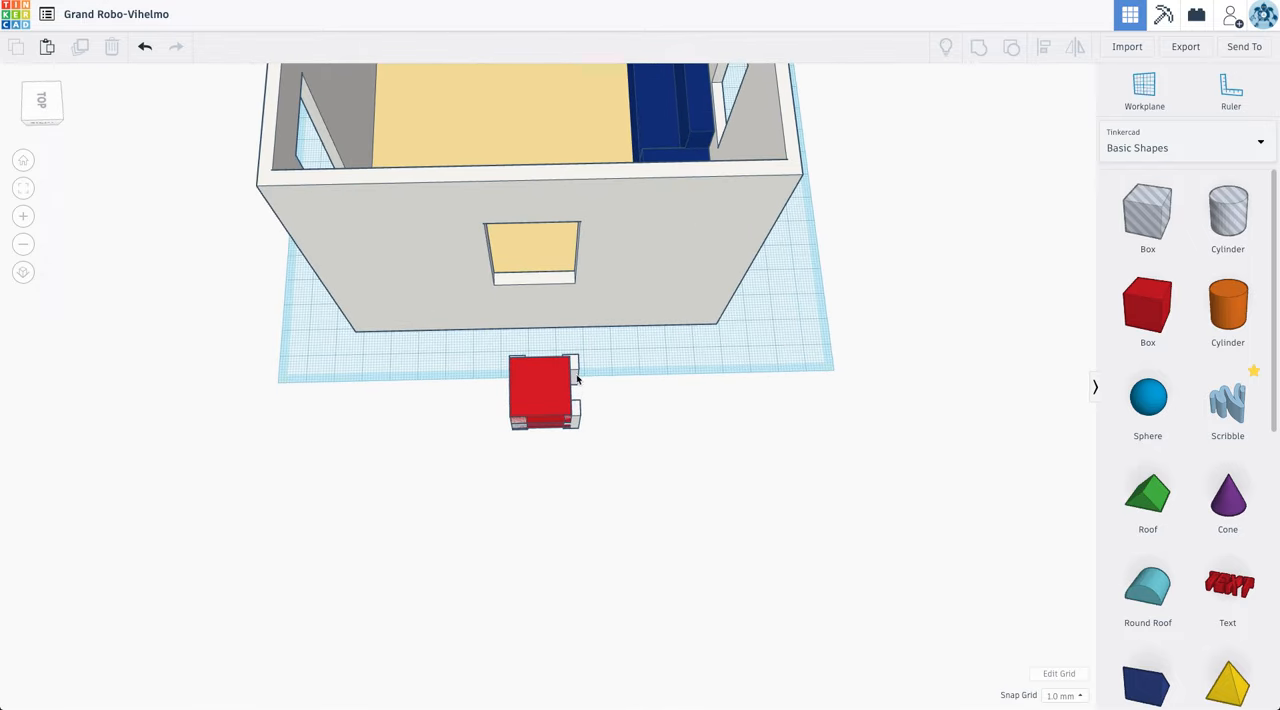
{"action": "left_click", "coordinate": [543, 390]}
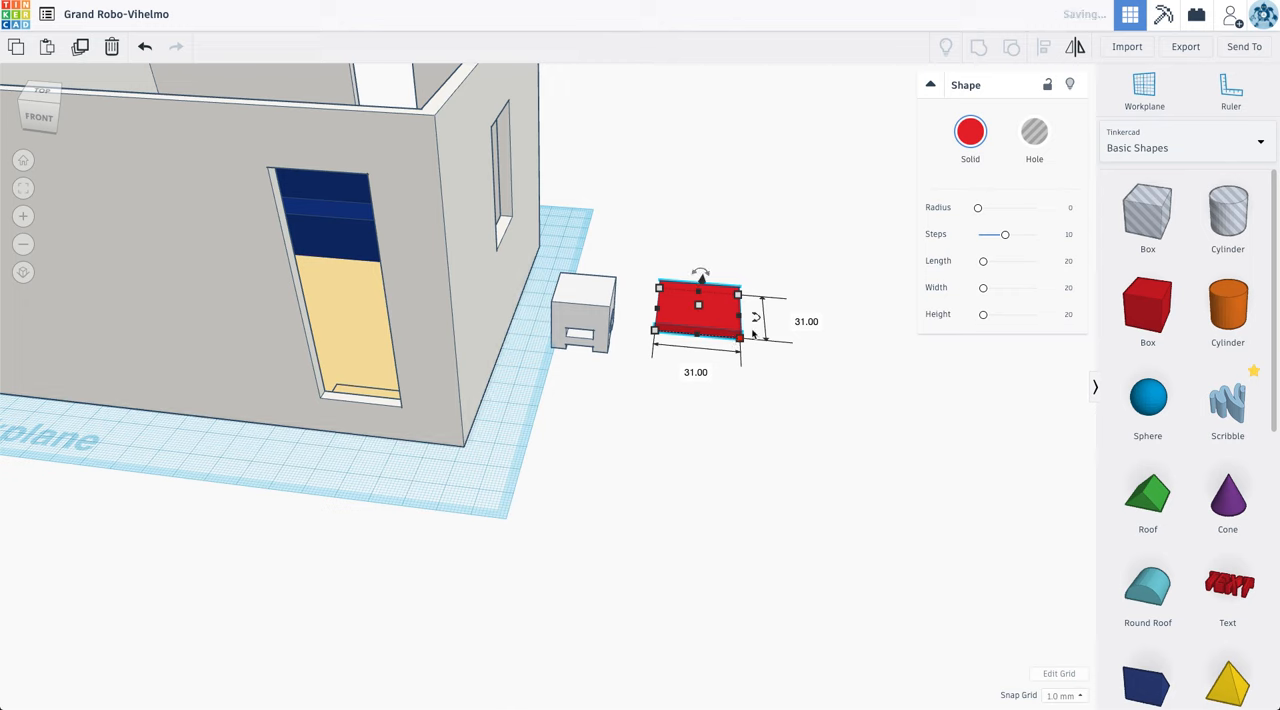
Step: Colour the flat table-top slab brown
{"action": "left_click", "coordinate": [969, 131]}
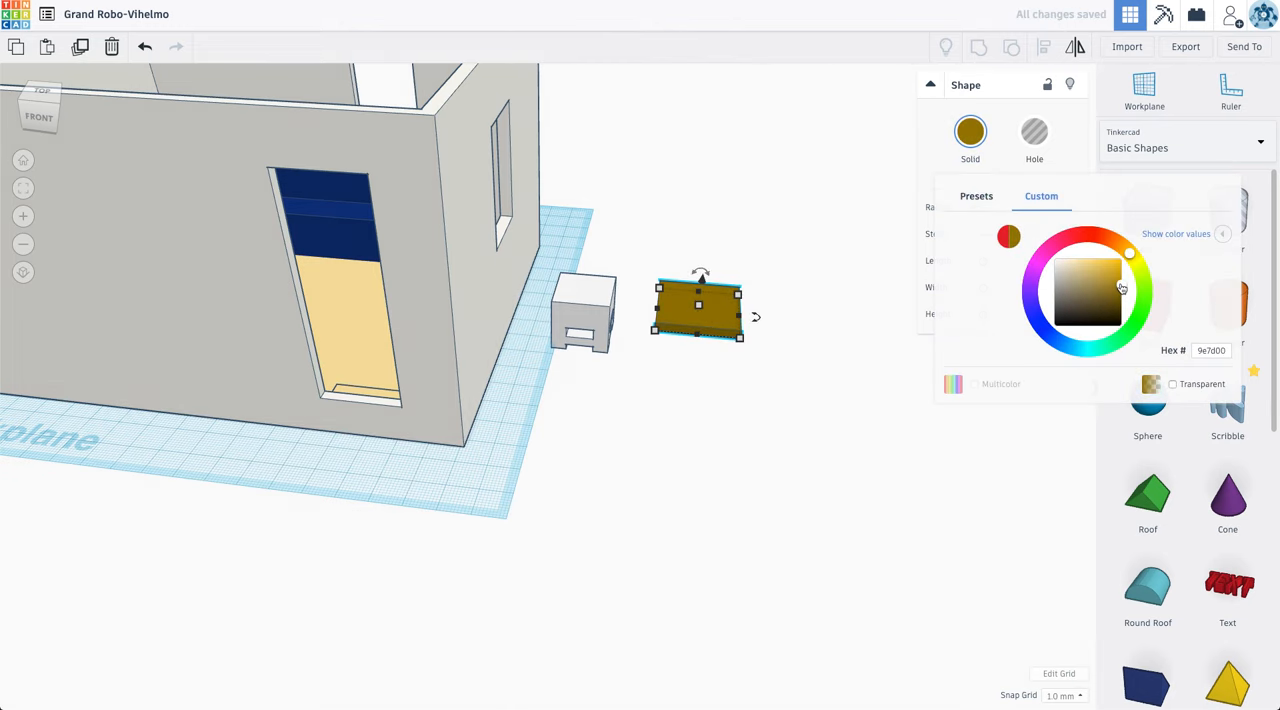
{"action": "left_click", "coordinate": [1118, 291]}
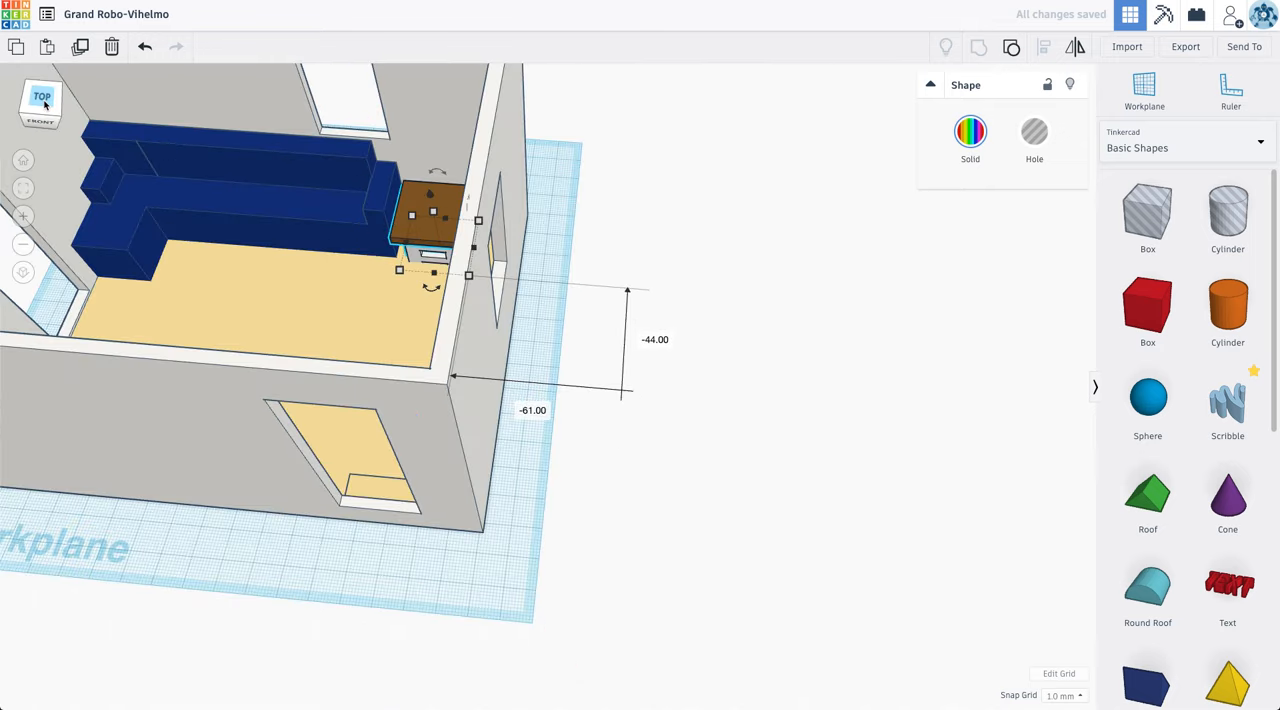
Step: In Top view, move the end table beside the couch
{"action": "left_click", "coordinate": [42, 96]}
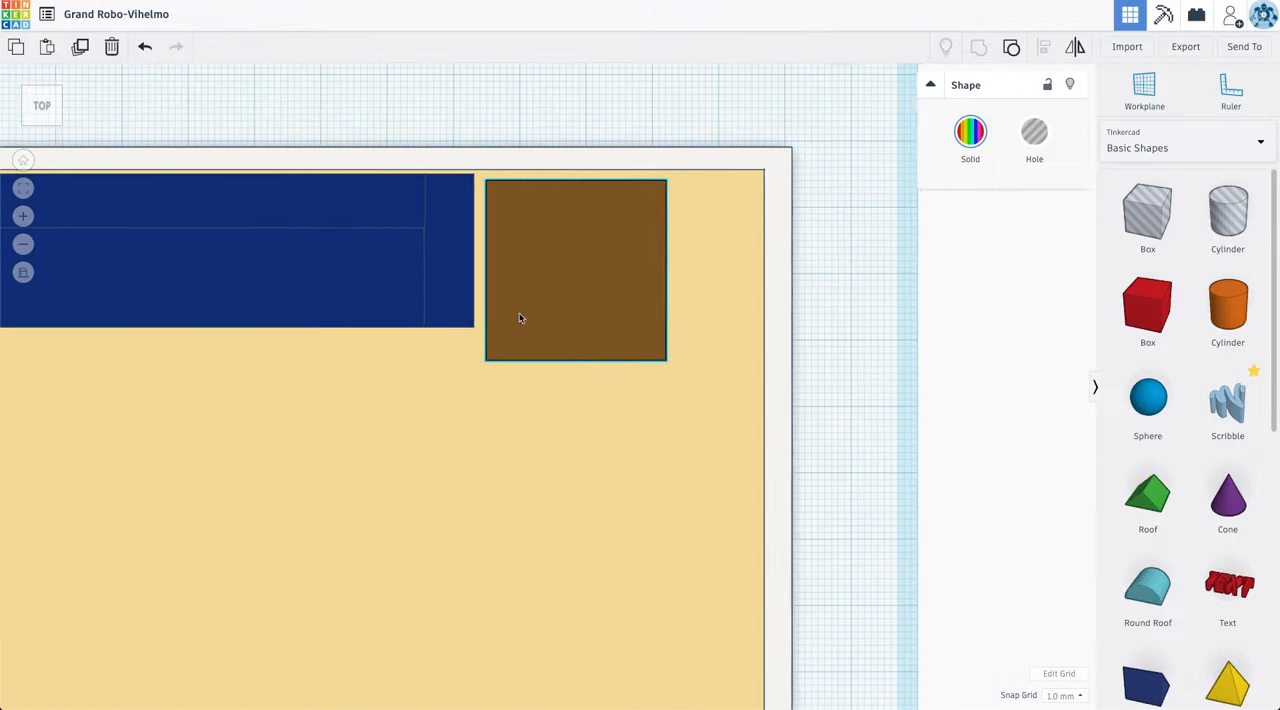
{"action": "left_click", "coordinate": [556, 270]}
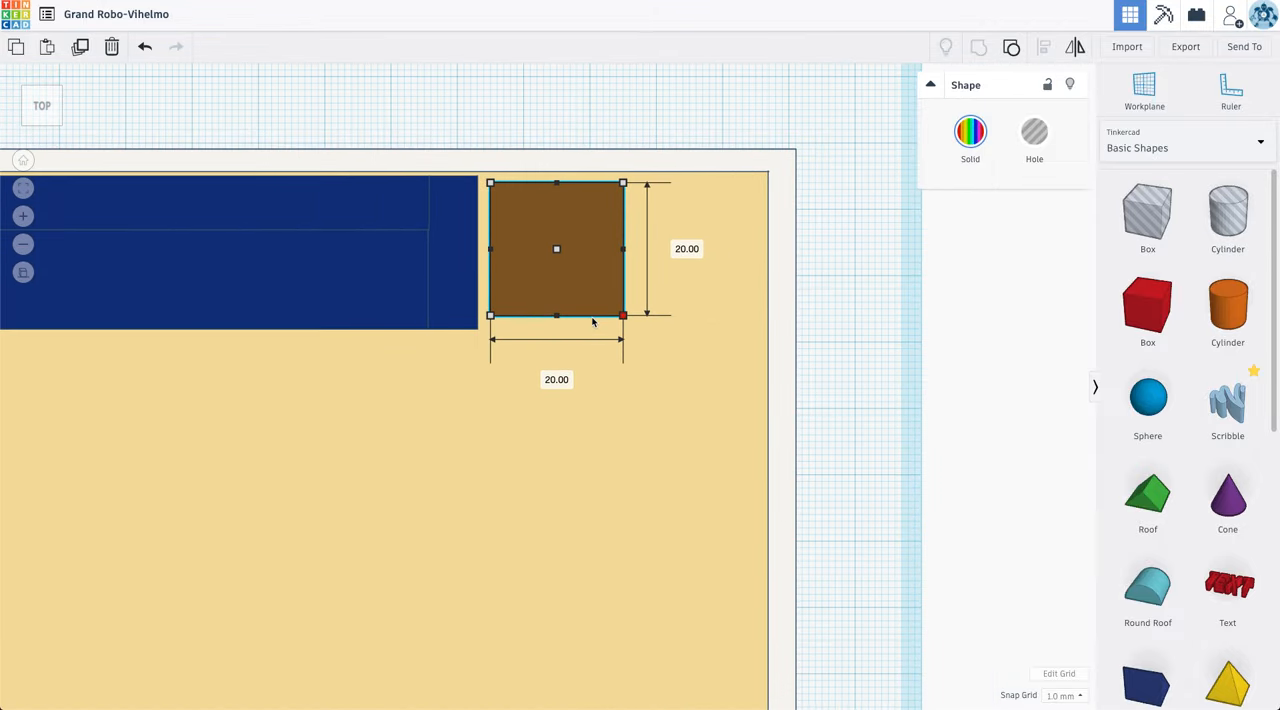
{"action": "left_click_drag", "start_coordinate": [556, 248], "coordinate": [543, 261]}
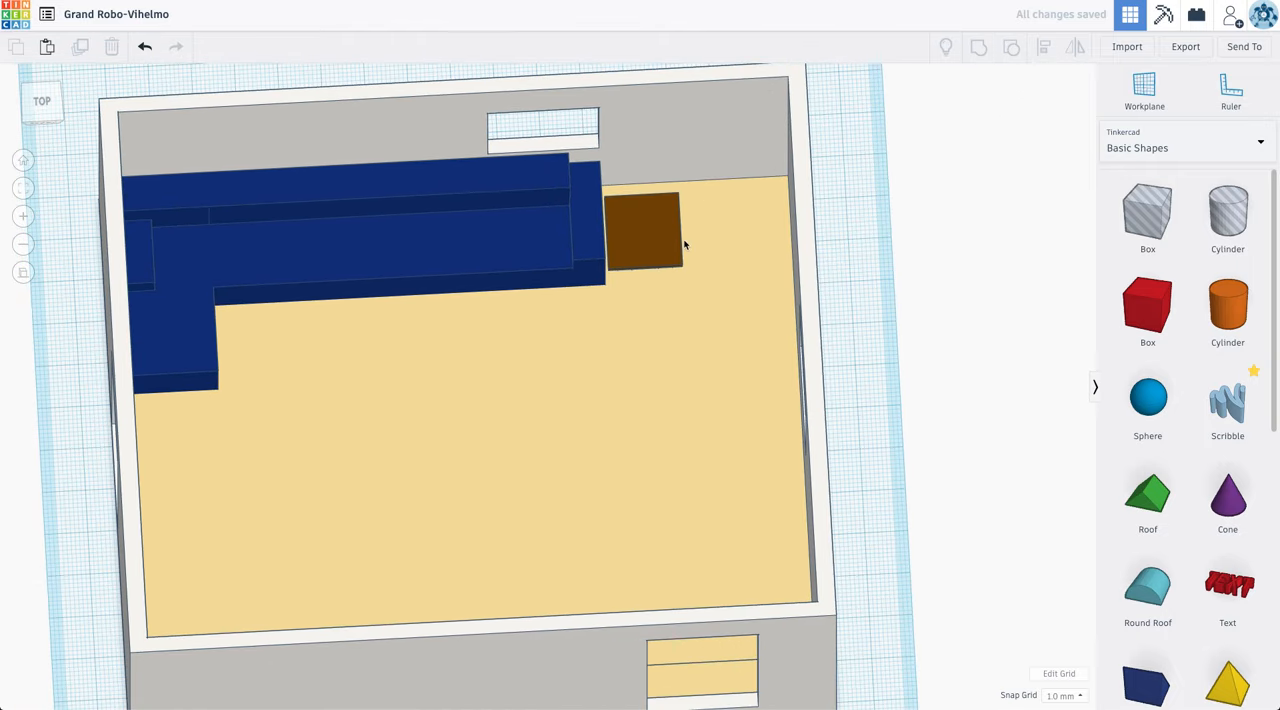
{"action": "left_click", "coordinate": [645, 240]}
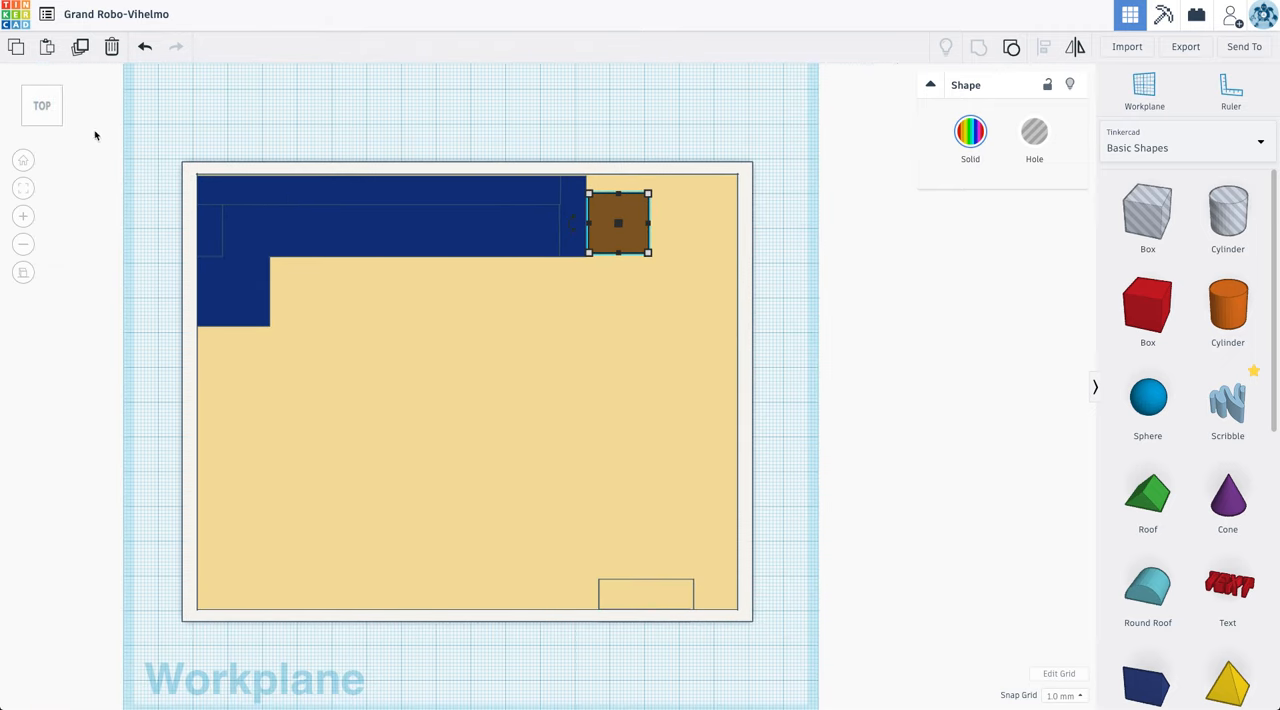
Step: Place an end table copy near the right wall turned 45°, plus a coffee table before the couch
{"action": "left_click_drag", "start_coordinate": [618, 223], "coordinate": [673, 420]}
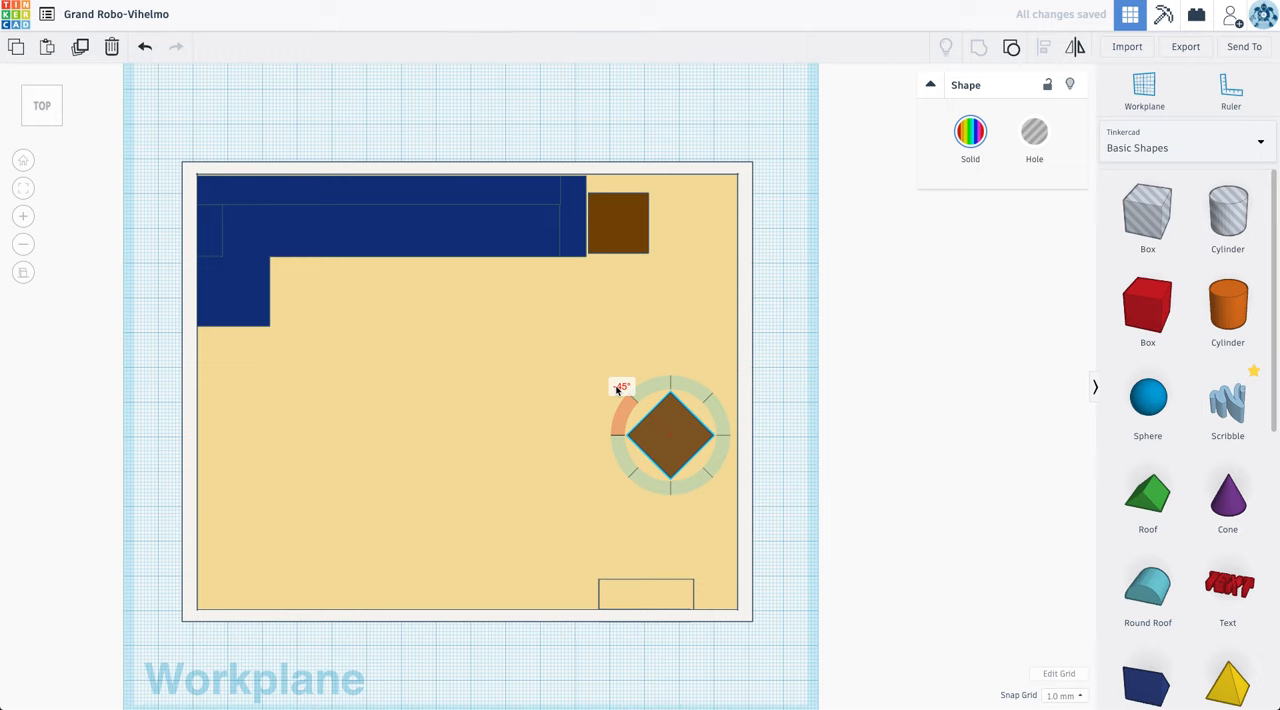
{"action": "left_click_drag", "start_coordinate": [670, 435], "coordinate": [690, 462]}
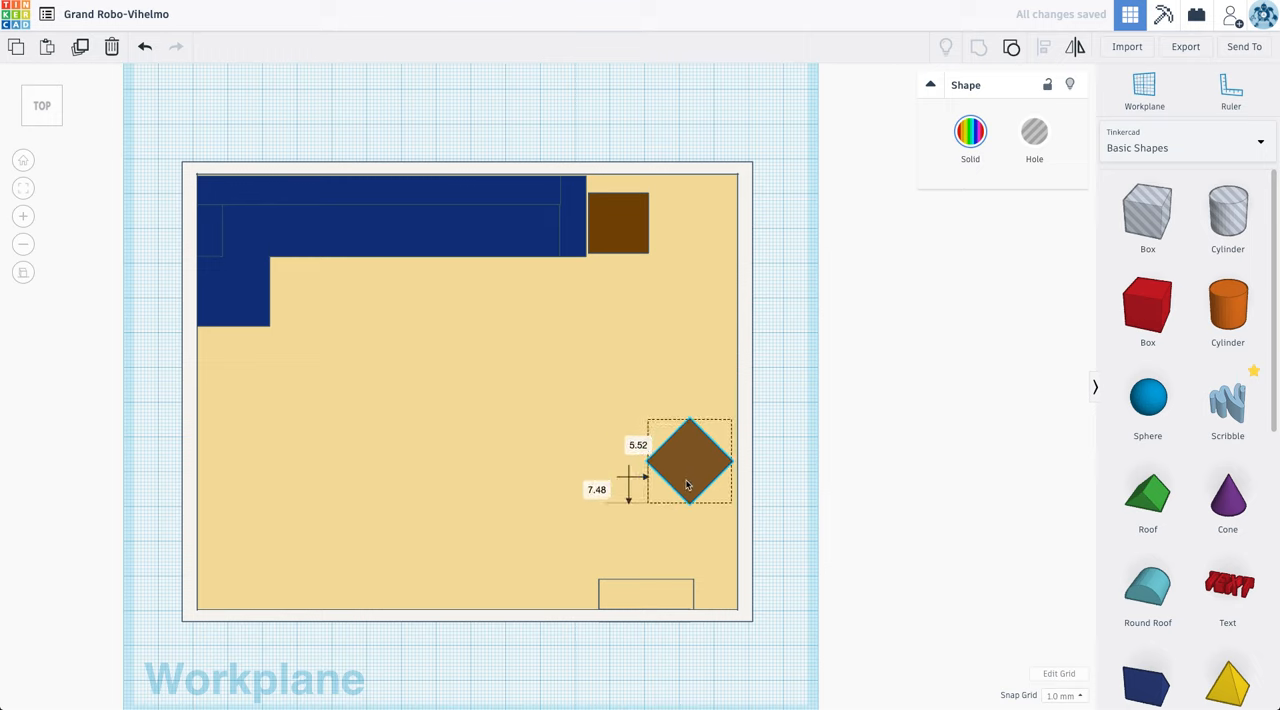
{"action": "left_click_drag", "start_coordinate": [688, 460], "coordinate": [675, 458]}
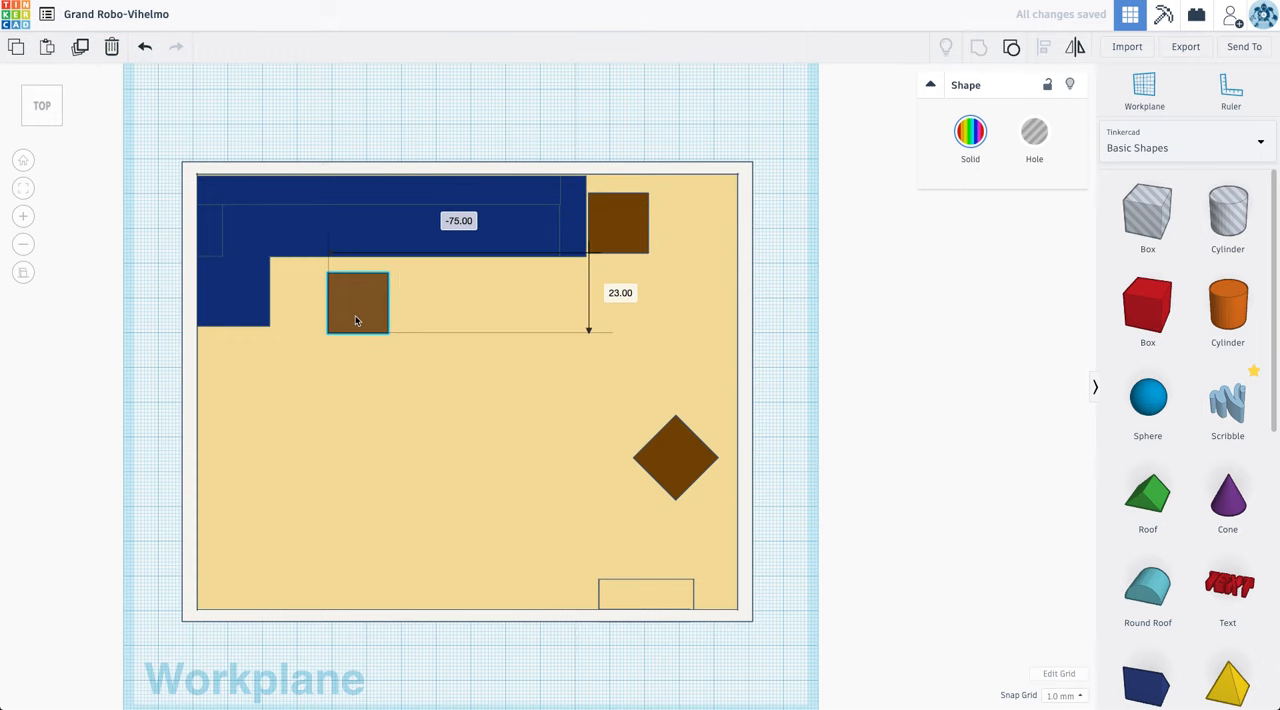
{"action": "left_click_drag", "start_coordinate": [390, 340], "coordinate": [495, 378]}
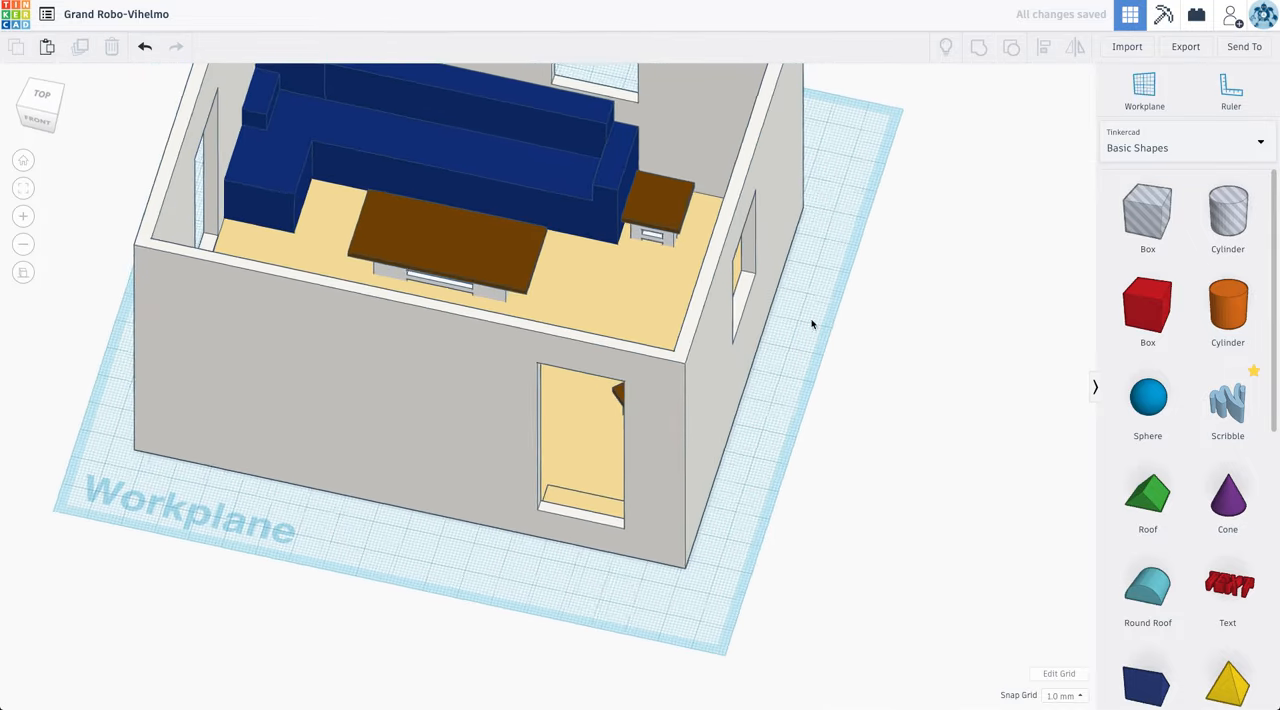
Step: Add a brown box outside the room and combine it with an offset inner block into a hollow cabinet
{"action": "left_click", "coordinate": [42, 93]}
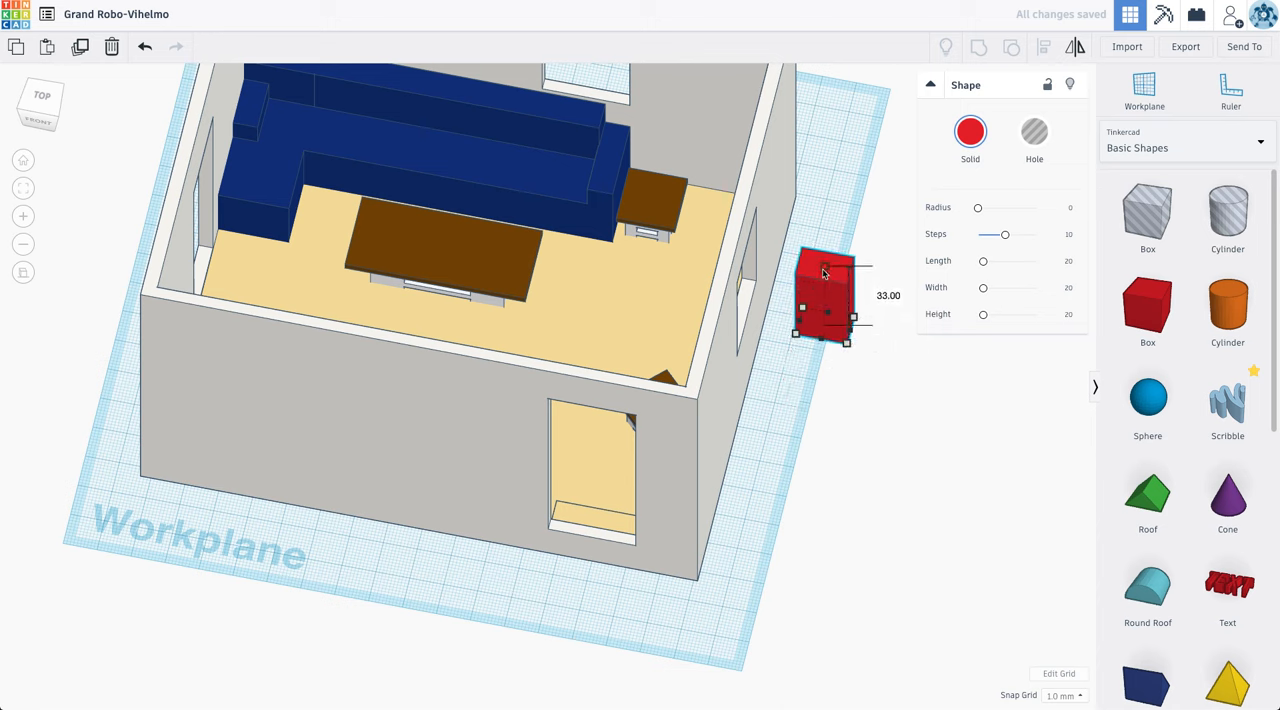
{"action": "left_click", "coordinate": [969, 131]}
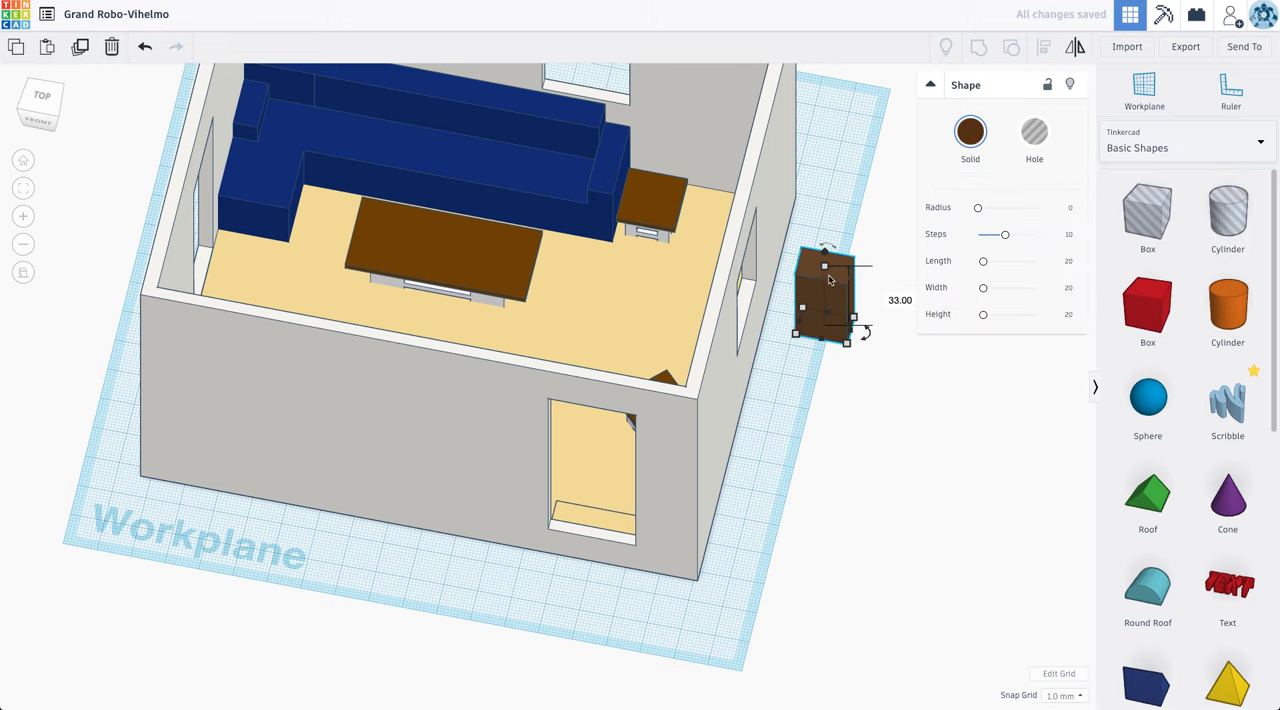
{"action": "left_click_drag", "start_coordinate": [826, 266], "coordinate": [843, 300]}
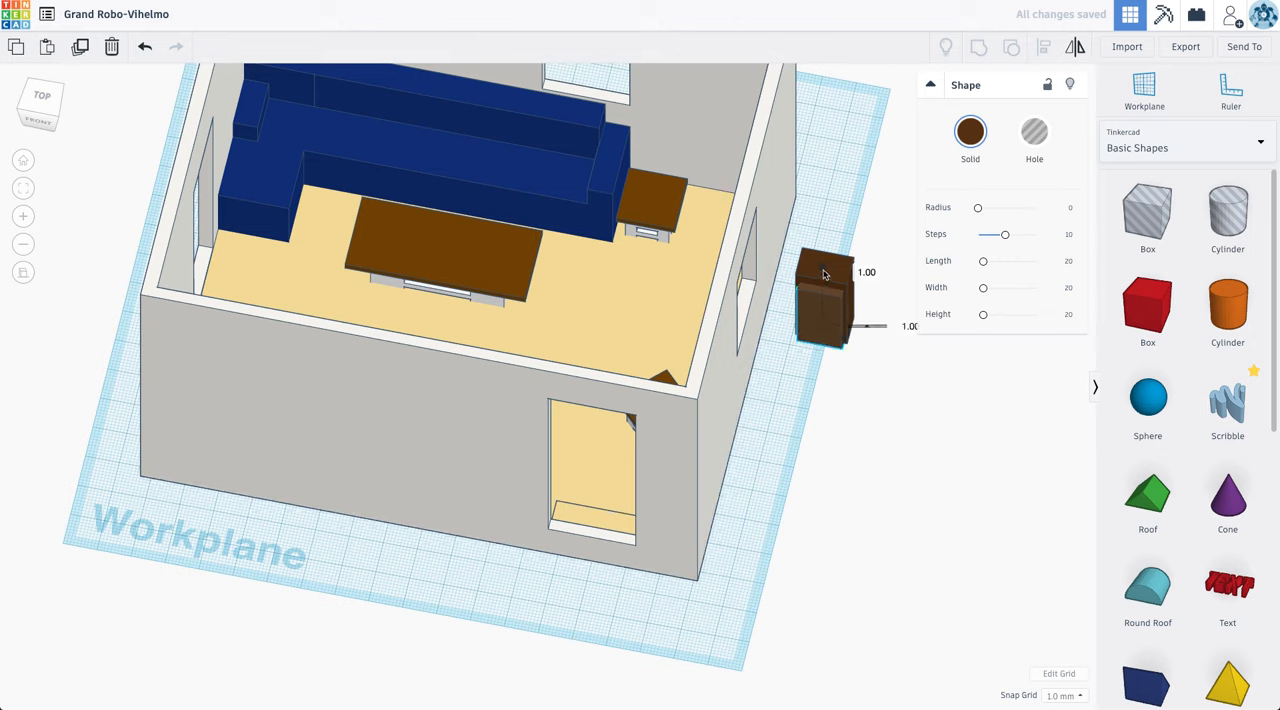
{"action": "left_click", "coordinate": [1034, 132]}
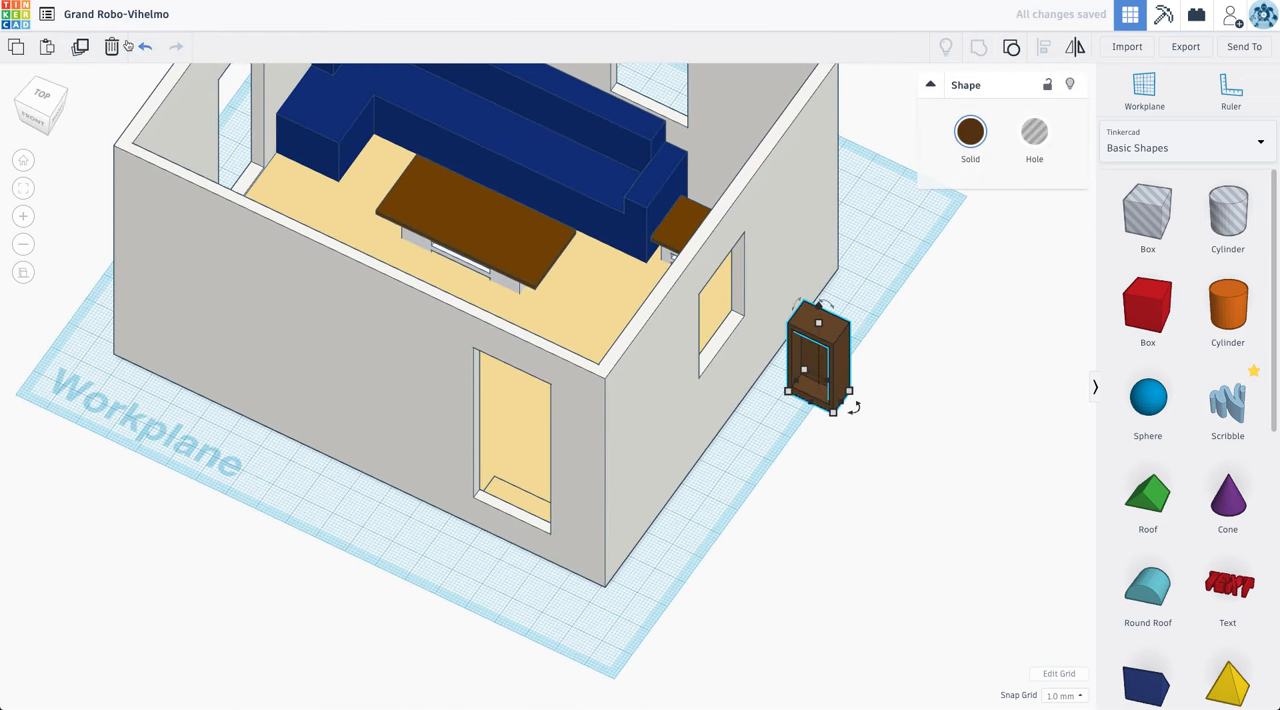
Step: Move the small box into the cabinet and fit it inside
{"action": "left_click_drag", "start_coordinate": [818, 360], "coordinate": [770, 420]}
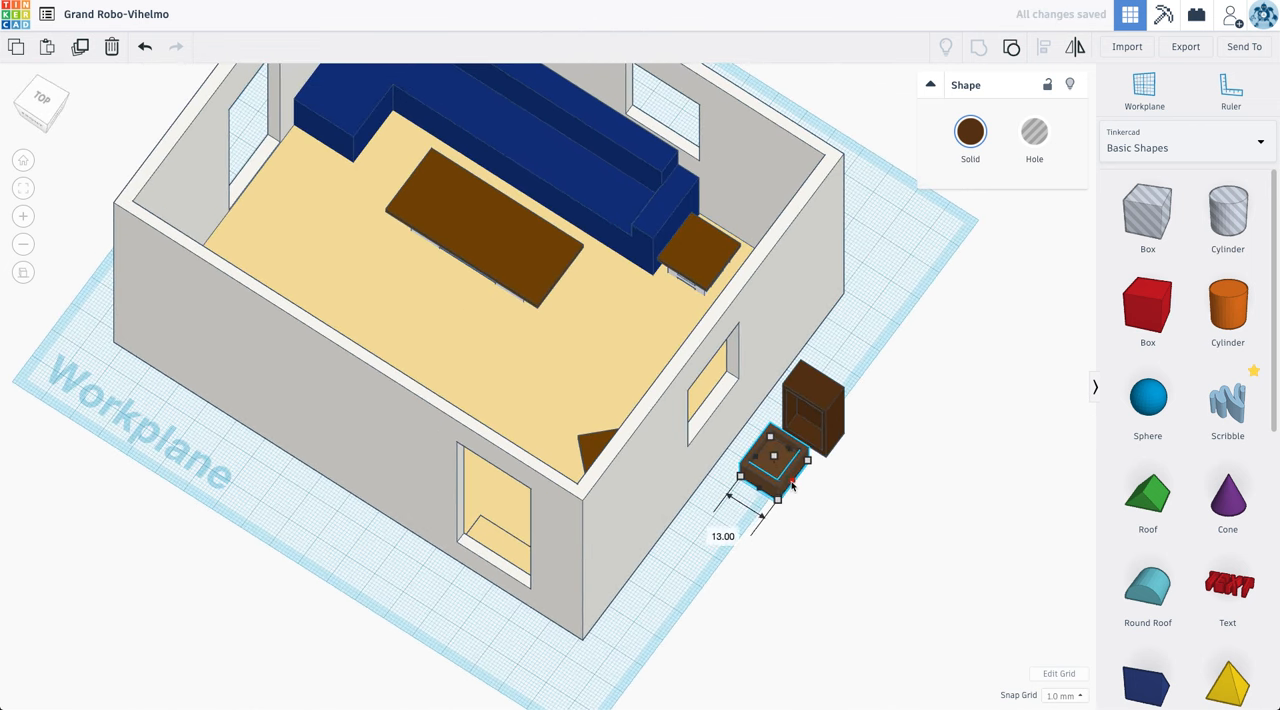
{"action": "left_click_drag", "start_coordinate": [778, 470], "coordinate": [795, 440]}
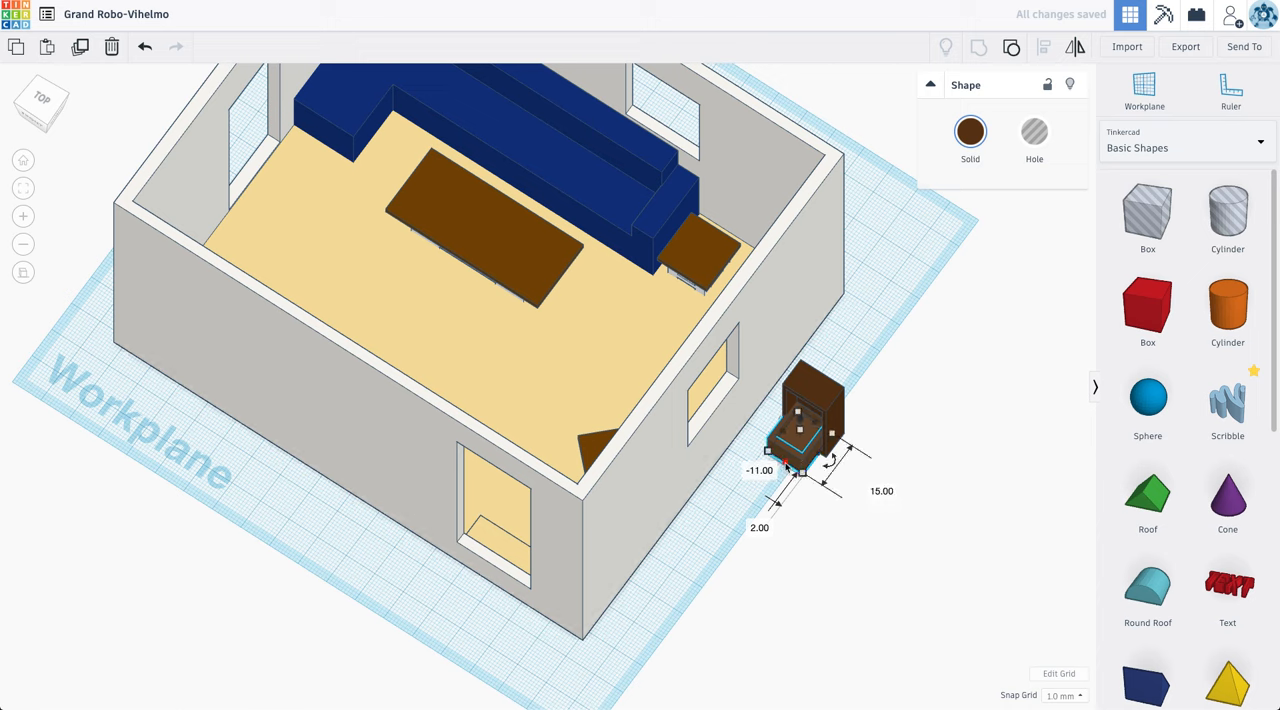
{"action": "left_click", "coordinate": [969, 131]}
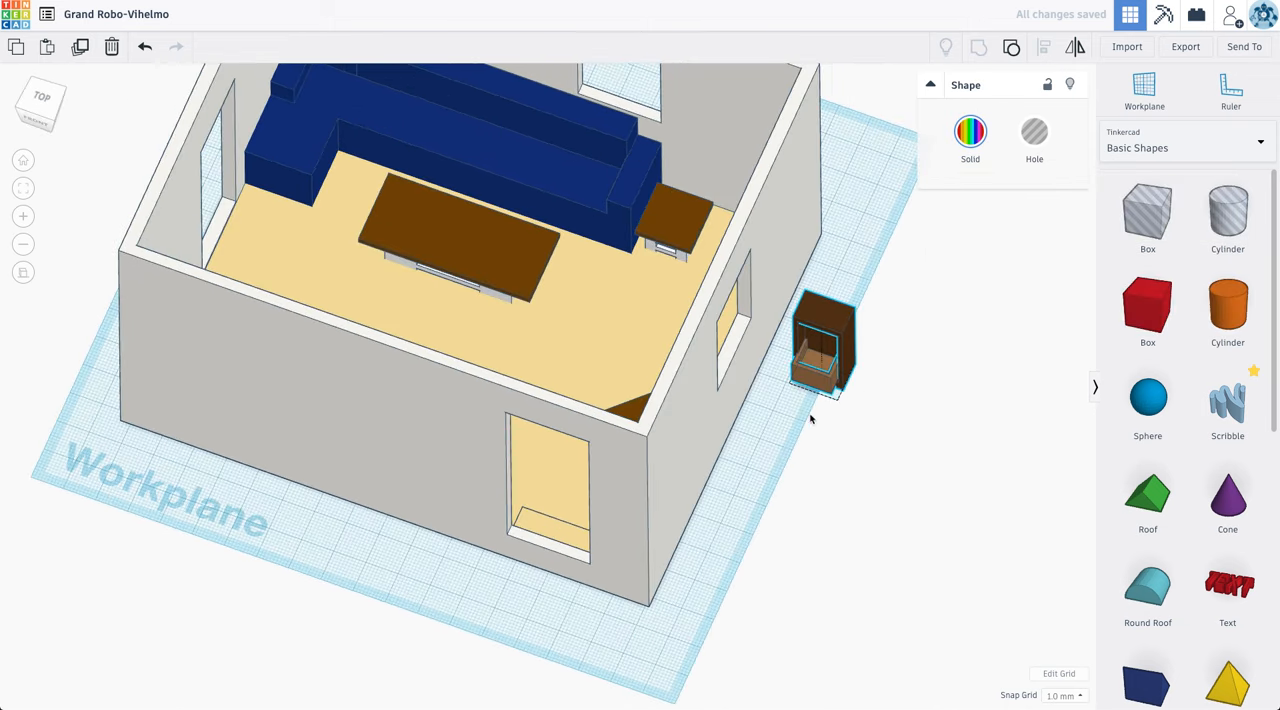
{"action": "left_click", "coordinate": [41, 103]}
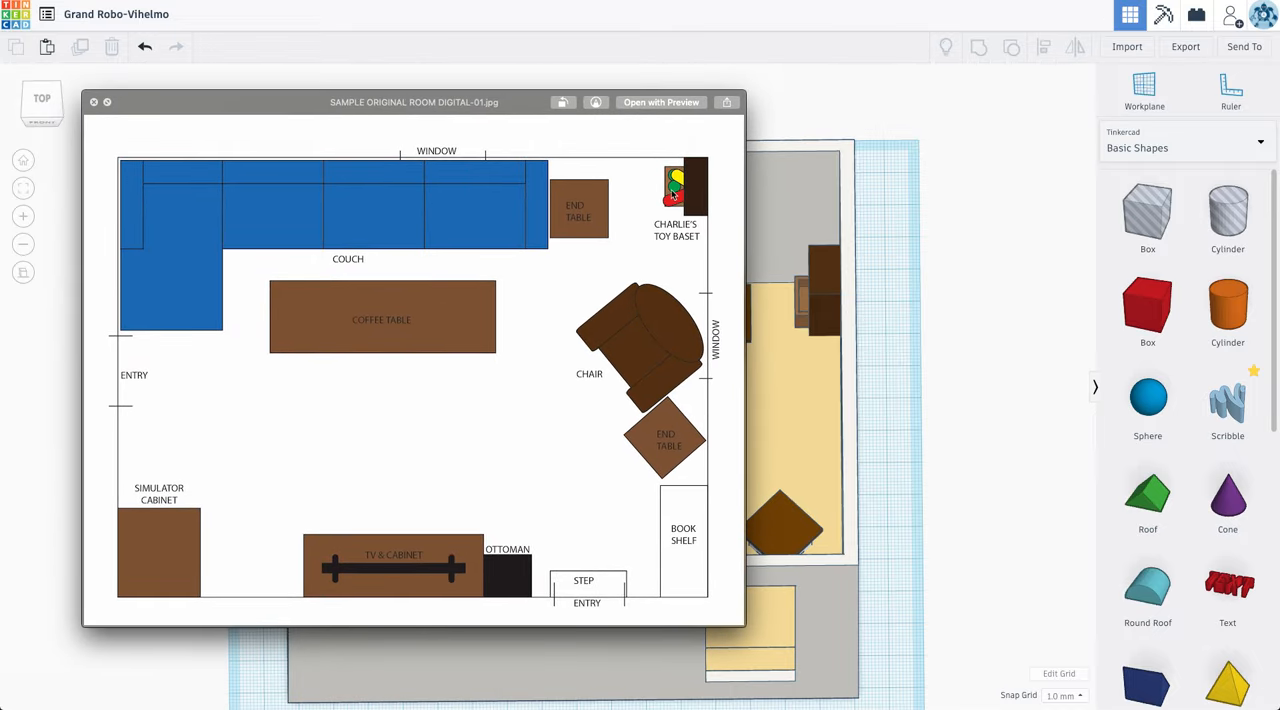
{"action": "mouse_move", "coordinate": [459, 602]}
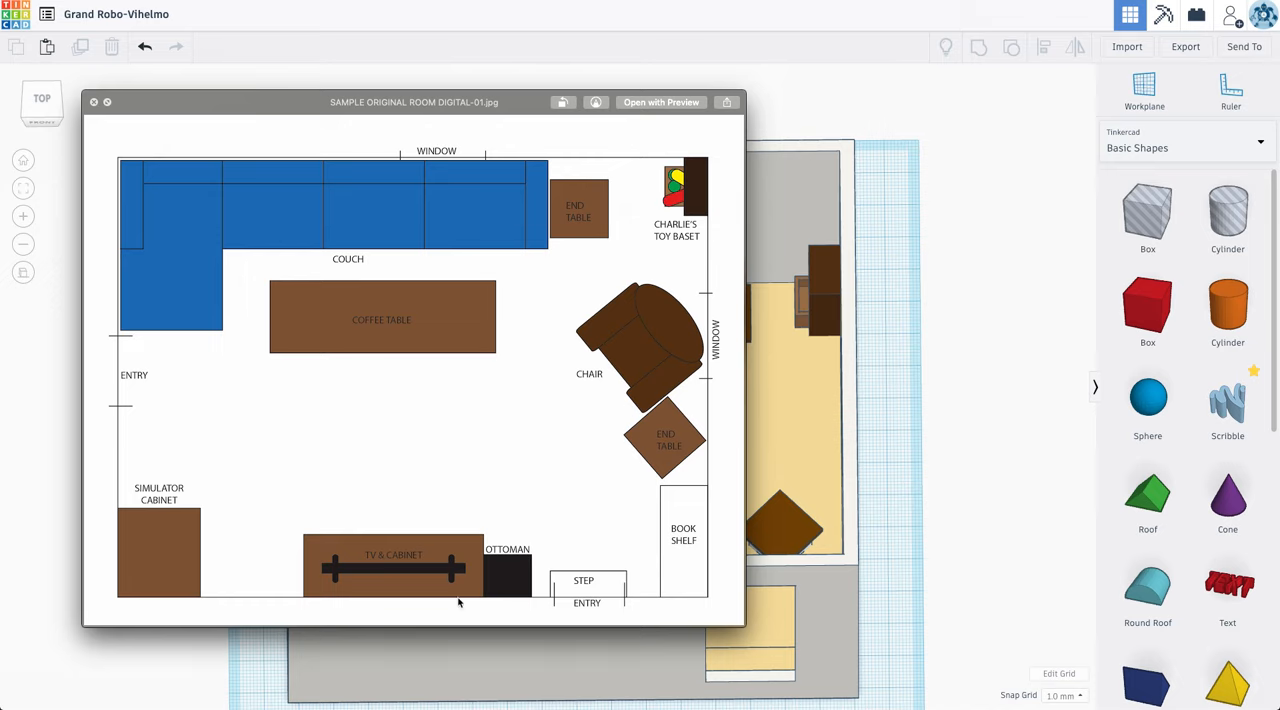
{"action": "mouse_move", "coordinate": [222, 108]}
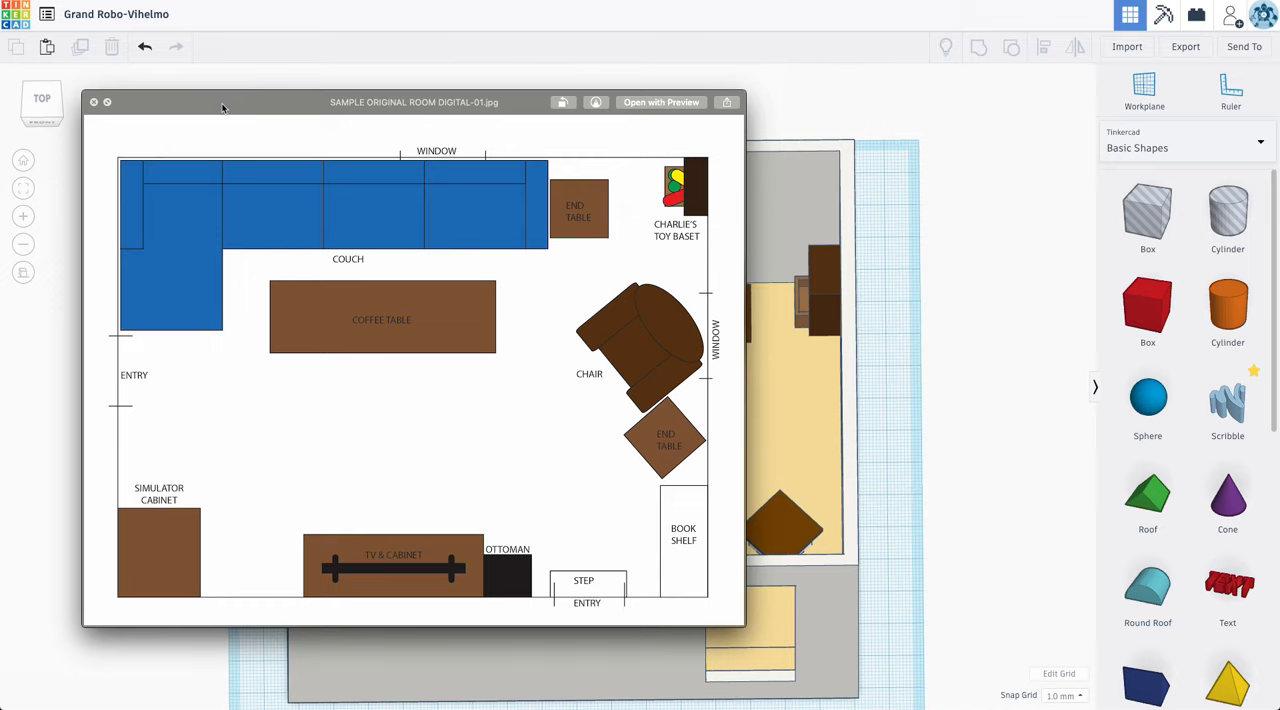
{"action": "left_click", "coordinate": [93, 101]}
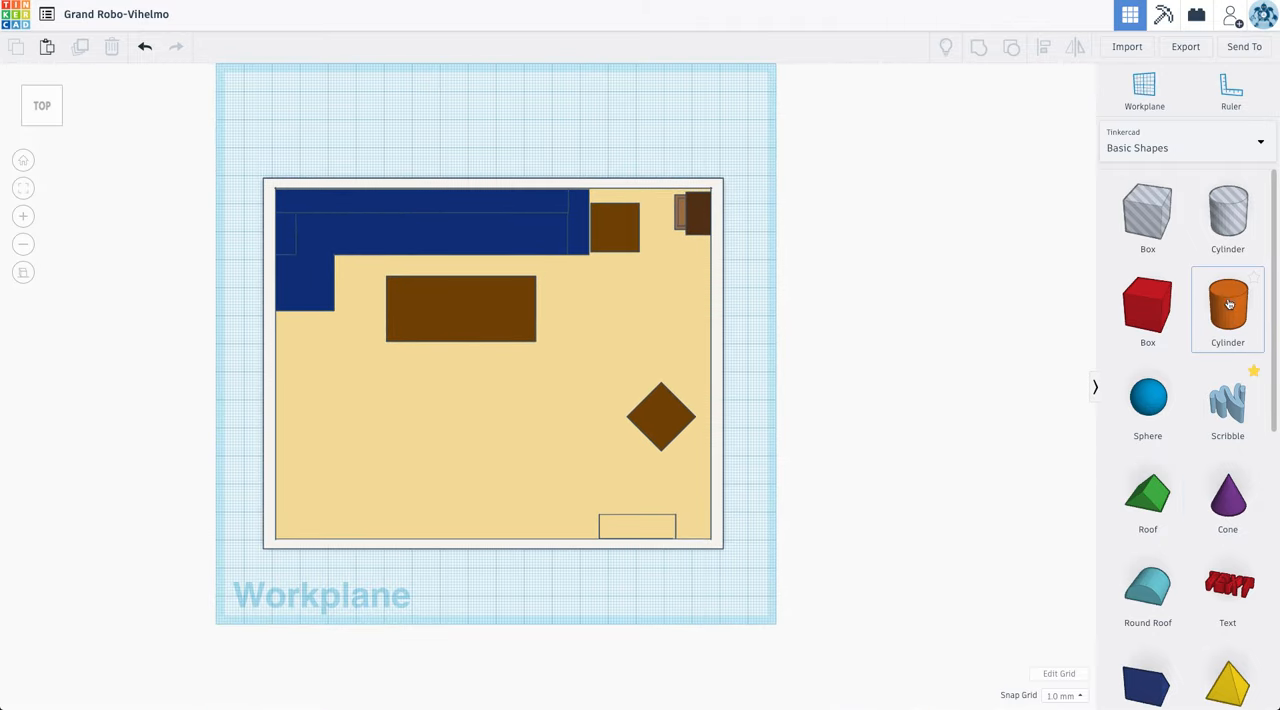
Step: Bring the OMSI hangout Middle Seat outside the room and colour it brown
{"action": "left_click", "coordinate": [1185, 147]}
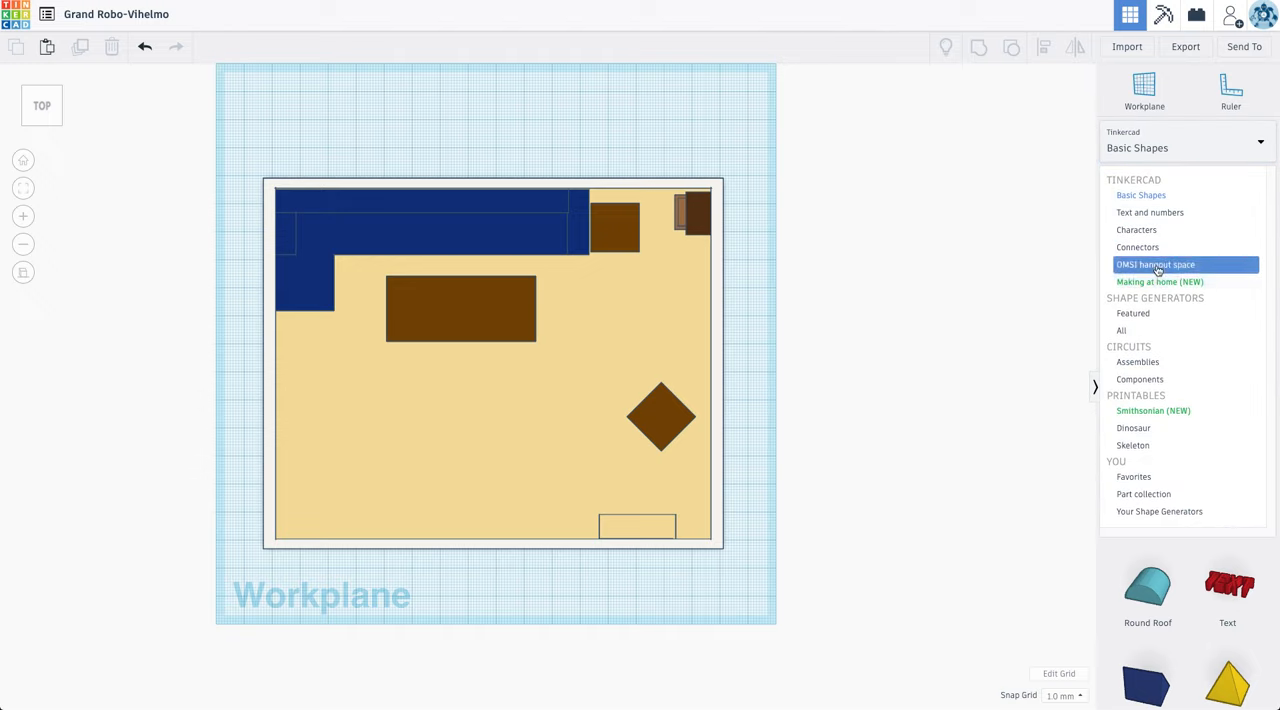
{"action": "left_click", "coordinate": [1155, 264]}
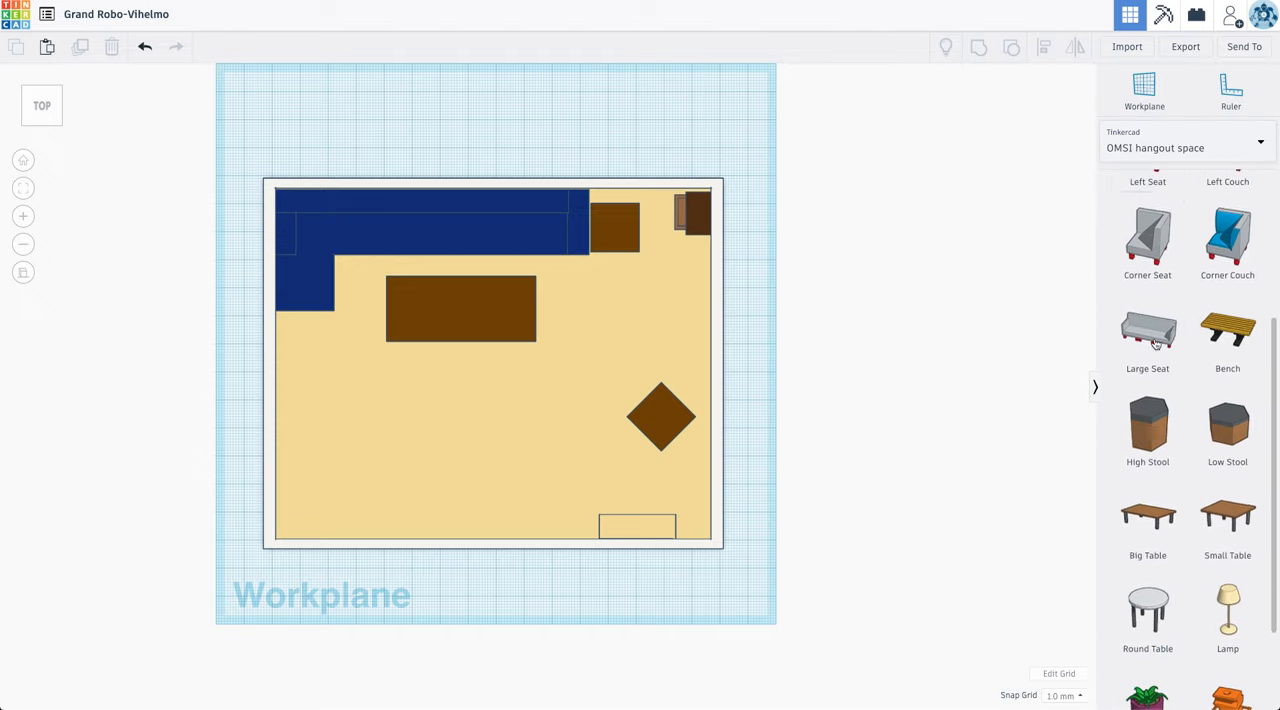
{"action": "scroll", "scroll_direction": "down", "scroll_amount": 3}
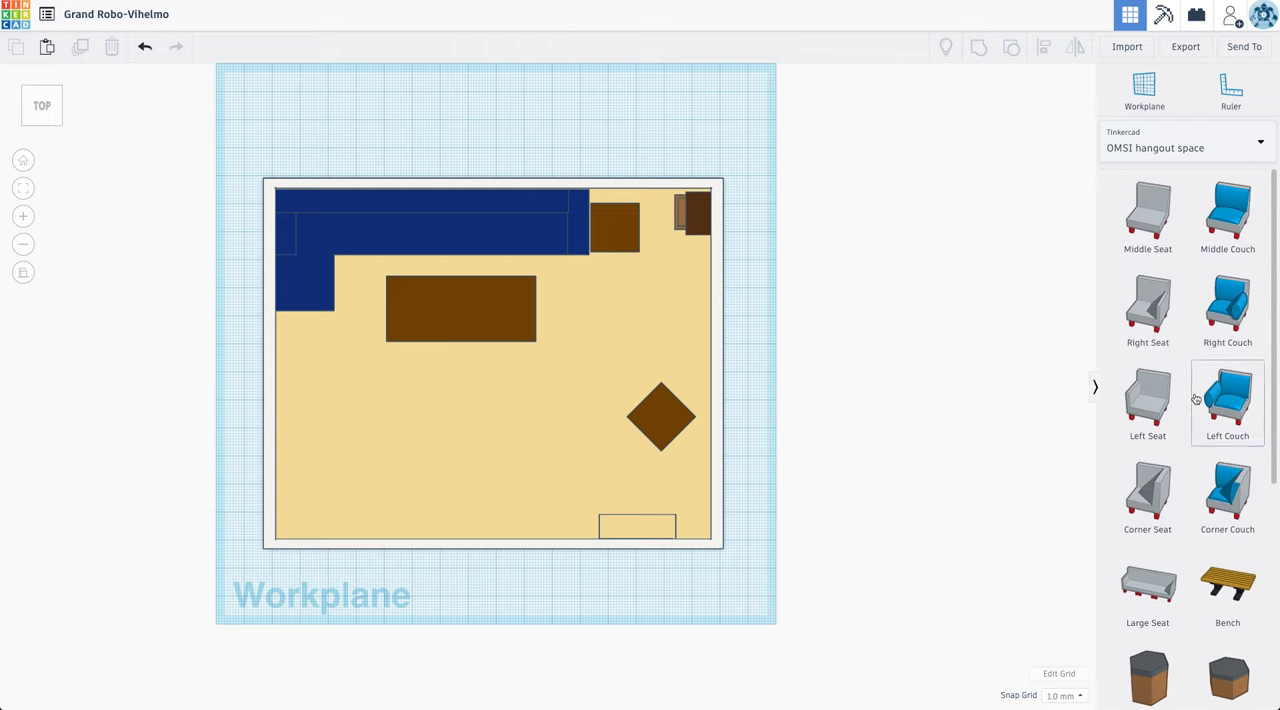
{"action": "mouse_move", "coordinate": [1225, 427]}
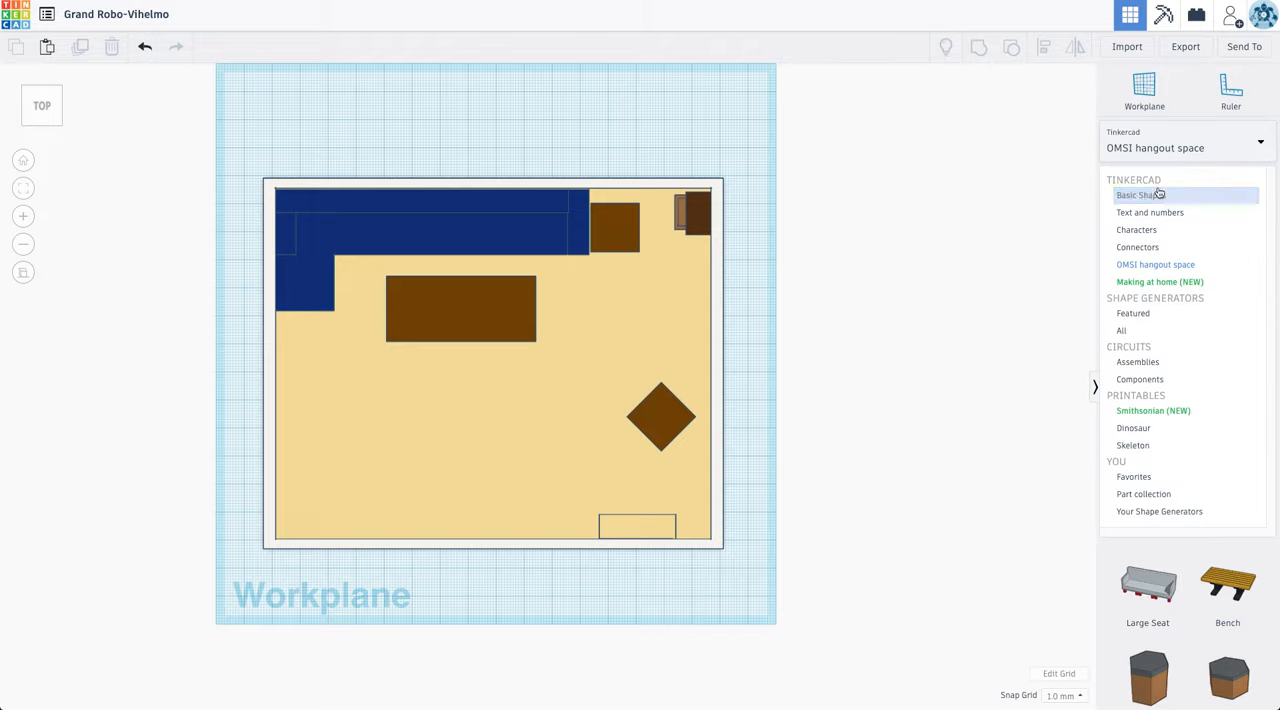
{"action": "left_click", "coordinate": [1147, 200]}
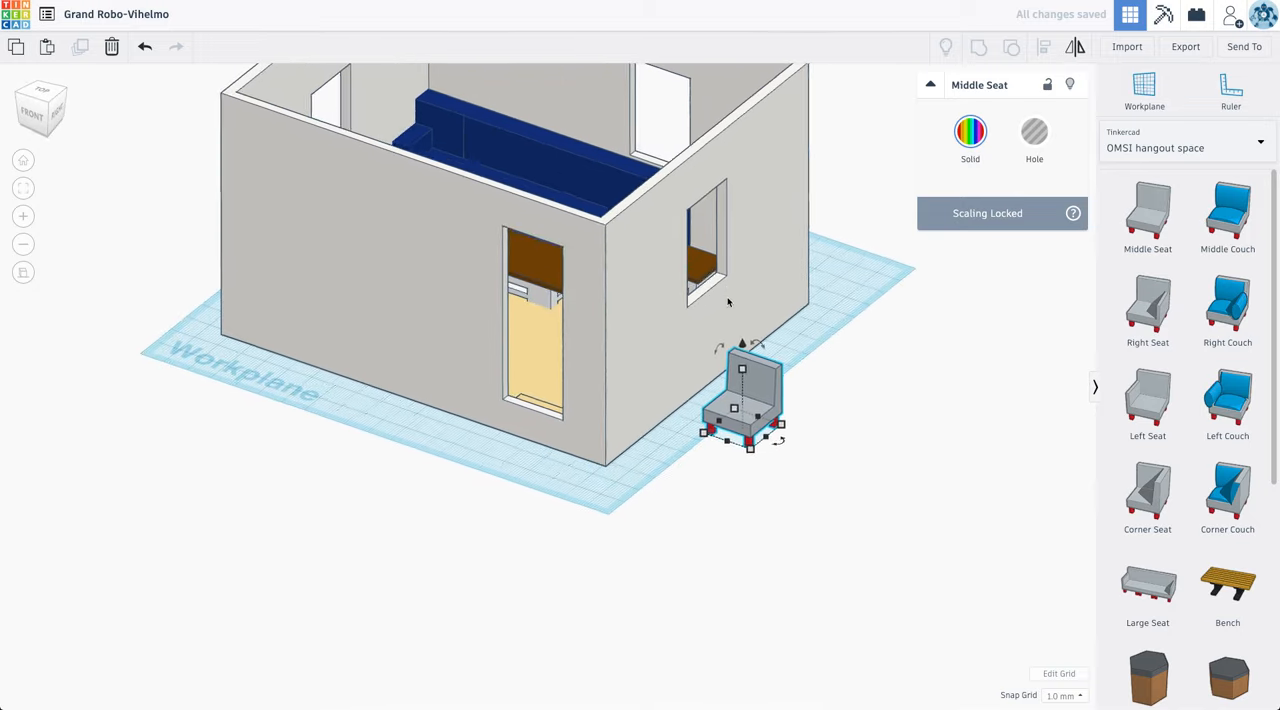
{"action": "left_click", "coordinate": [969, 131]}
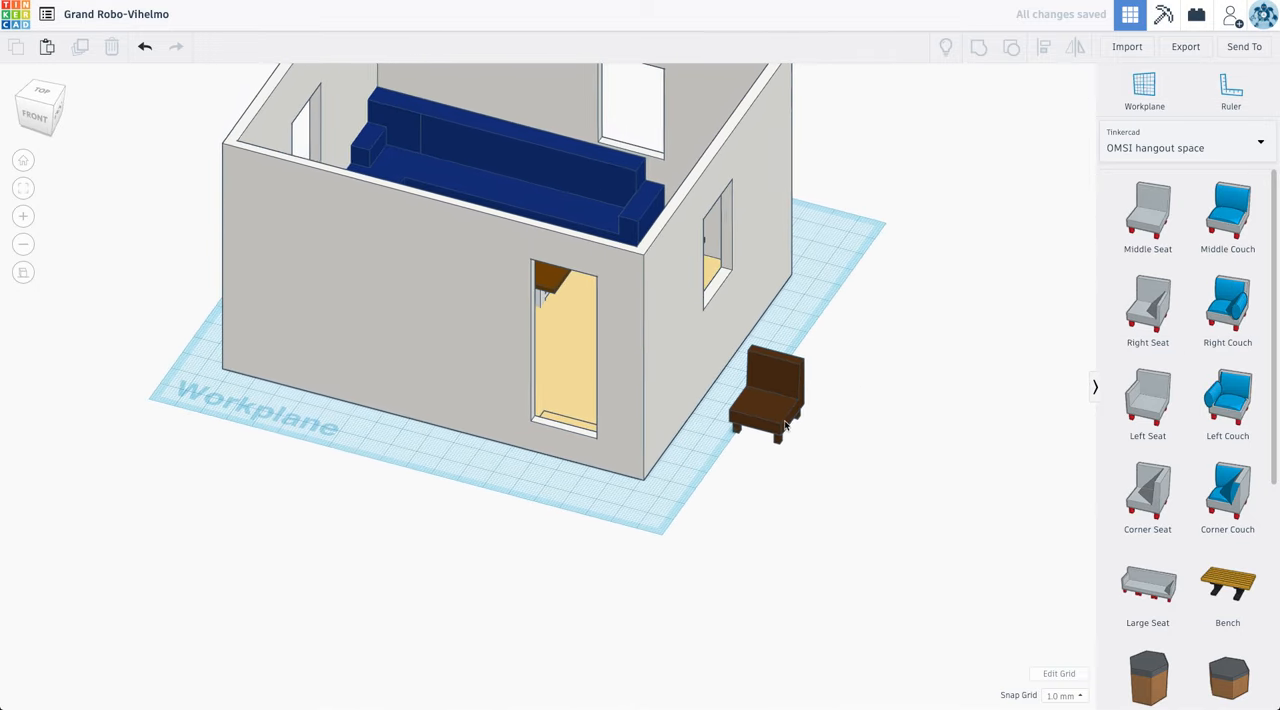
Step: Return to Basic Shapes and bring a Round Roof next to the chair
{"action": "left_click", "coordinate": [768, 395]}
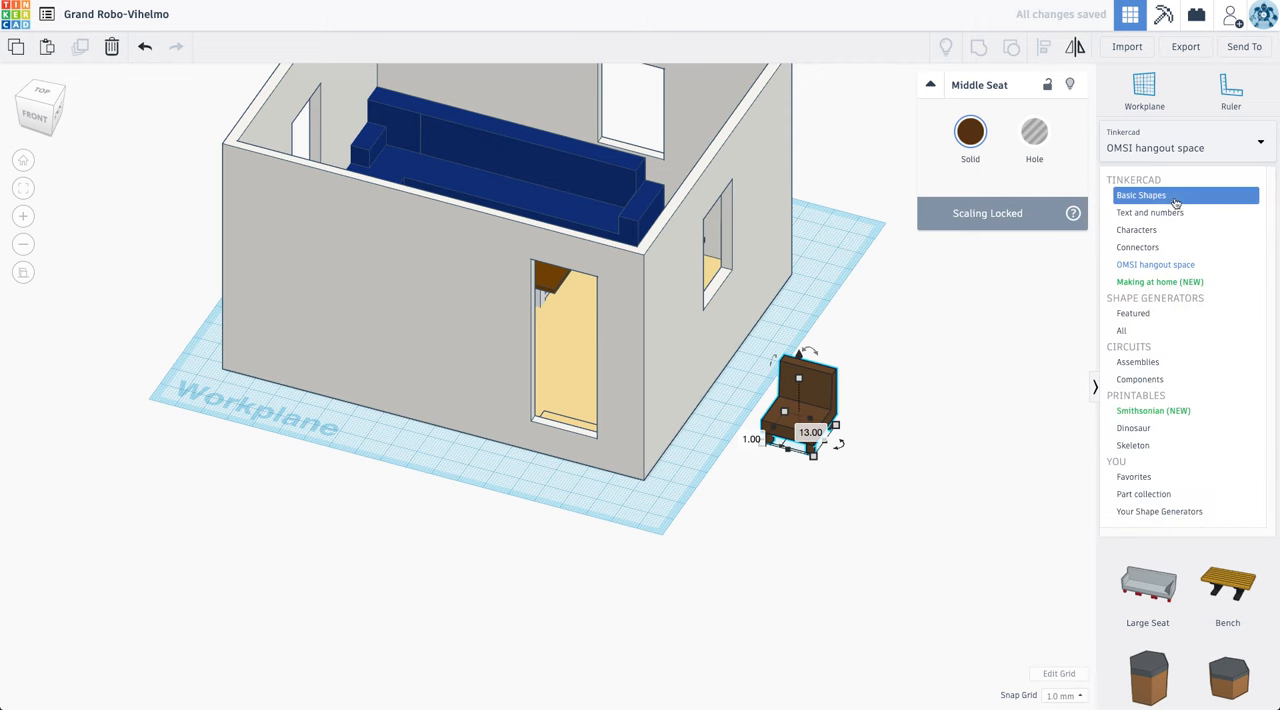
{"action": "left_click", "coordinate": [1141, 195]}
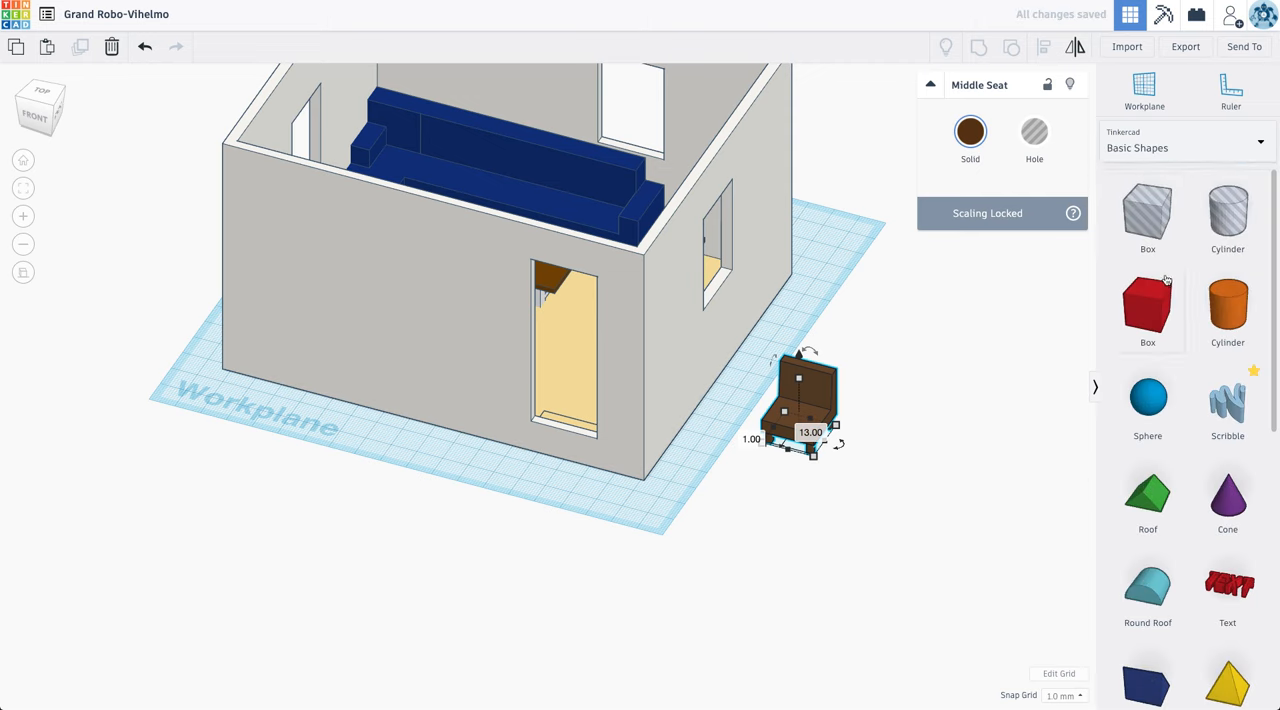
{"action": "left_click_drag", "start_coordinate": [1227, 305], "coordinate": [910, 430]}
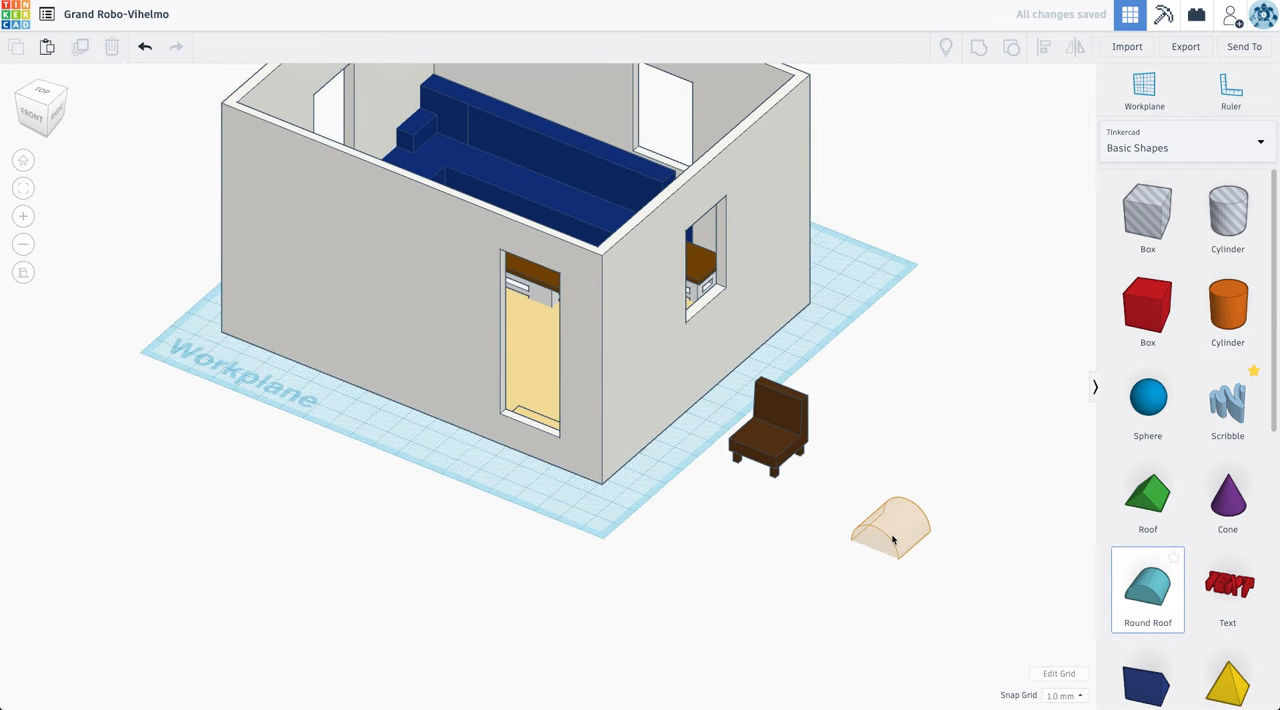
Step: Add a brown Round Roof arm to the chair and reposition the side table beside the armchair
{"action": "left_click", "coordinate": [890, 525]}
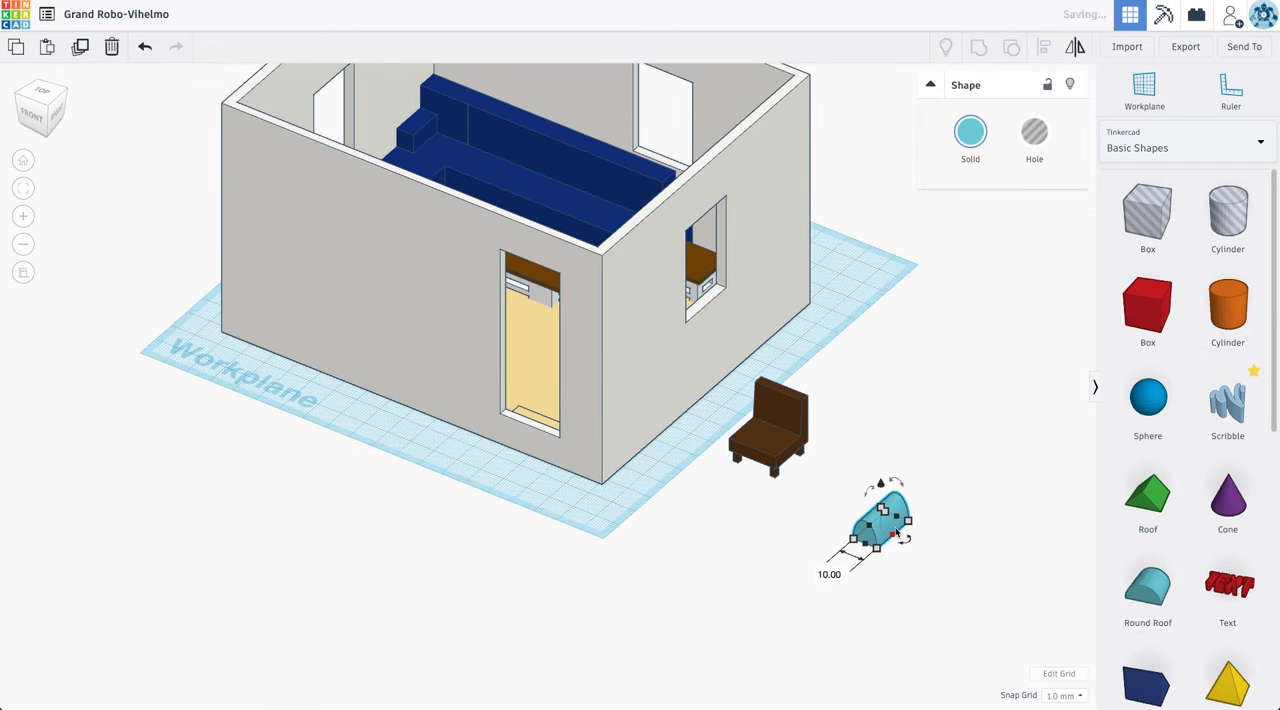
{"action": "left_click", "coordinate": [969, 133]}
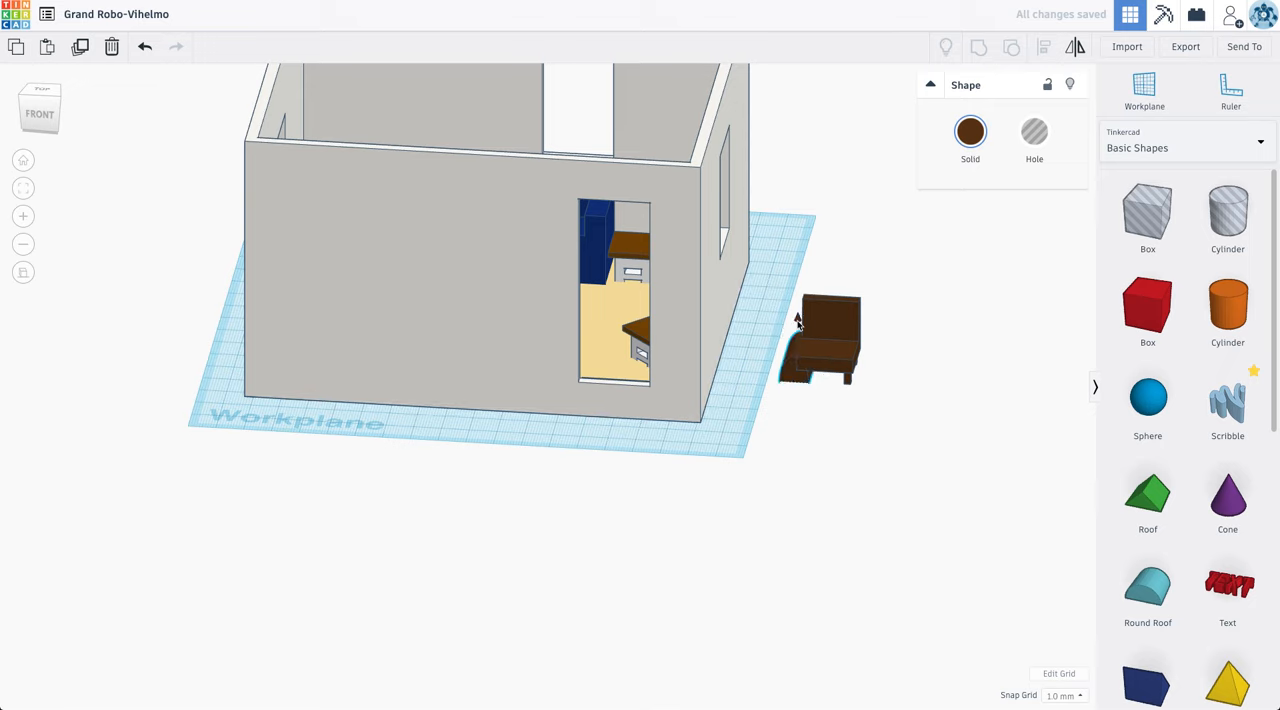
{"action": "left_click", "coordinate": [820, 345]}
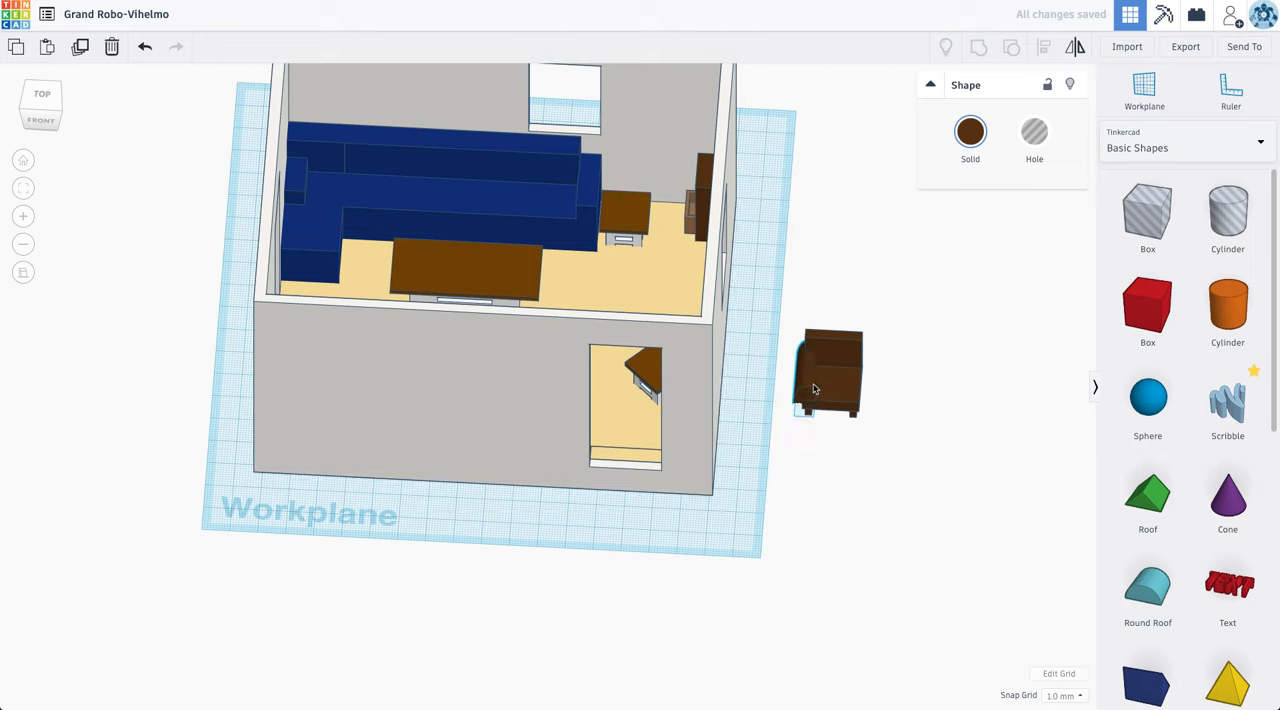
{"action": "left_click", "coordinate": [828, 375]}
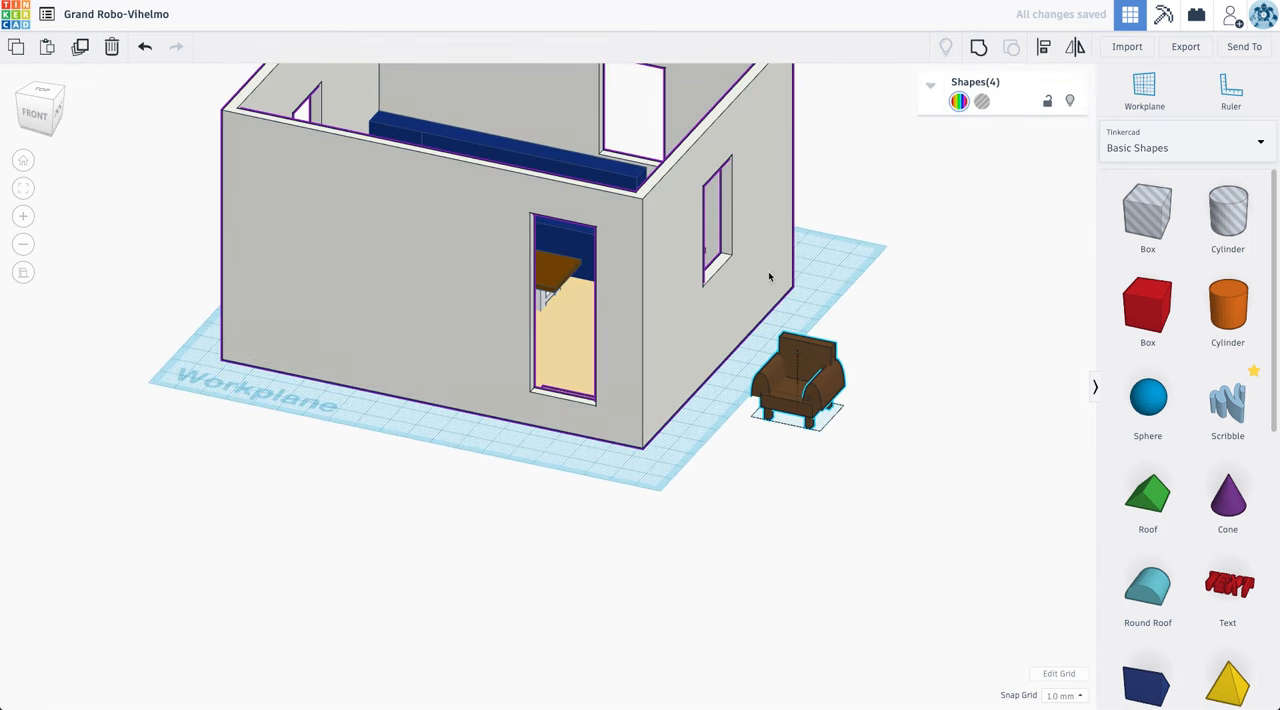
{"action": "left_click", "coordinate": [797, 380]}
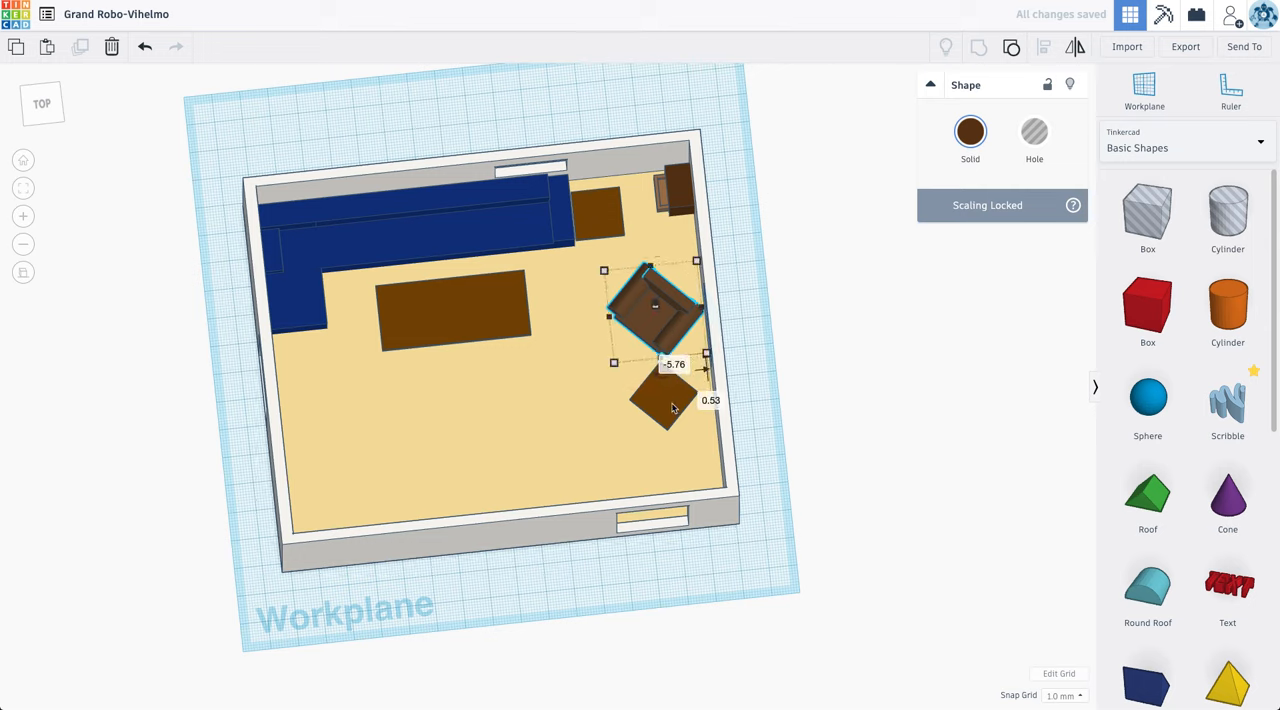
{"action": "left_click_drag", "start_coordinate": [655, 305], "coordinate": [680, 385]}
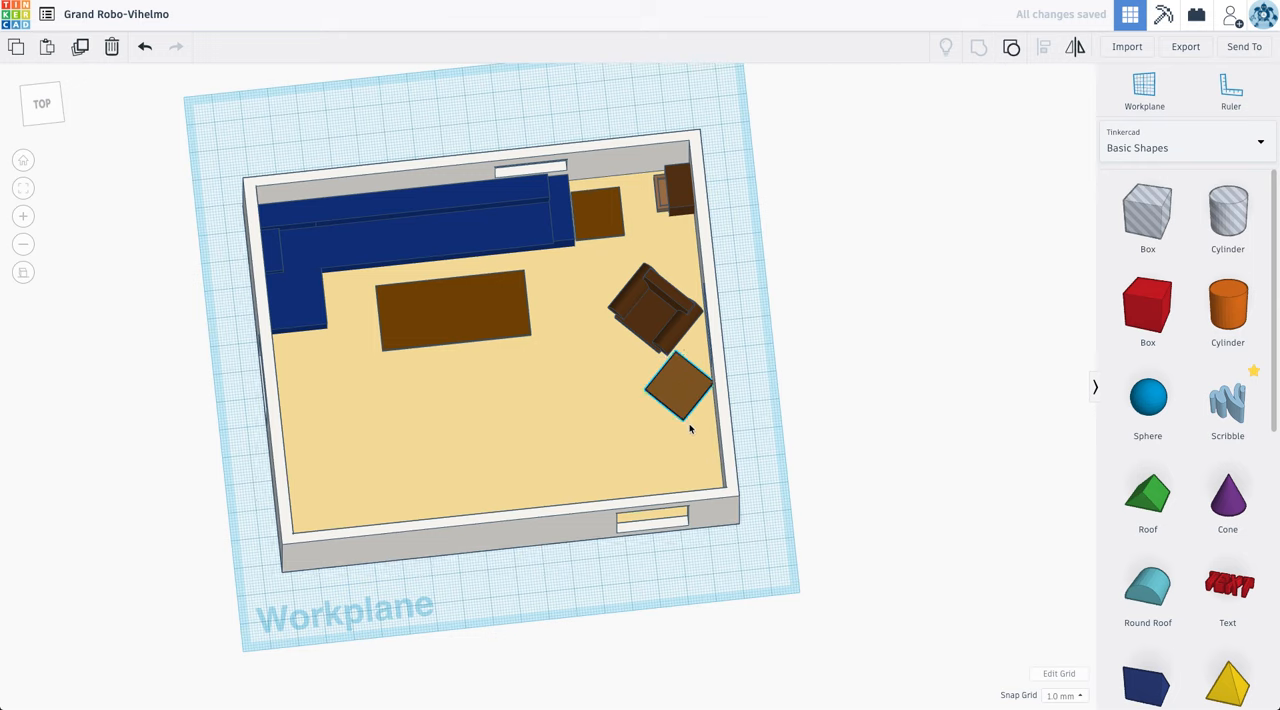
Step: Select the side table beside the armchair to nudge it into position
{"action": "left_click", "coordinate": [680, 380]}
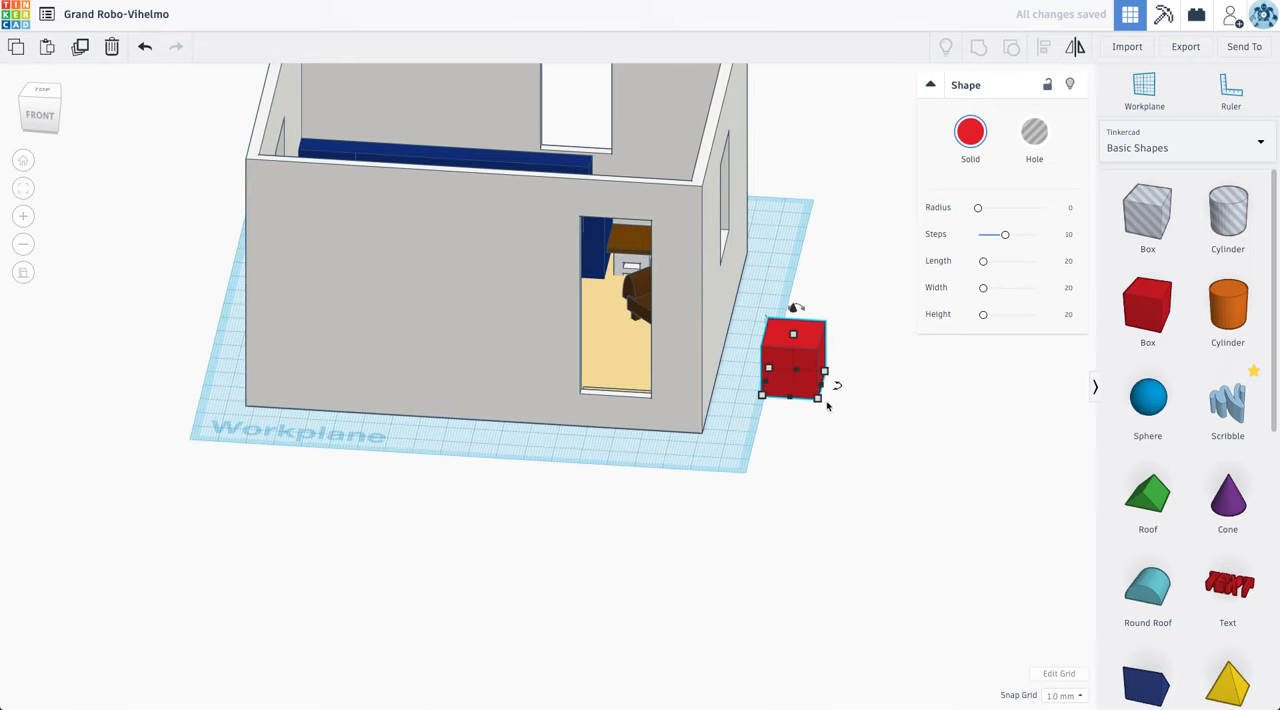
Step: Size the bookcase box (24 wide, 72 high), hollow it with a Hole copy, and add a thin slab
{"action": "left_click_drag", "start_coordinate": [824, 385], "coordinate": [843, 383]}
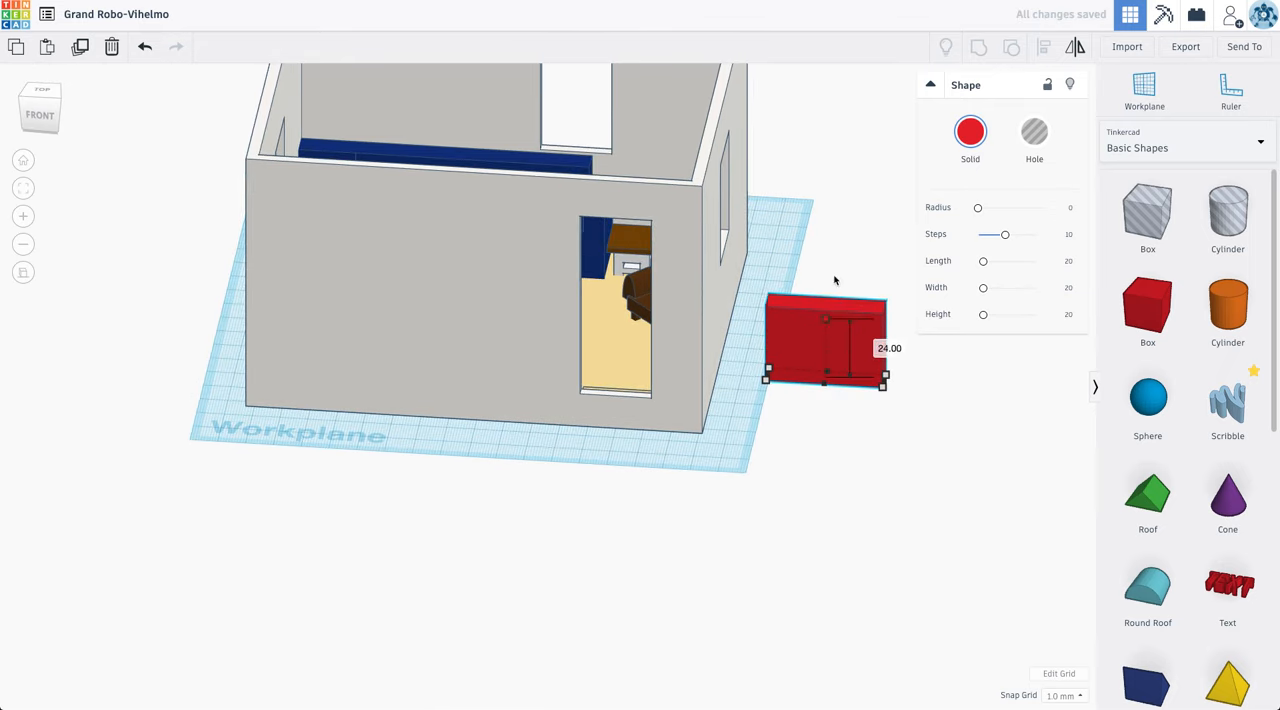
{"action": "left_click", "coordinate": [969, 131]}
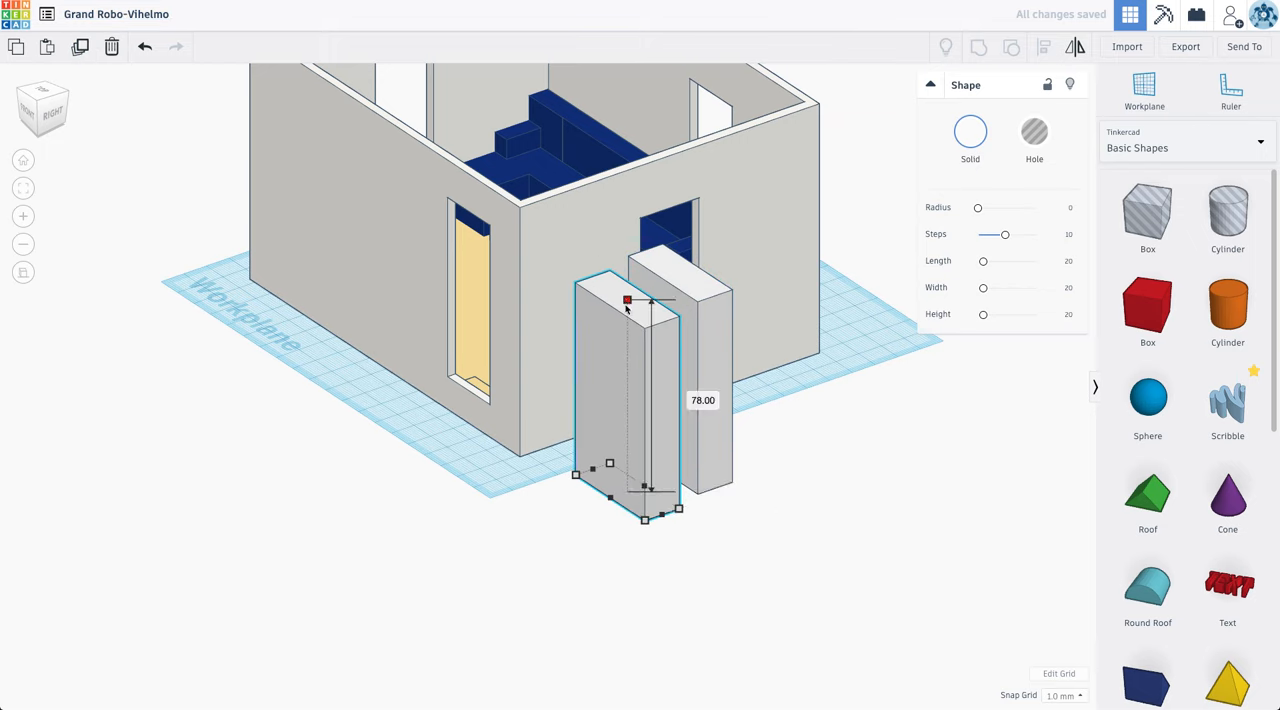
{"action": "left_click_drag", "start_coordinate": [626, 300], "coordinate": [626, 316]}
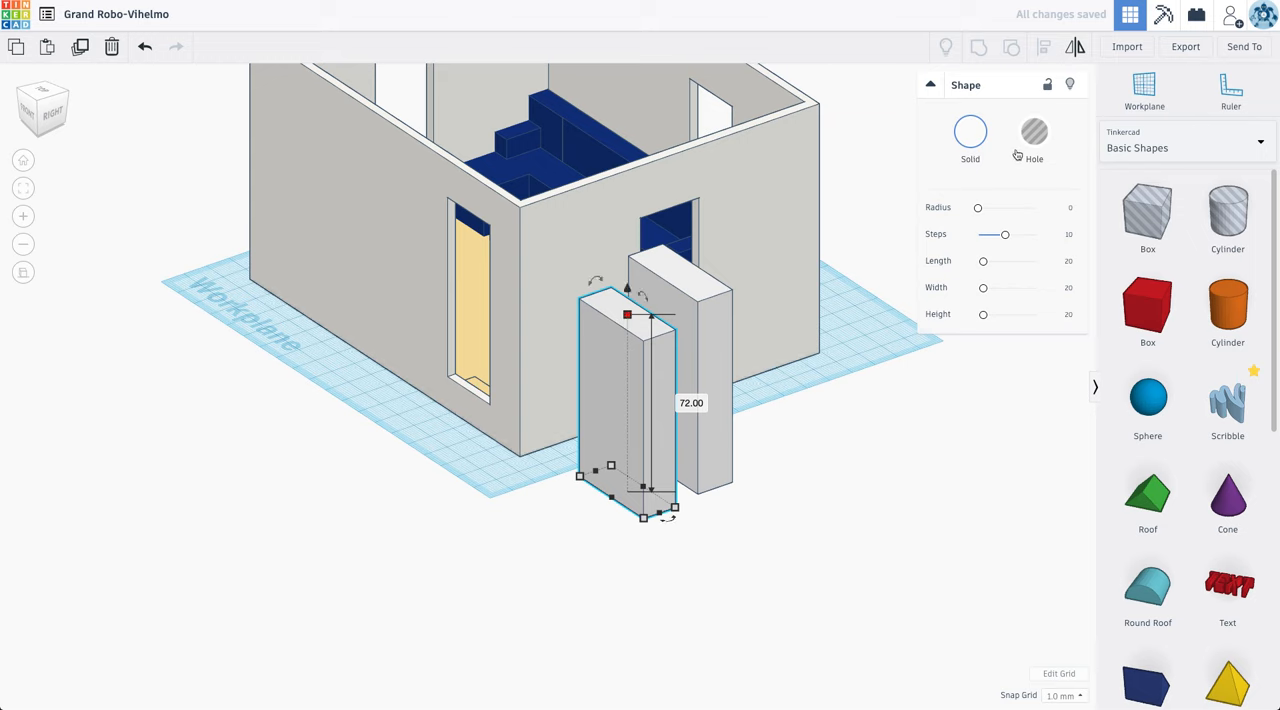
{"action": "left_click", "coordinate": [1034, 133]}
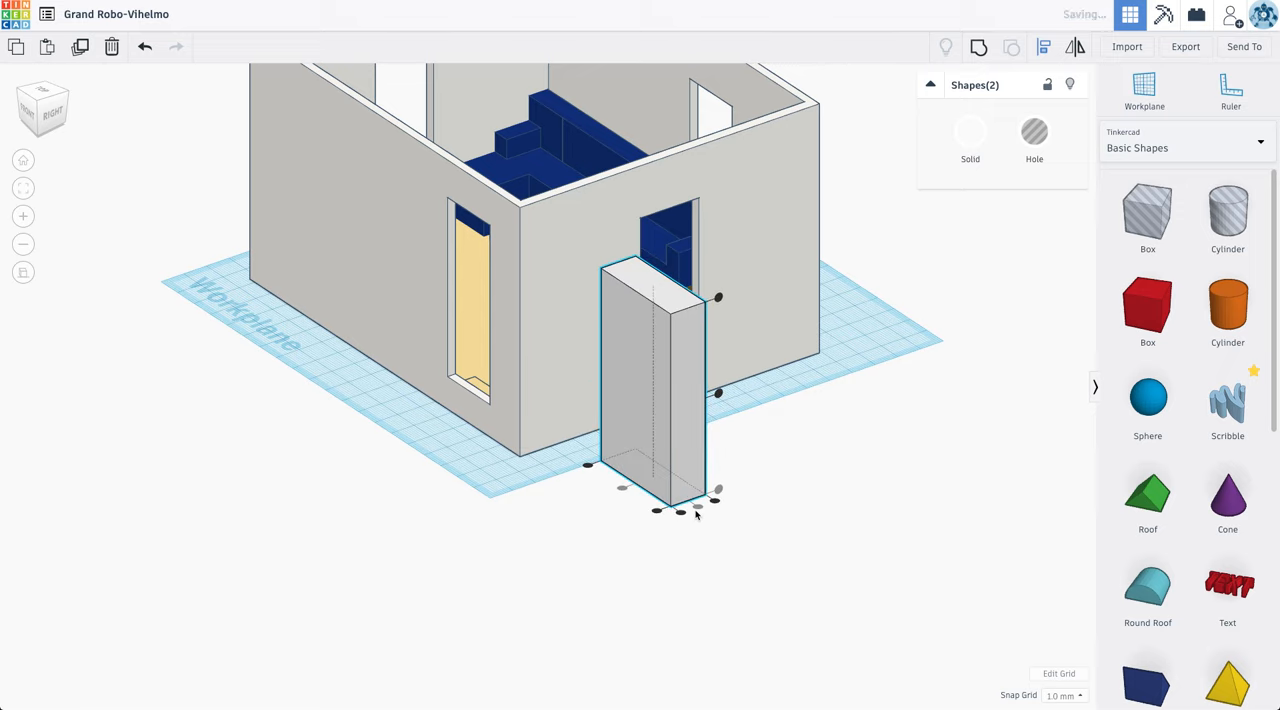
{"action": "mouse_move", "coordinate": [745, 441]}
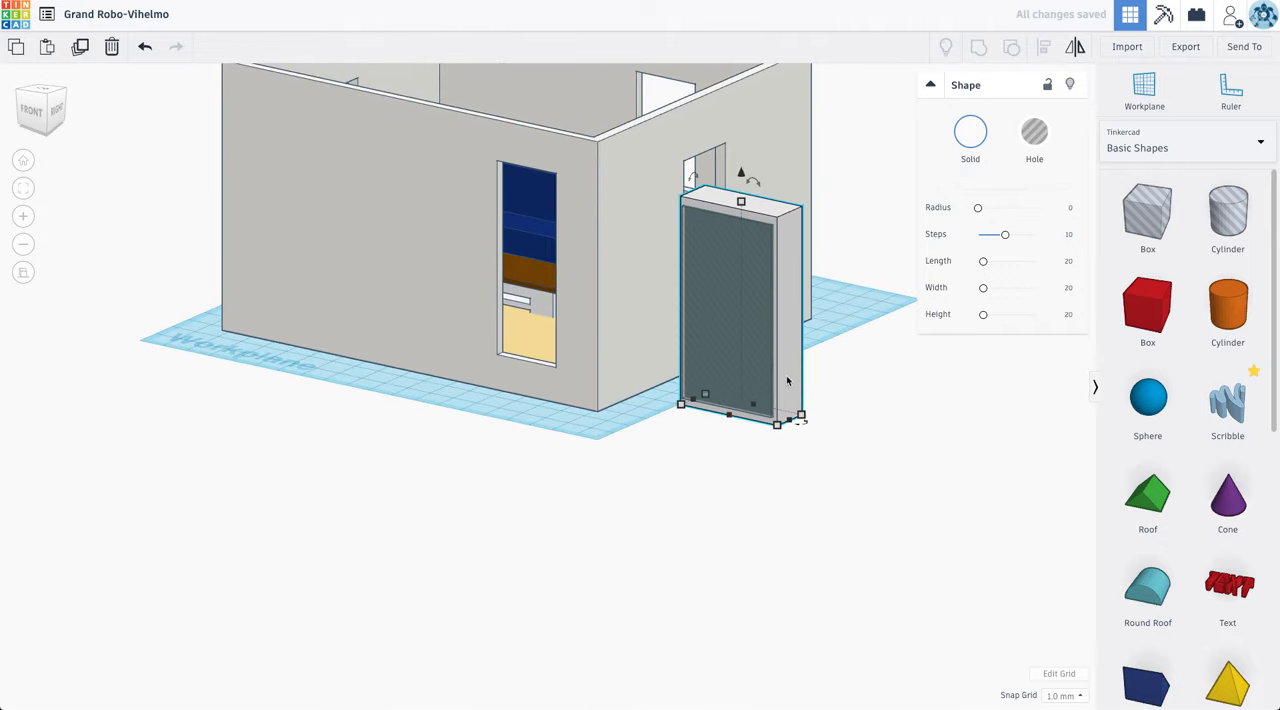
{"action": "left_click", "coordinate": [848, 511]}
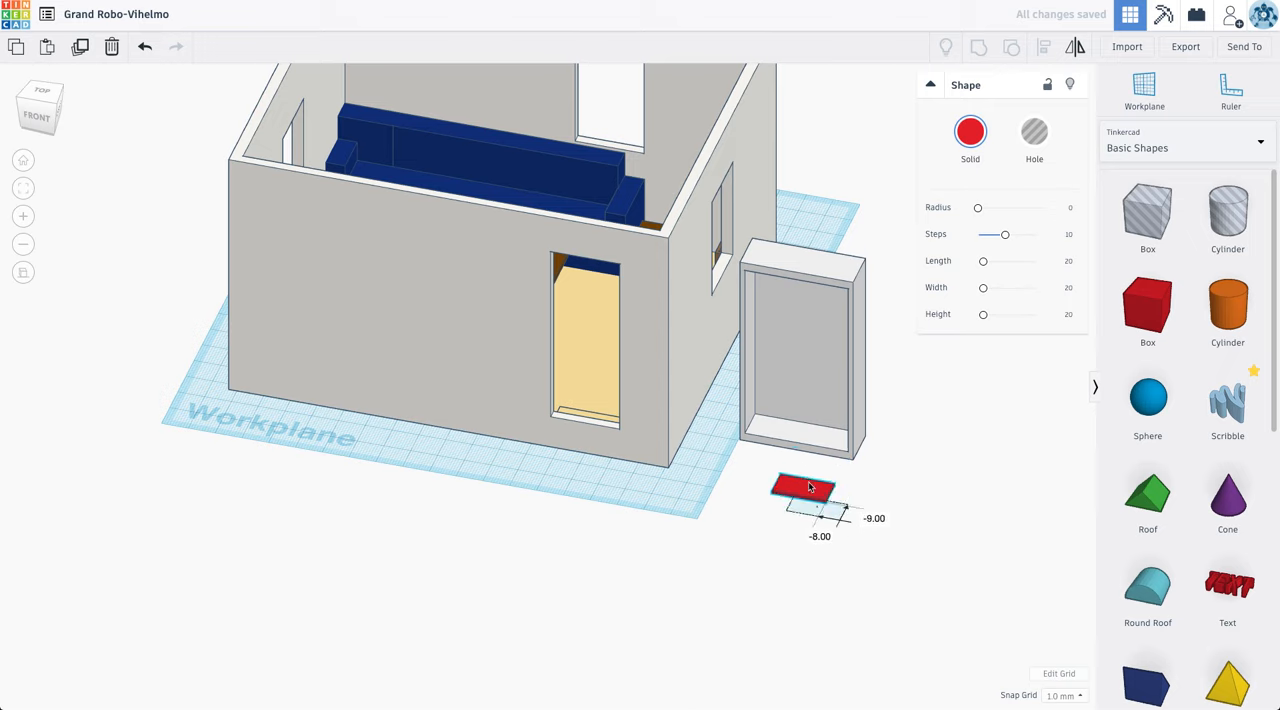
Step: Place a light grey shelf inside the frame, stretched to width 41, and duplicate it
{"action": "left_click_drag", "start_coordinate": [805, 490], "coordinate": [775, 425]}
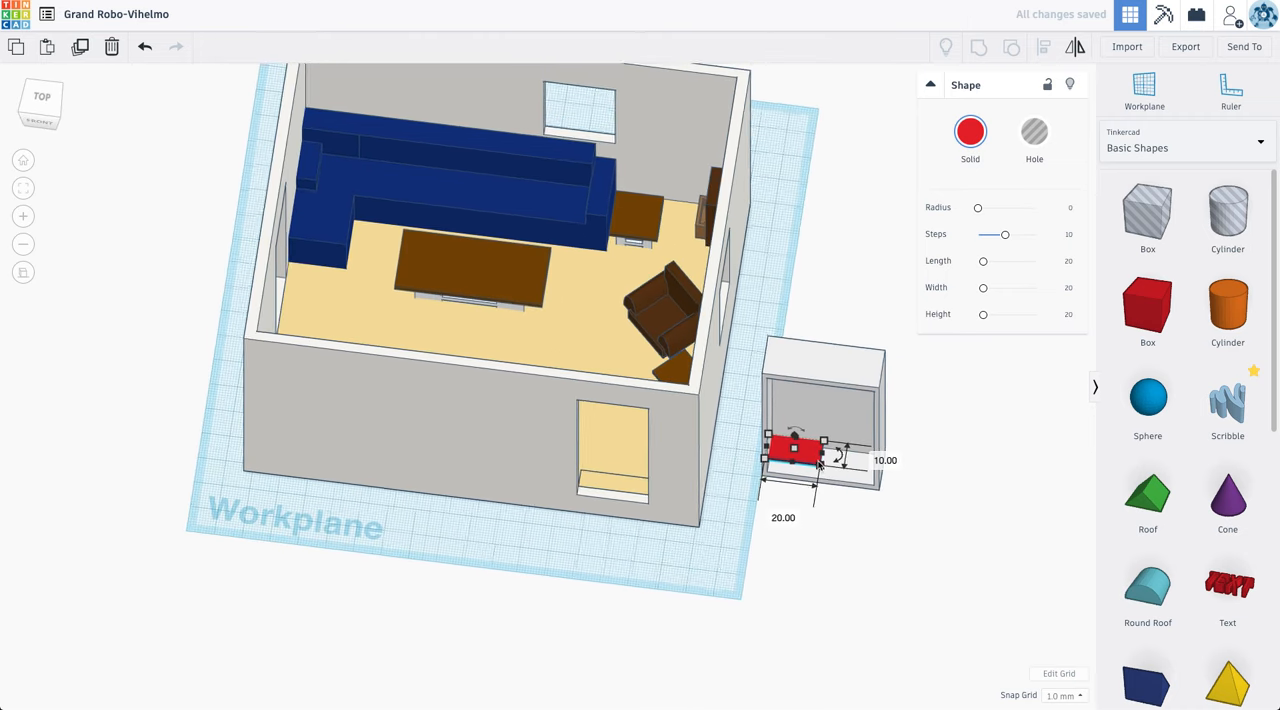
{"action": "left_click_drag", "start_coordinate": [823, 447], "coordinate": [880, 457]}
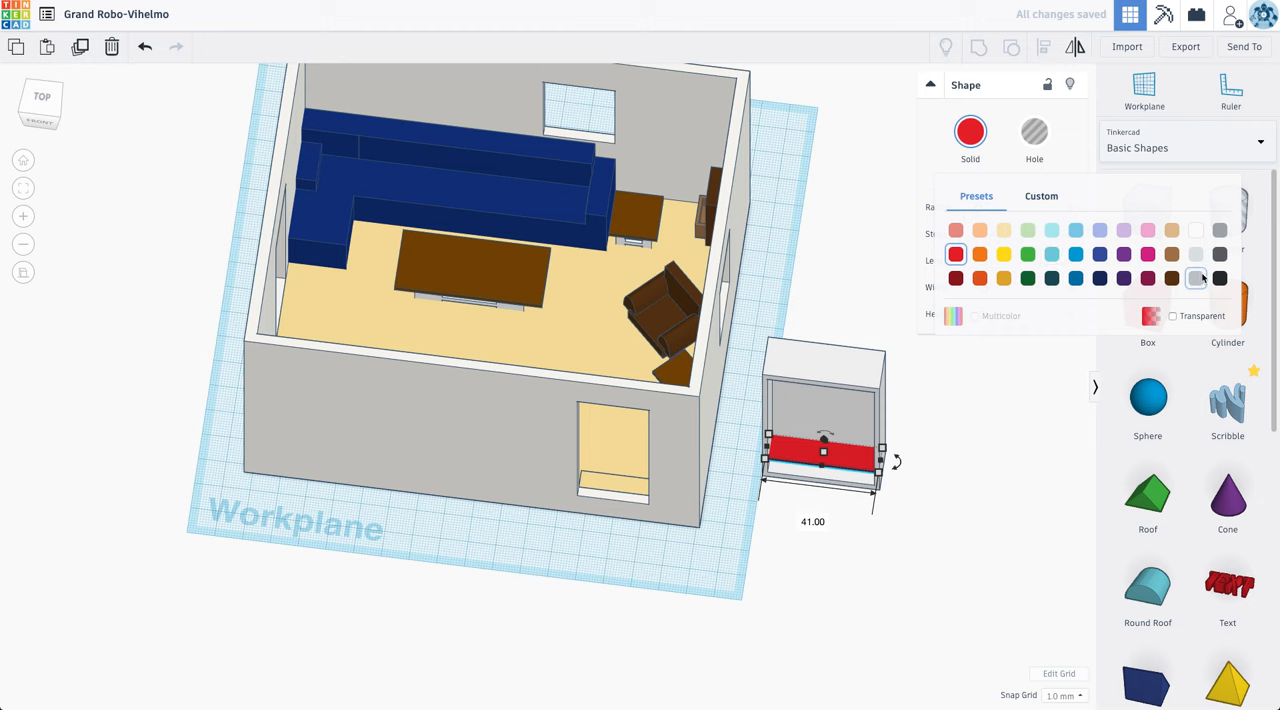
{"action": "left_click", "coordinate": [41, 105]}
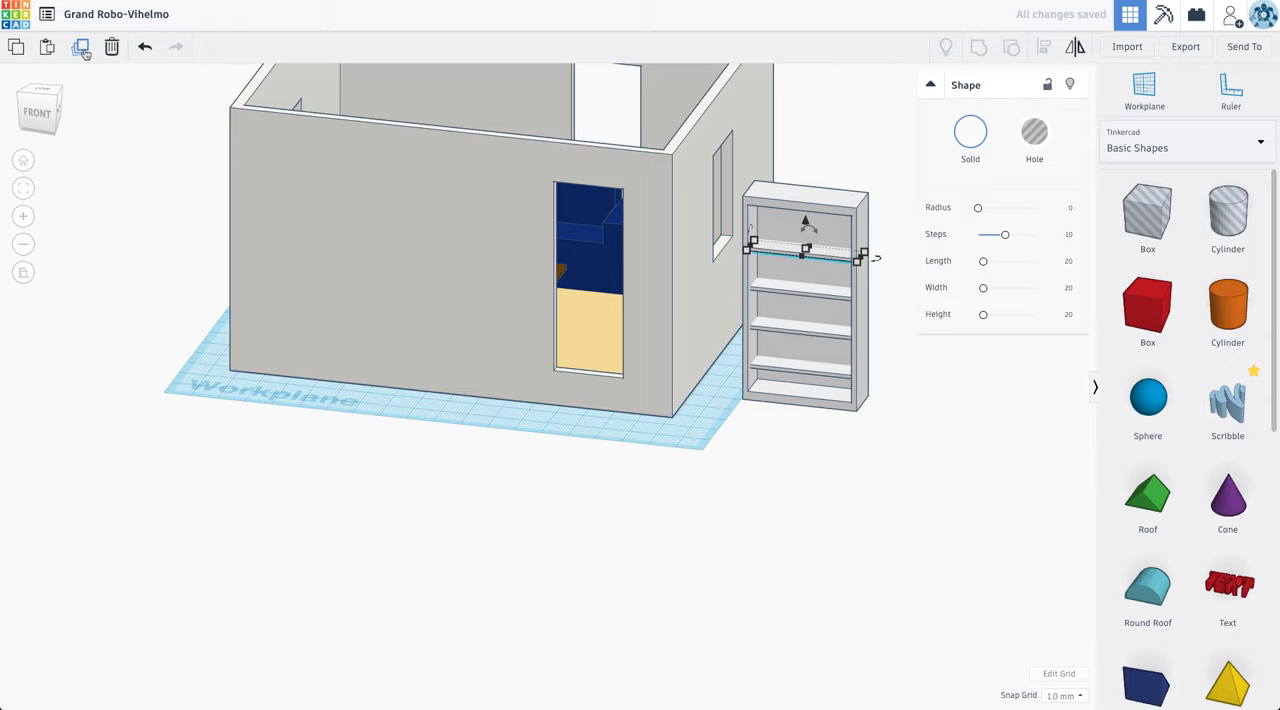
{"action": "left_click", "coordinate": [760, 365]}
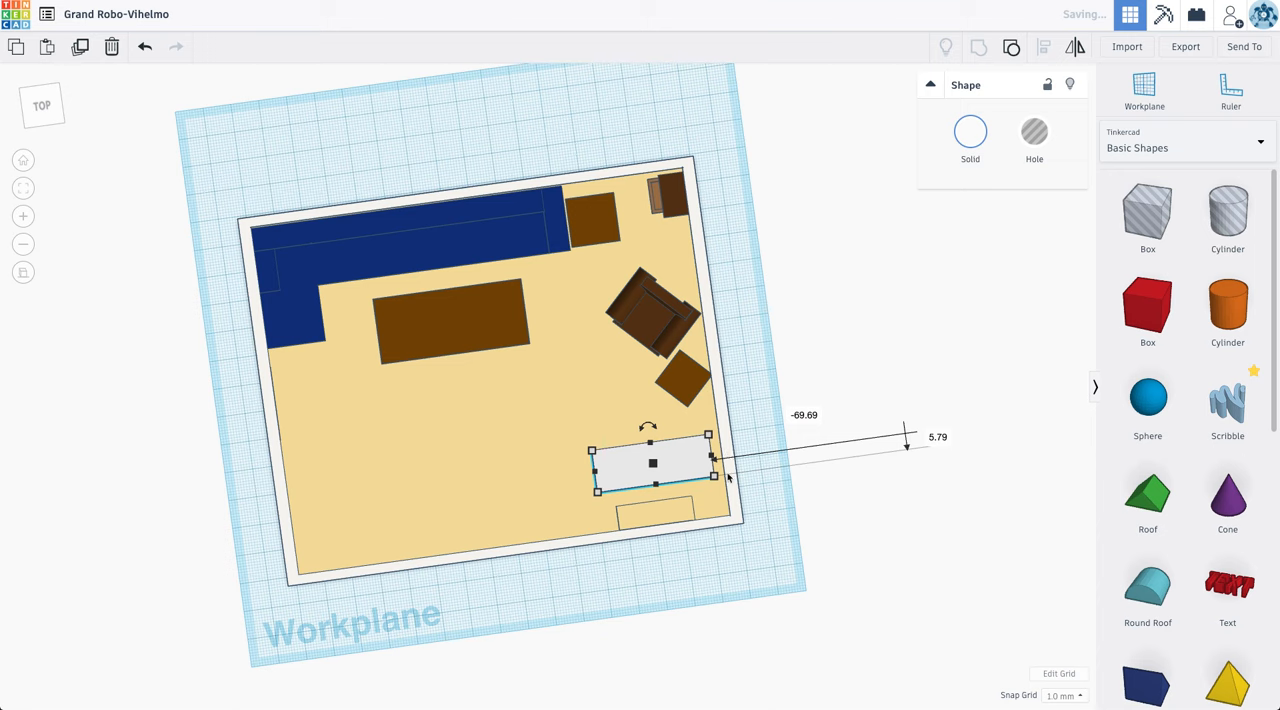
Step: Rotate the bookcase 90° and push it against the room's right wall, below the side table
{"action": "left_click_drag", "start_coordinate": [648, 425], "coordinate": [750, 450]}
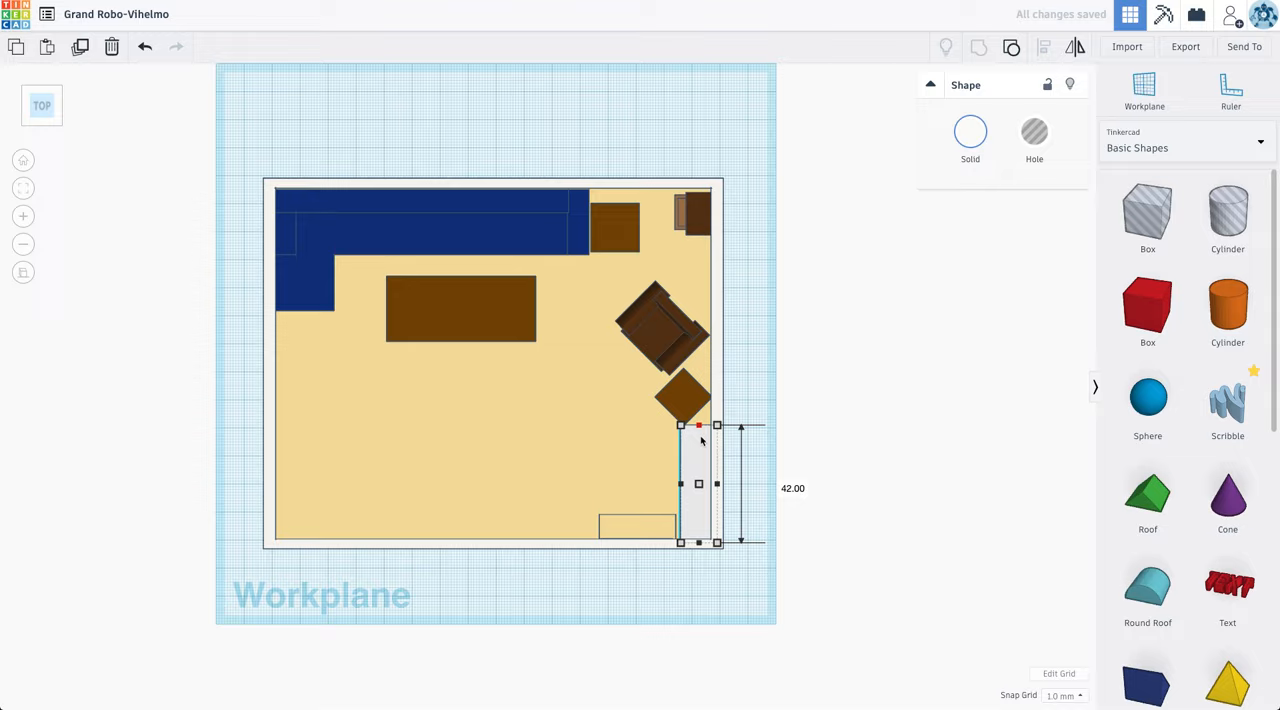
{"action": "left_click", "coordinate": [555, 400]}
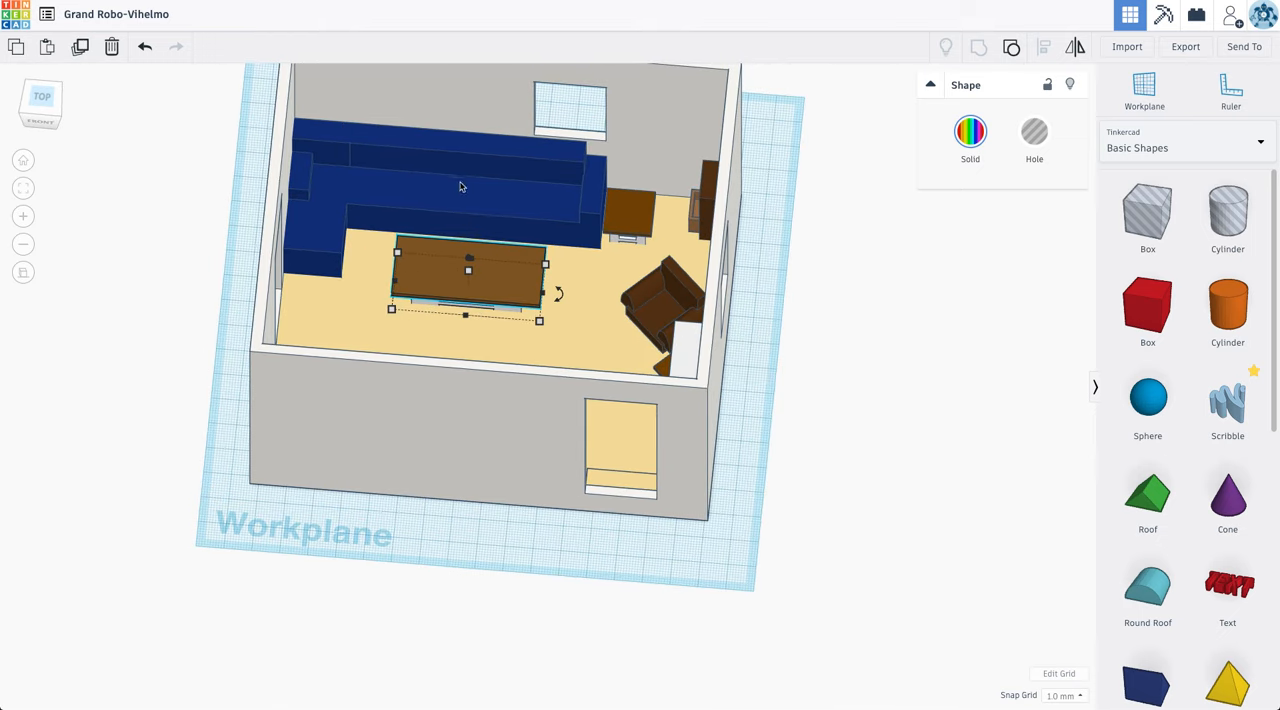
Step: Drag the brown-topped cabinet onto open workplane outside the room and view it from the front
{"action": "left_click_drag", "start_coordinate": [468, 270], "coordinate": [868, 365]}
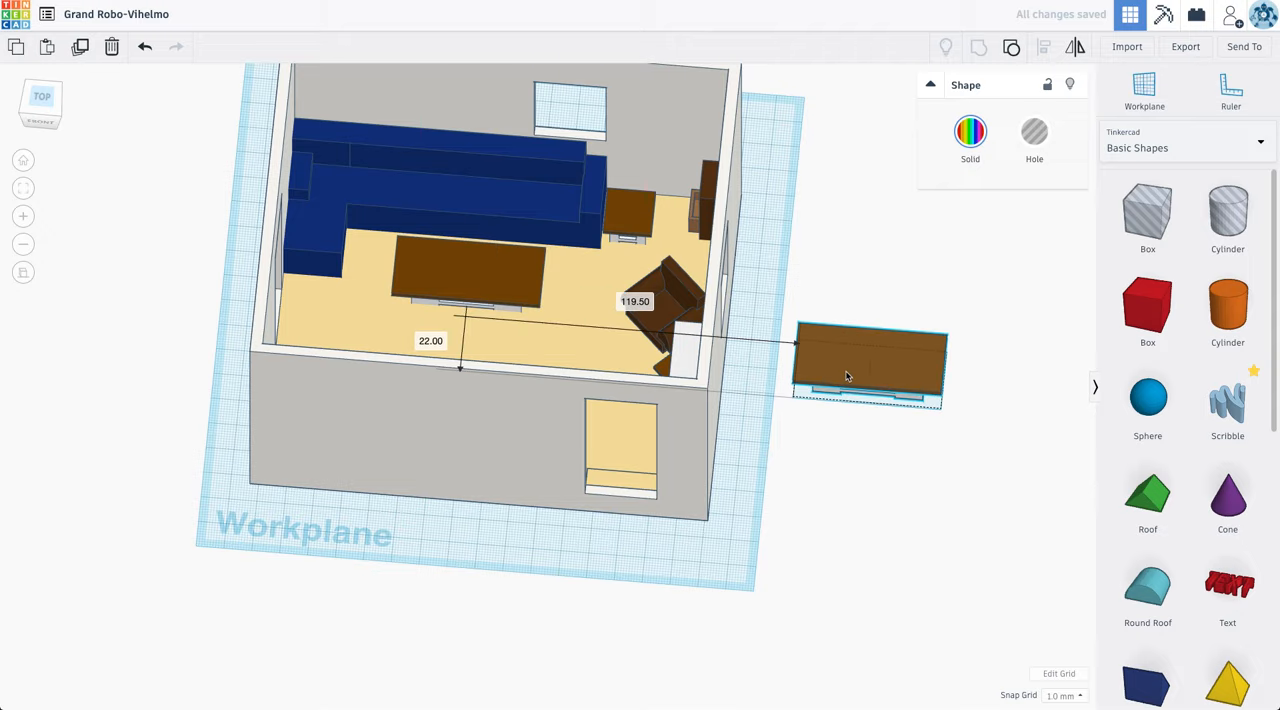
{"action": "left_click", "coordinate": [42, 96]}
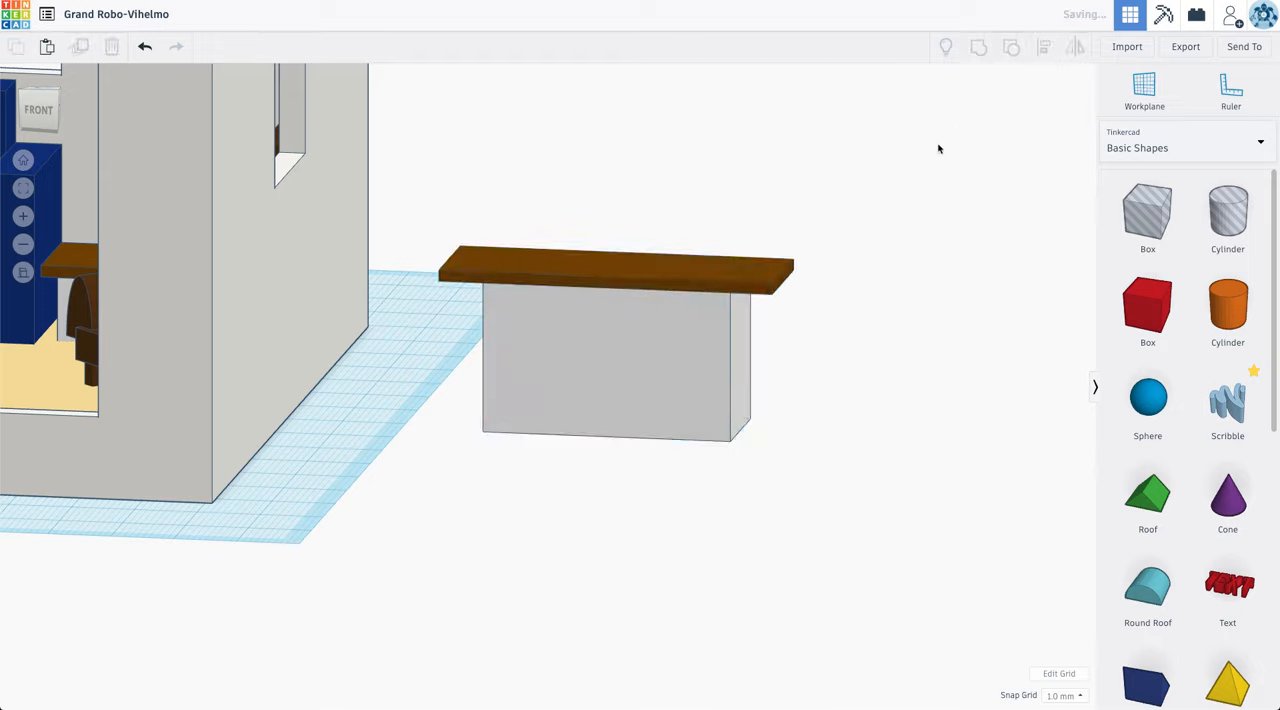
{"action": "left_click", "coordinate": [615, 350]}
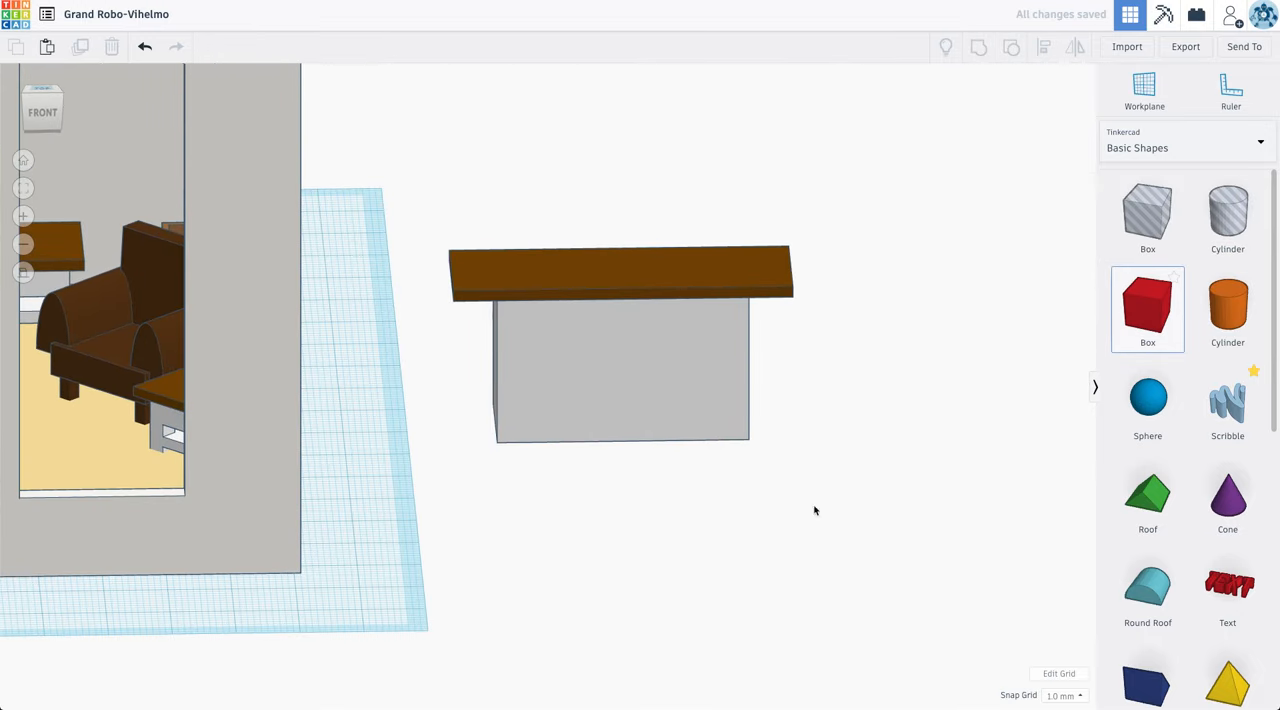
Step: Add a box beside the cabinet and stretch it into a wide dark grey TV panel
{"action": "left_click_drag", "start_coordinate": [1147, 309], "coordinate": [718, 478]}
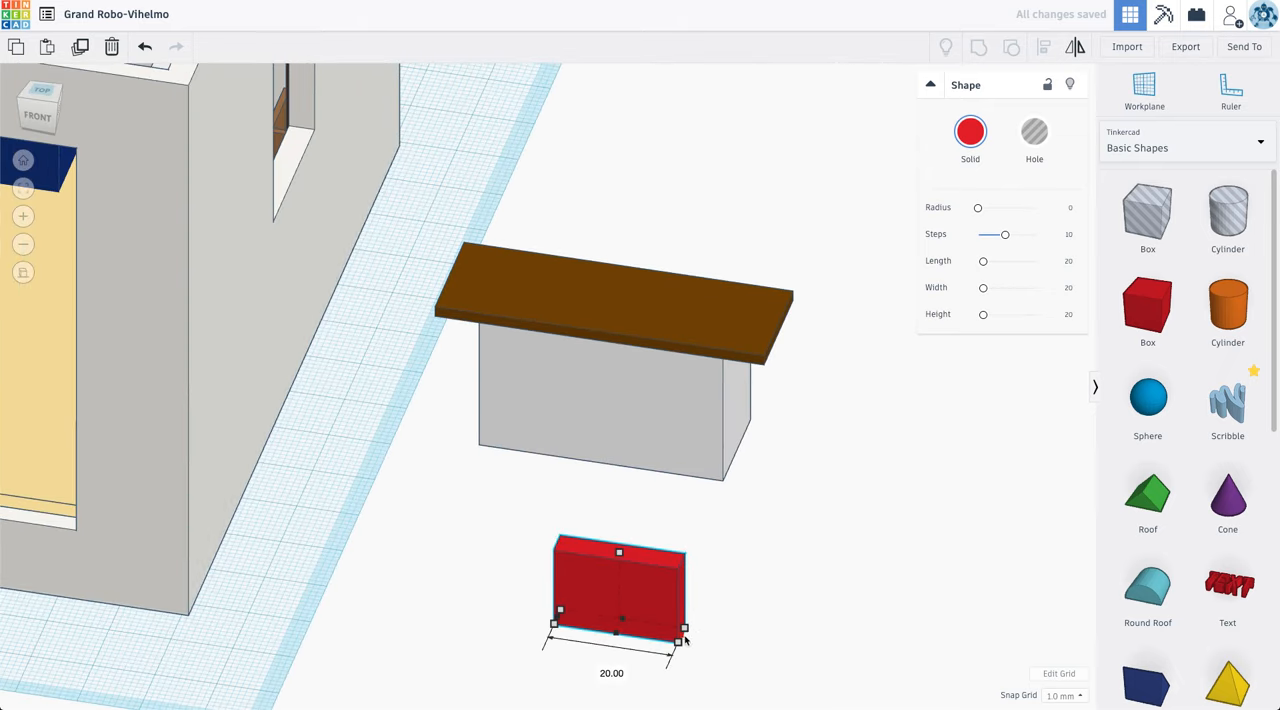
{"action": "left_click_drag", "start_coordinate": [685, 630], "coordinate": [808, 648]}
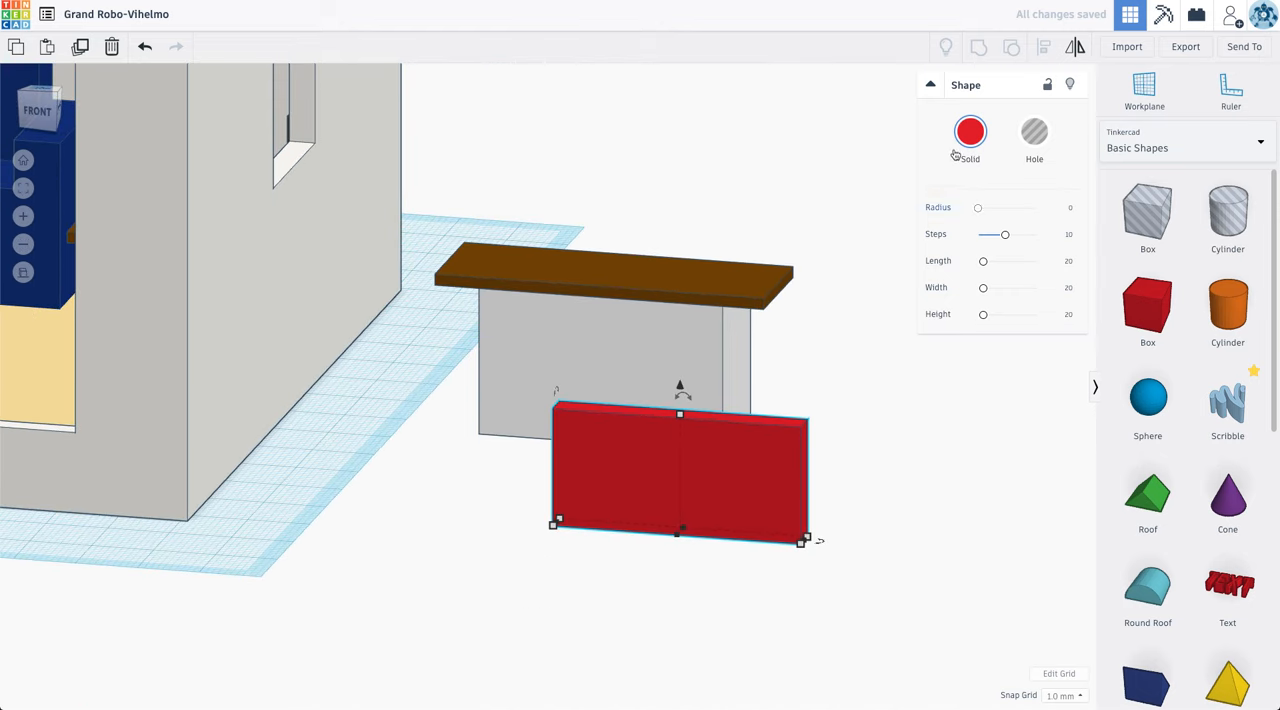
{"action": "left_click", "coordinate": [969, 131]}
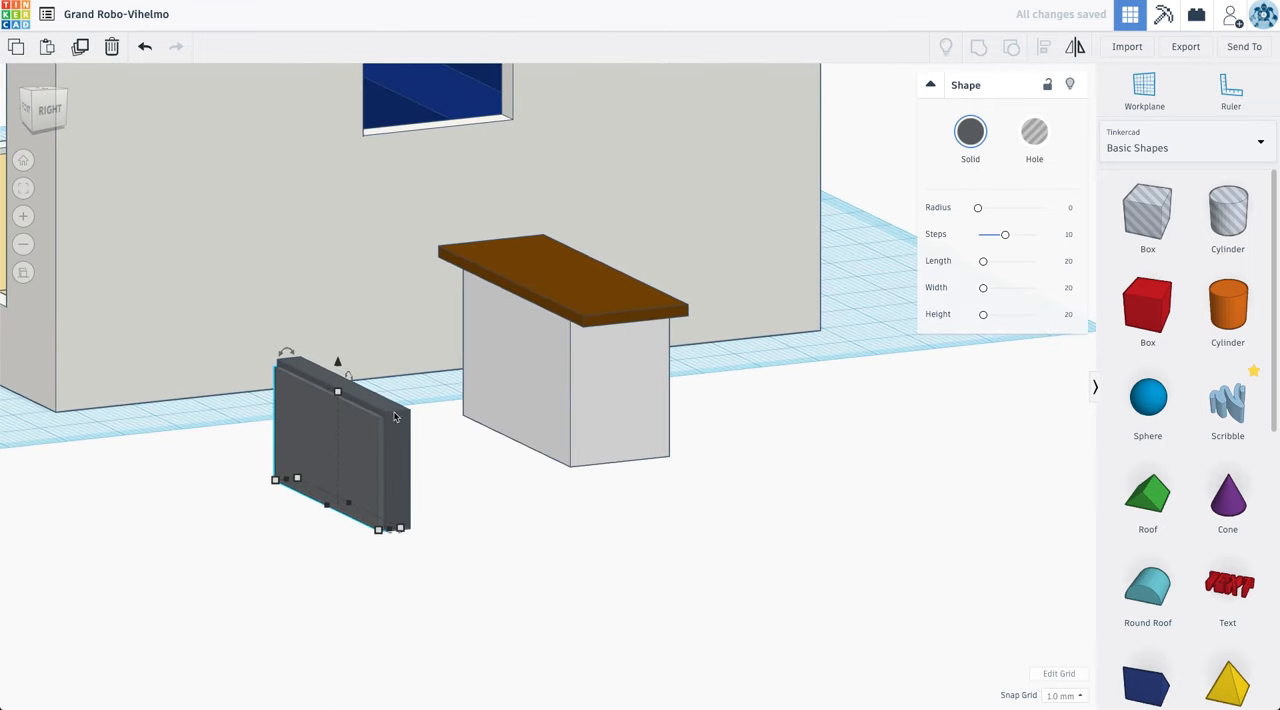
Step: Set Snap Grid to 0.1 mm, shape thin Round Roof feet under the TV, and select all parts
{"action": "left_click", "coordinate": [1064, 695]}
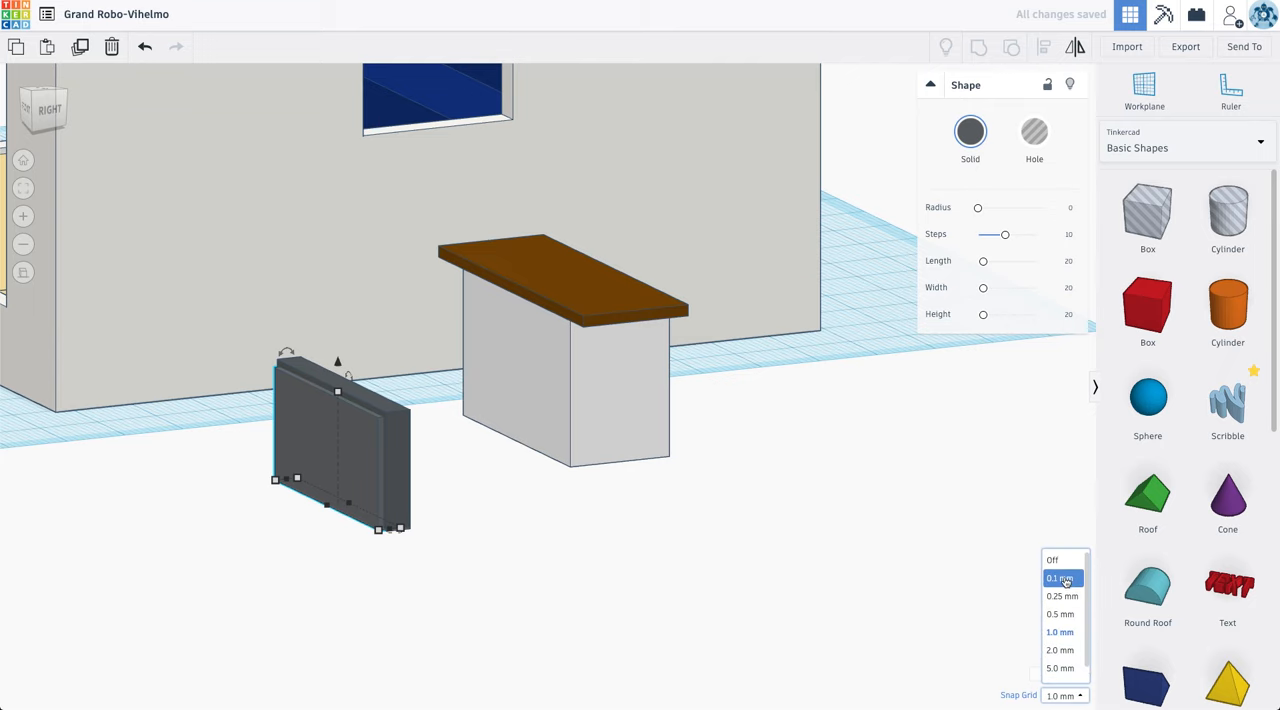
{"action": "left_click", "coordinate": [1059, 578]}
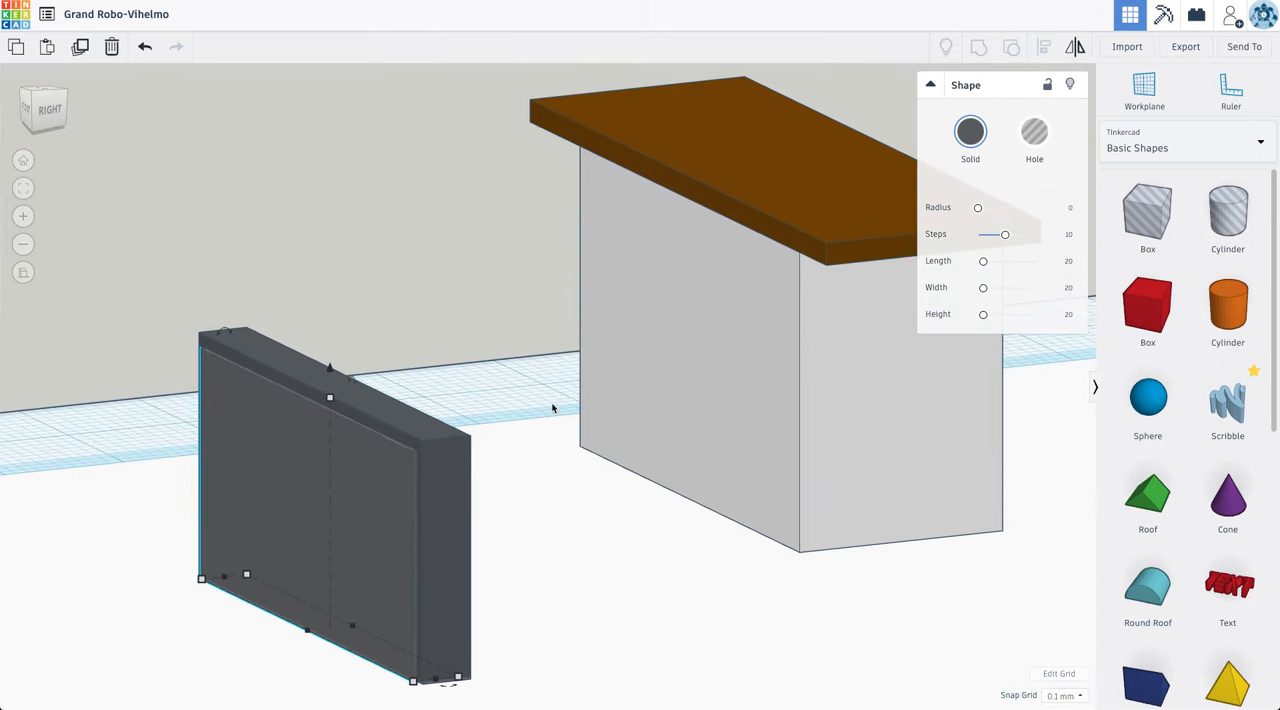
{"action": "left_click", "coordinate": [970, 133]}
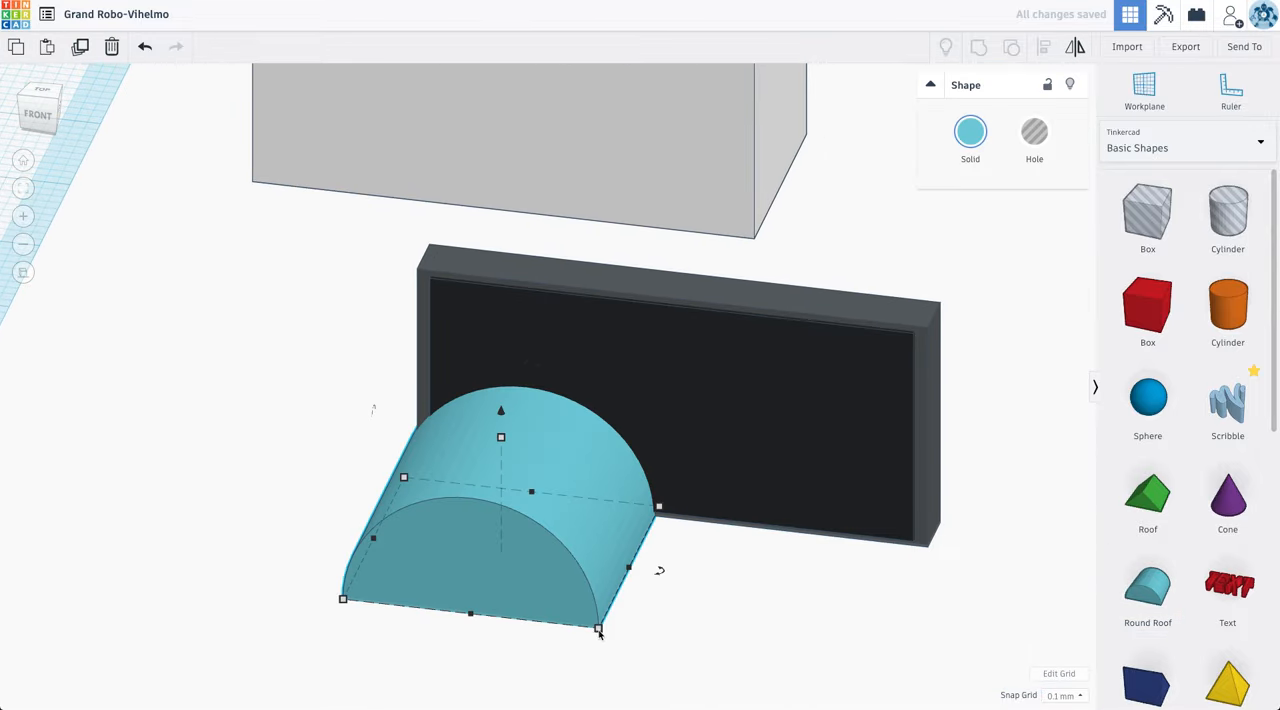
{"action": "left_click_drag", "start_coordinate": [598, 630], "coordinate": [398, 500]}
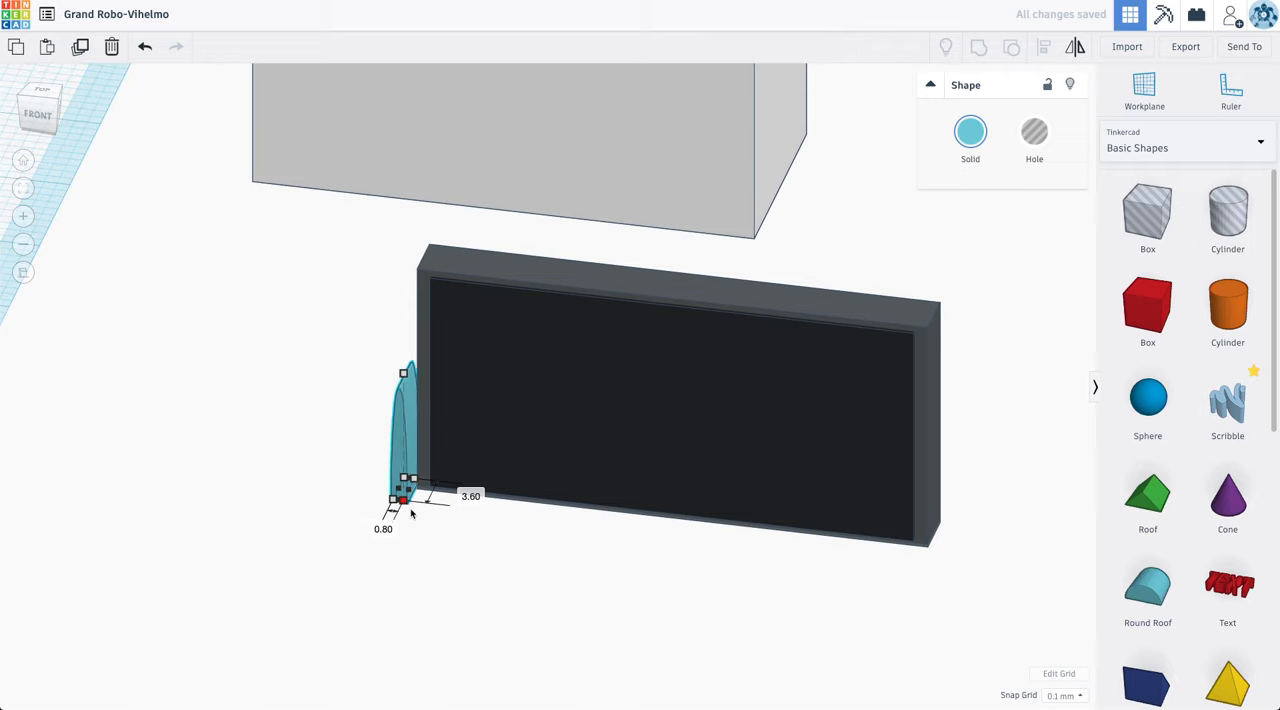
{"action": "left_click_drag", "start_coordinate": [403, 373], "coordinate": [410, 450]}
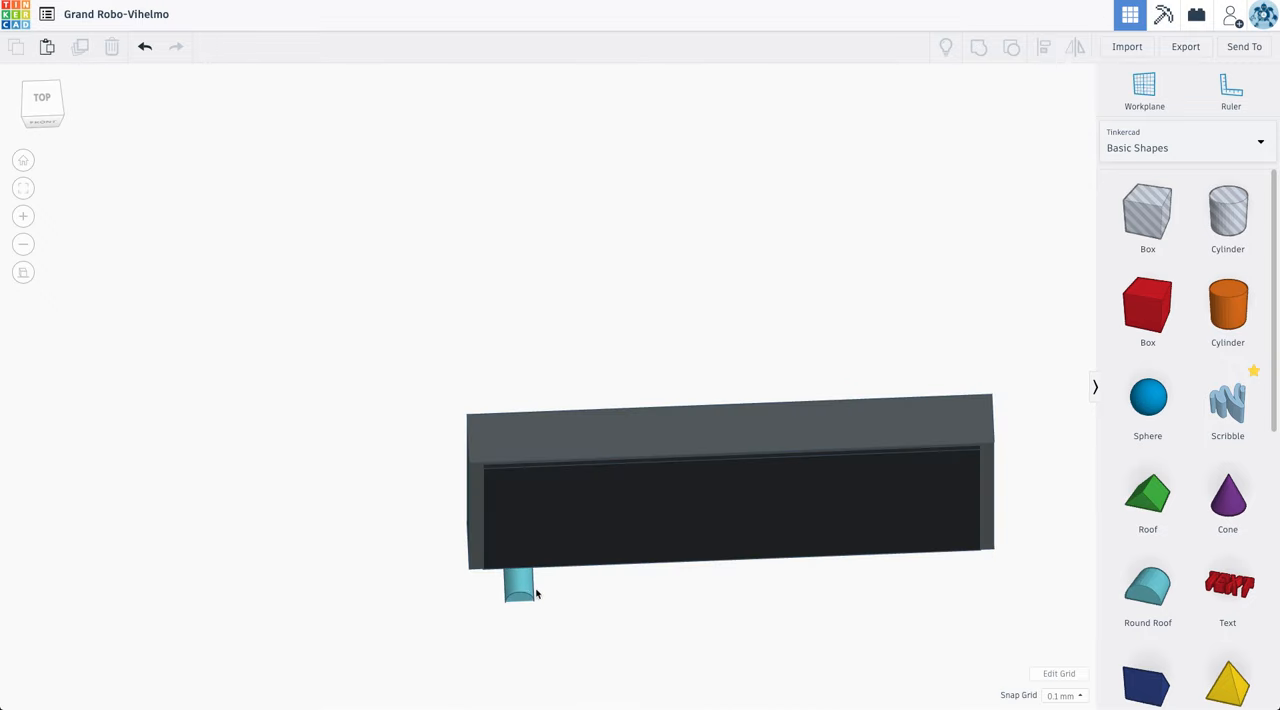
{"action": "left_click", "coordinate": [520, 585]}
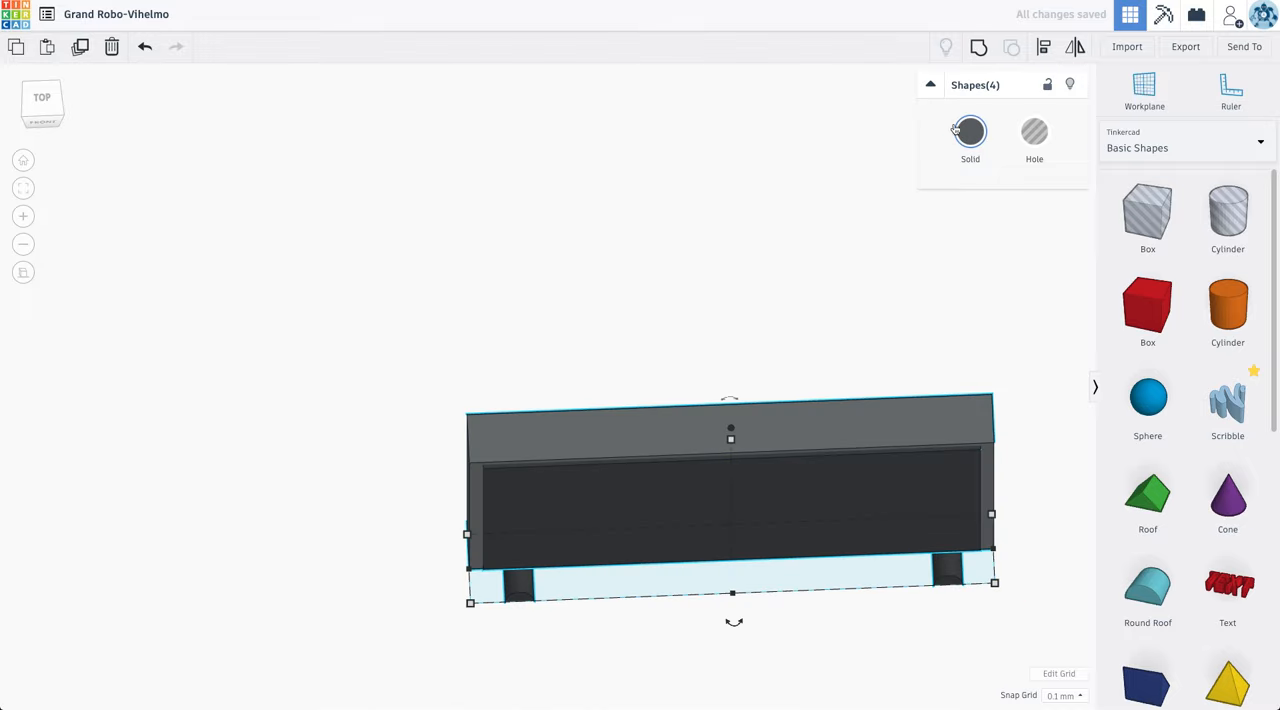
Step: Group the TV parts, set the TV on the cabinet by the bottom wall, and view from Top
{"action": "left_click", "coordinate": [969, 131]}
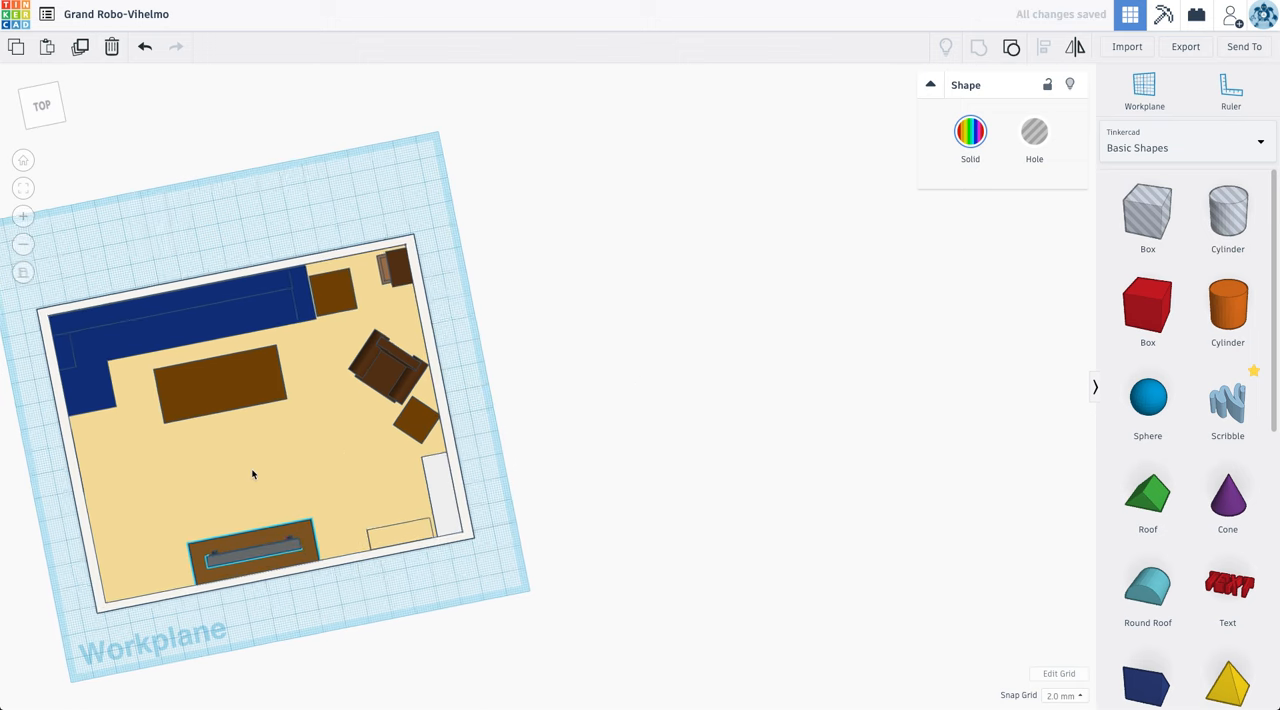
{"action": "left_click", "coordinate": [42, 104]}
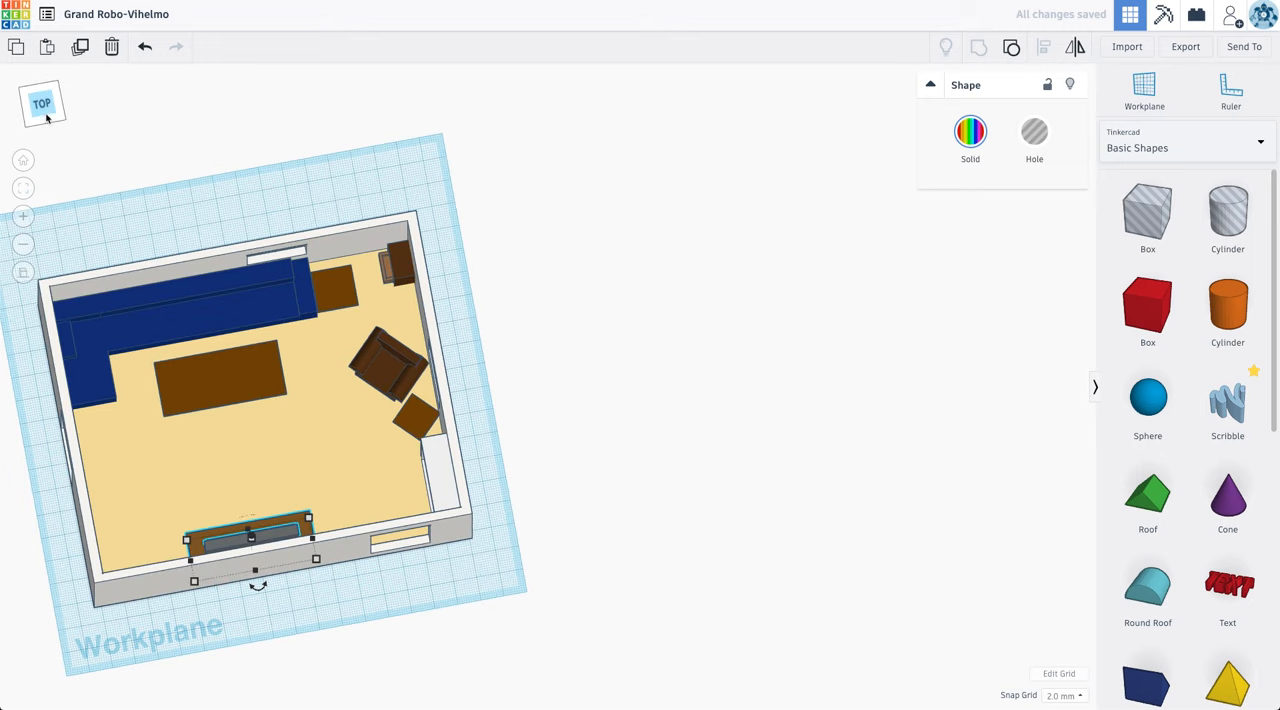
{"action": "left_click", "coordinate": [41, 104]}
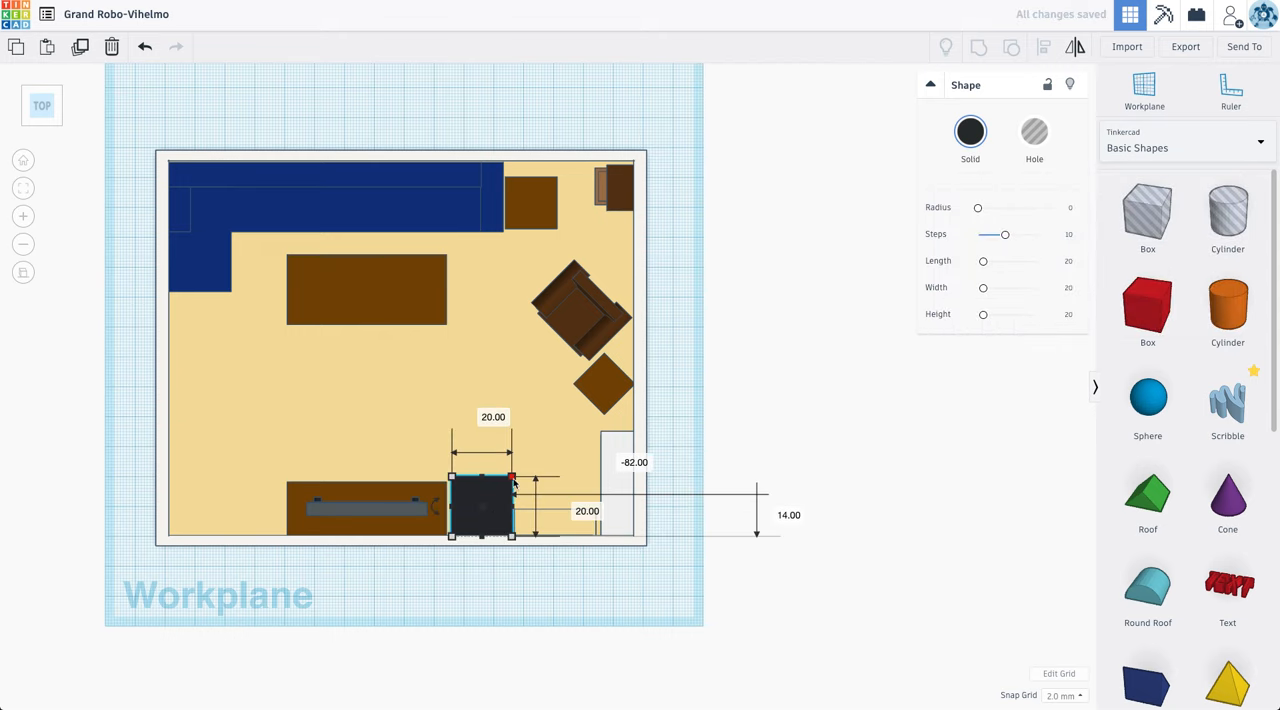
Step: Place a 20 x 20 black ottoman beside the TV cabinet and change Snap Grid to 0.5 mm
{"action": "left_click", "coordinate": [570, 459]}
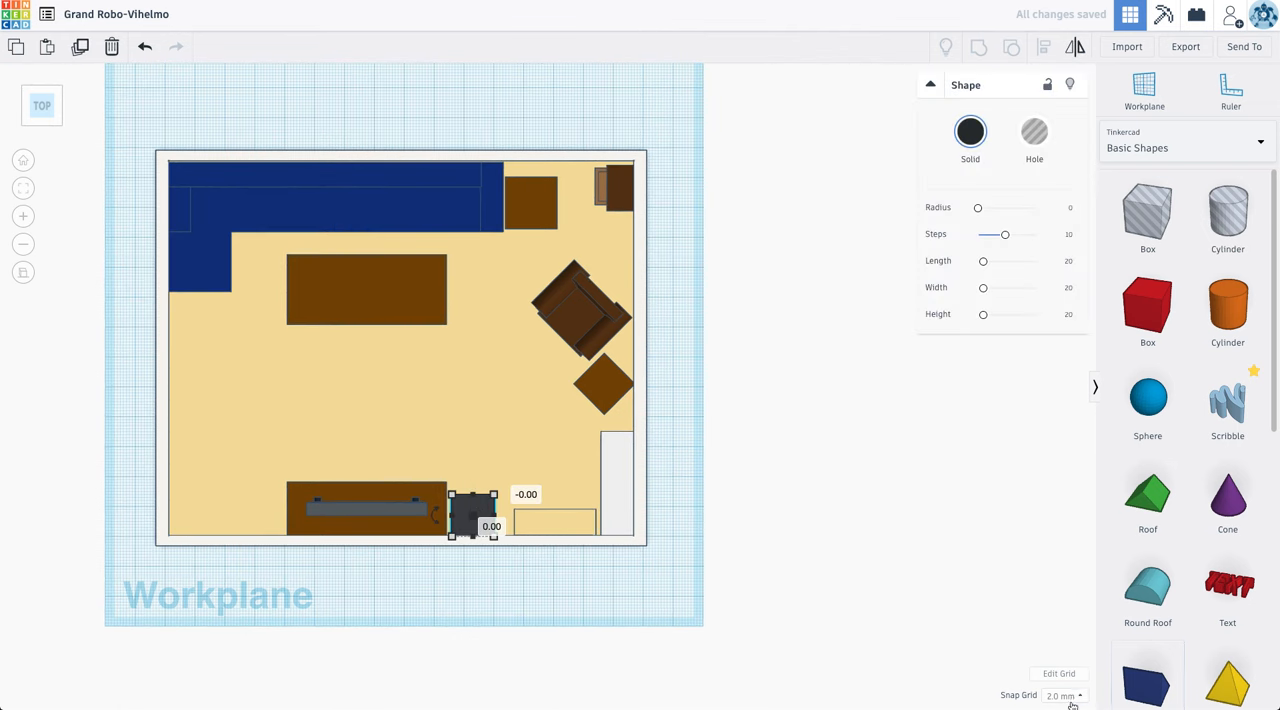
{"action": "left_click", "coordinate": [1062, 695]}
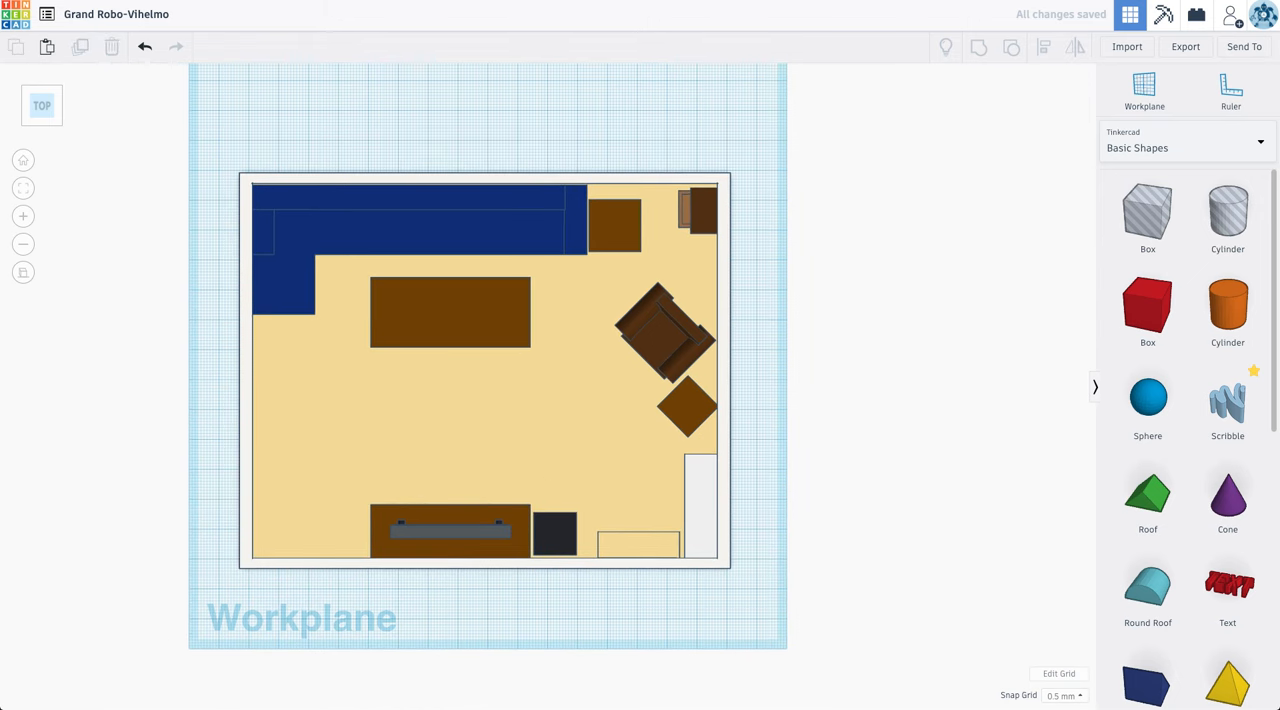
{"action": "left_click", "coordinate": [1147, 308]}
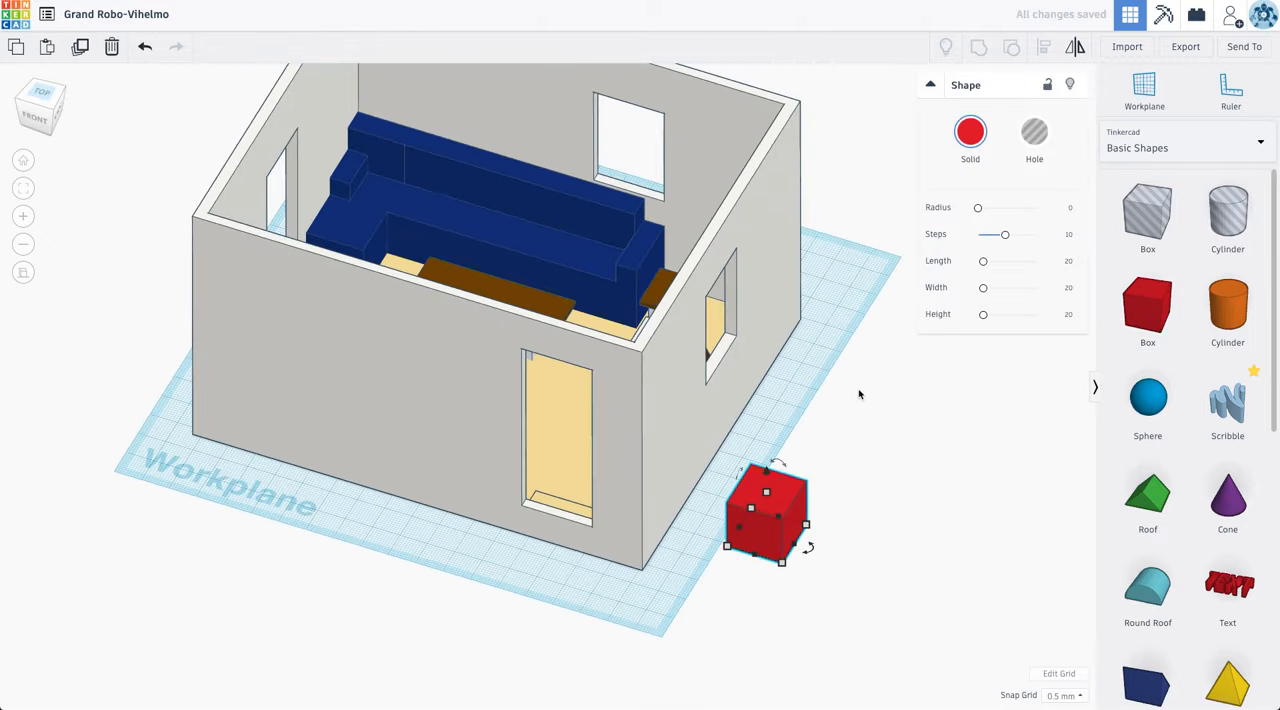
Step: Stretch the red box into a tall 24 x 18.5 brown block for the bottom-left corner
{"action": "left_click_drag", "start_coordinate": [768, 491], "coordinate": [768, 370]}
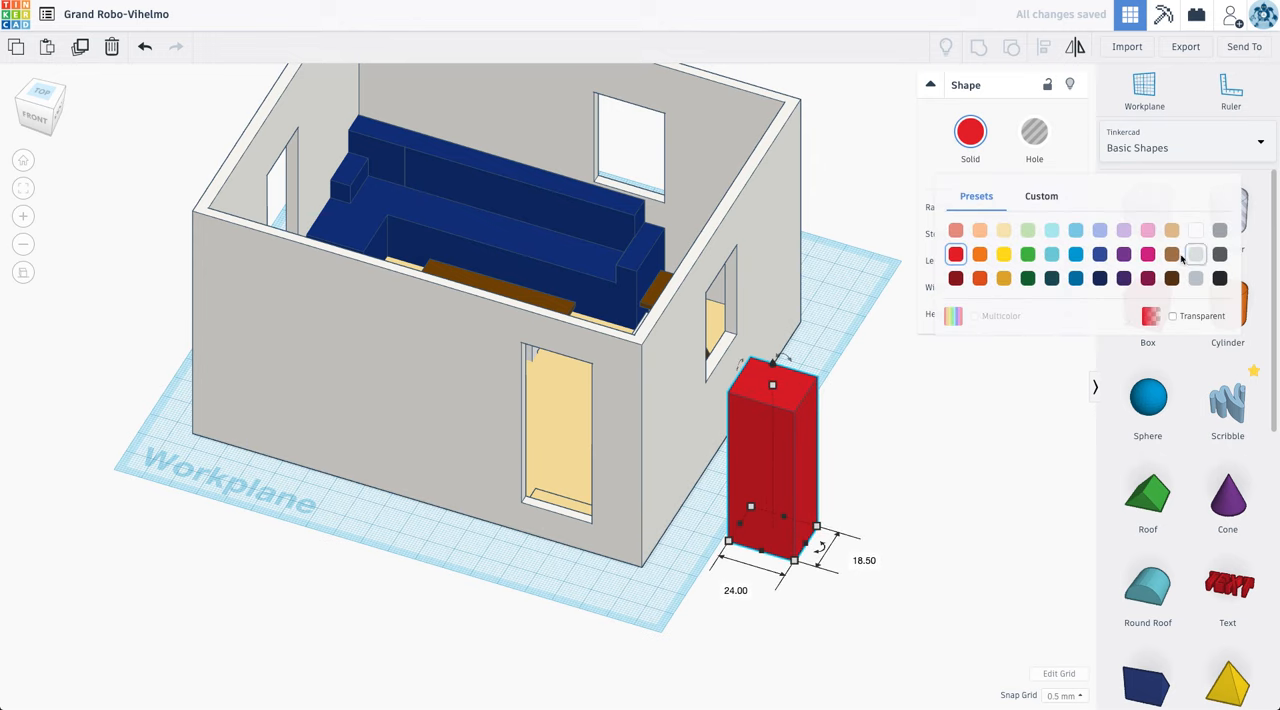
{"action": "left_click", "coordinate": [1171, 278]}
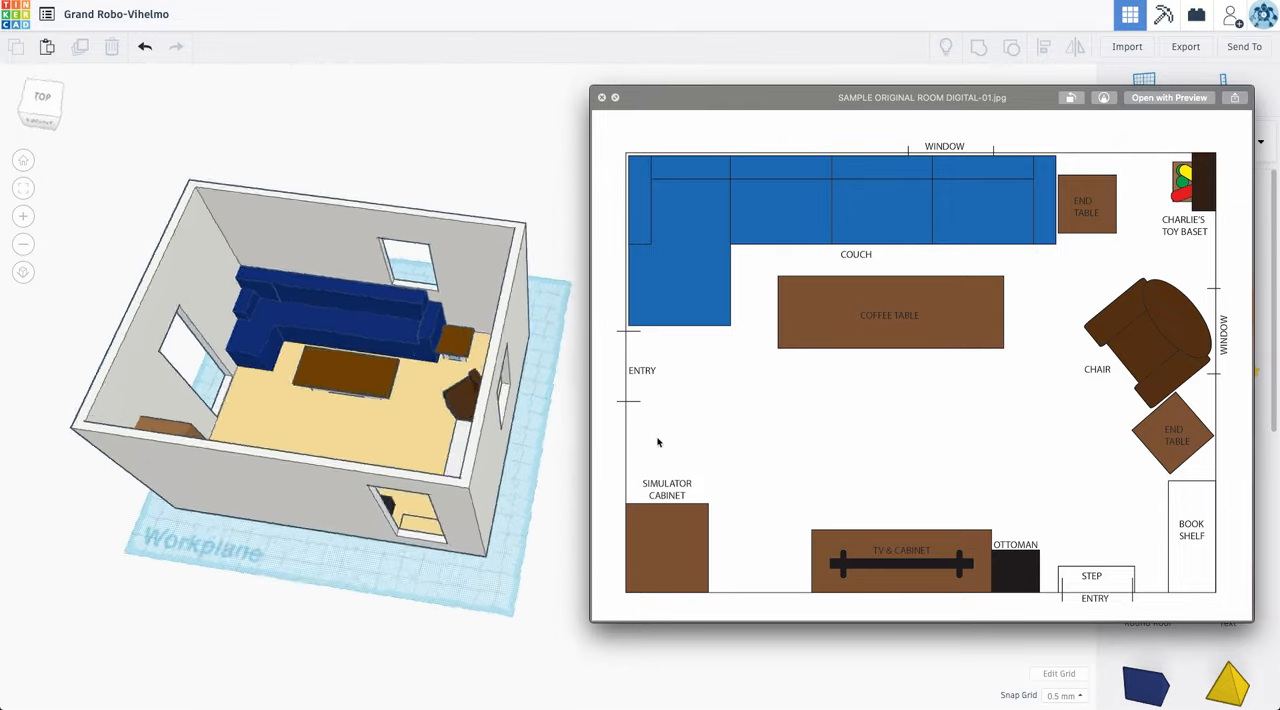
Step: Rename the design to 'Erdreich - ORIGINAL ROOM DESIGN'
{"action": "left_click_drag", "start_coordinate": [658, 442], "coordinate": [347, 542]}
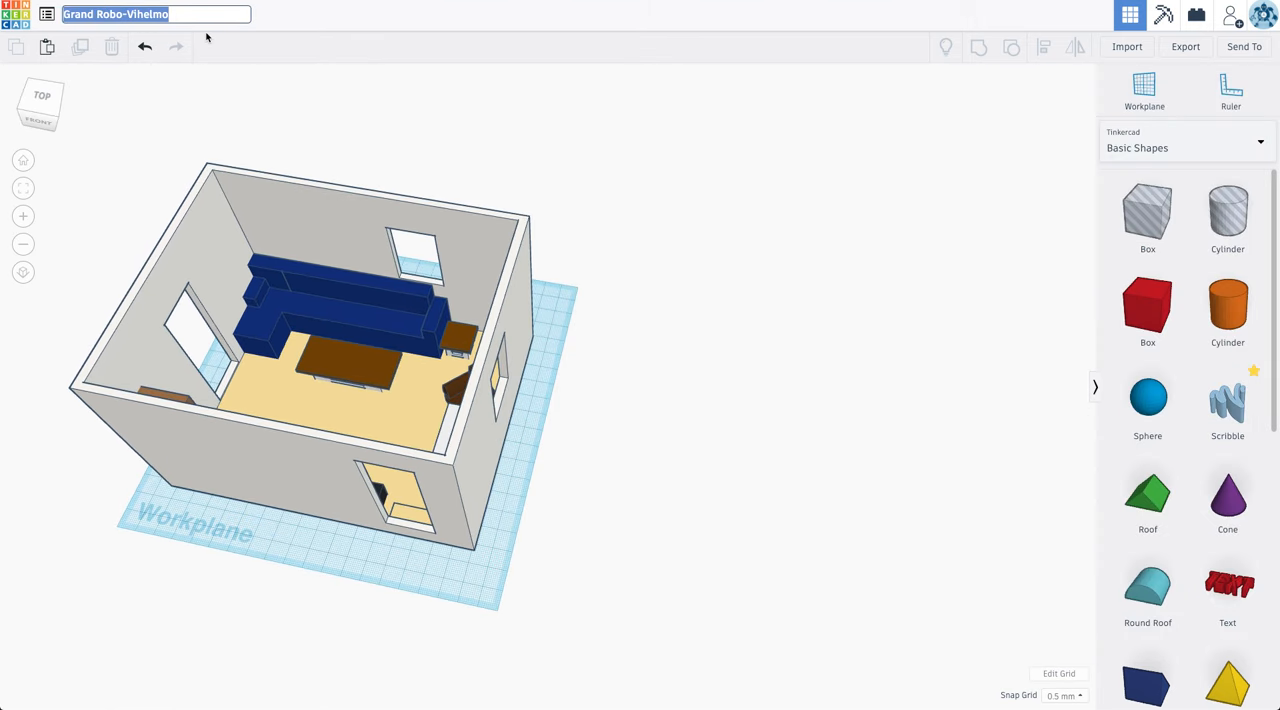
{"action": "type", "text": "Erdreich - ORIGINA"}
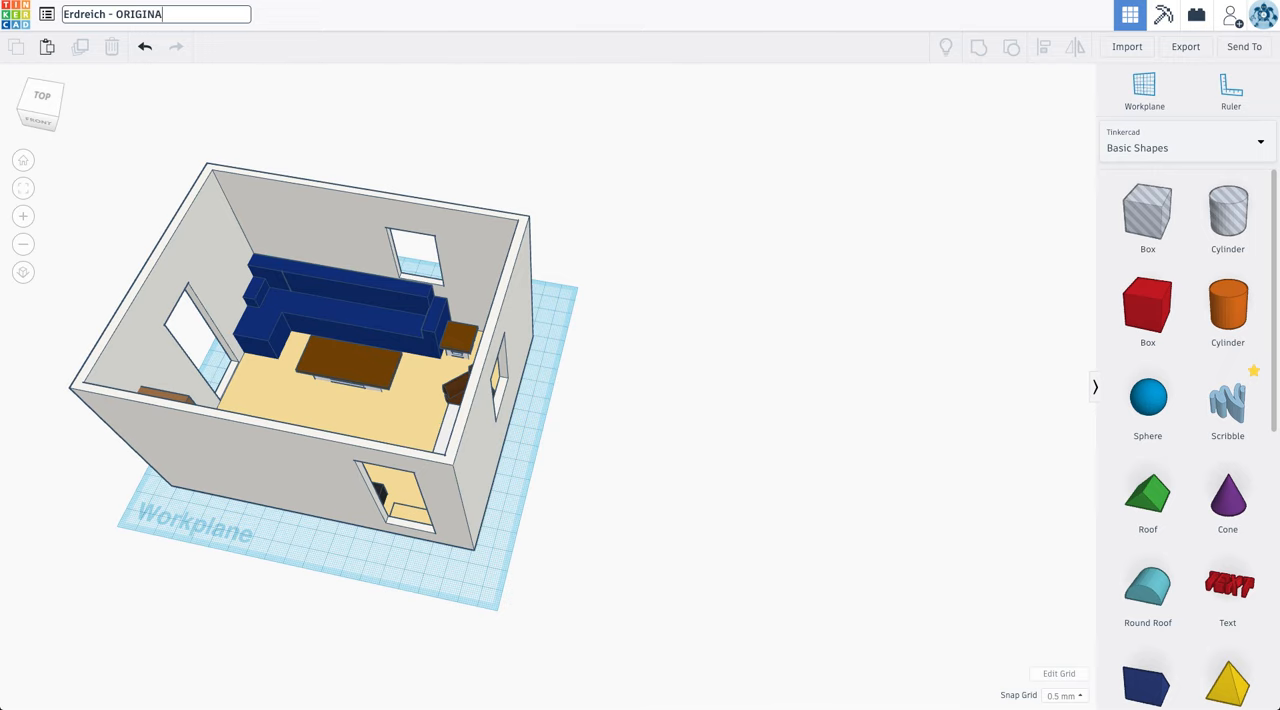
{"action": "type", "text": "ROOM DESIGN"}
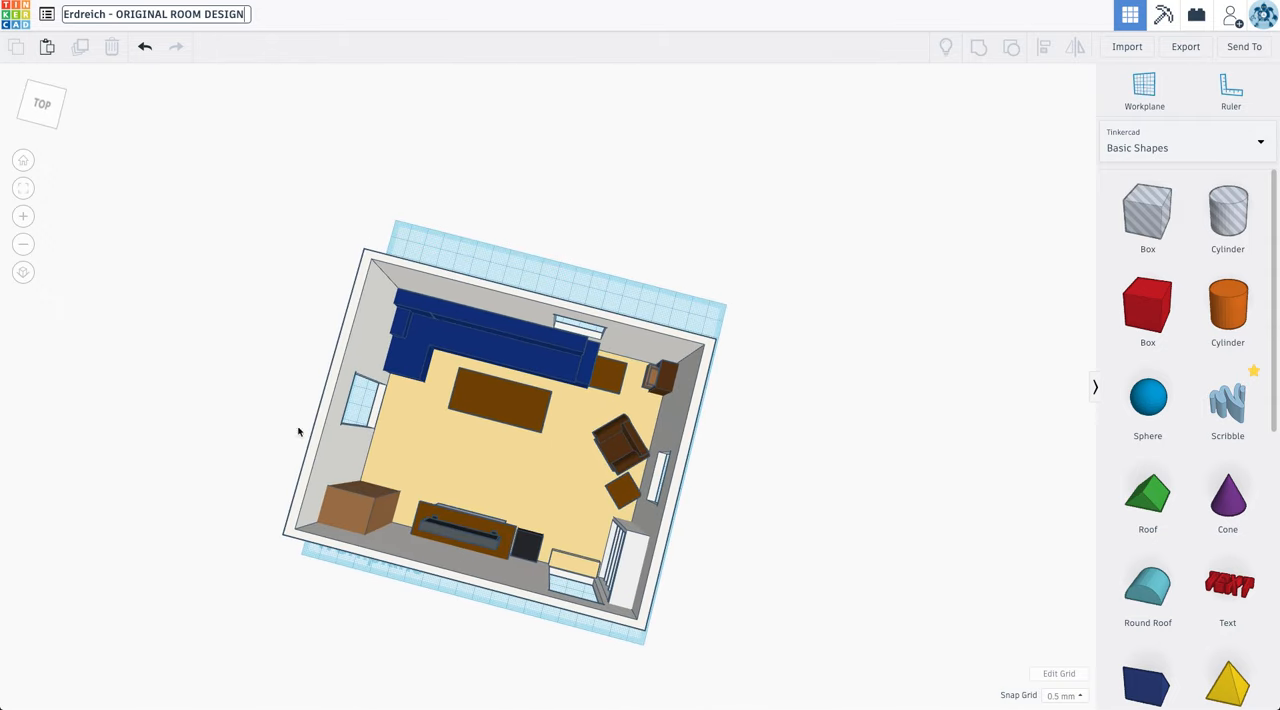
{"action": "mouse_move", "coordinate": [390, 572]}
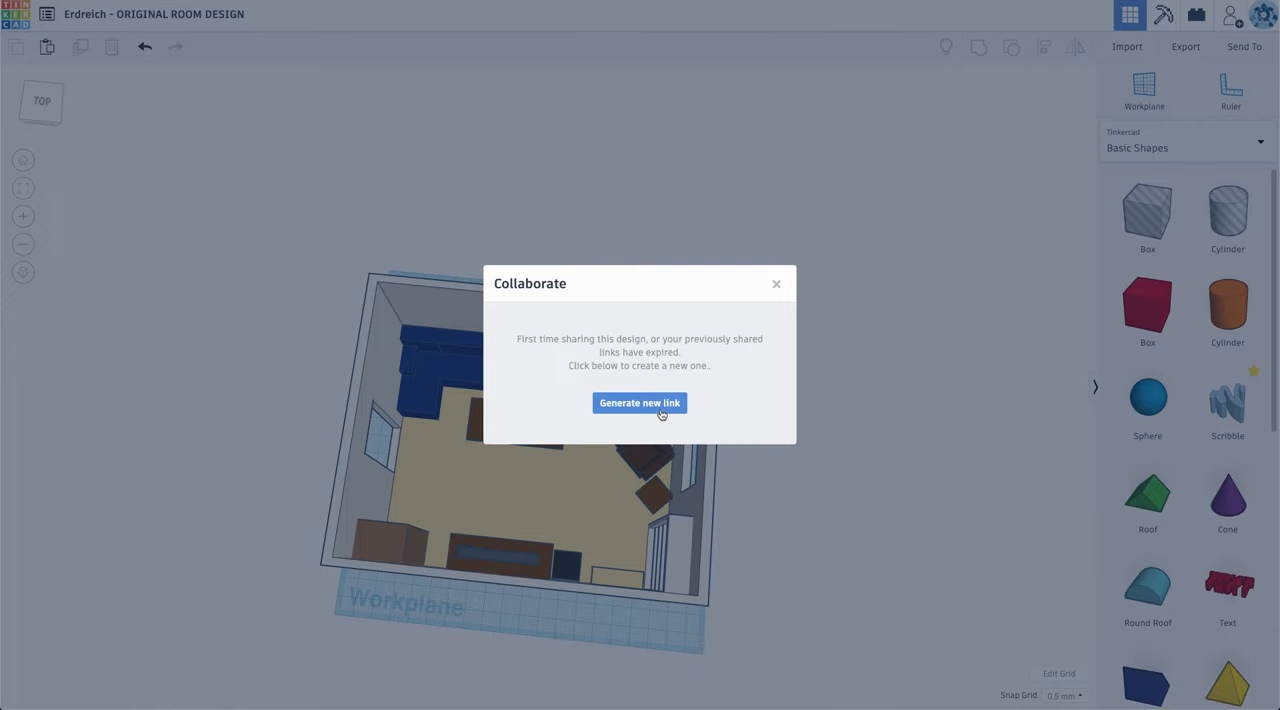
Step: Generate a fresh collaborate share link for the renamed room design and copy it
{"action": "left_click", "coordinate": [639, 402]}
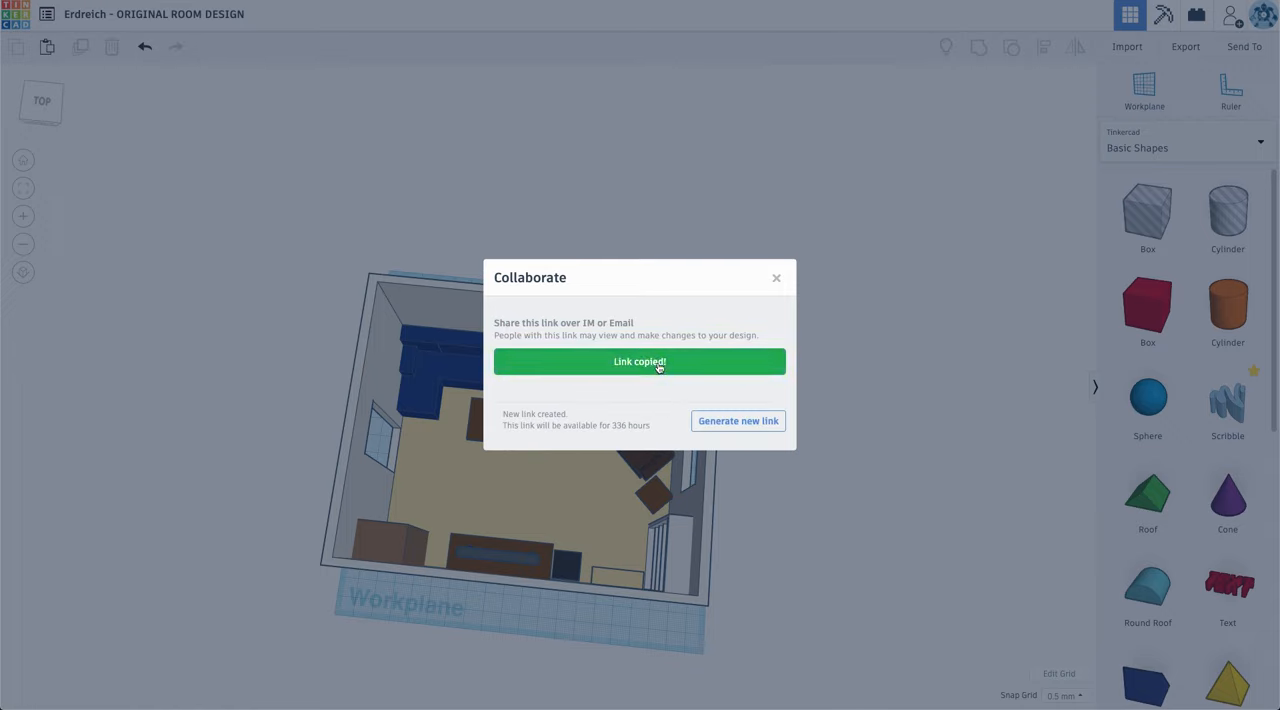
{"action": "mouse_move", "coordinate": [611, 454]}
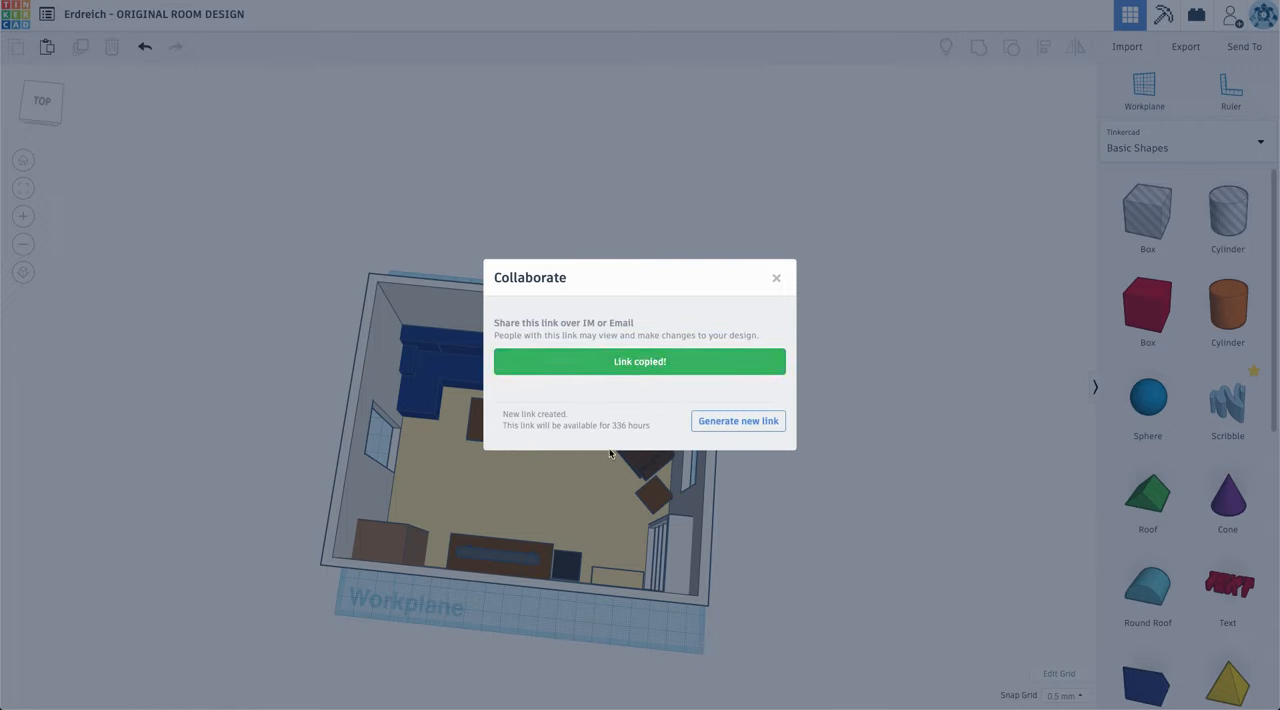